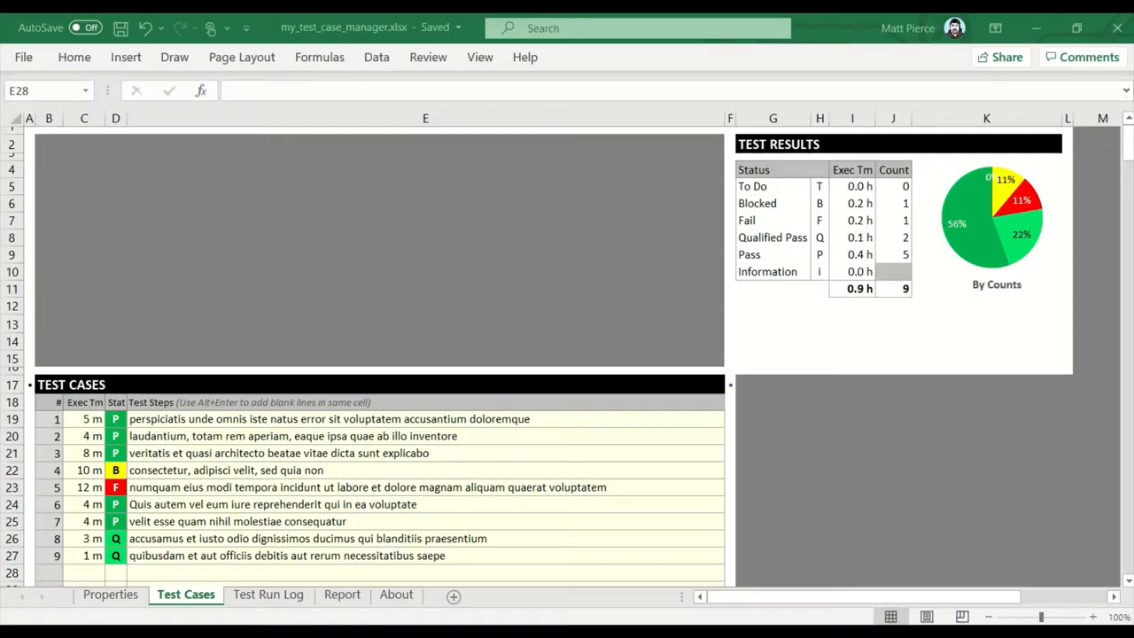
mouse_move(322, 291)
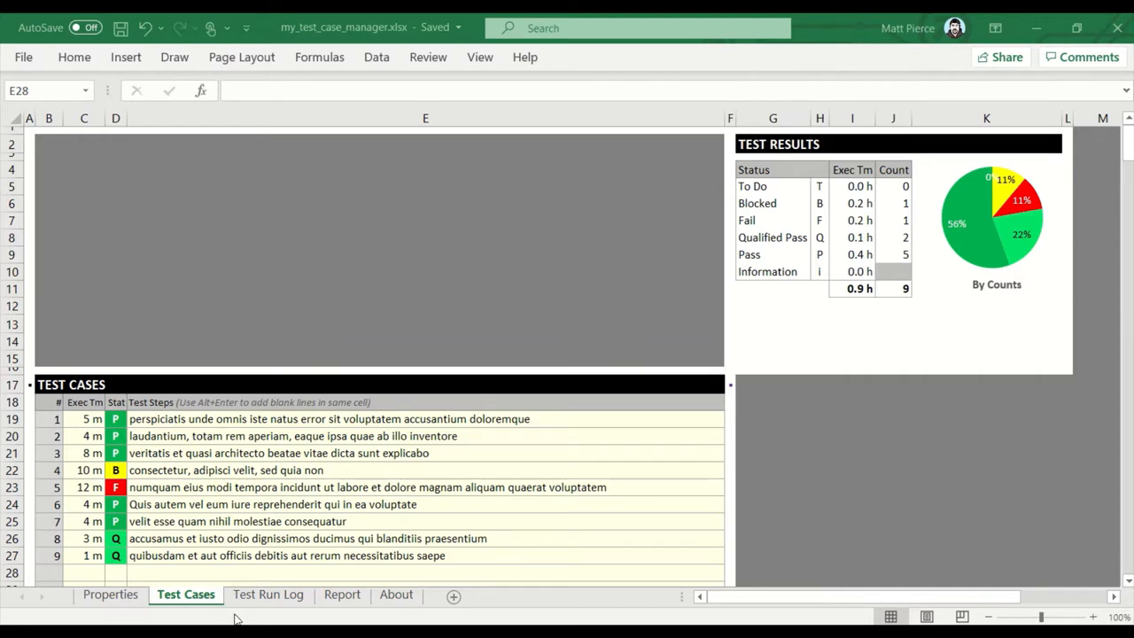
Flip between the Test Cases and Test Run Log sheets, checking run R1's count cells, ending on Test Run Log.
click(267, 593)
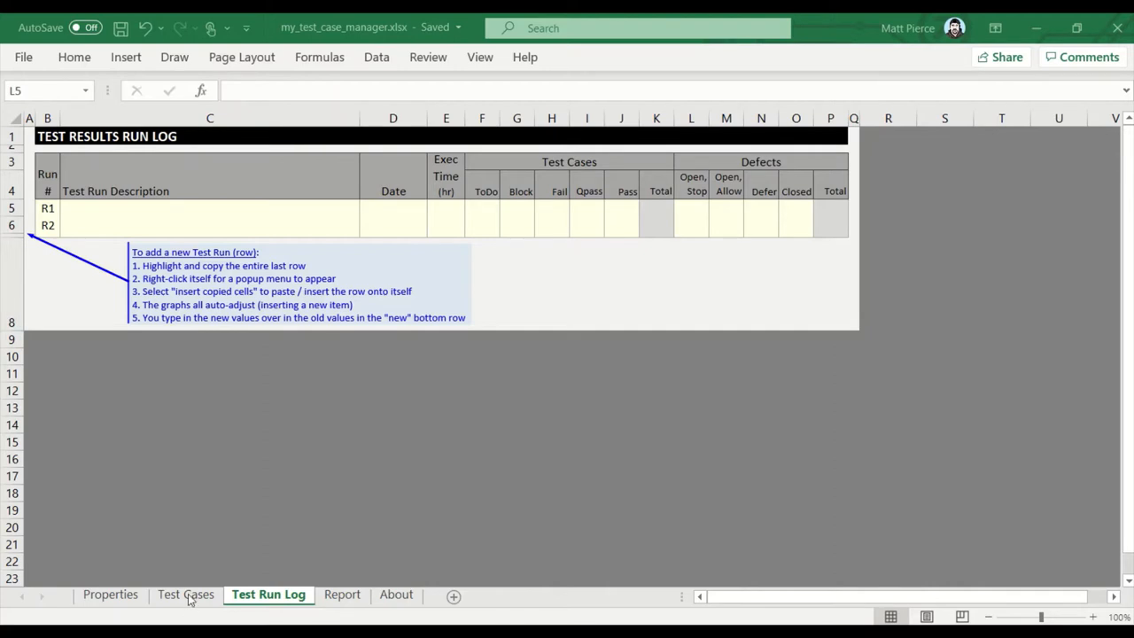
click(185, 593)
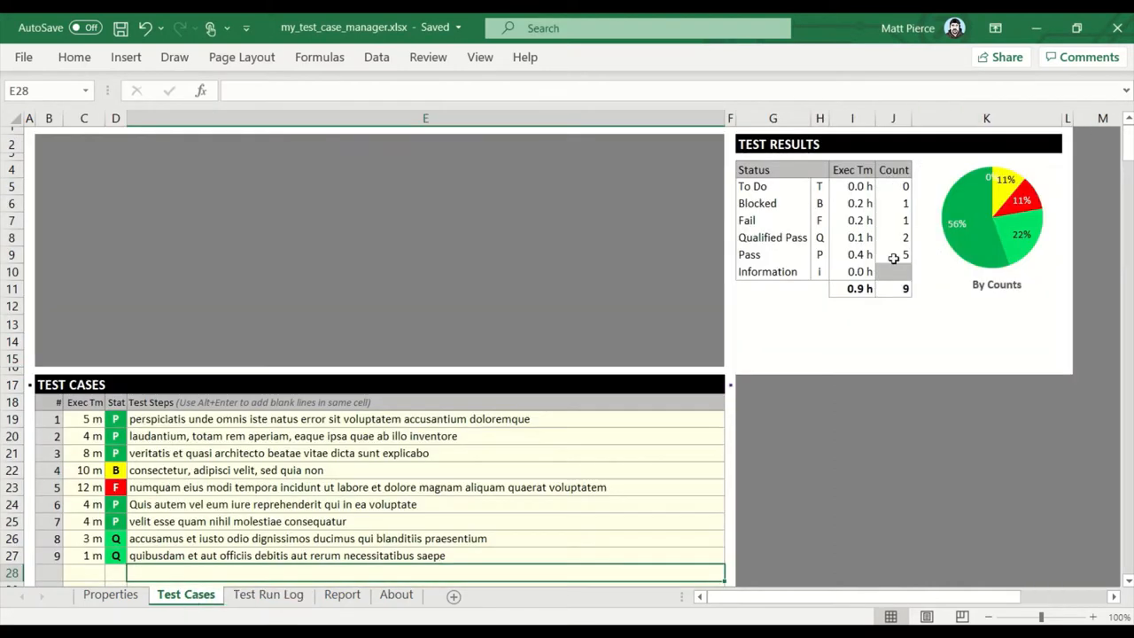
click(267, 594)
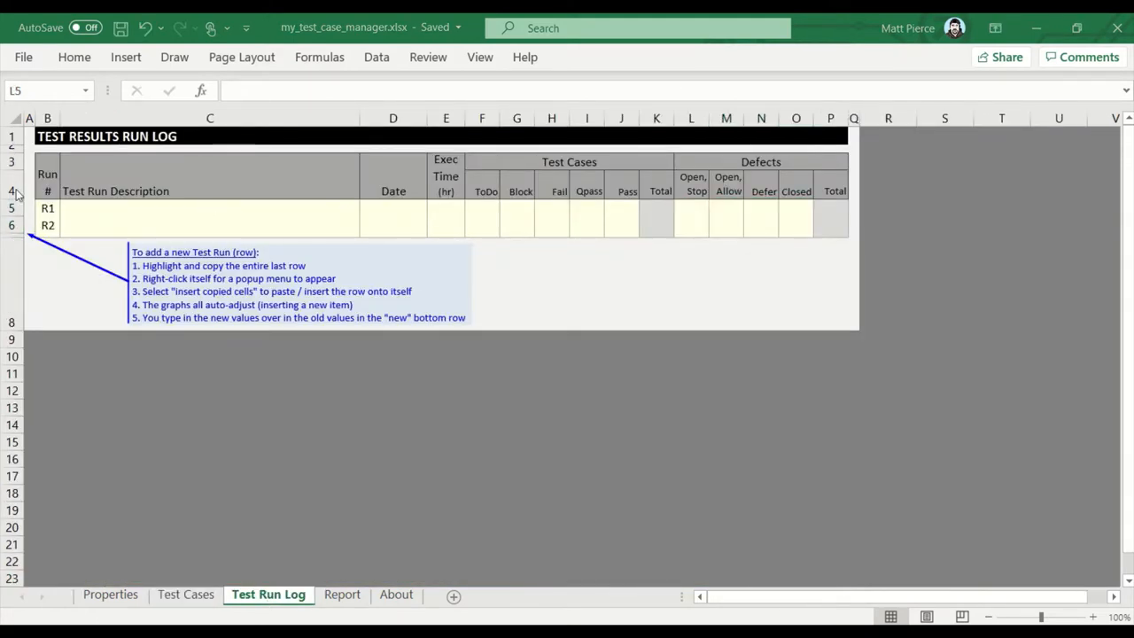
click(481, 209)
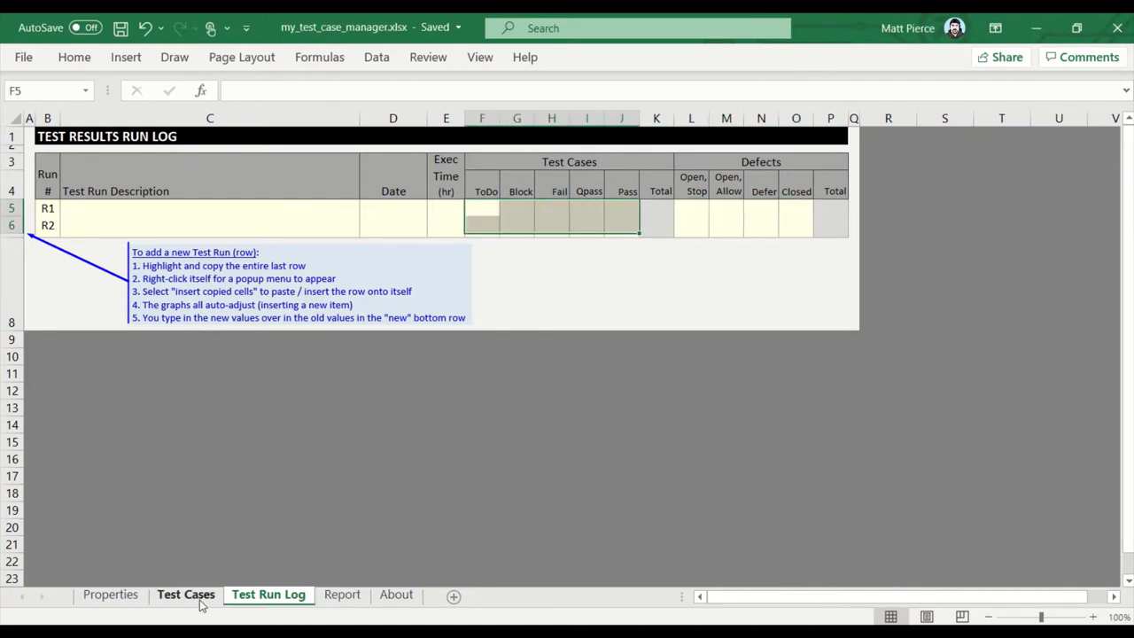
click(184, 593)
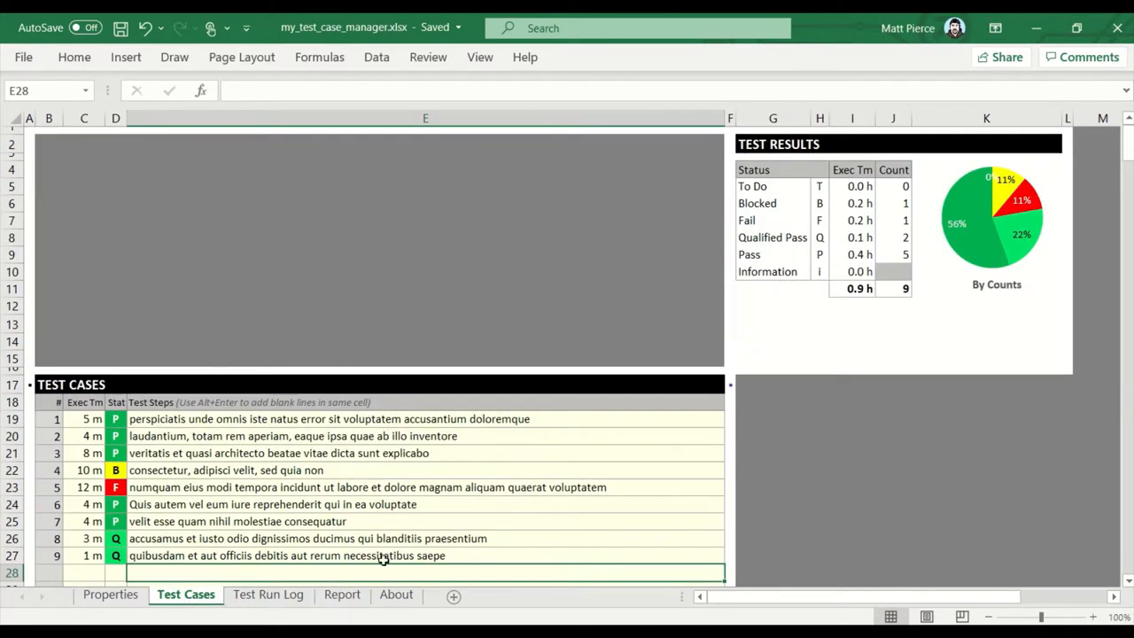
click(267, 593)
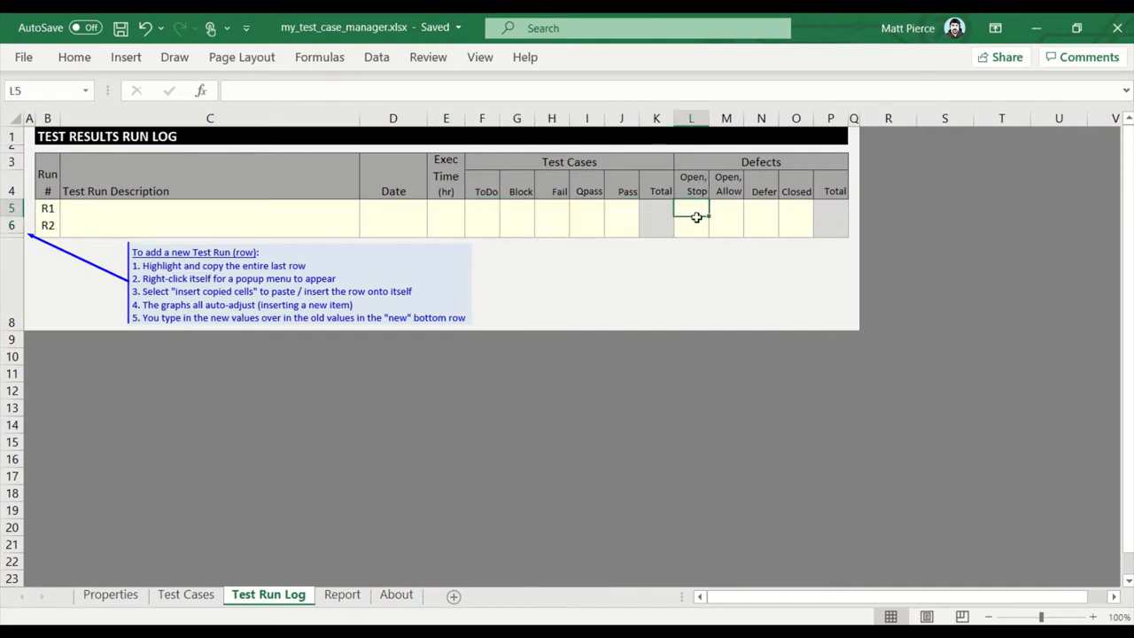
drag(691, 217, 795, 225)
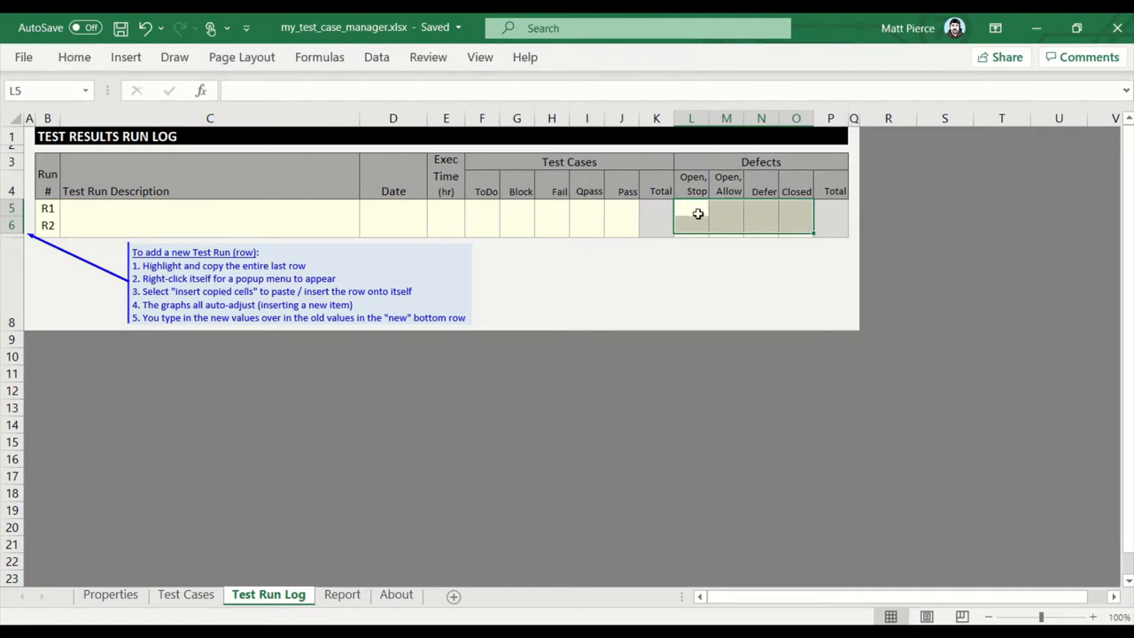
mouse_move(694, 210)
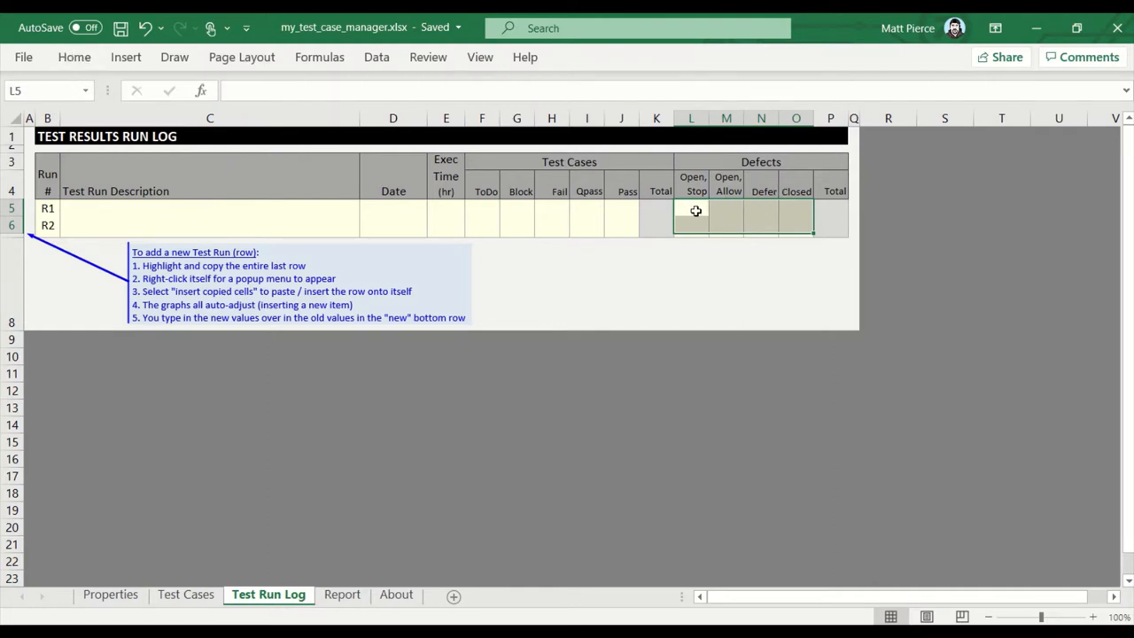
click(690, 210)
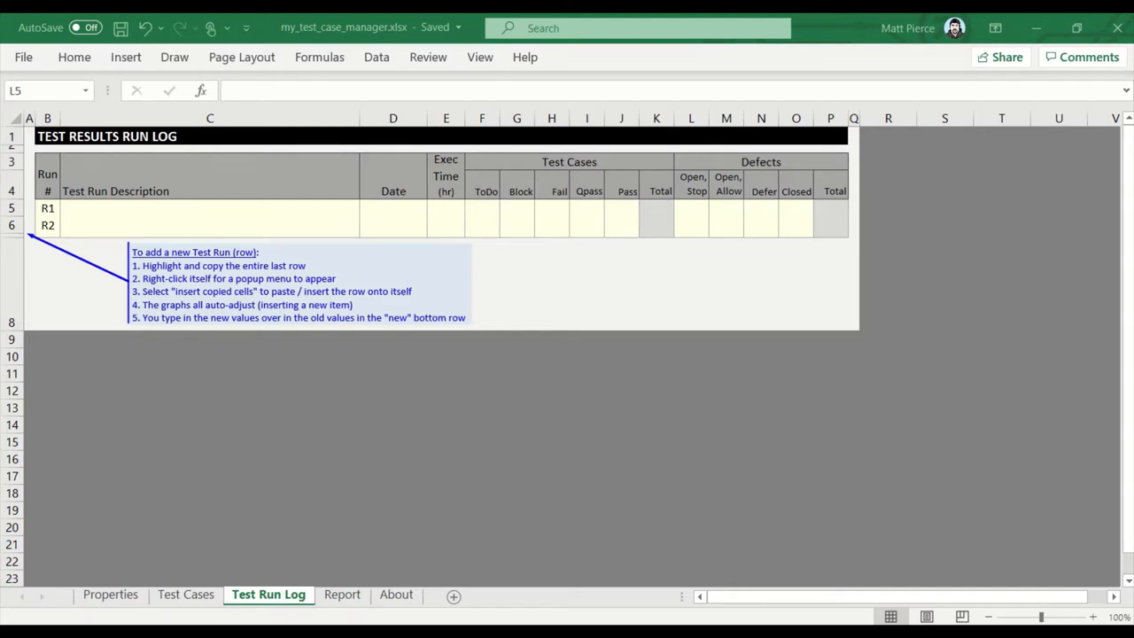
click(691, 209)
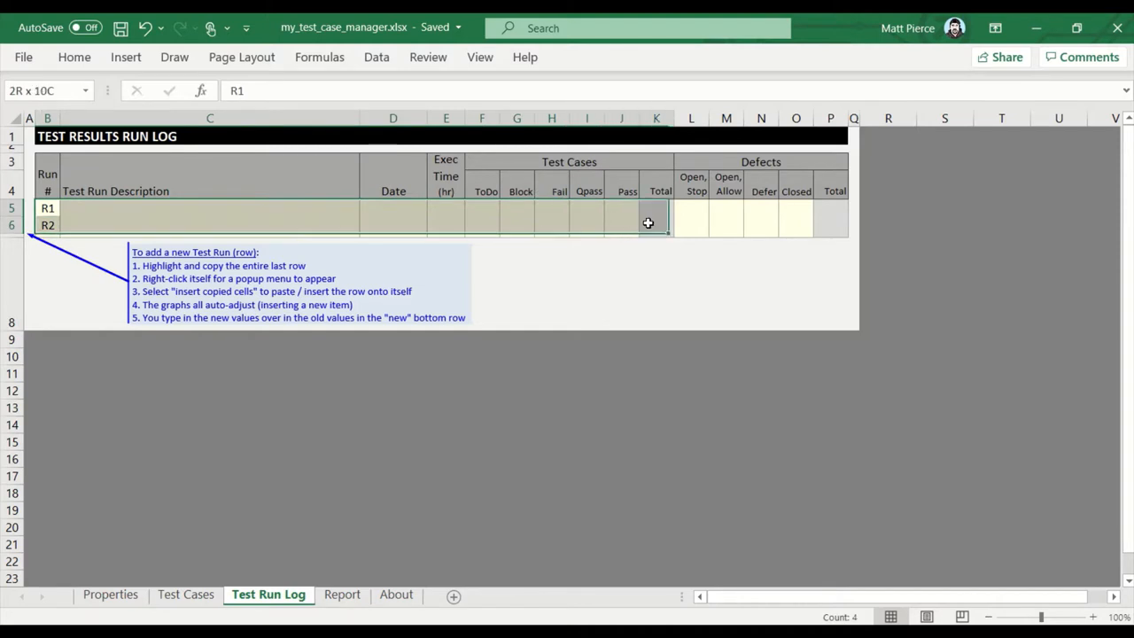
click(393, 224)
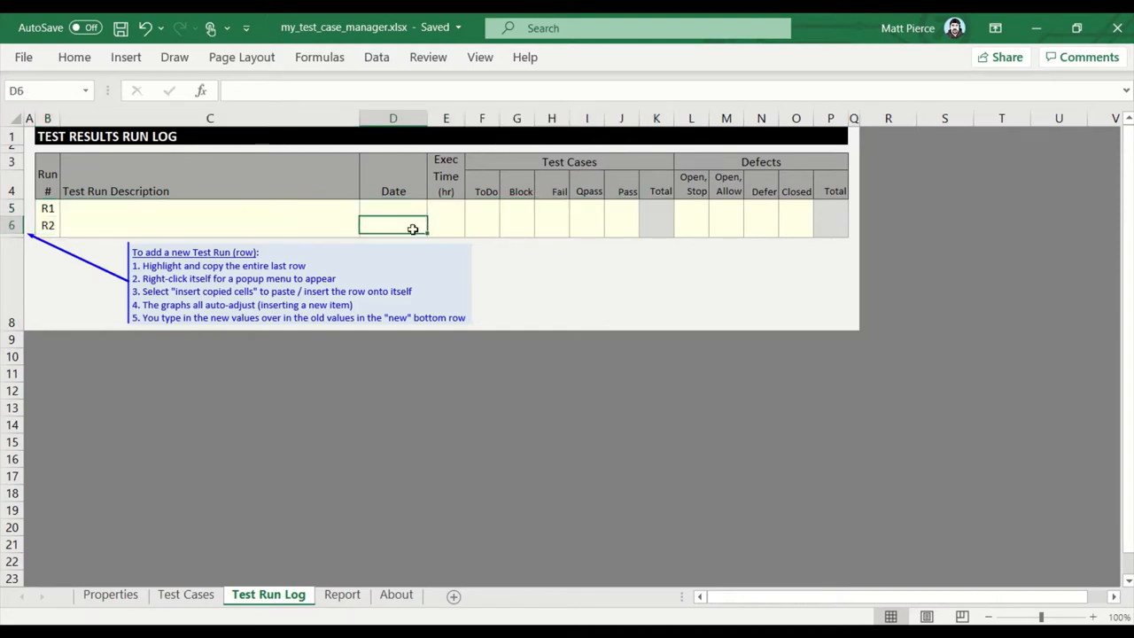
mouse_move(397, 609)
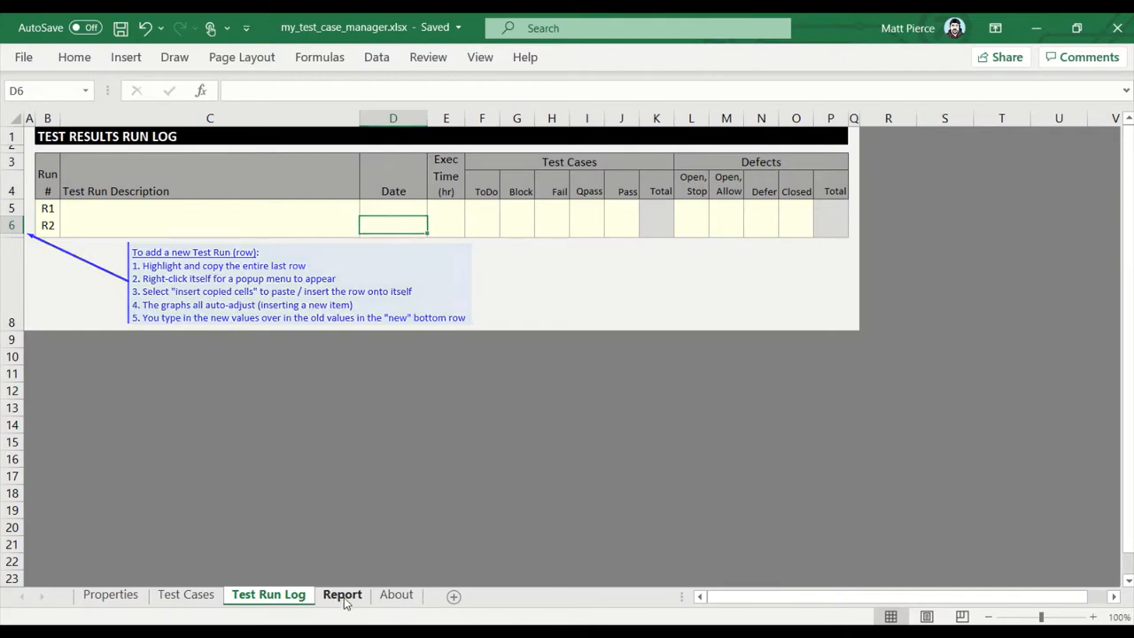
click(342, 594)
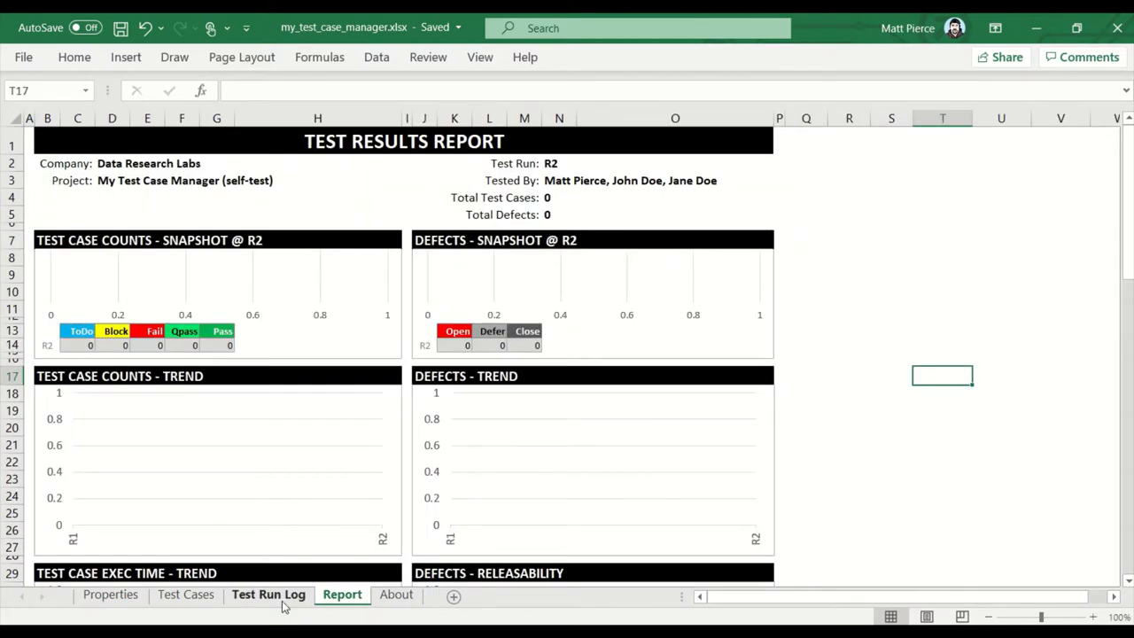
click(268, 593)
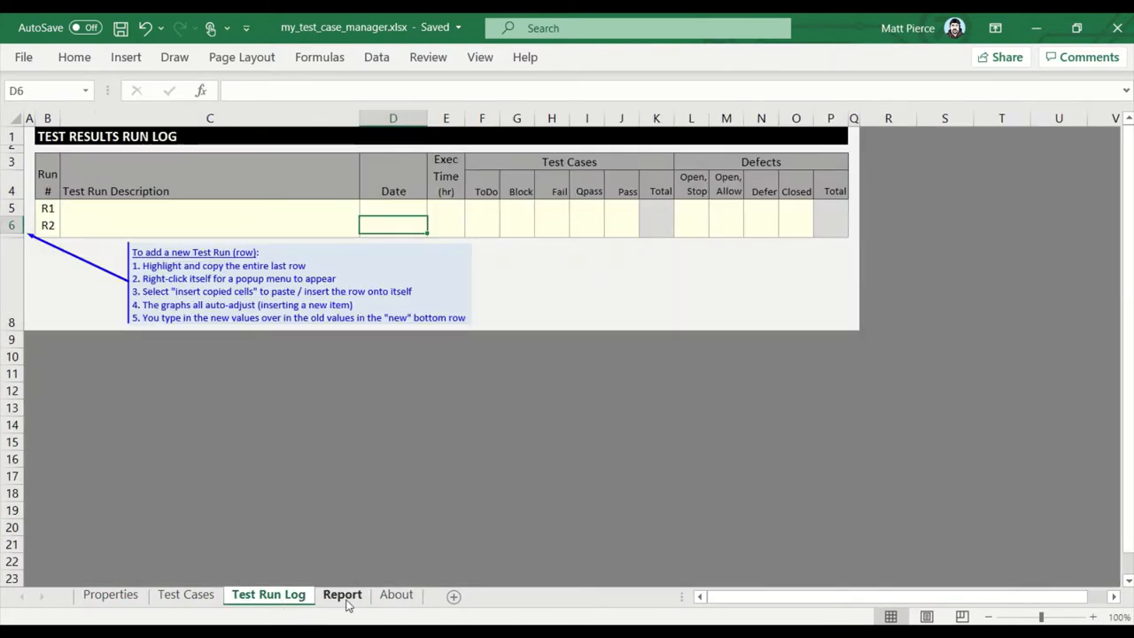
mouse_move(310, 538)
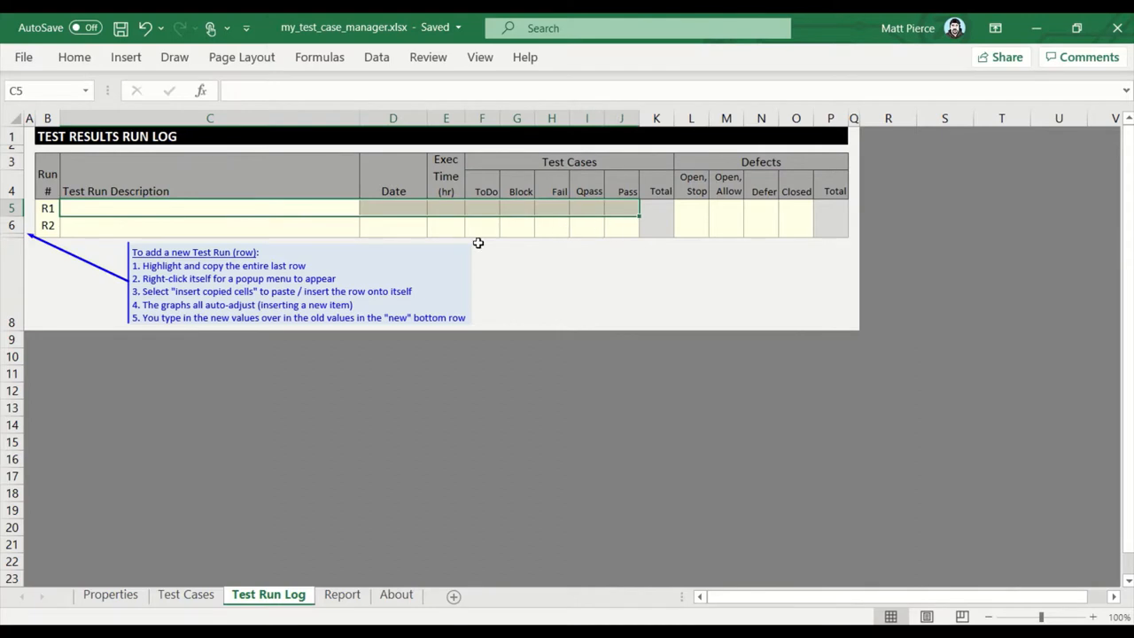
mouse_move(449, 250)
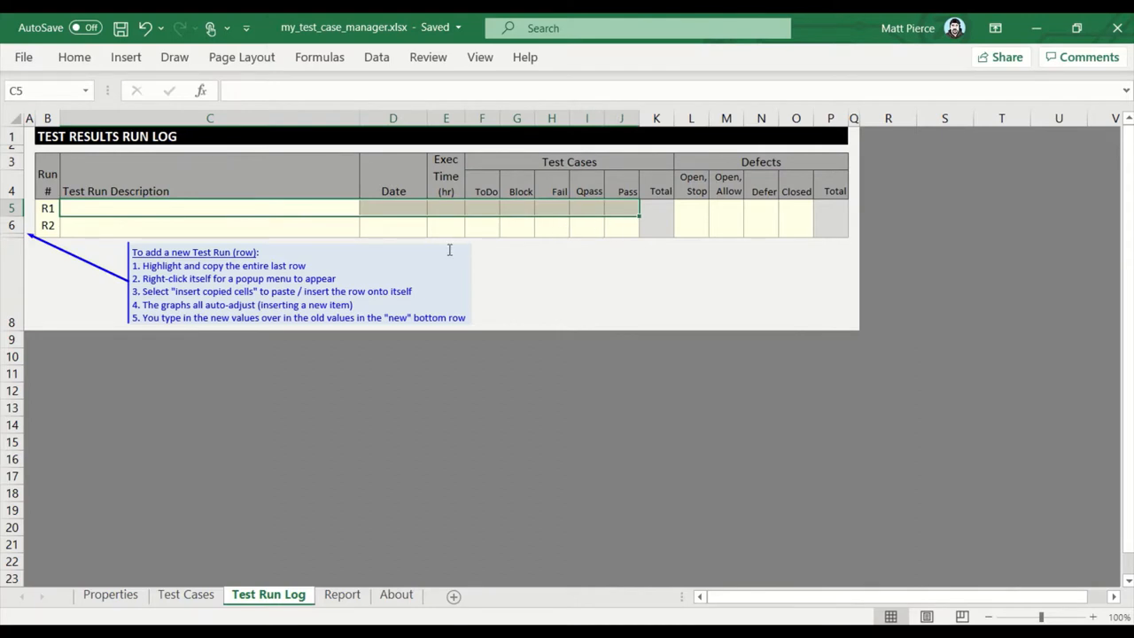
mouse_move(184, 593)
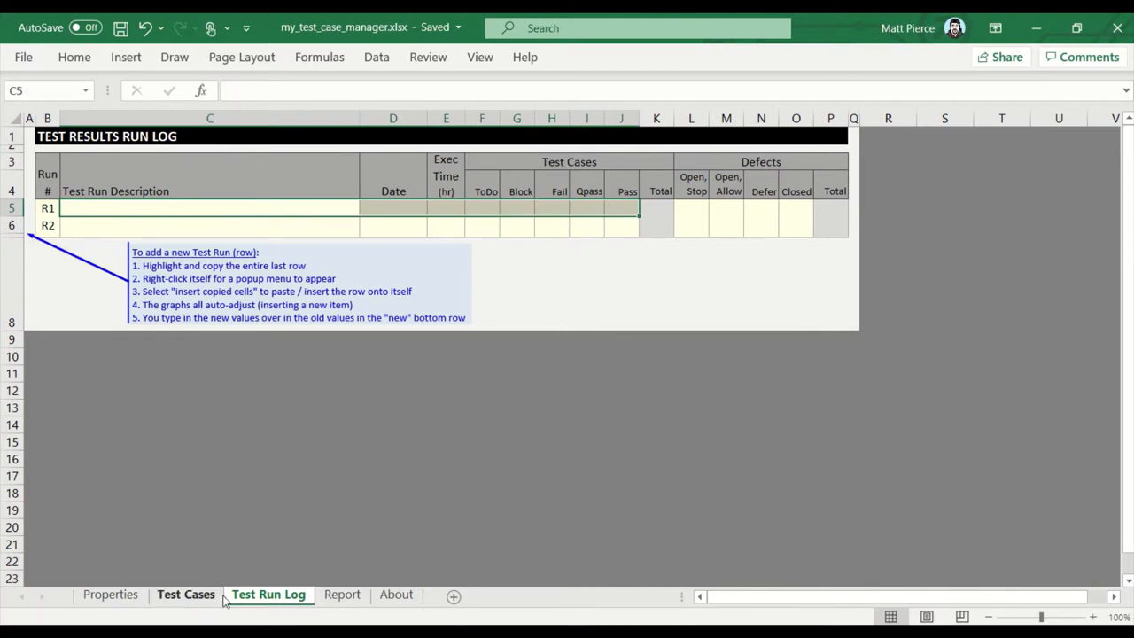
click(184, 593)
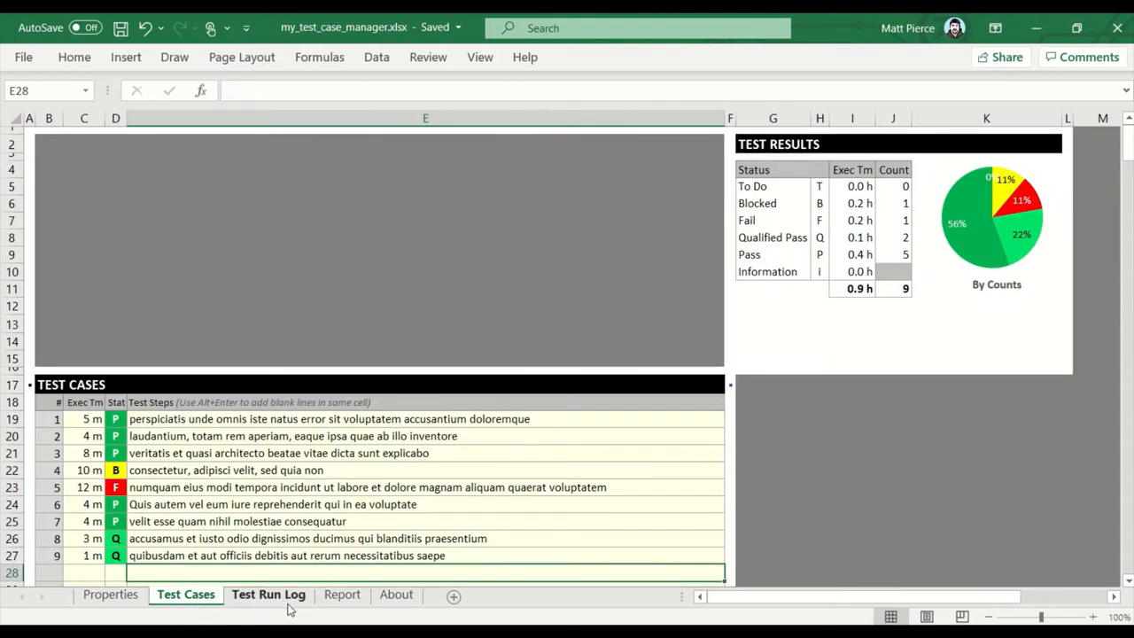
click(269, 593)
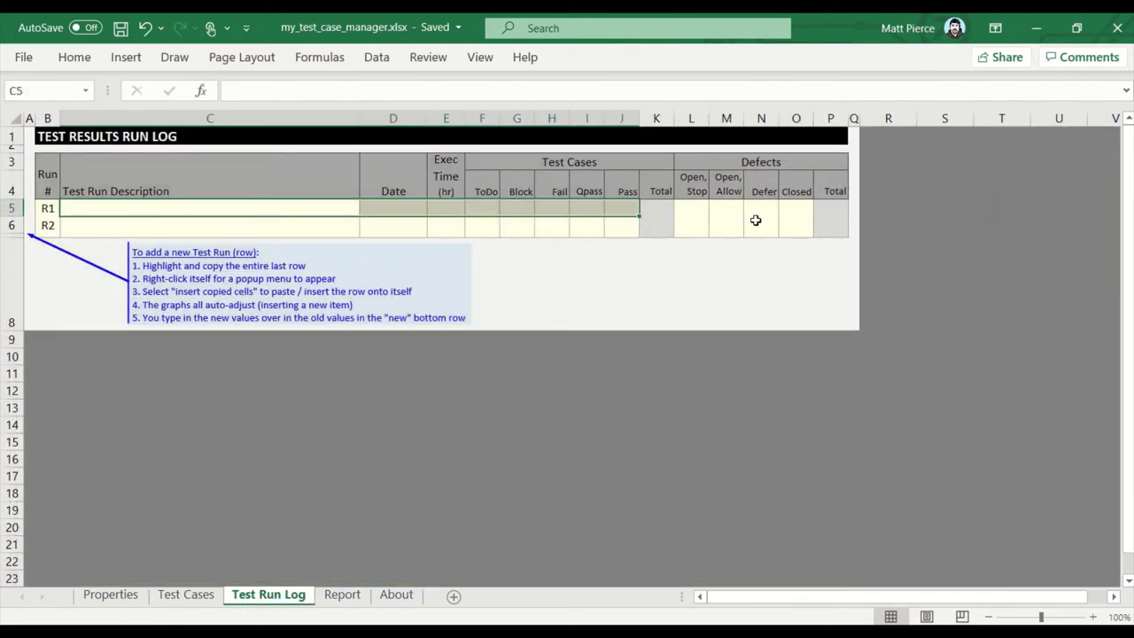
mouse_move(642, 256)
text(Test Run #1 - Sprint 15)
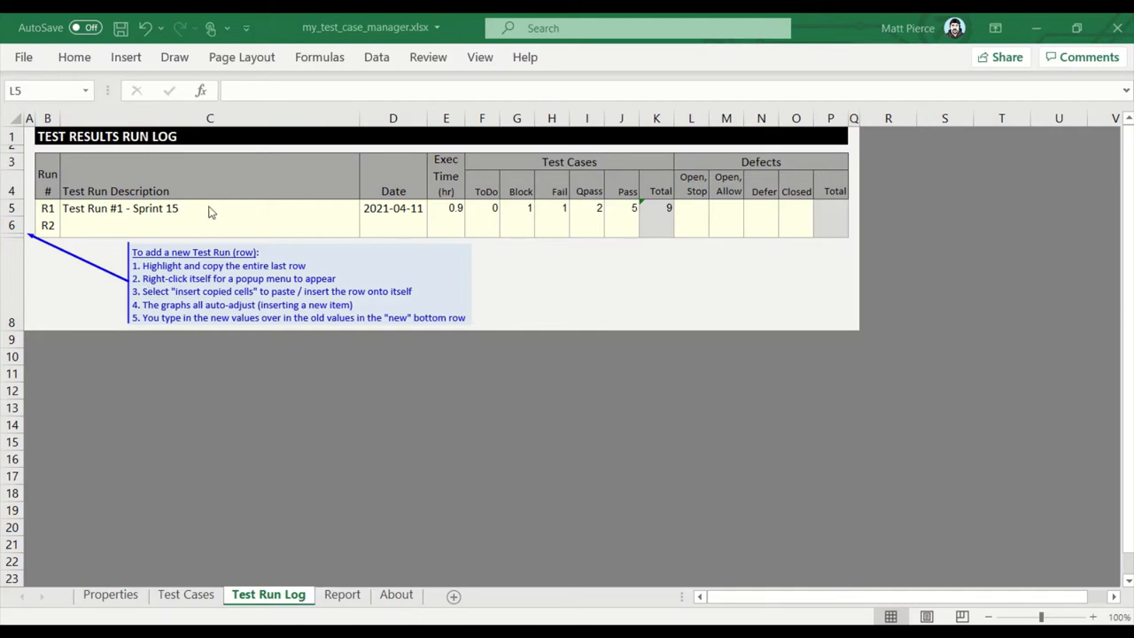
Check R1's test case count sum against the Test Cases sheet, then view the Report sheet.
click(691, 209)
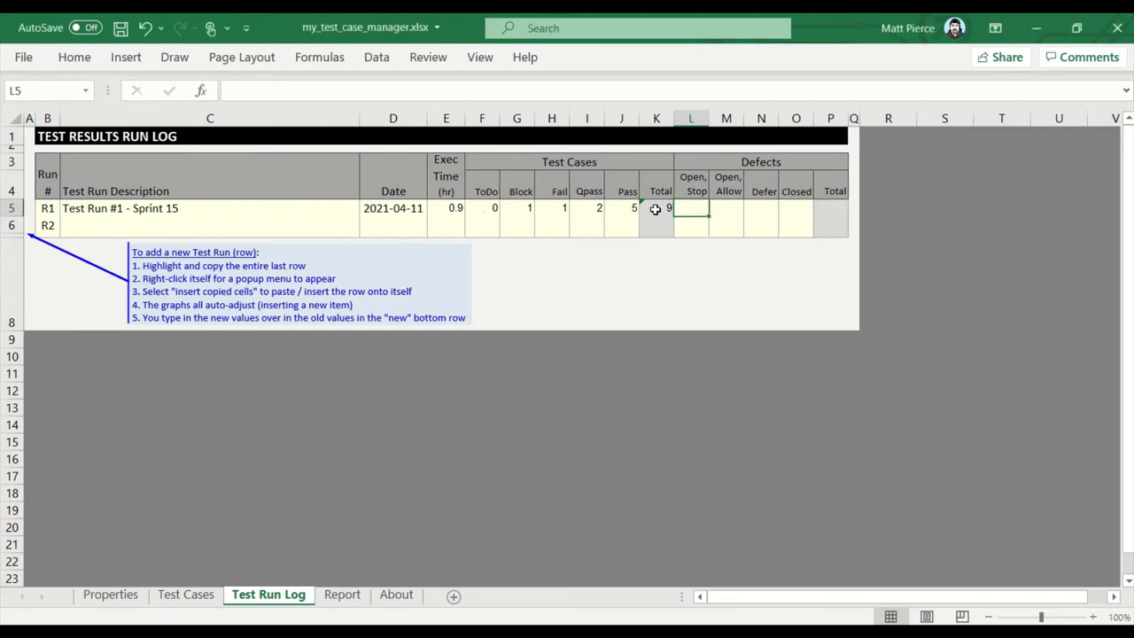
click(656, 208)
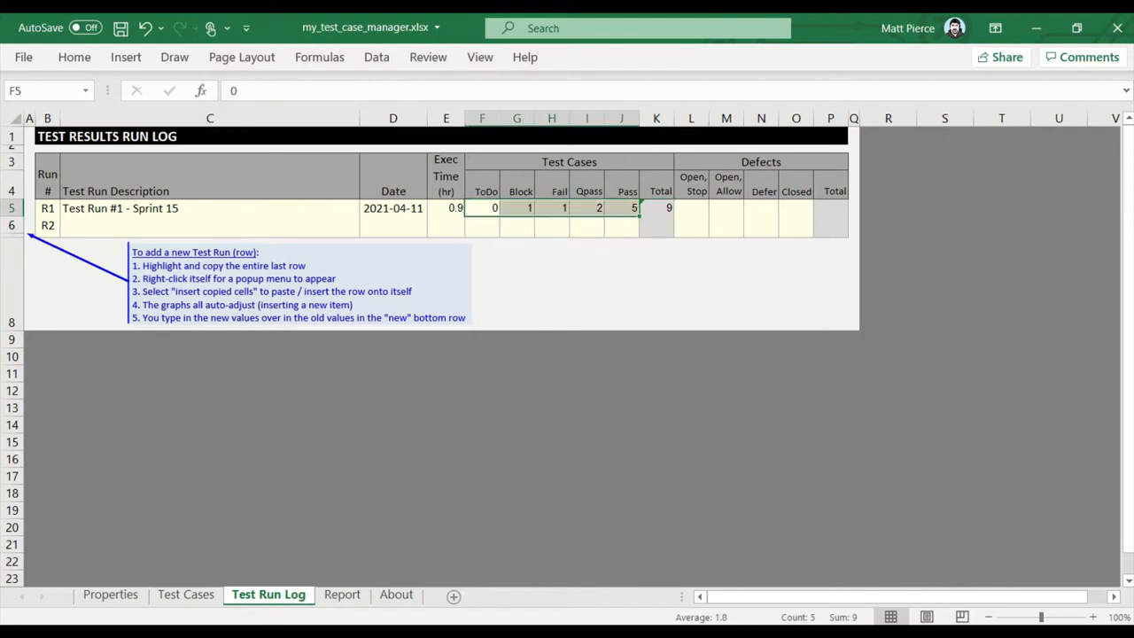
click(184, 593)
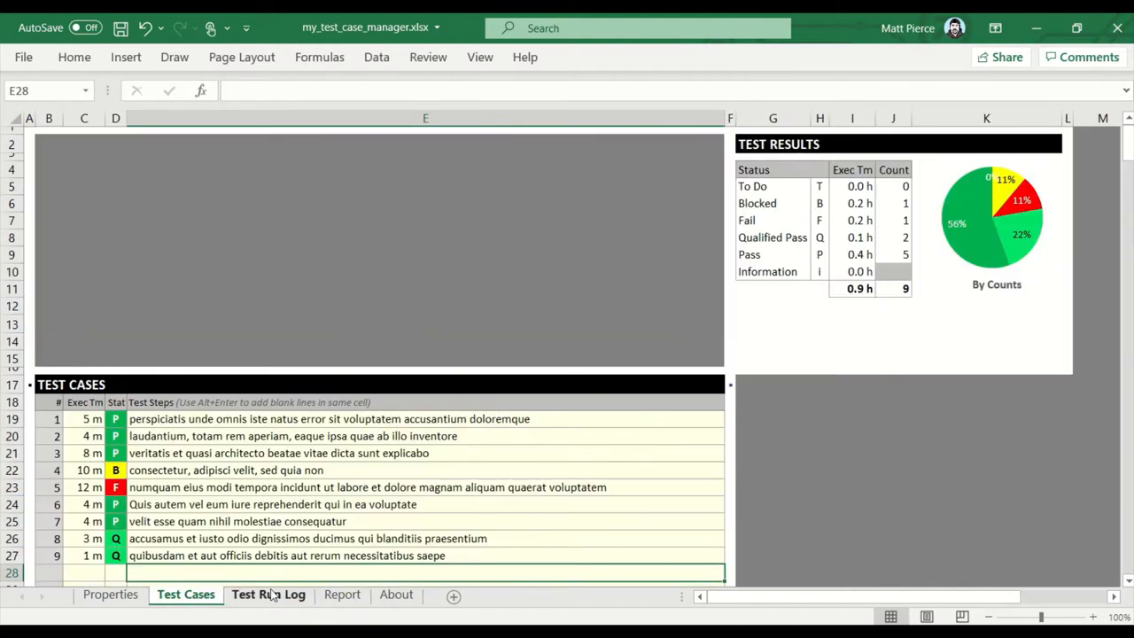
click(267, 593)
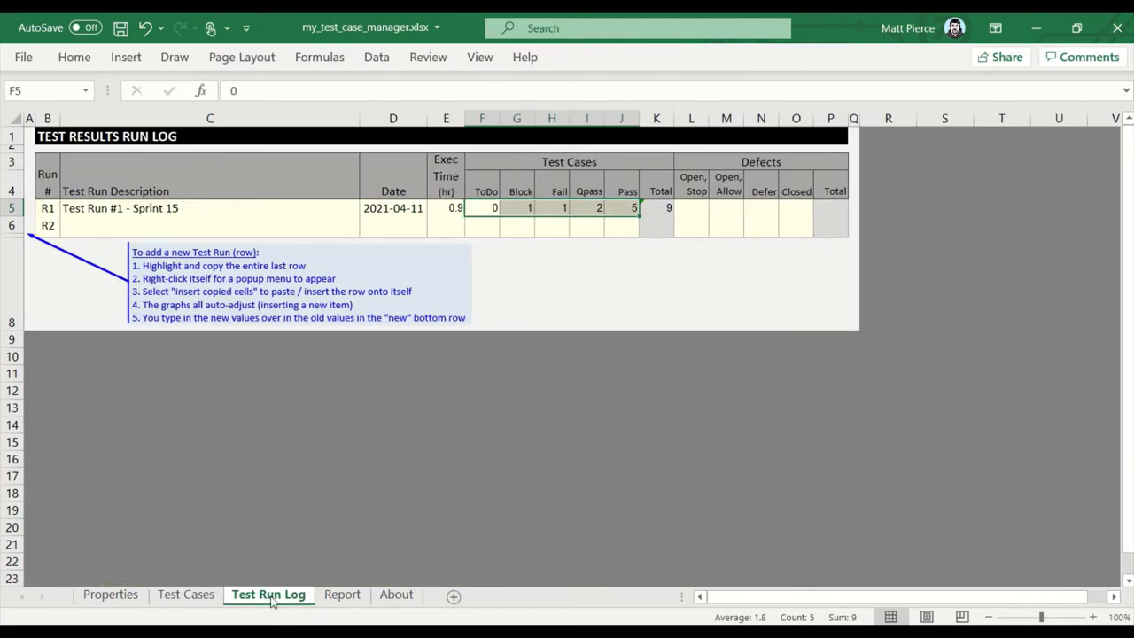
click(342, 593)
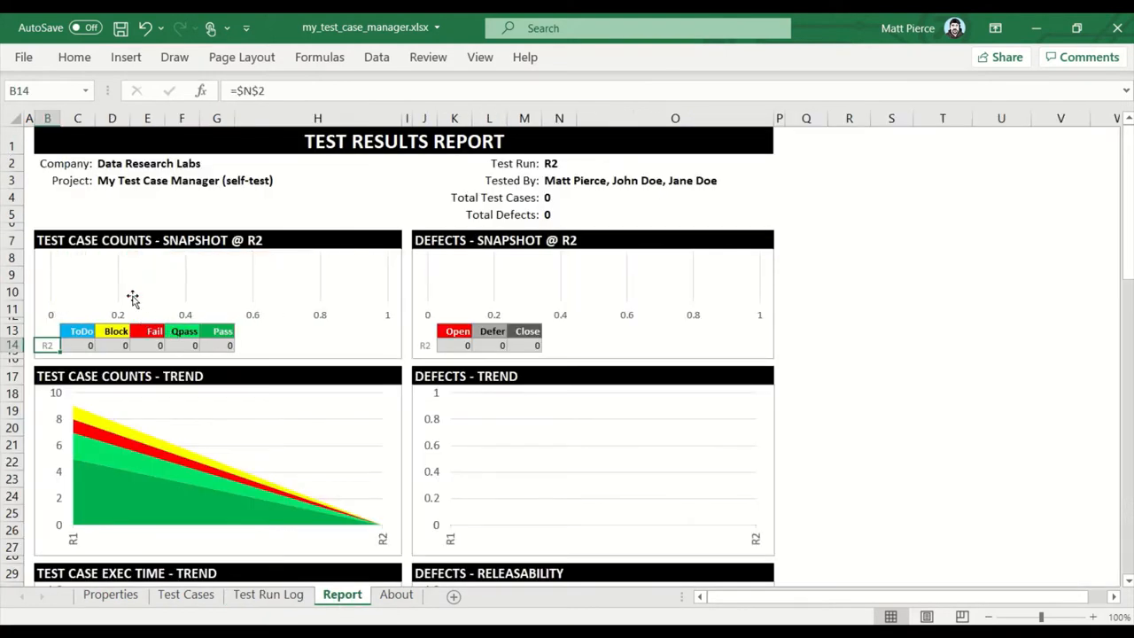
mouse_move(220, 290)
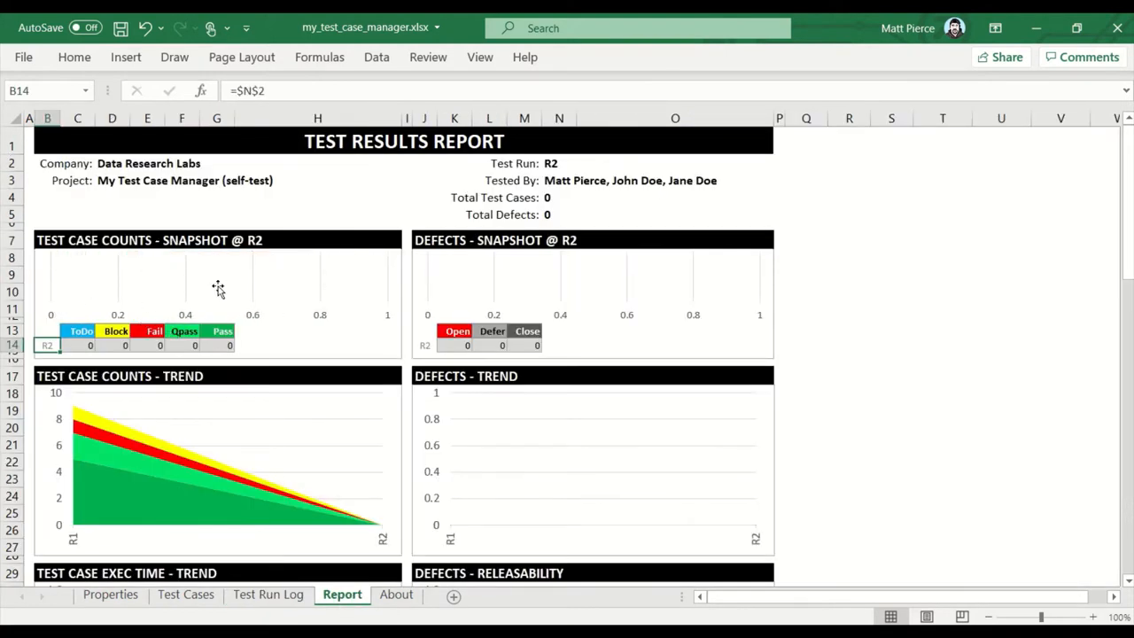
mouse_move(282, 494)
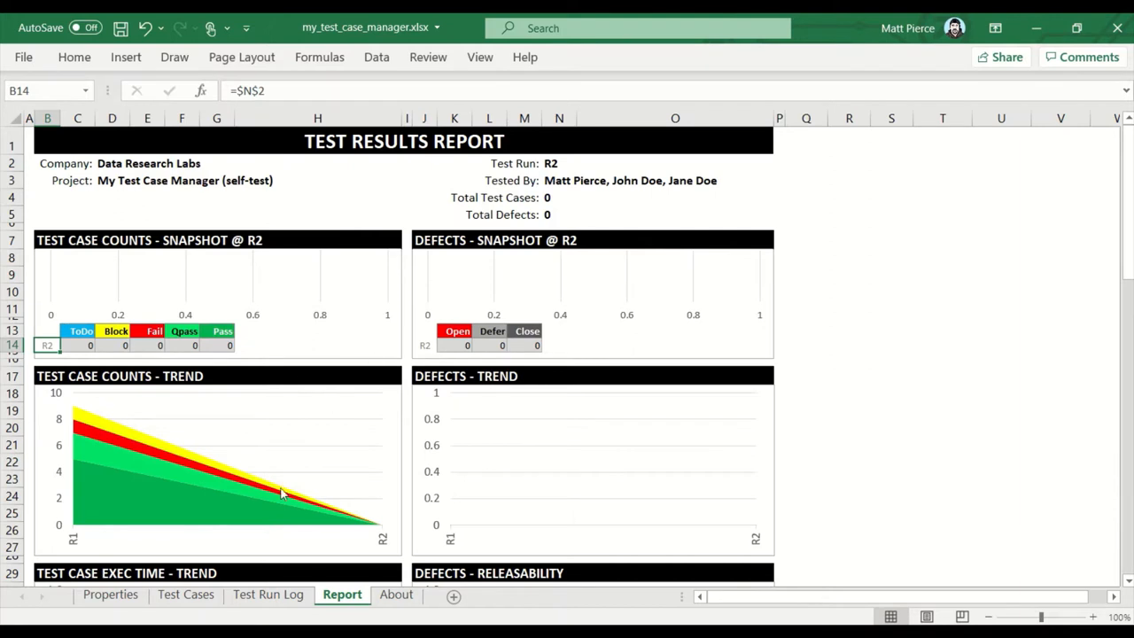
mouse_move(124, 446)
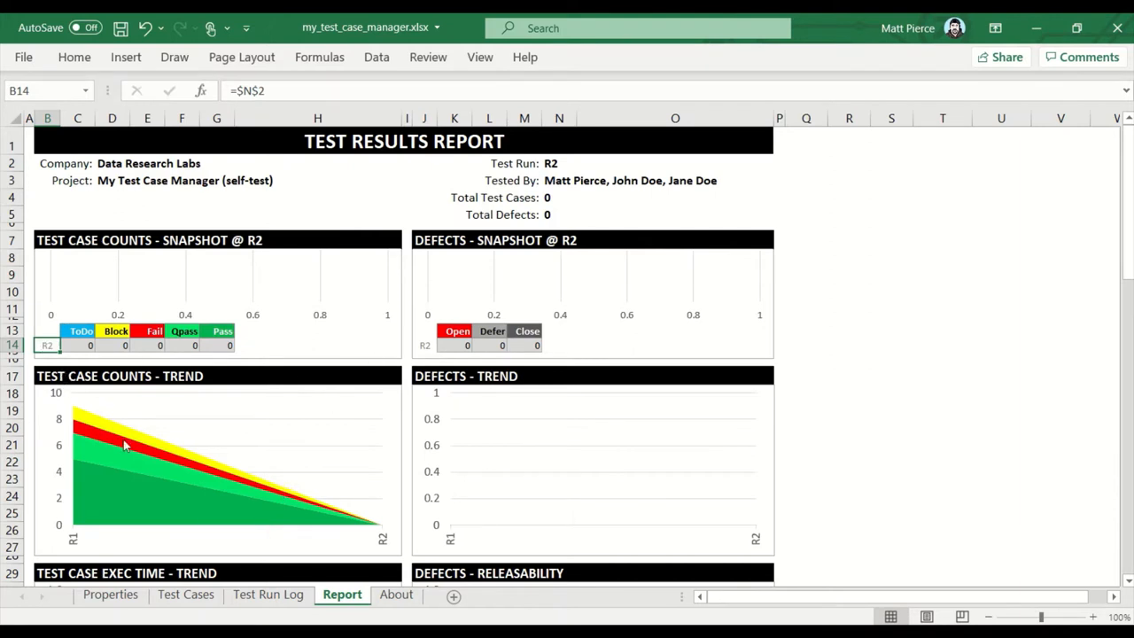
click(267, 593)
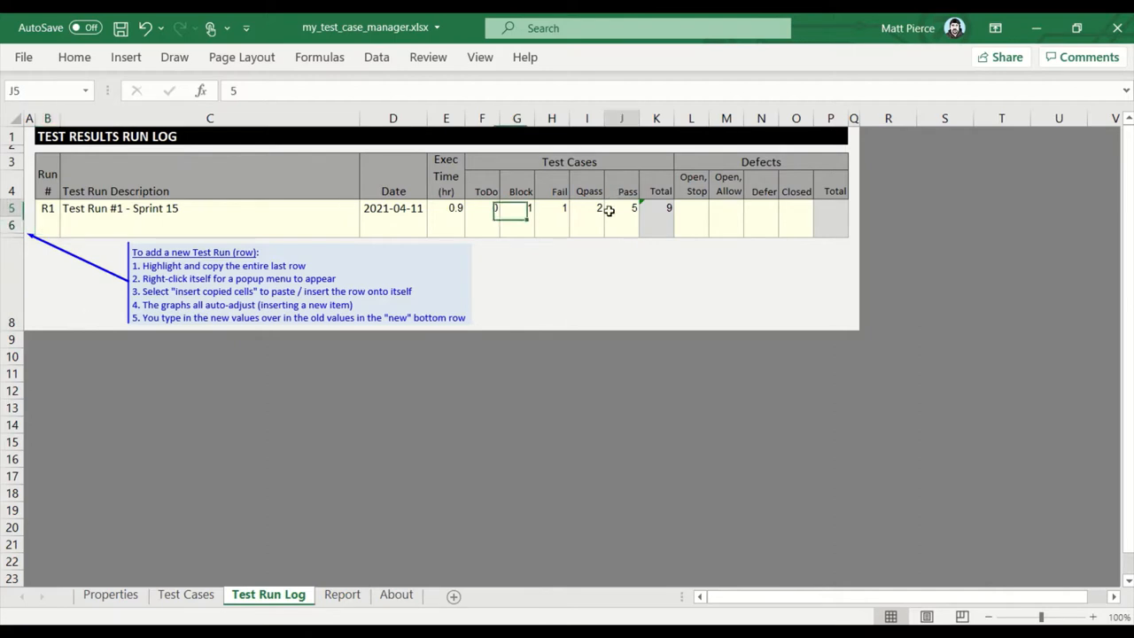
click(342, 593)
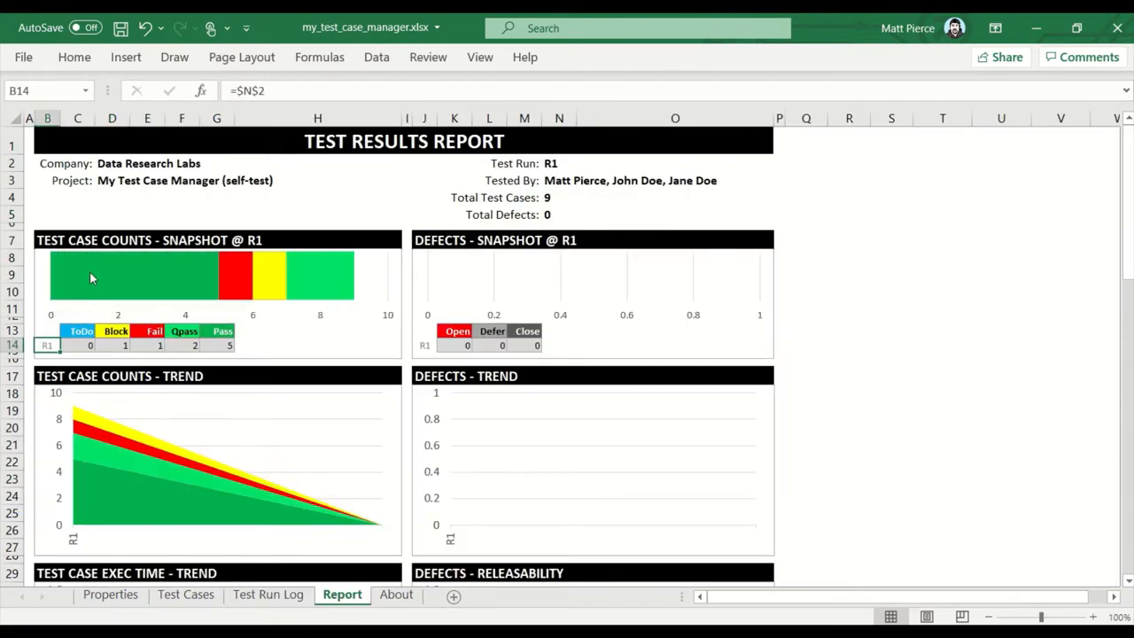
mouse_move(170, 290)
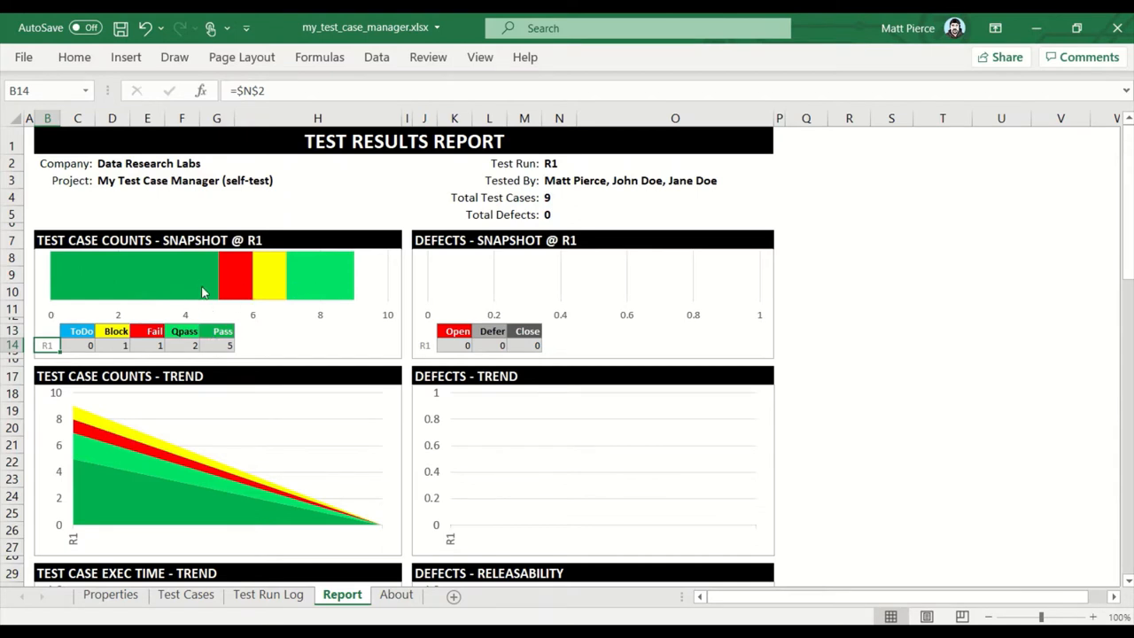
mouse_move(326, 287)
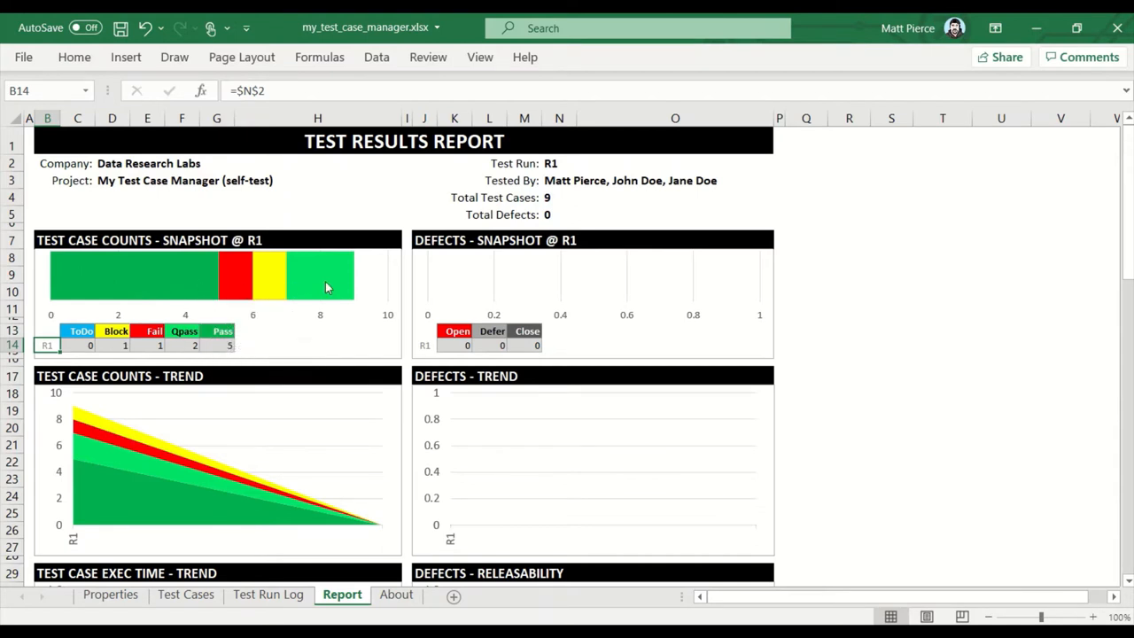
mouse_move(259, 287)
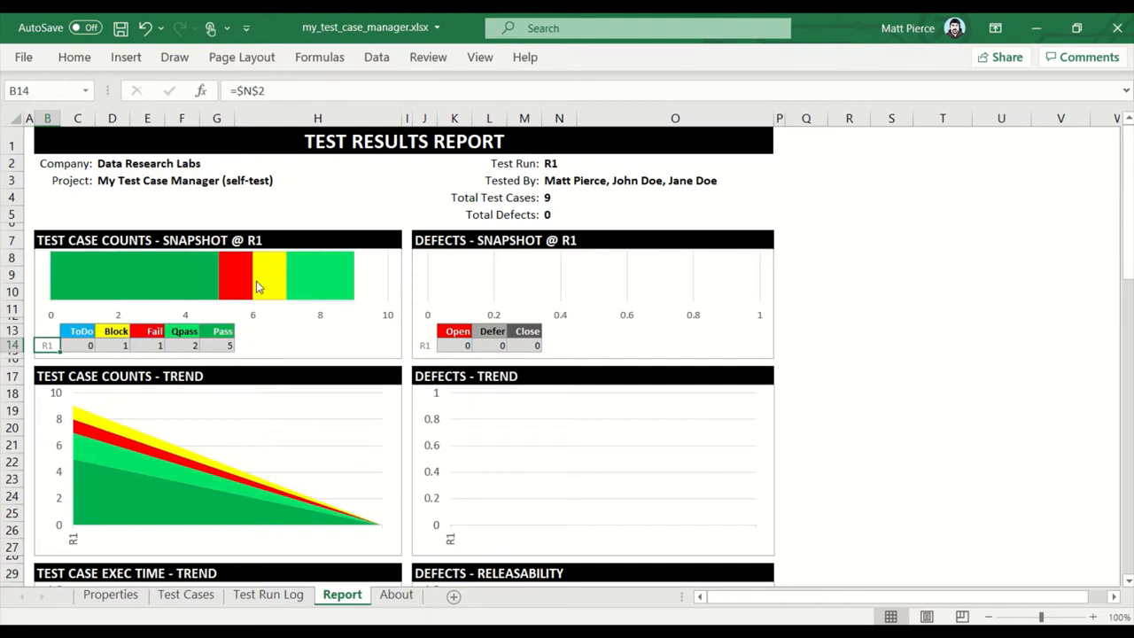
mouse_move(85, 414)
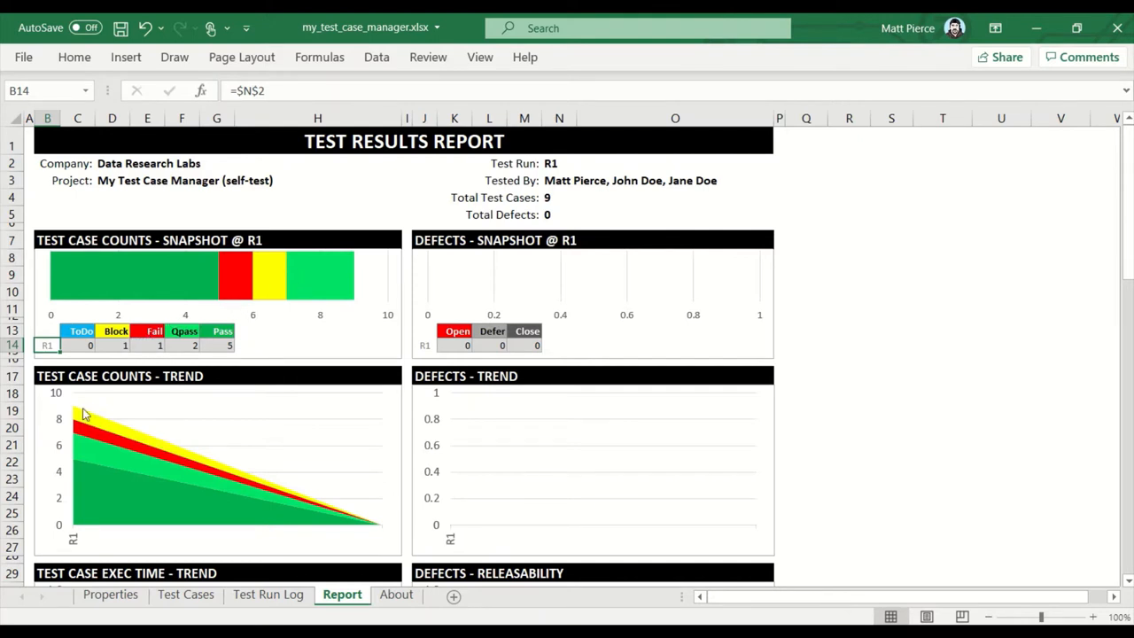
mouse_move(74, 535)
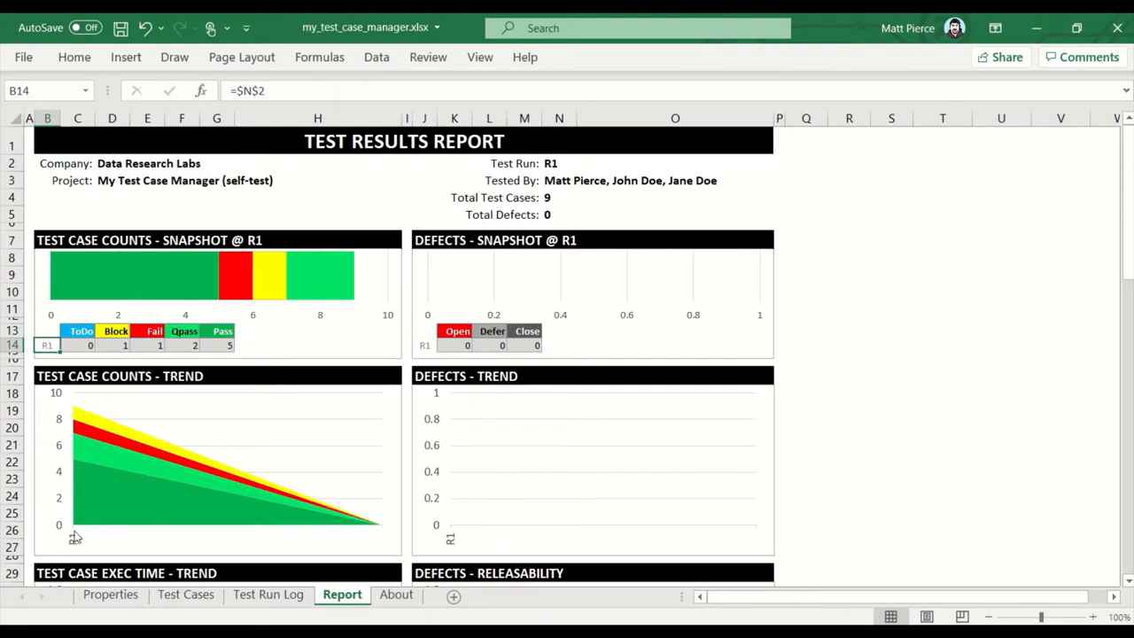
mouse_move(146, 457)
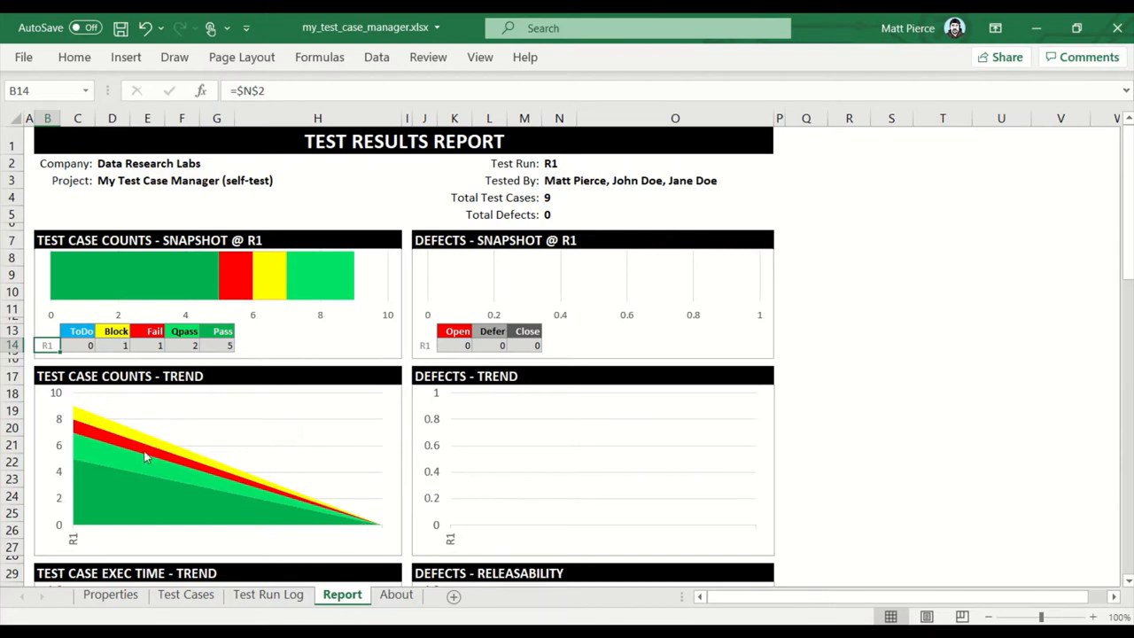
mouse_move(496, 344)
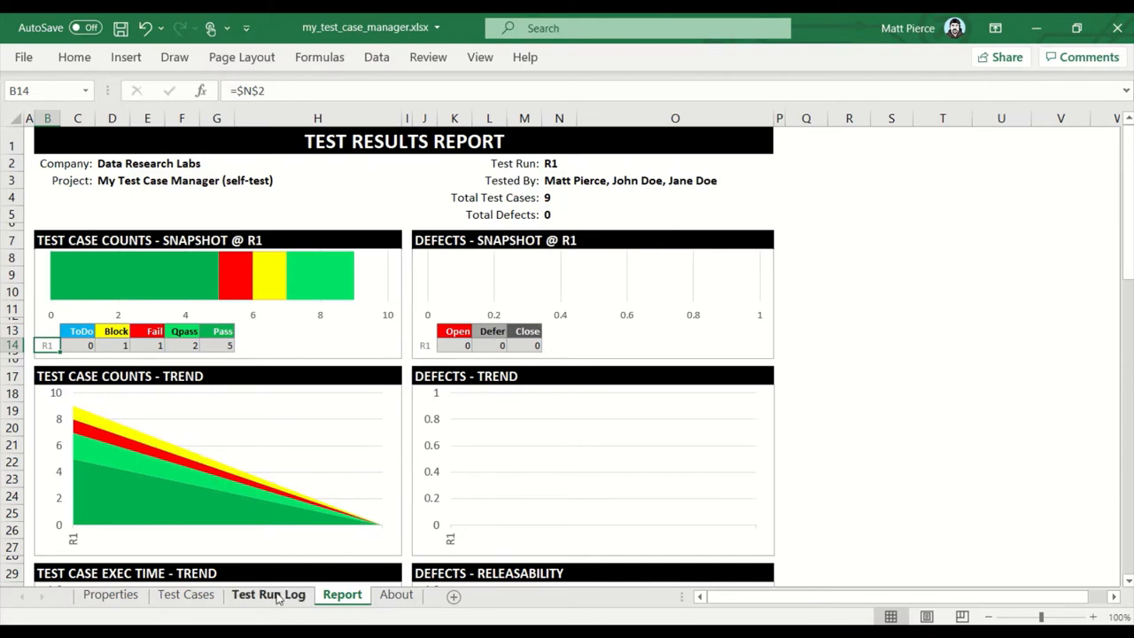
Enter R1's defect counts (1 open stop, 1 open allow, 2 deferred, 2 closed) and view the Report.
click(267, 593)
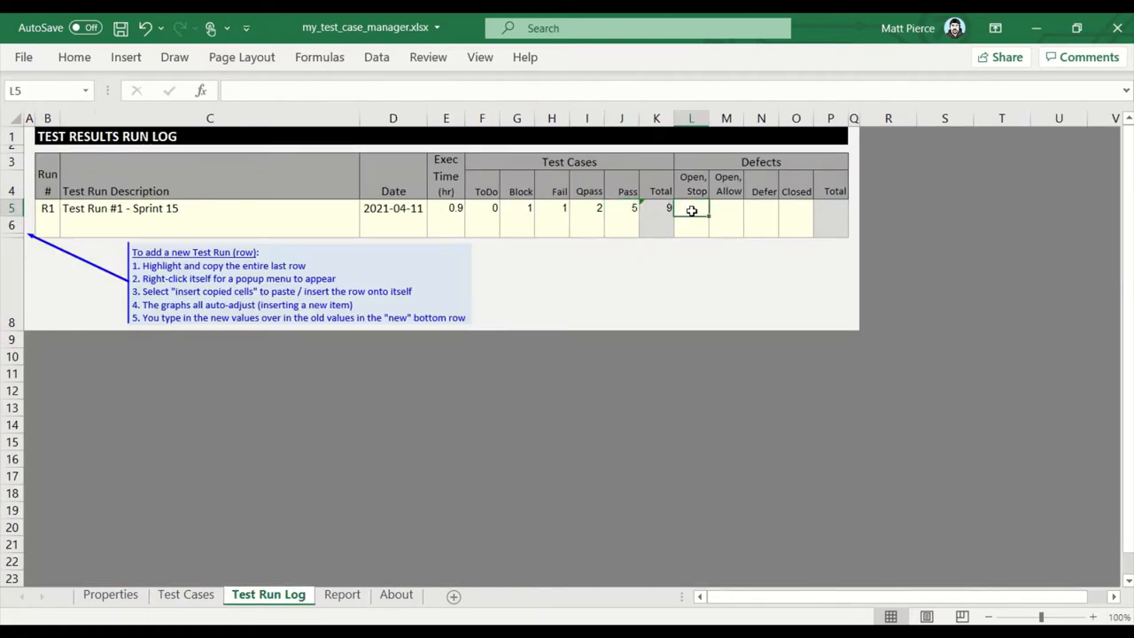
text(1)
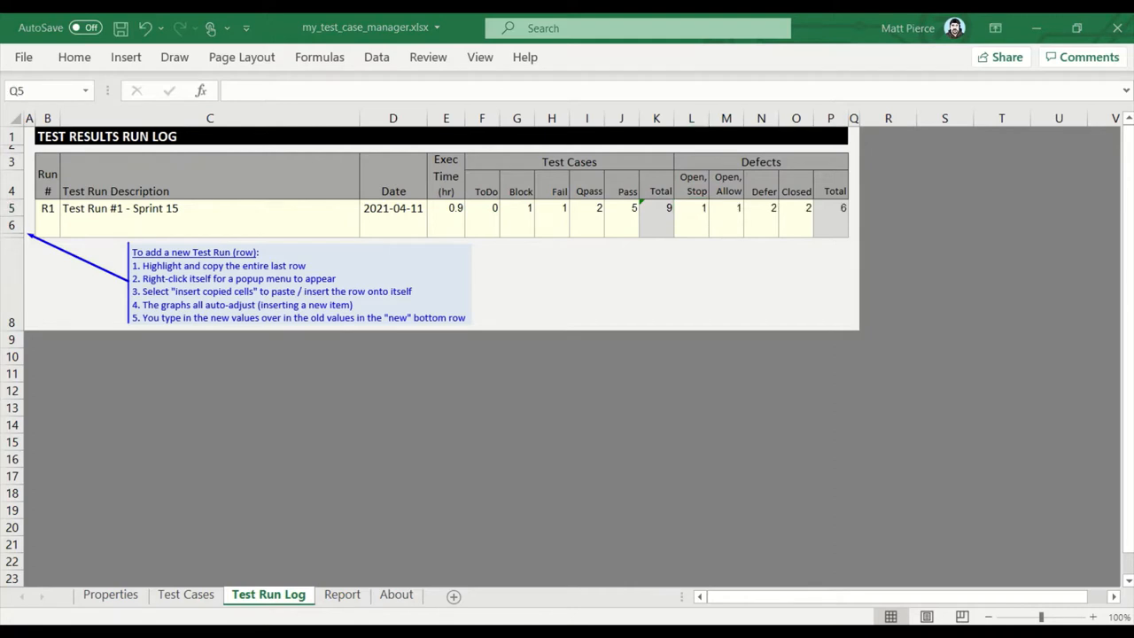
mouse_move(705, 220)
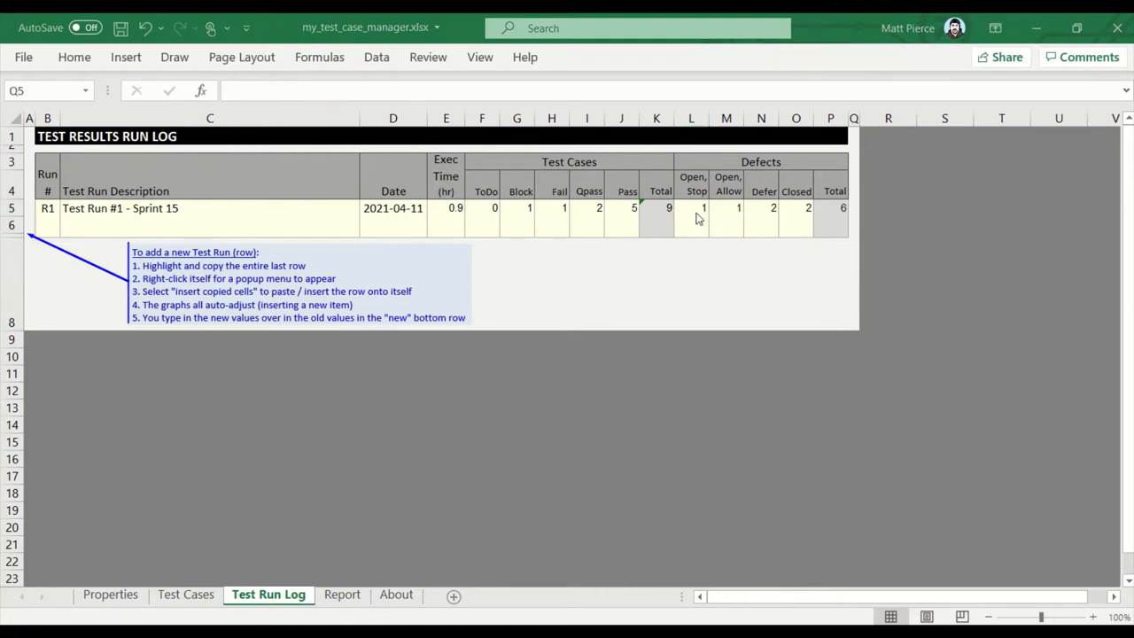
mouse_move(145, 216)
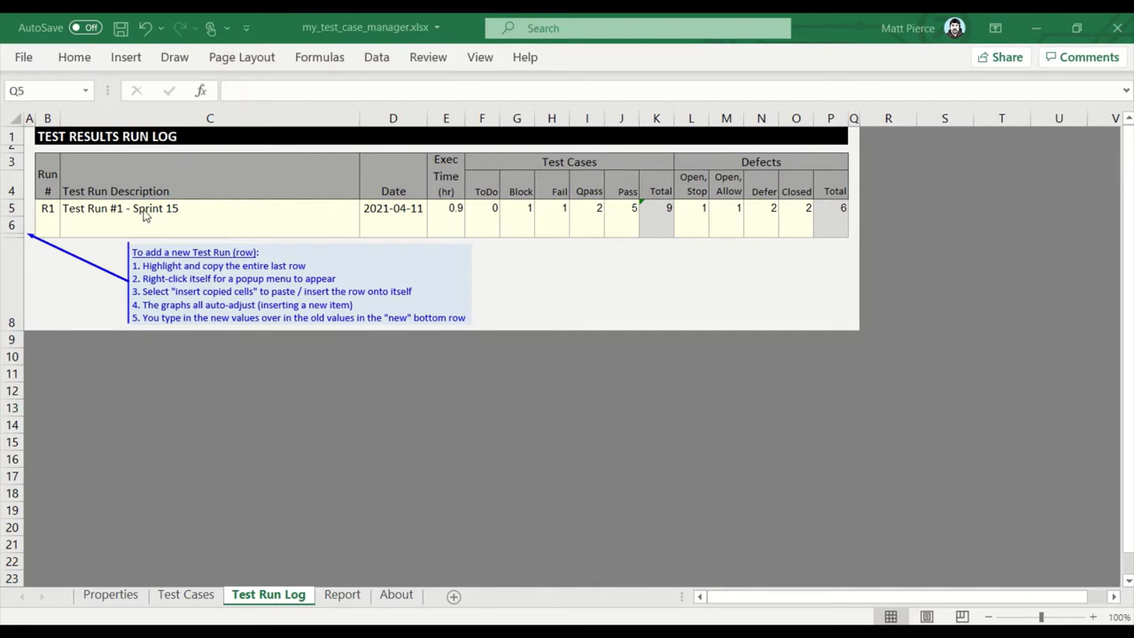
mouse_move(740, 213)
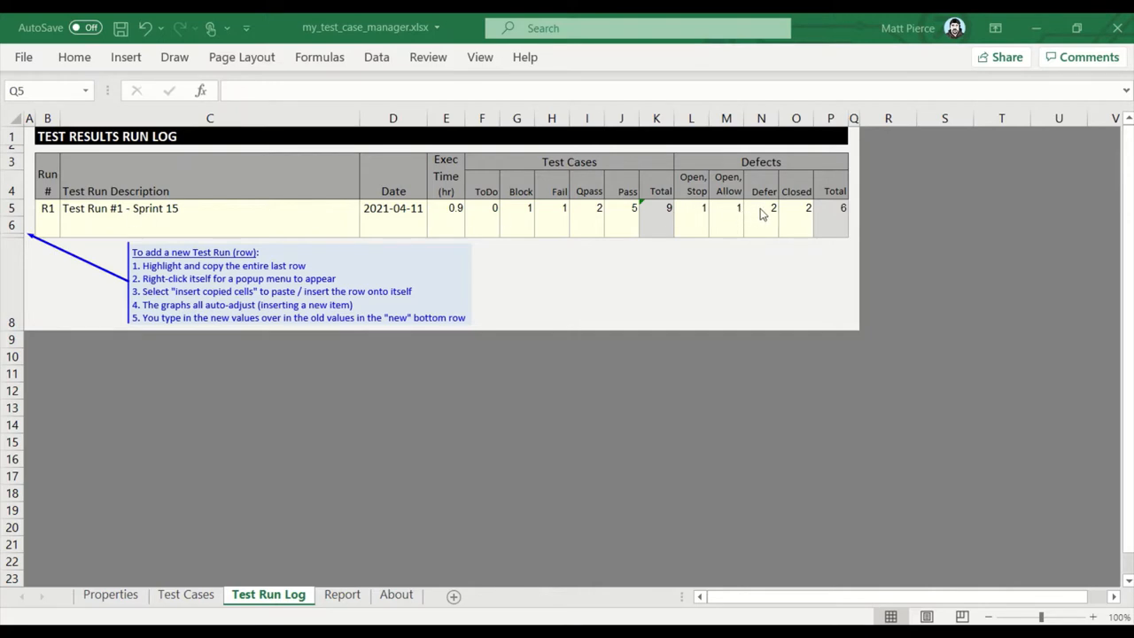
mouse_move(795, 216)
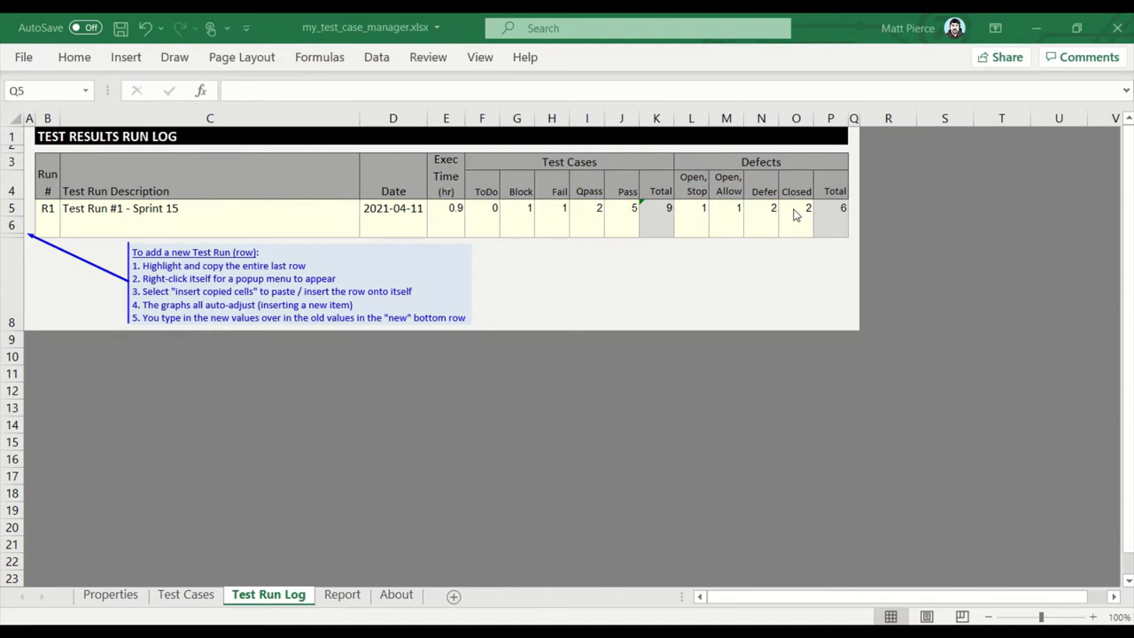
mouse_move(836, 216)
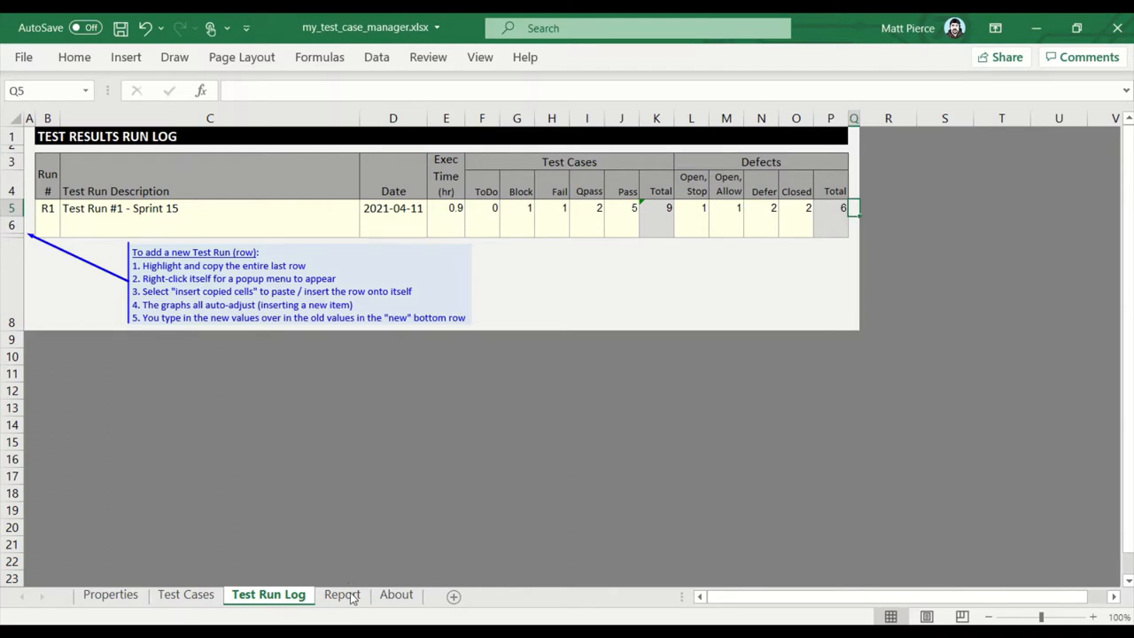
click(342, 594)
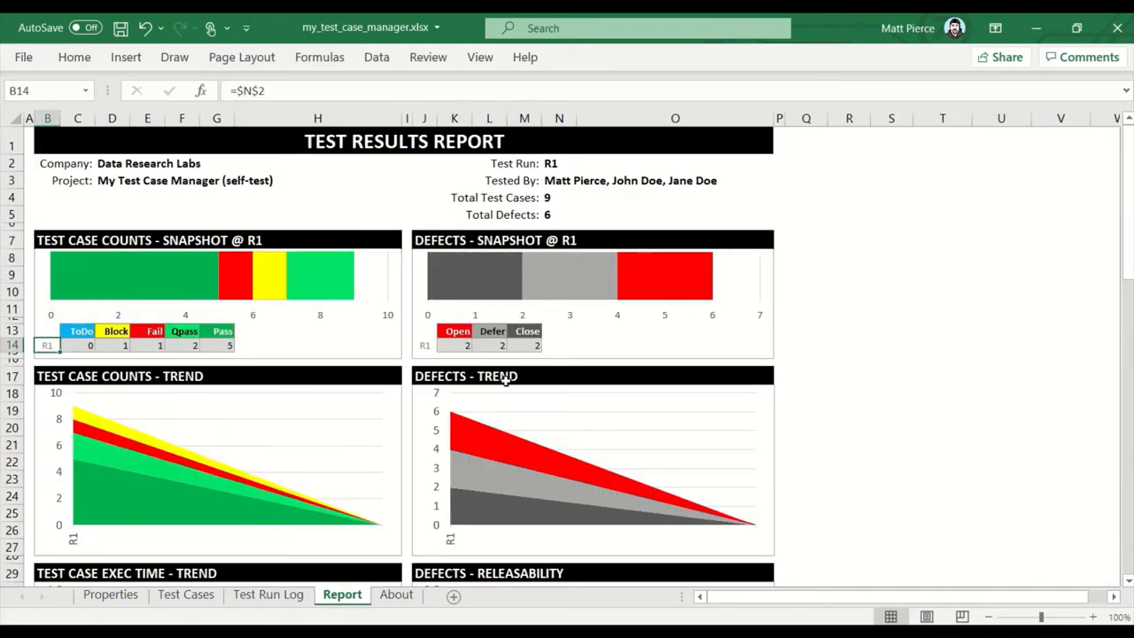
mouse_move(560, 255)
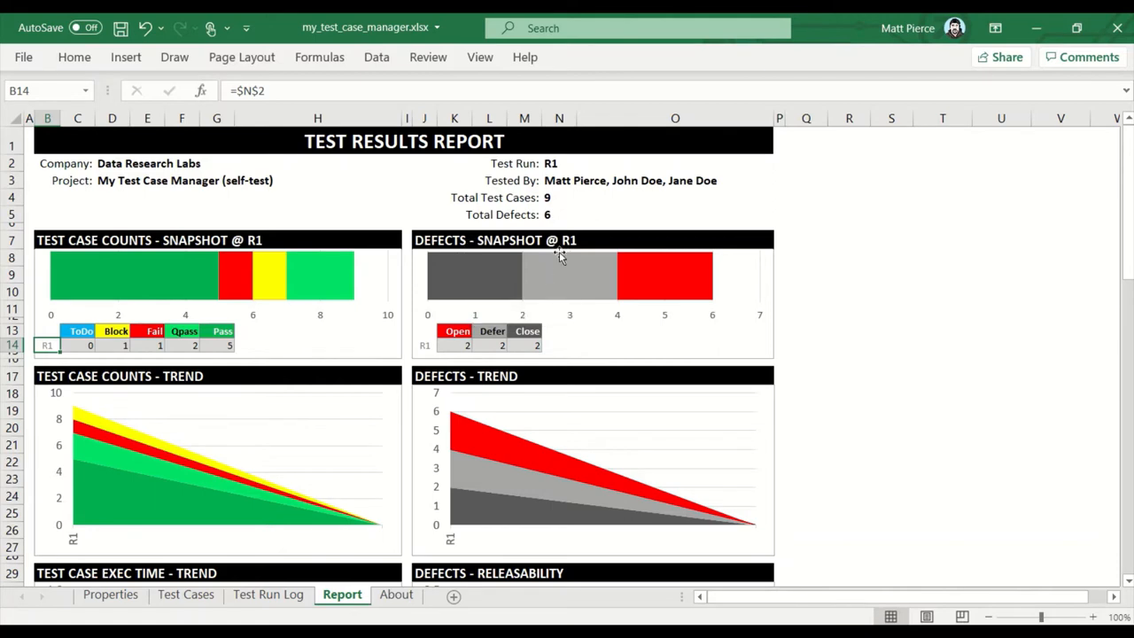
mouse_move(620, 326)
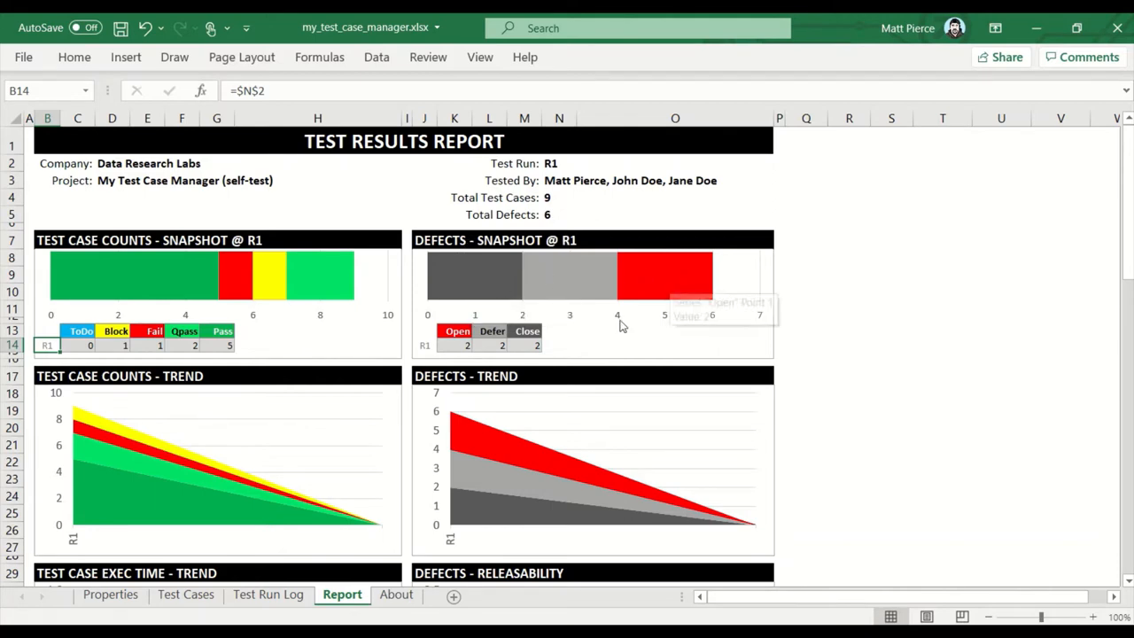
Return to the Test Run Log sheet to add run R2, Test Run #2 - Sprint 15.
click(268, 594)
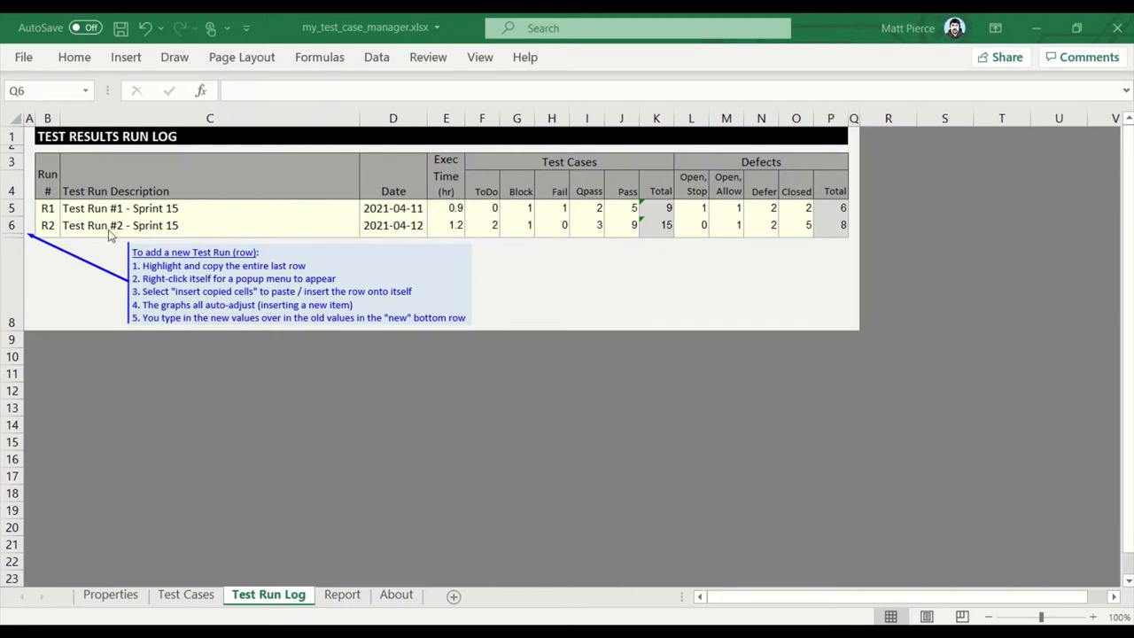
mouse_move(417, 237)
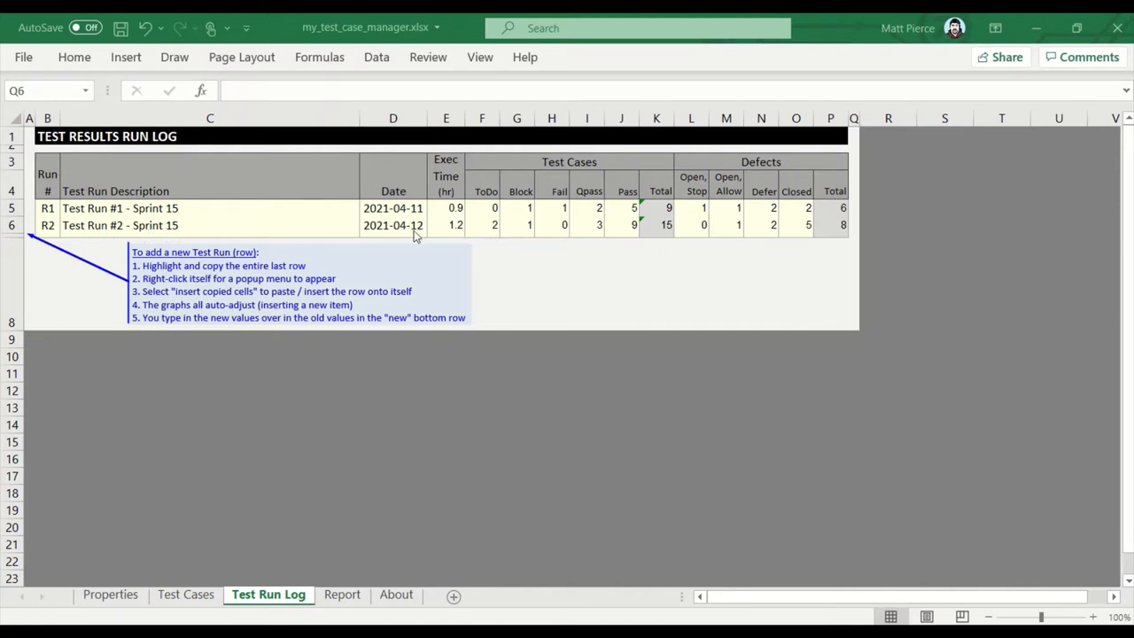
mouse_move(461, 234)
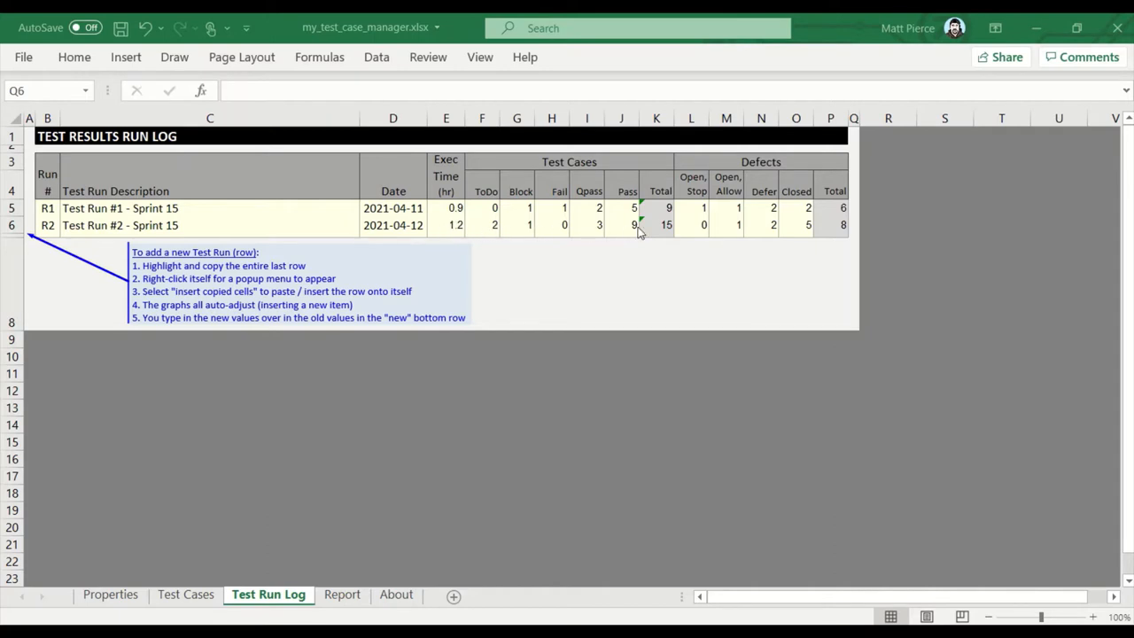
mouse_move(261, 521)
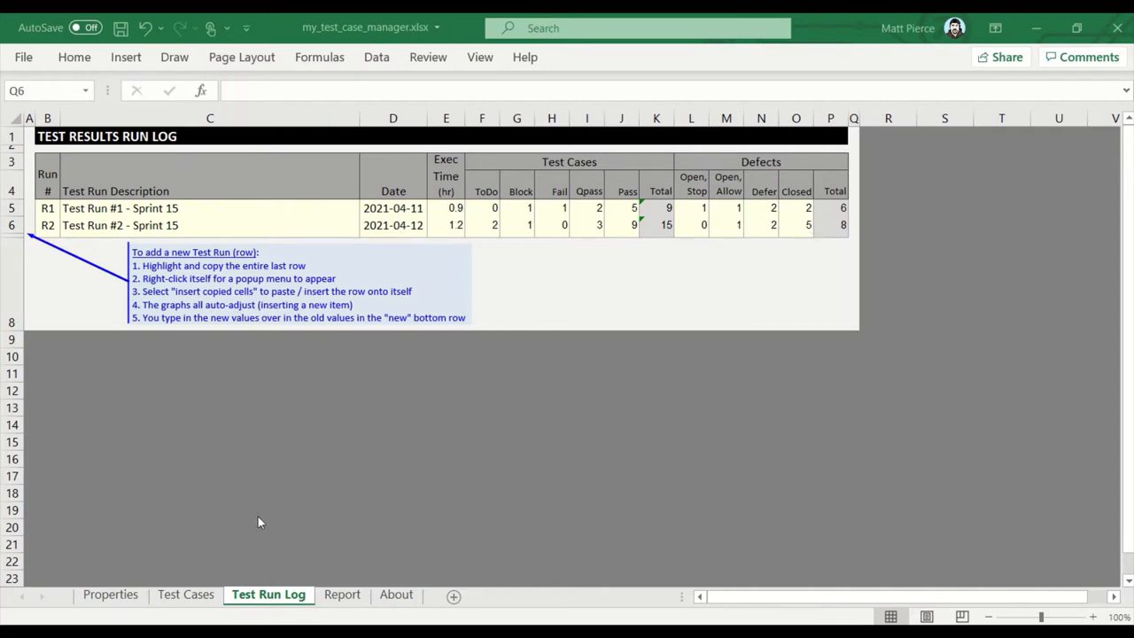
click(342, 594)
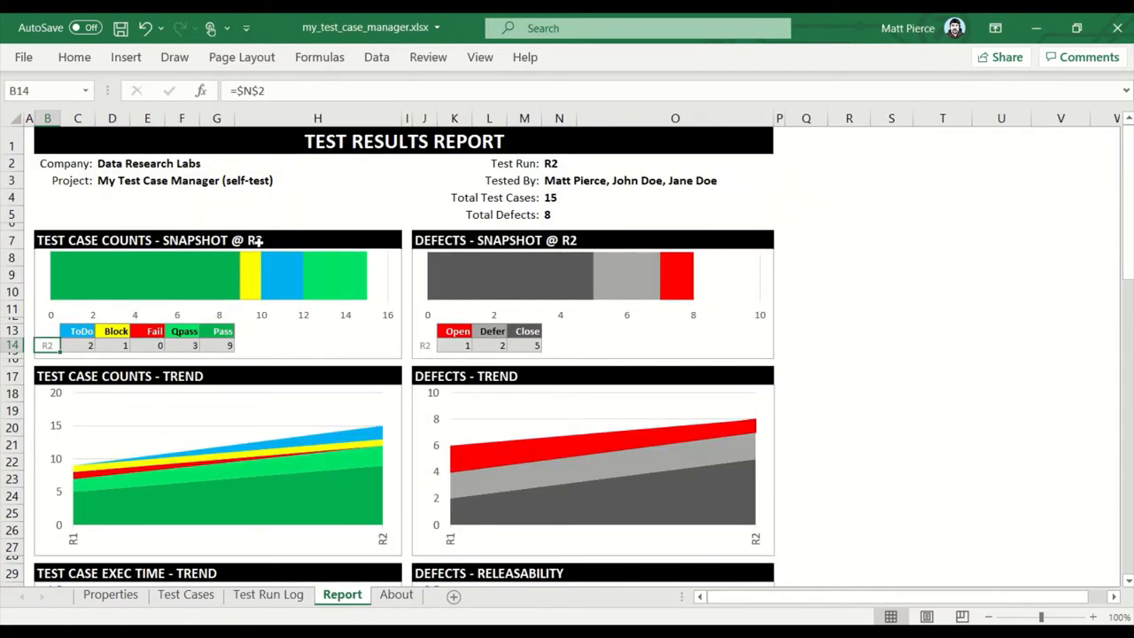
mouse_move(546, 269)
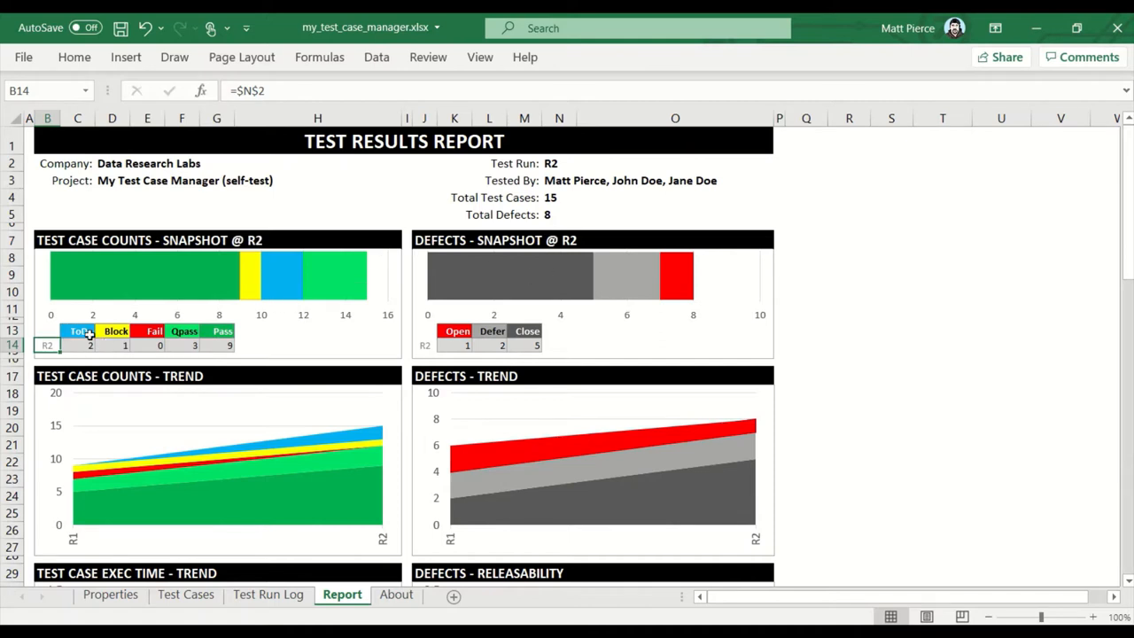
mouse_move(255, 316)
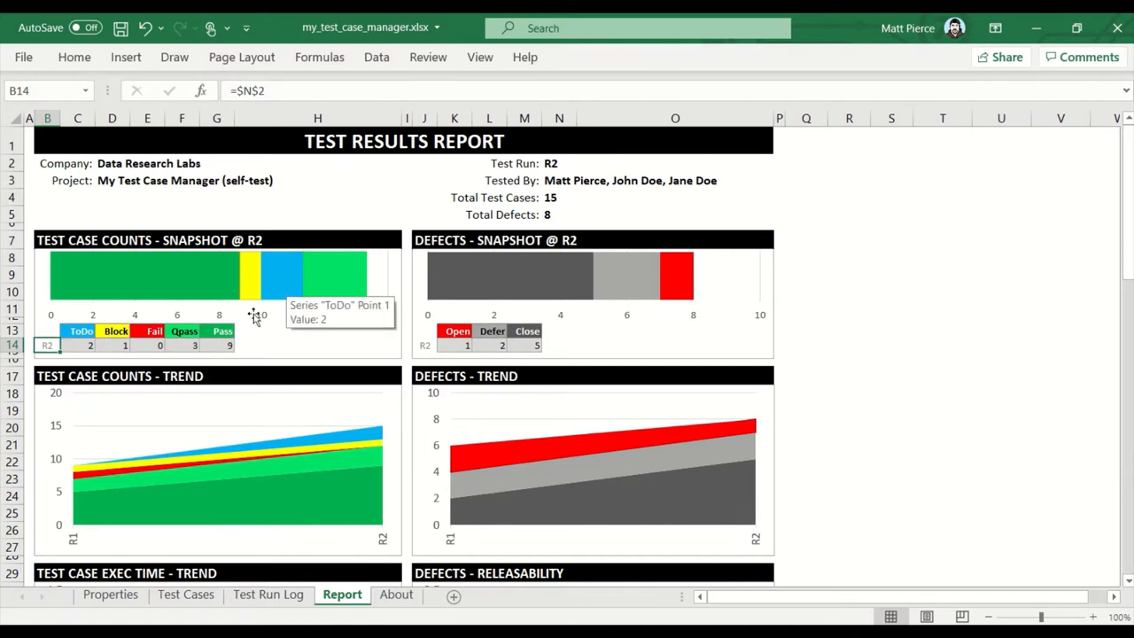
mouse_move(162, 347)
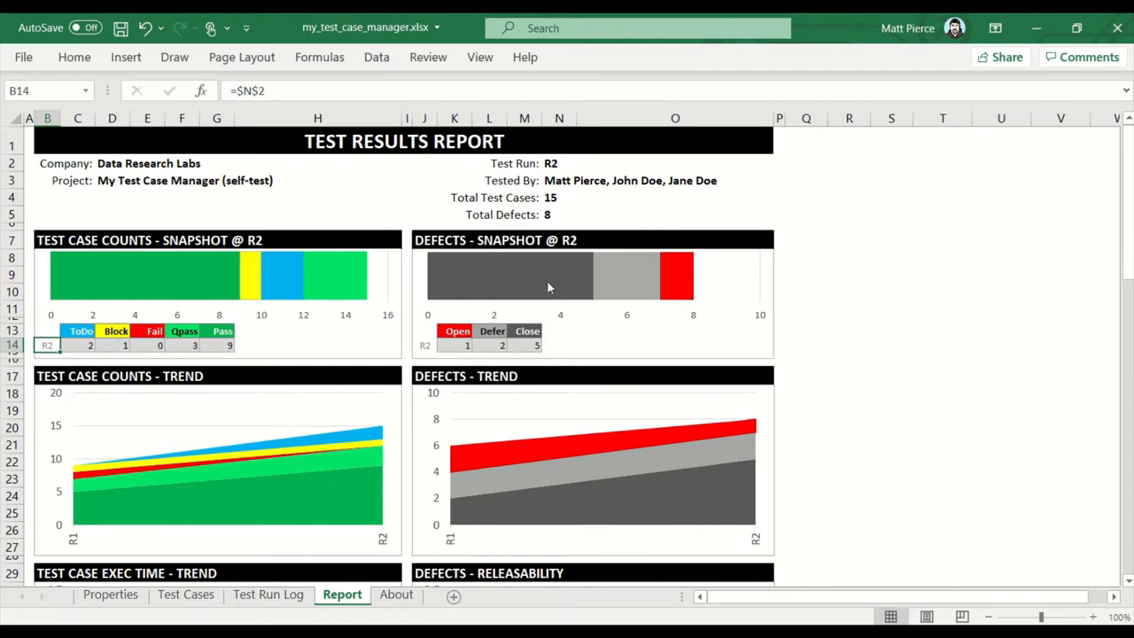
mouse_move(102, 496)
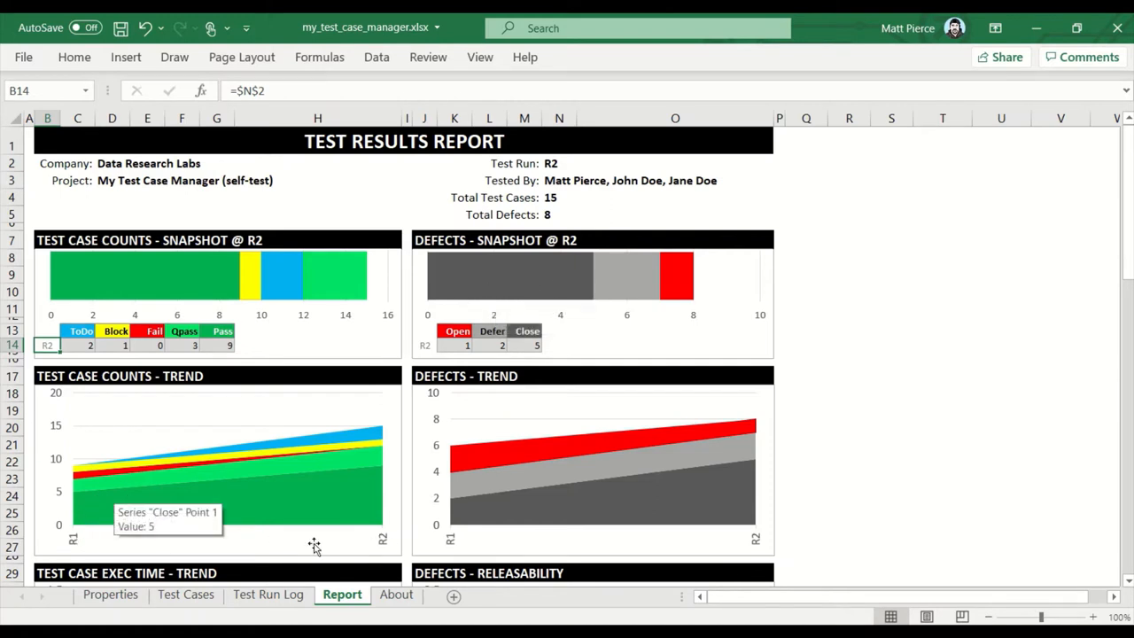
mouse_move(386, 542)
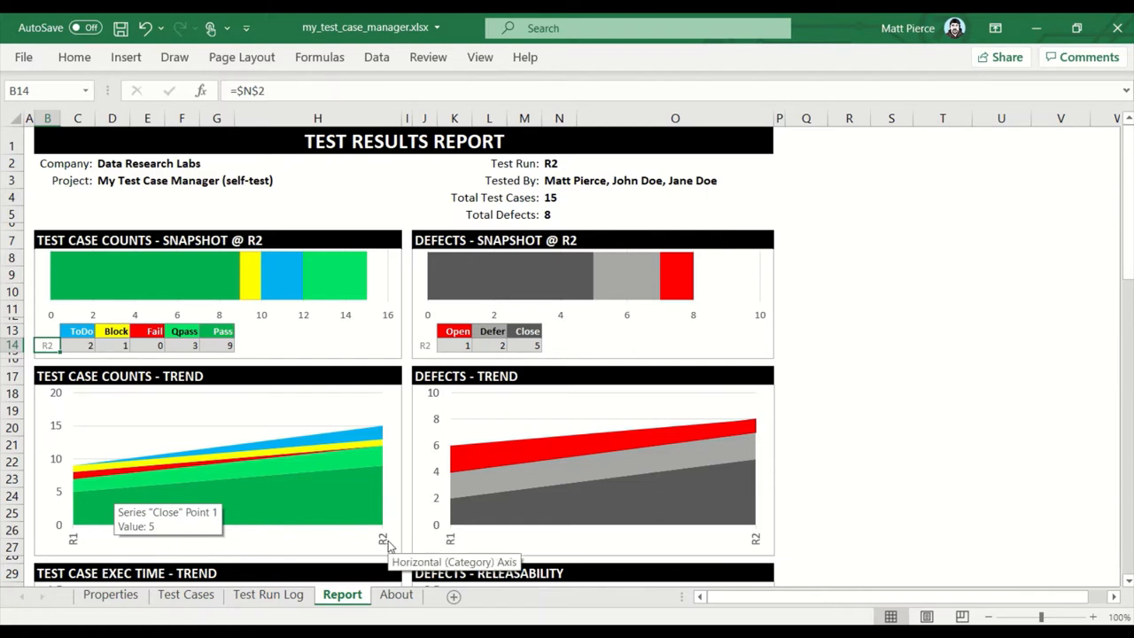
mouse_move(280, 514)
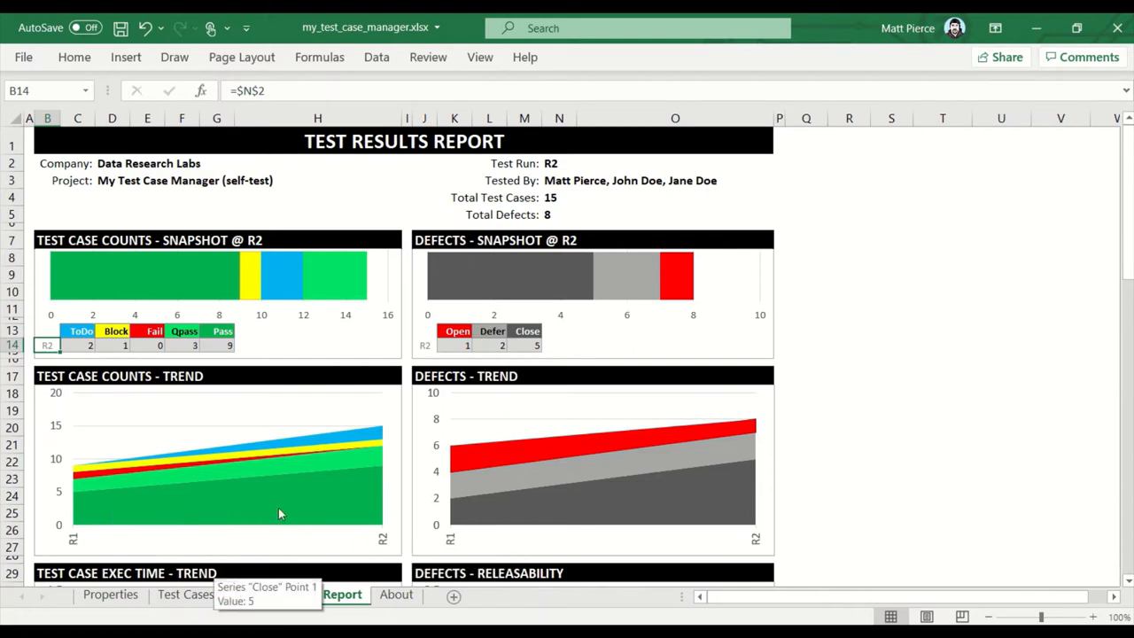
mouse_move(381, 477)
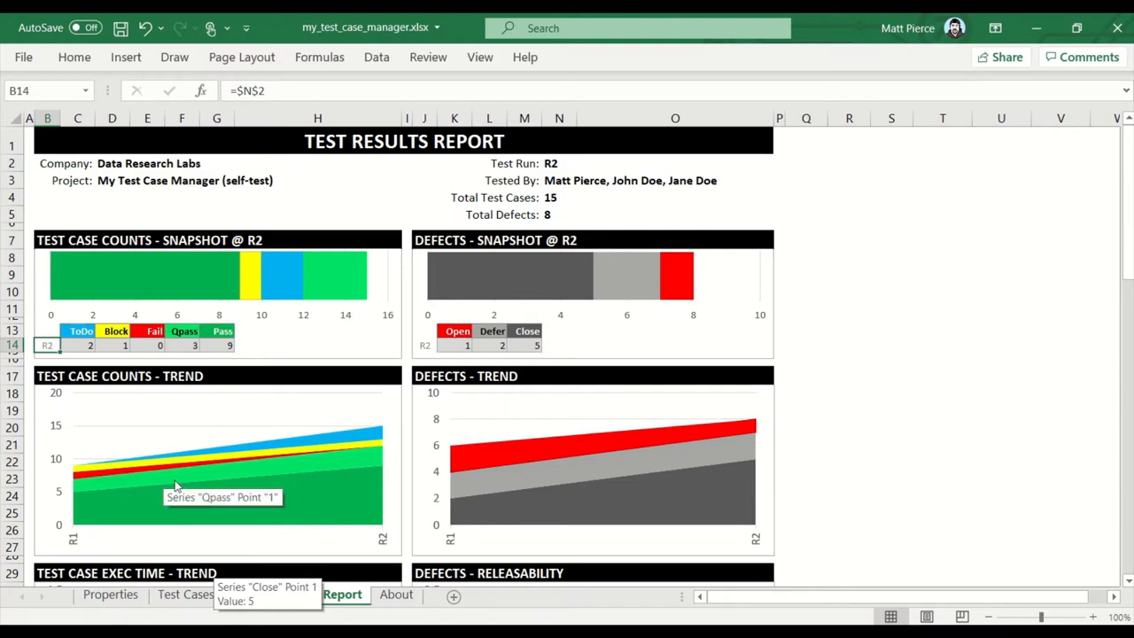
mouse_move(310, 446)
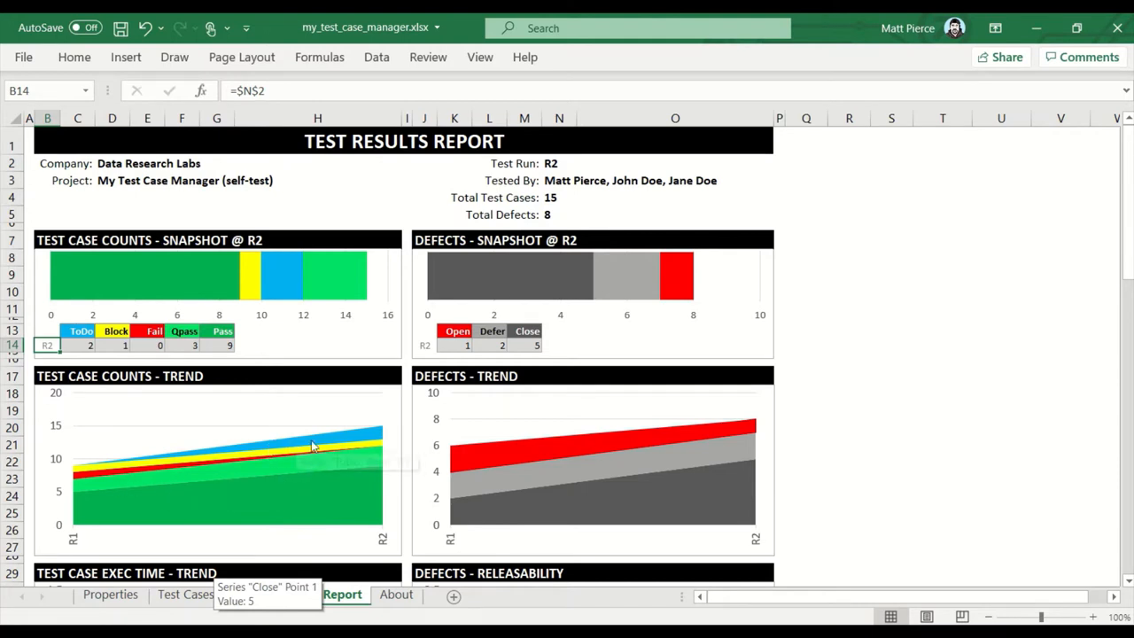
mouse_move(379, 437)
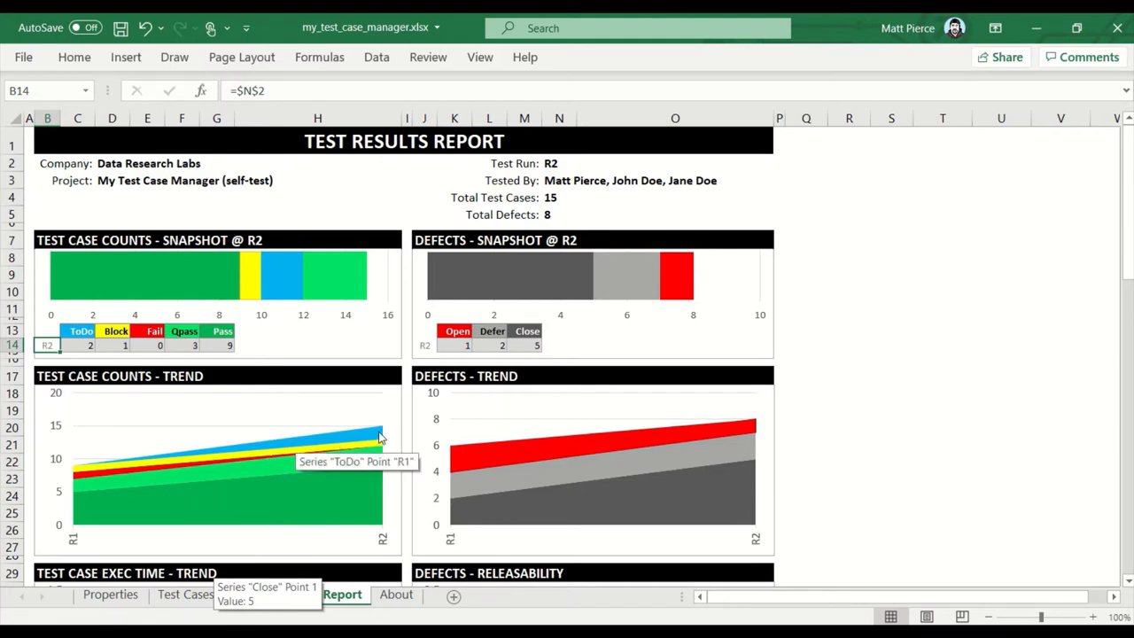
mouse_move(382, 479)
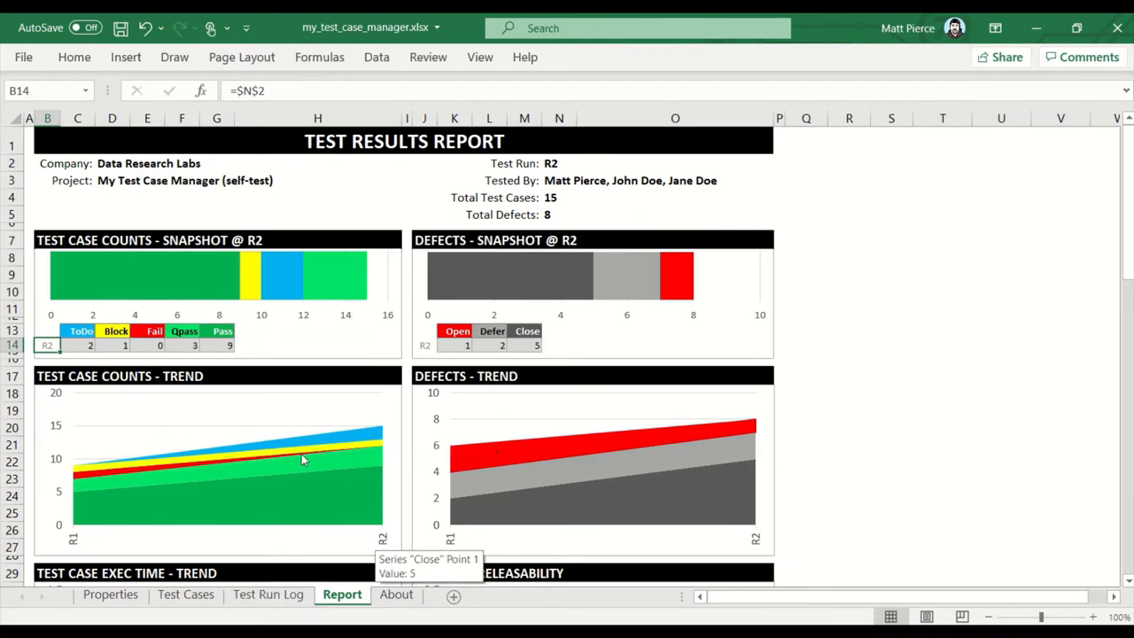
mouse_move(380, 452)
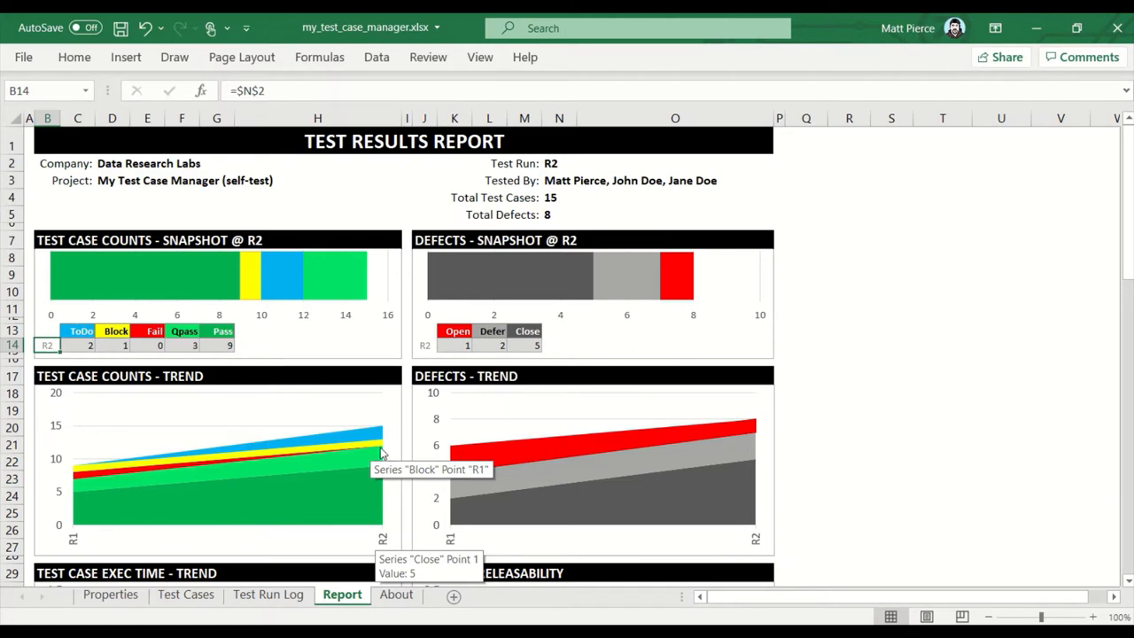
mouse_move(145, 347)
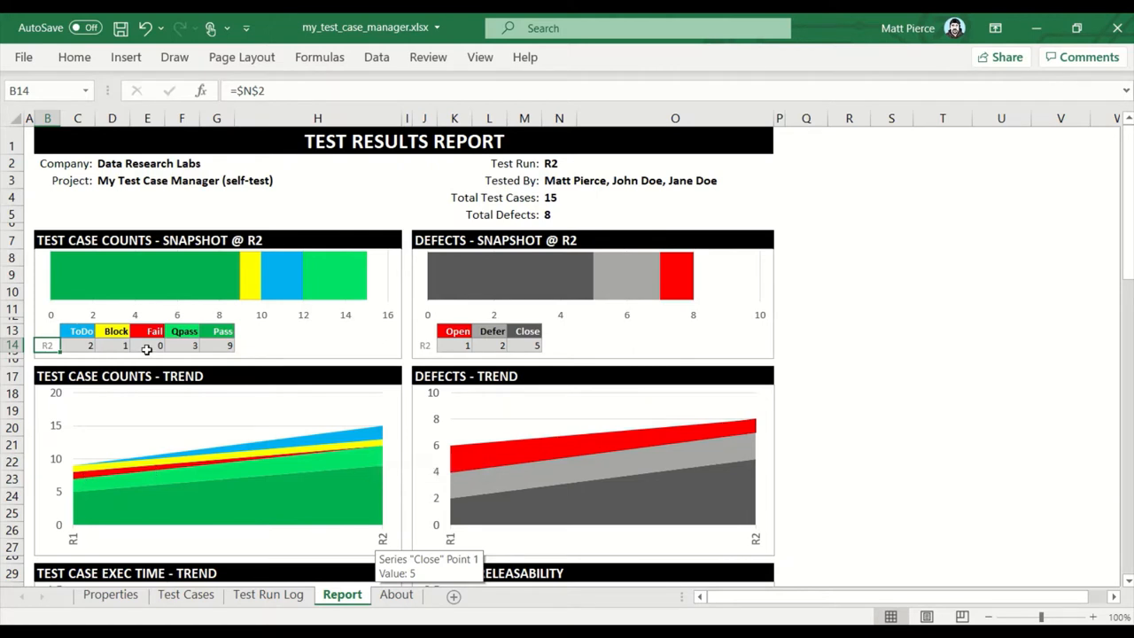
mouse_move(411, 482)
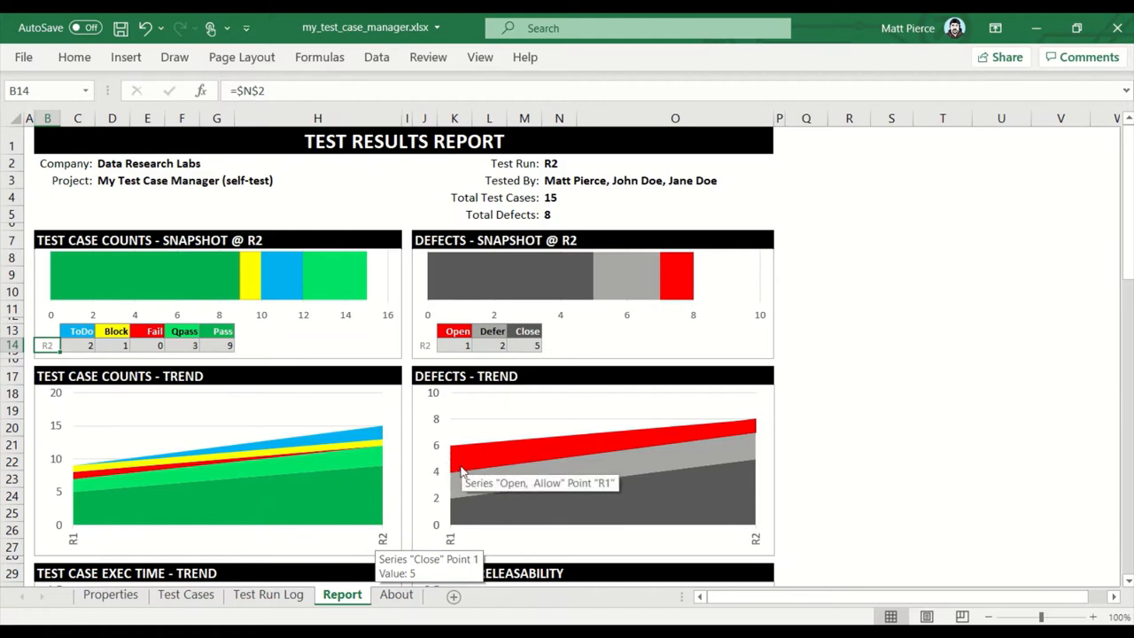
mouse_move(317, 345)
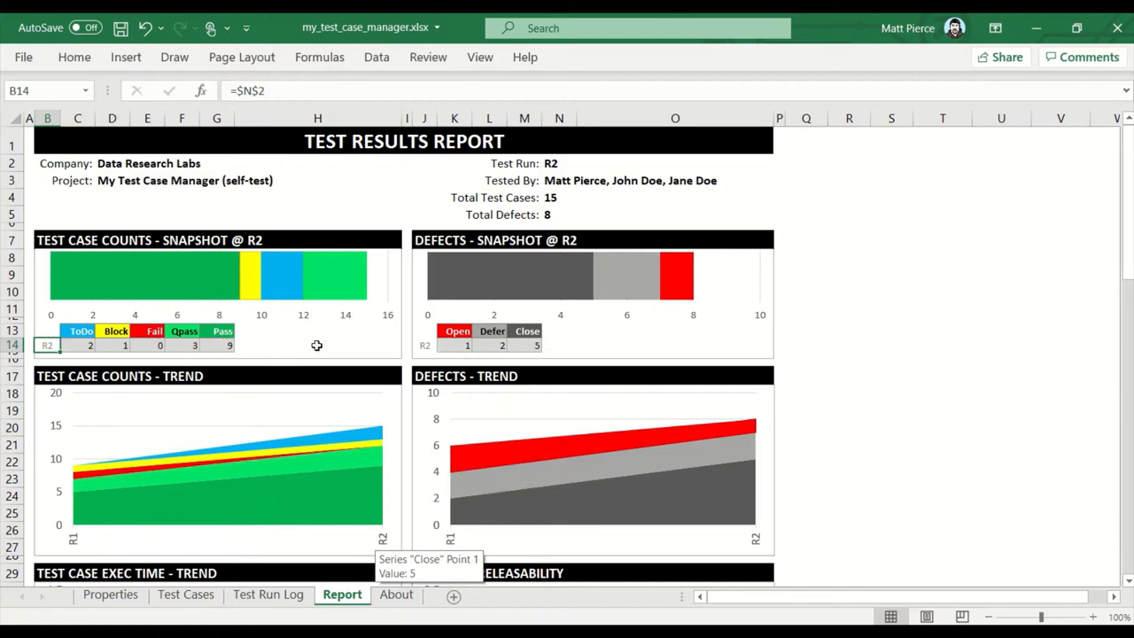
mouse_move(156, 346)
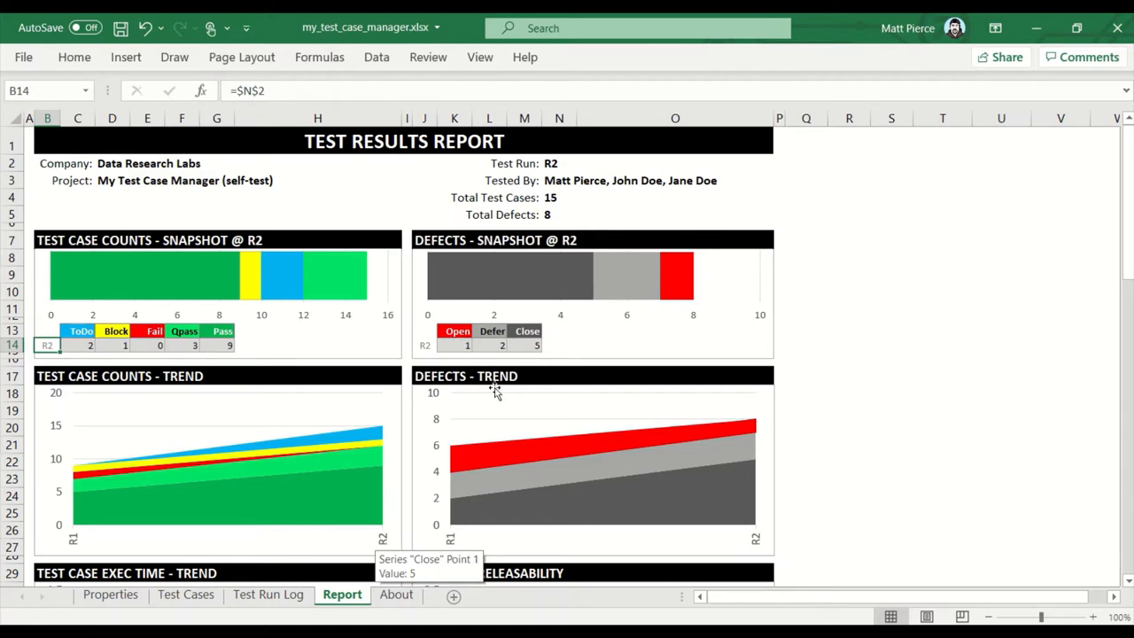
mouse_move(453, 446)
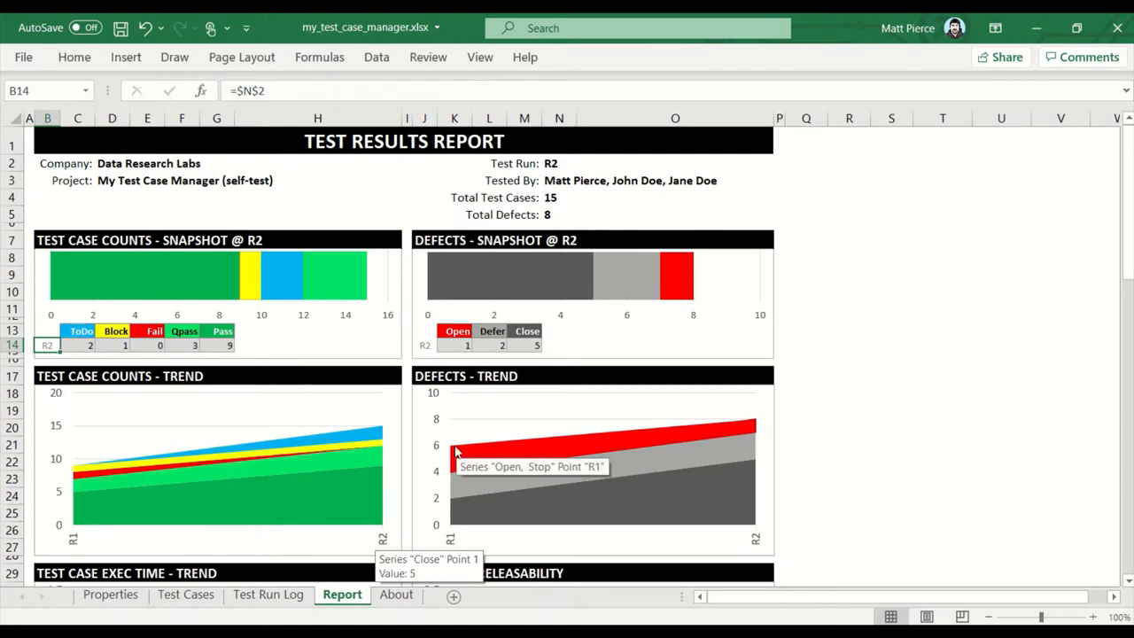
mouse_move(493, 482)
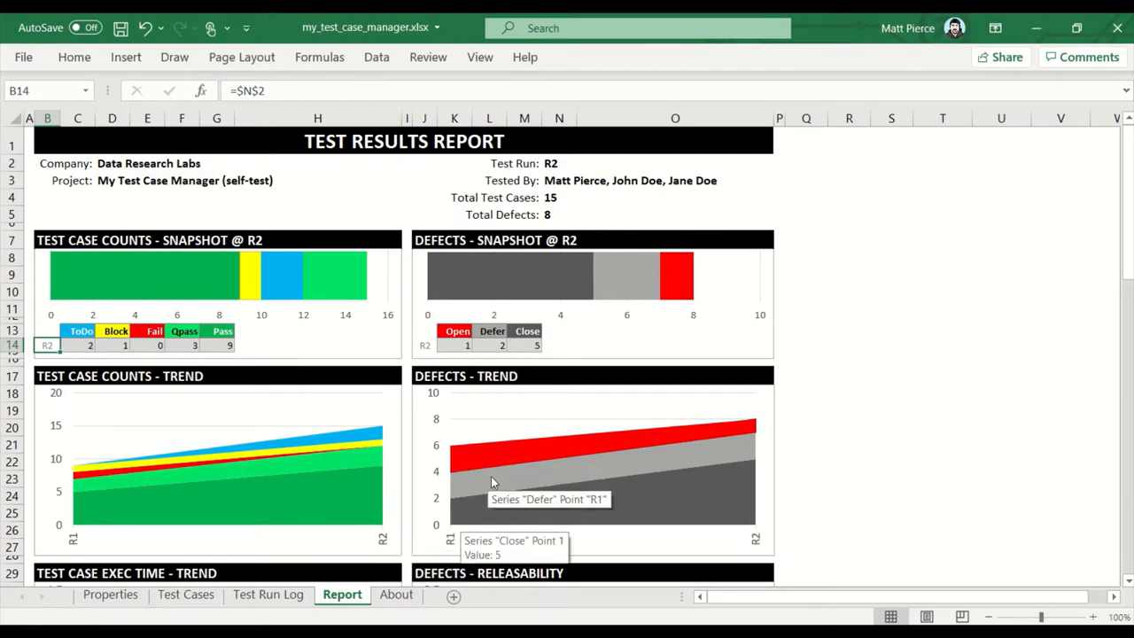
mouse_move(507, 514)
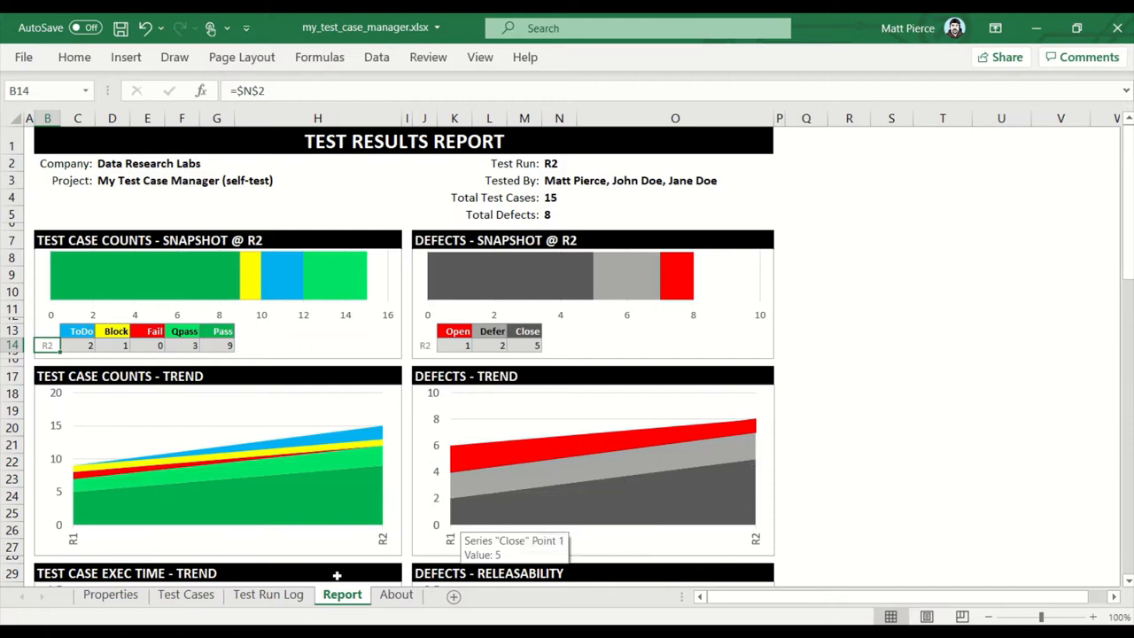
Flip between the Report and Test Run Log sheets to compare R1 and R2 data, ending on Test Run Log.
click(268, 593)
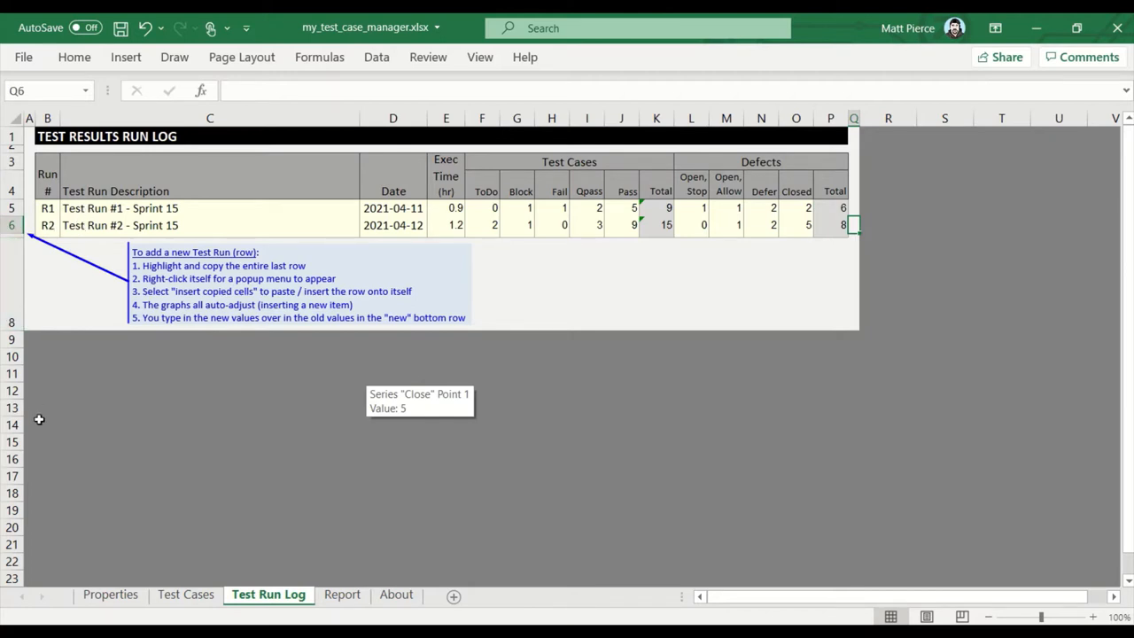
mouse_move(232, 335)
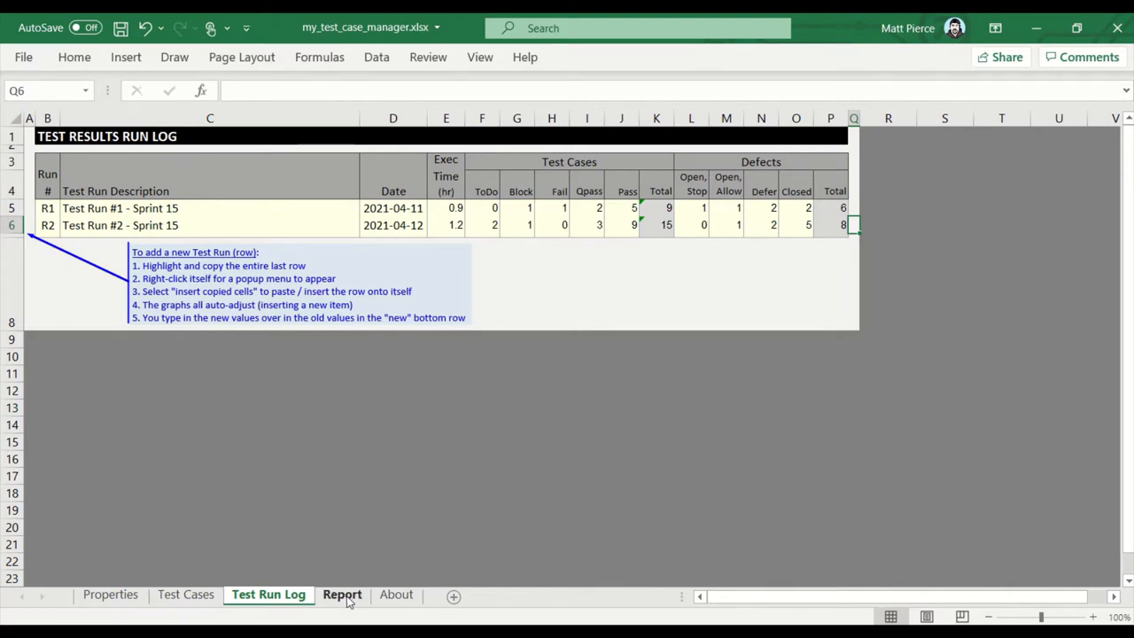
click(342, 595)
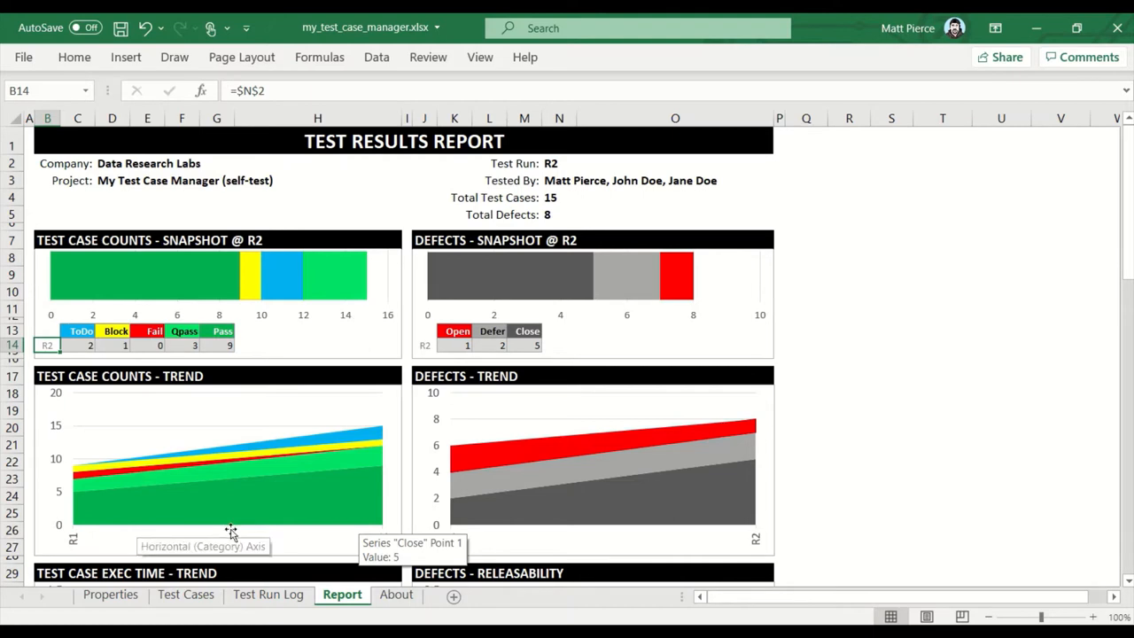
mouse_move(482, 486)
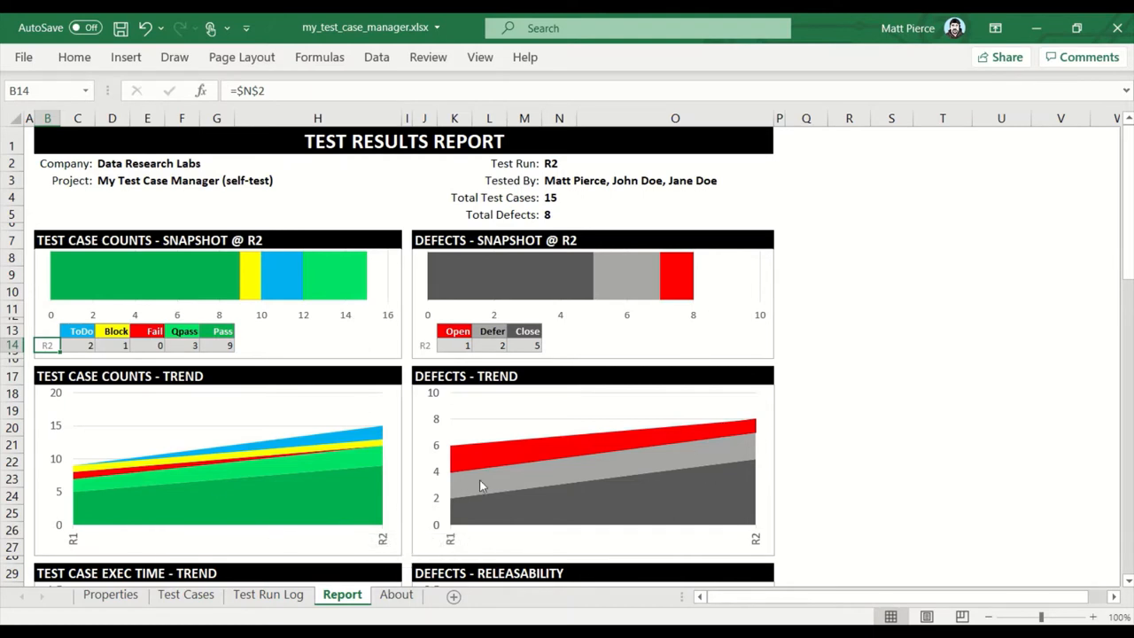
click(267, 593)
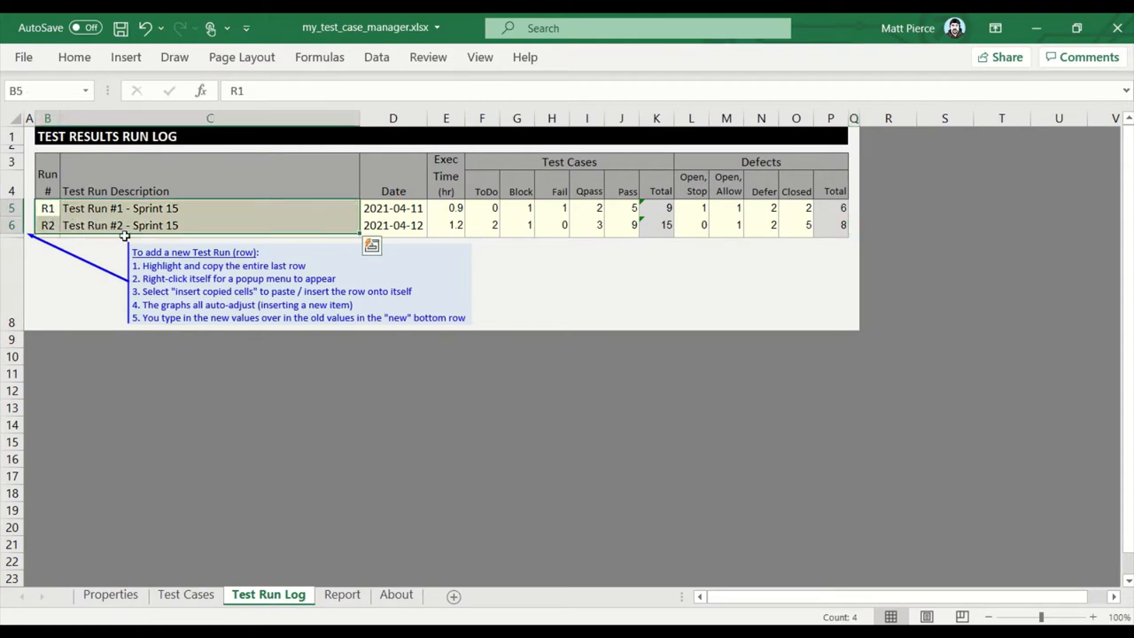
click(342, 594)
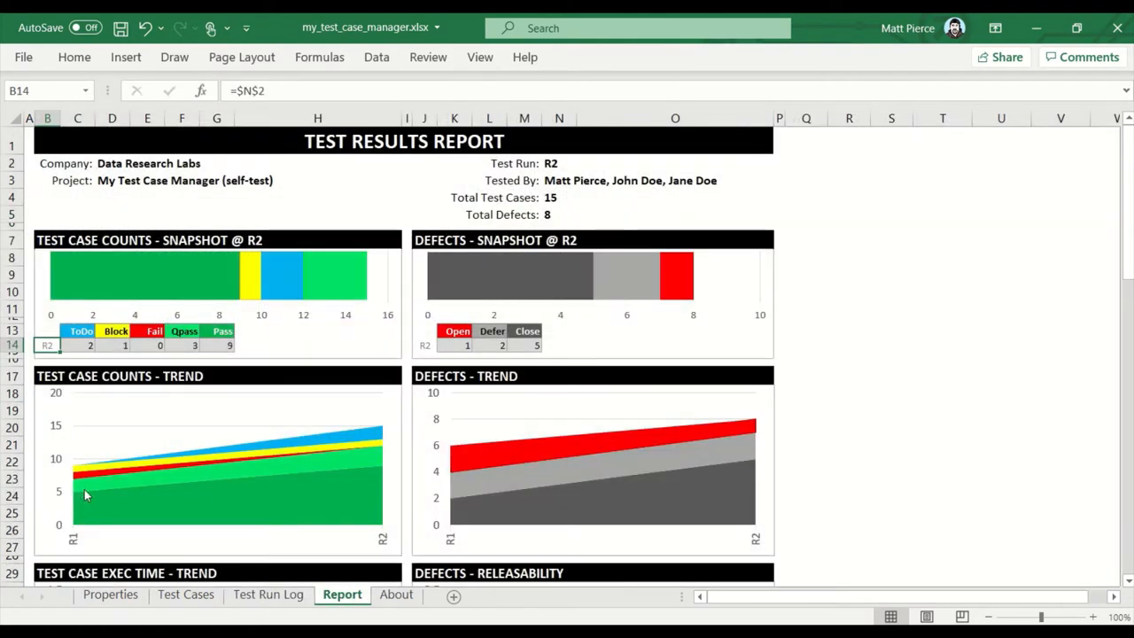
click(268, 594)
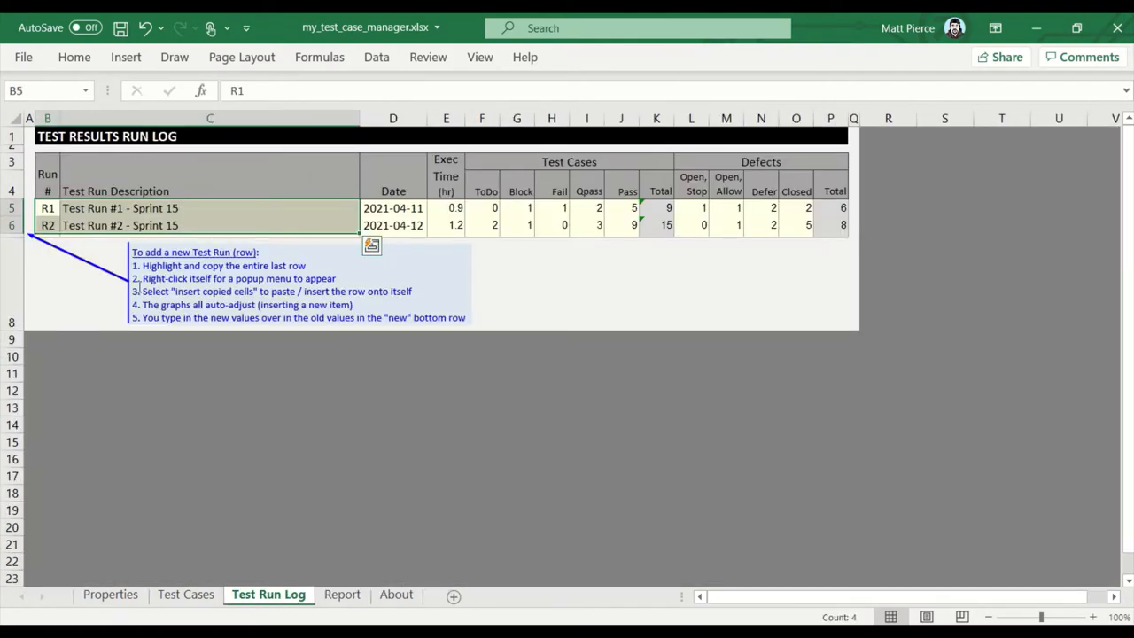
Copy the R2 row and insert it as a new third run row below.
click(11, 225)
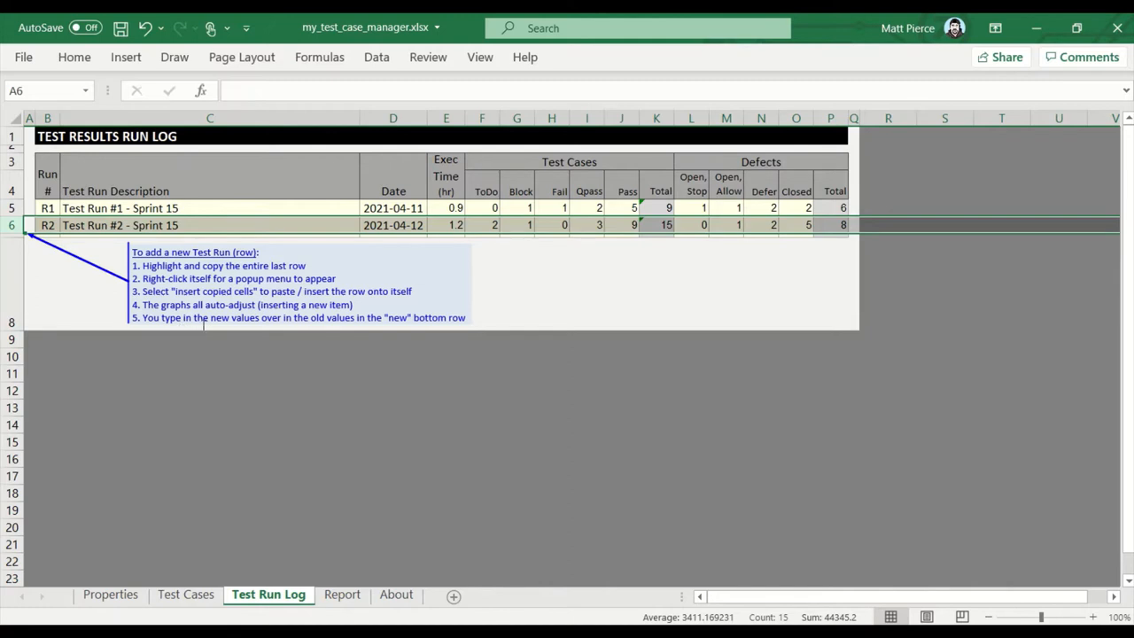
mouse_move(185, 331)
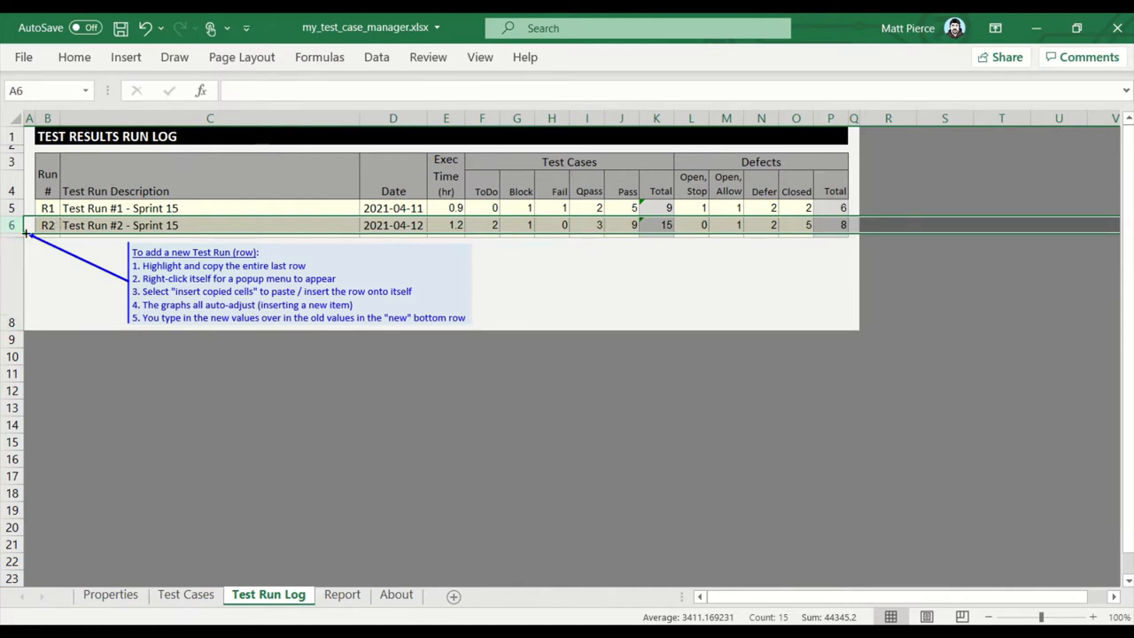
key(ctrl+c)
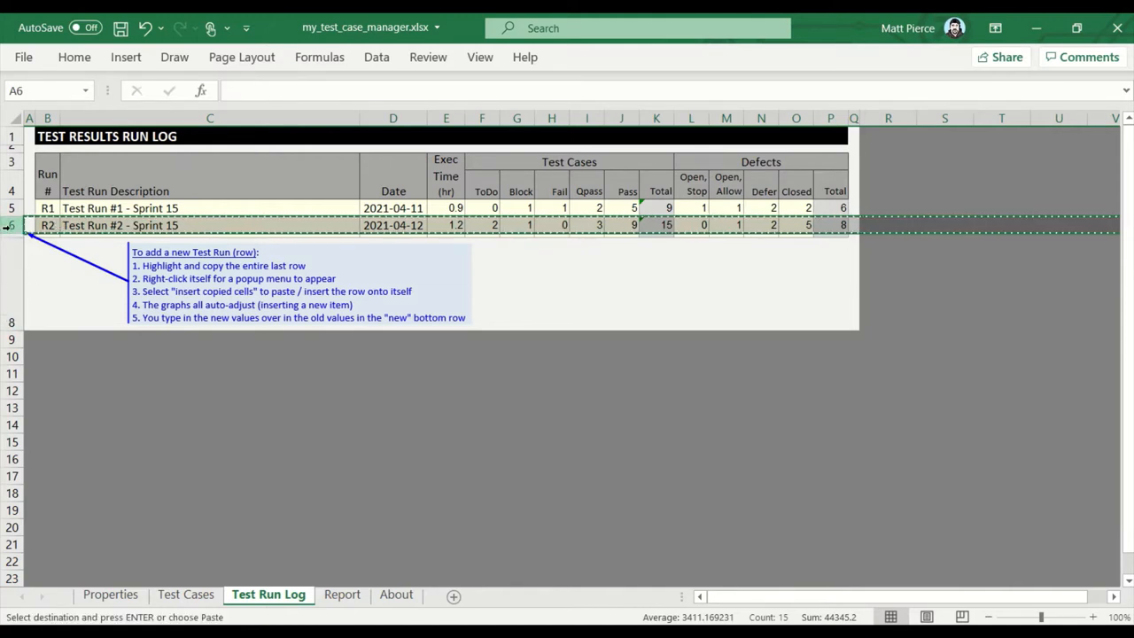
right_click(9, 225)
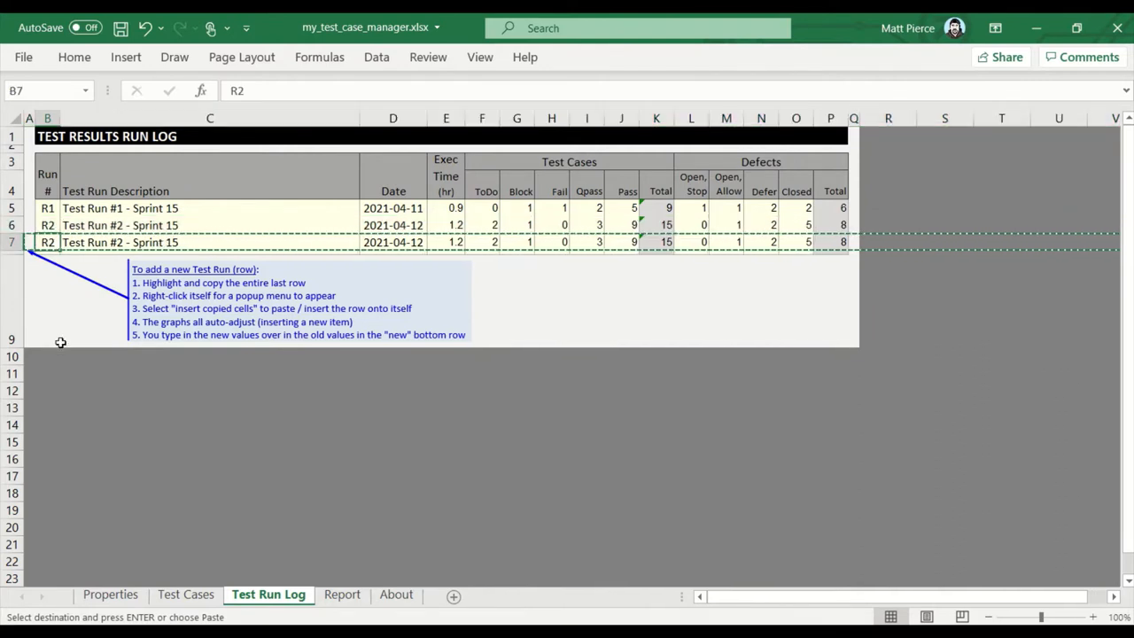
Overwrite the copied row as run R3 with its date and counts.
text(R3)
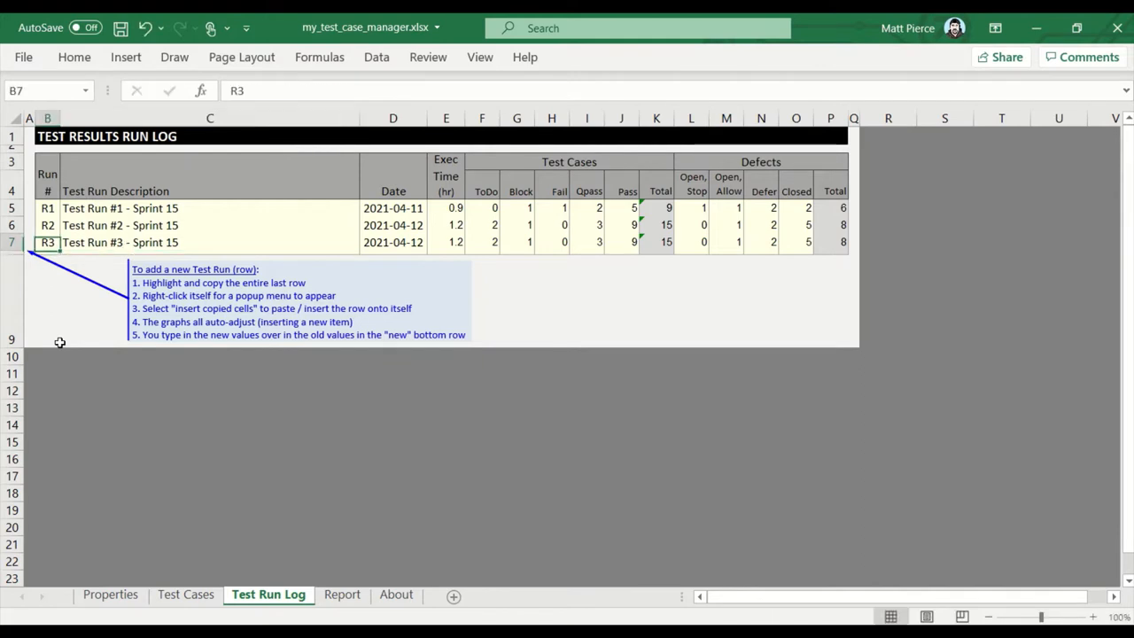
text(4/12/2021)
click(795, 243)
text(8)
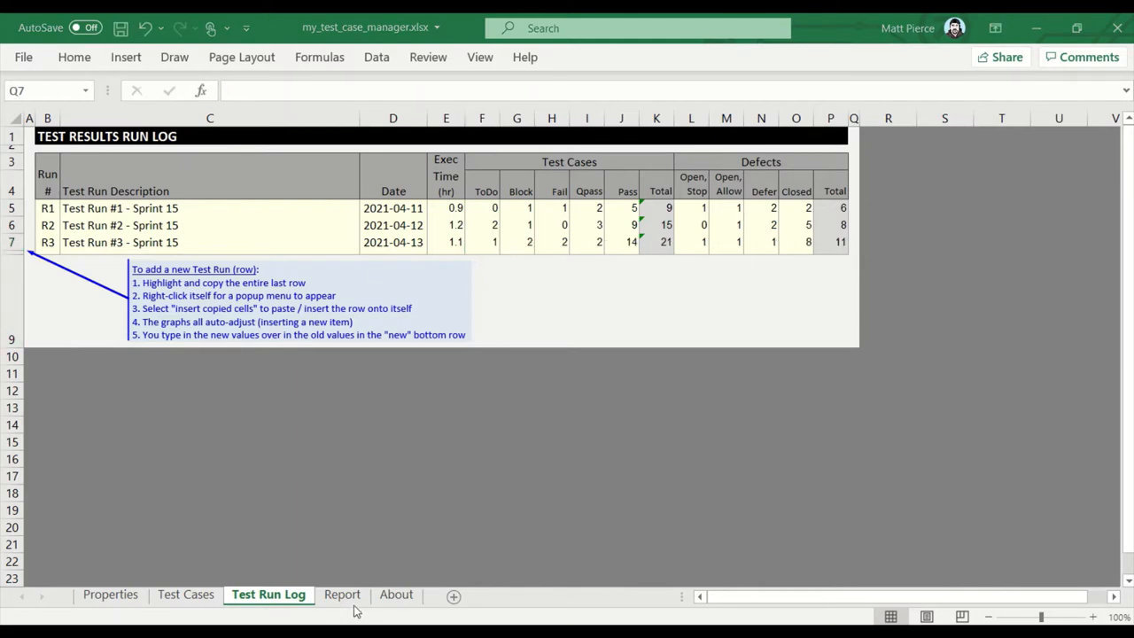
Review the Report charts now spanning R1 through R3, checking against the Test Run Log.
click(342, 593)
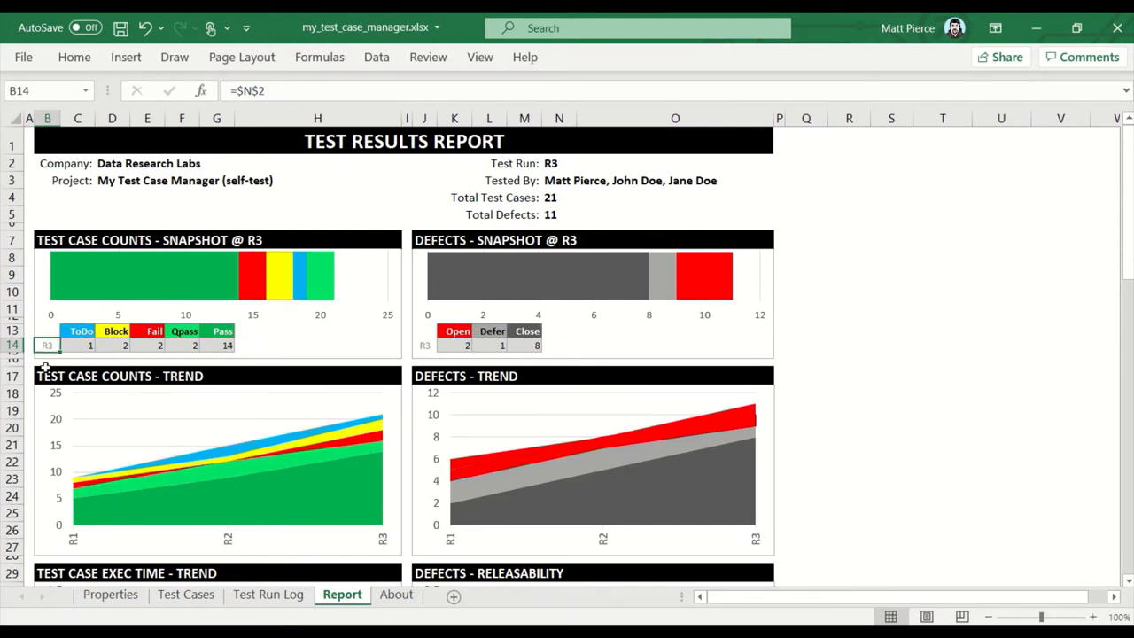
click(423, 346)
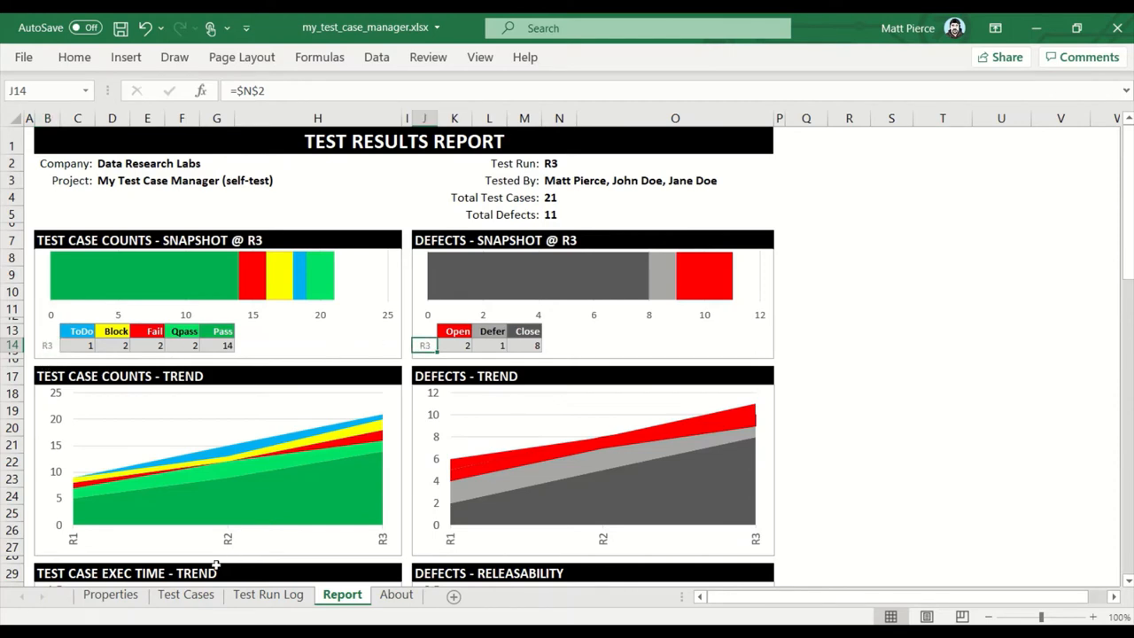
click(268, 594)
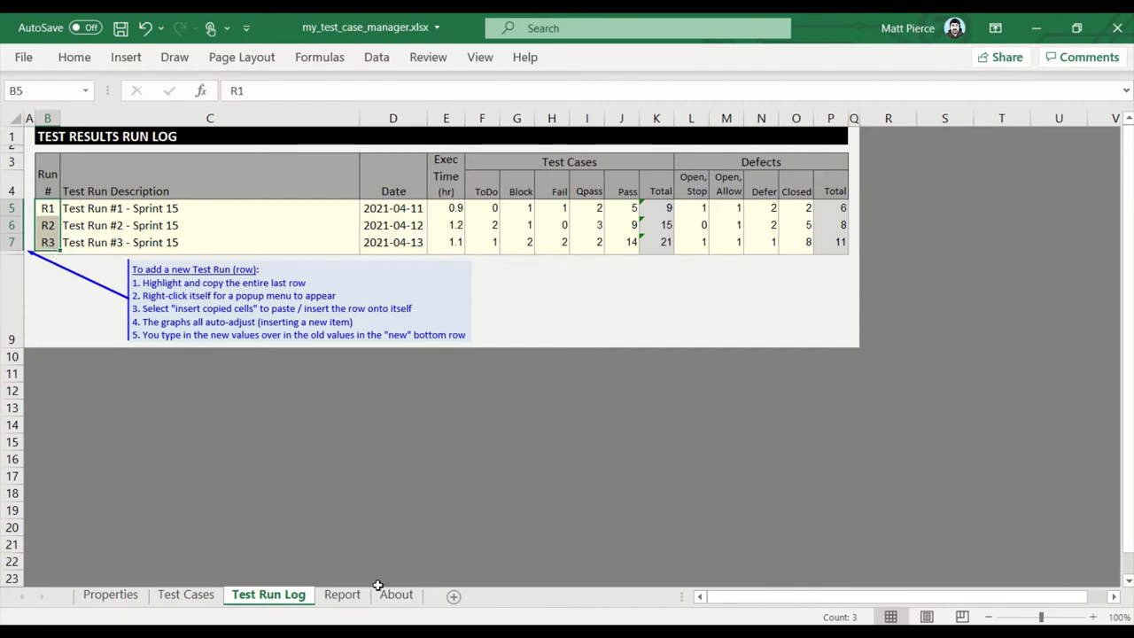
click(342, 594)
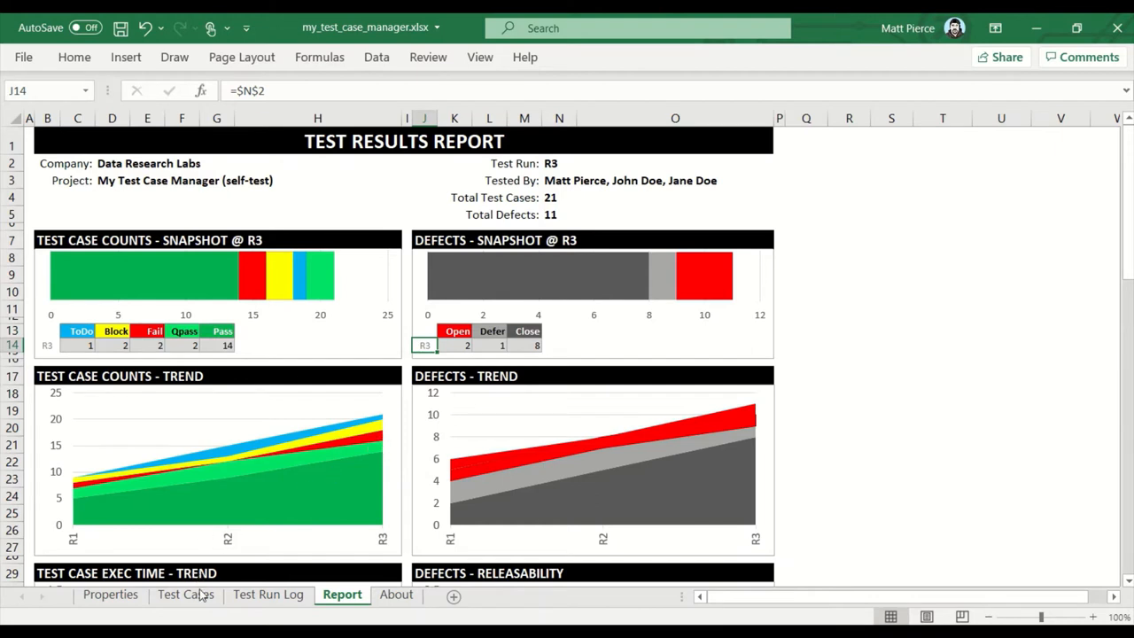
mouse_move(361, 533)
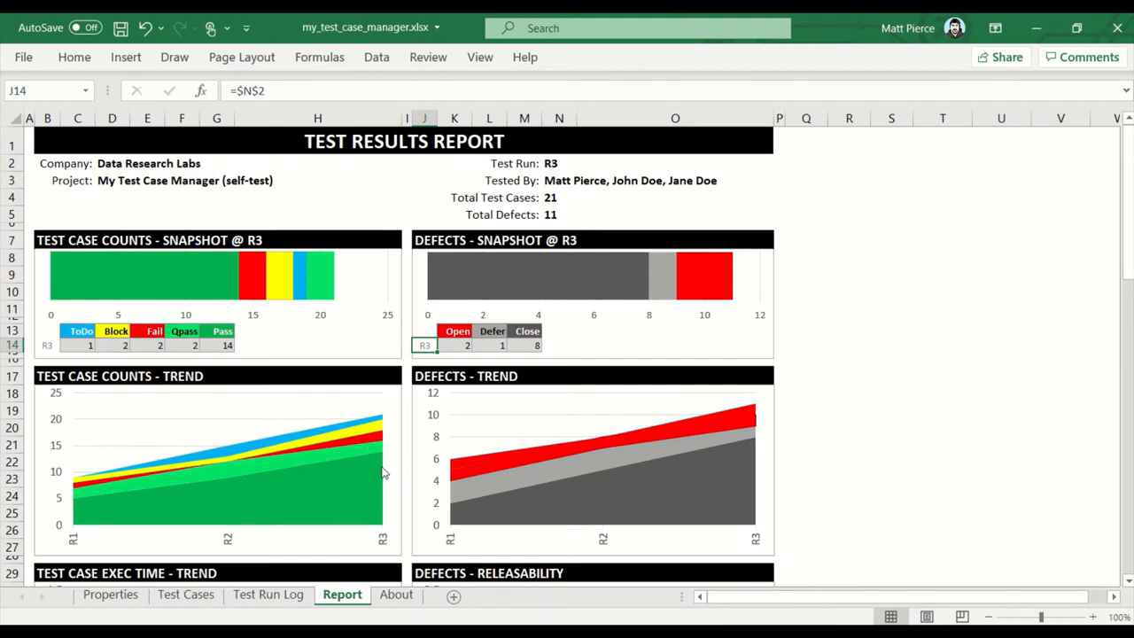
mouse_move(695, 457)
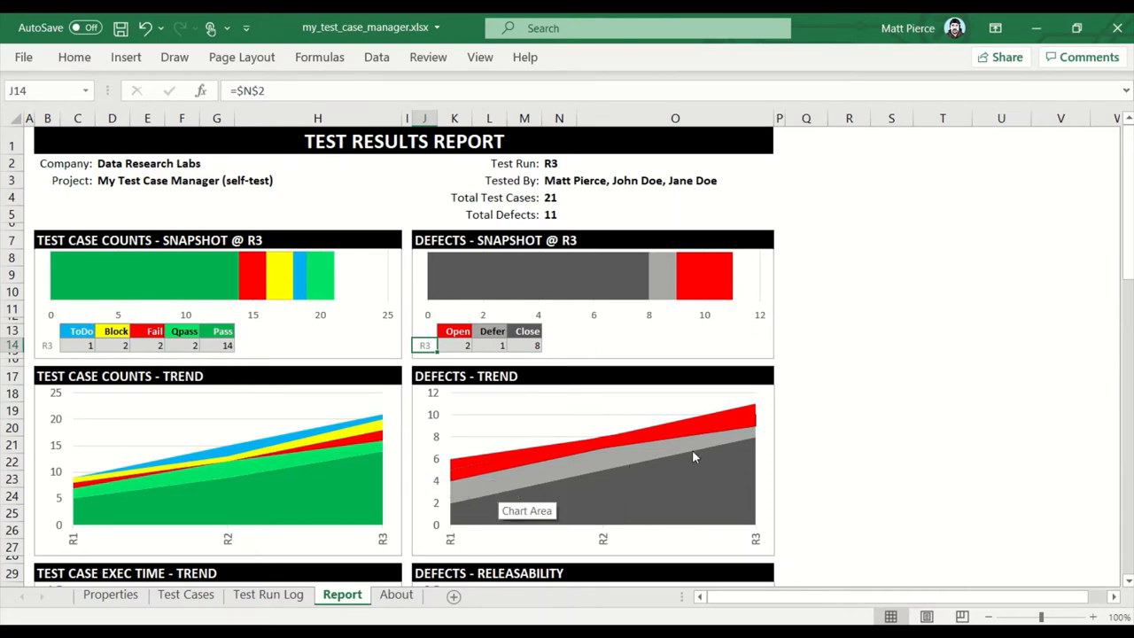
mouse_move(205, 482)
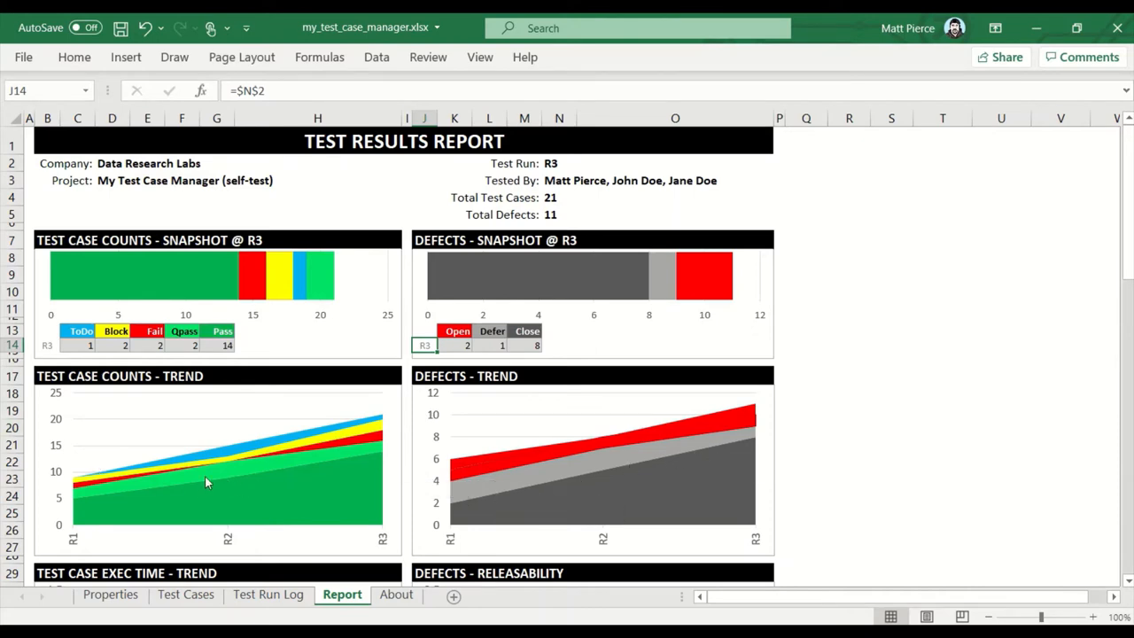
Scroll through the Report charts and return to the Test Run Log sheet.
scroll(down, 3)
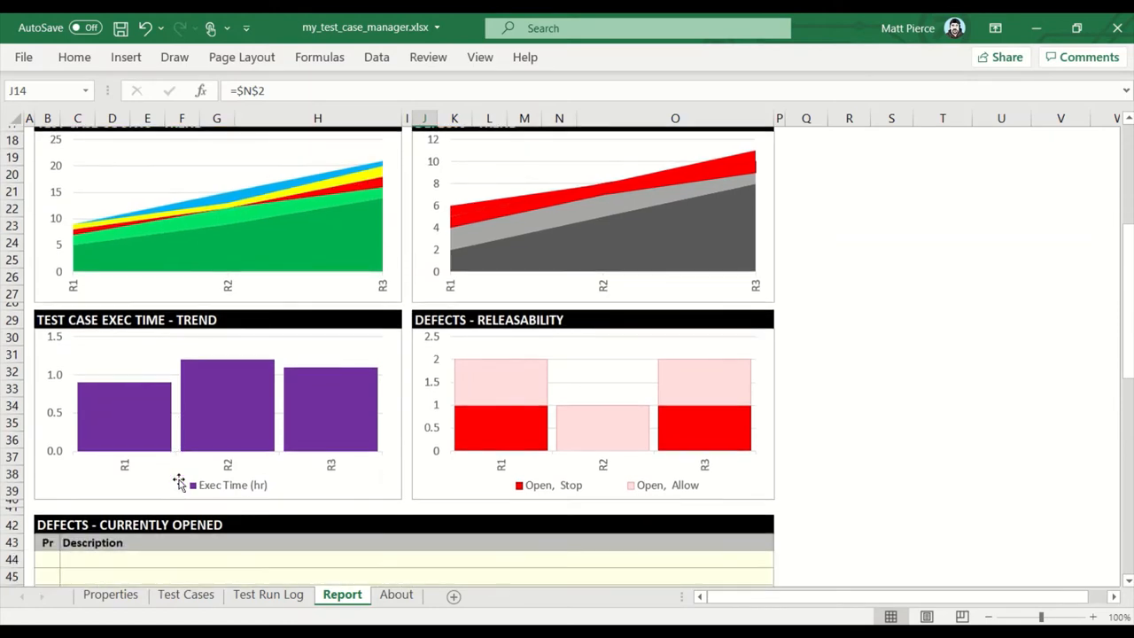
scroll(up, 3)
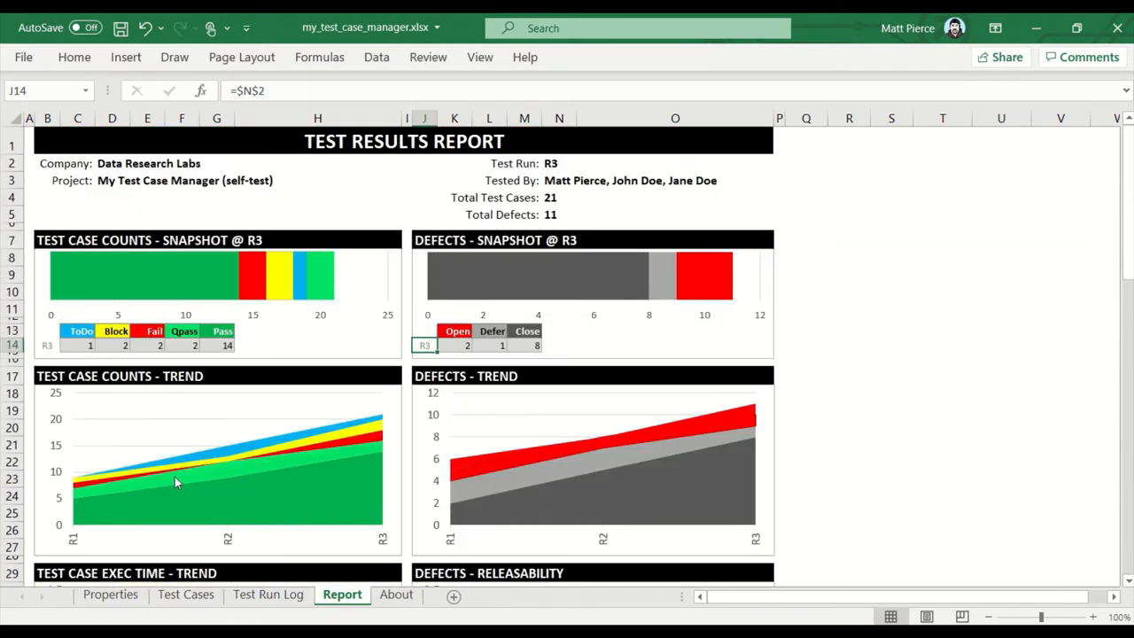
click(267, 593)
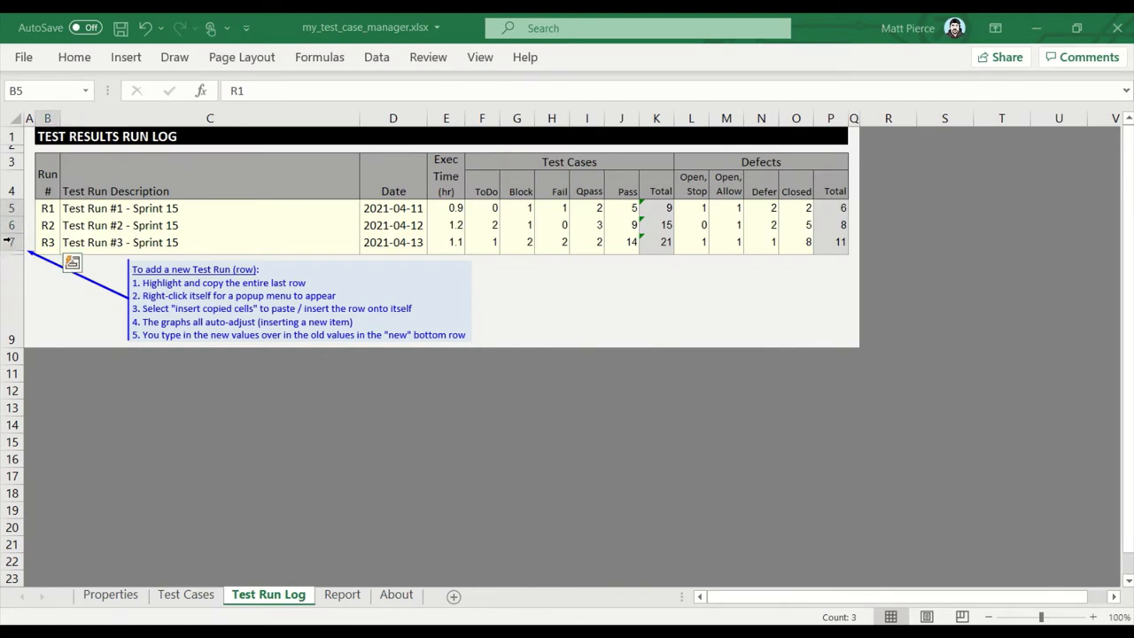
Label the new bottom row R4 with placeholder description 'FASDF SDFSDAFASDFSD'.
click(10, 241)
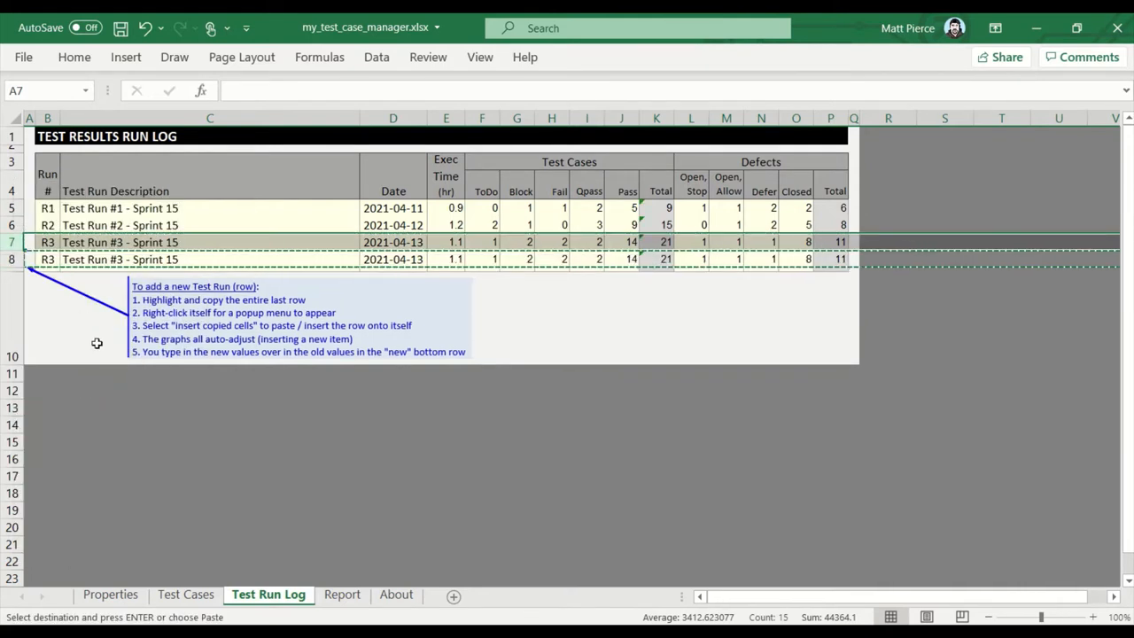
click(46, 258)
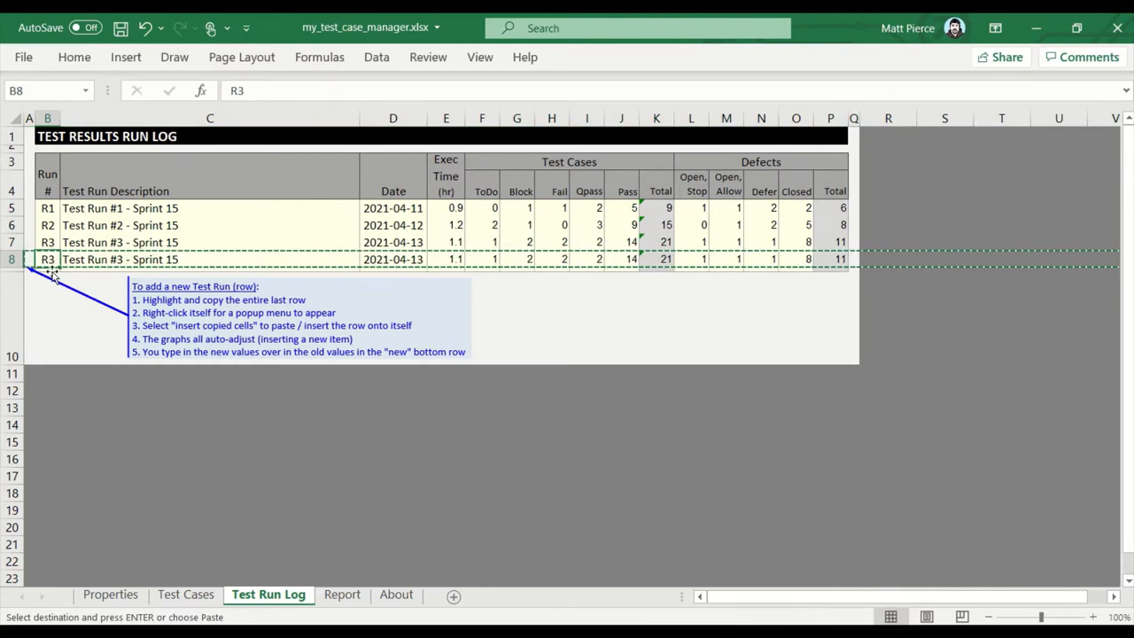
text(r)
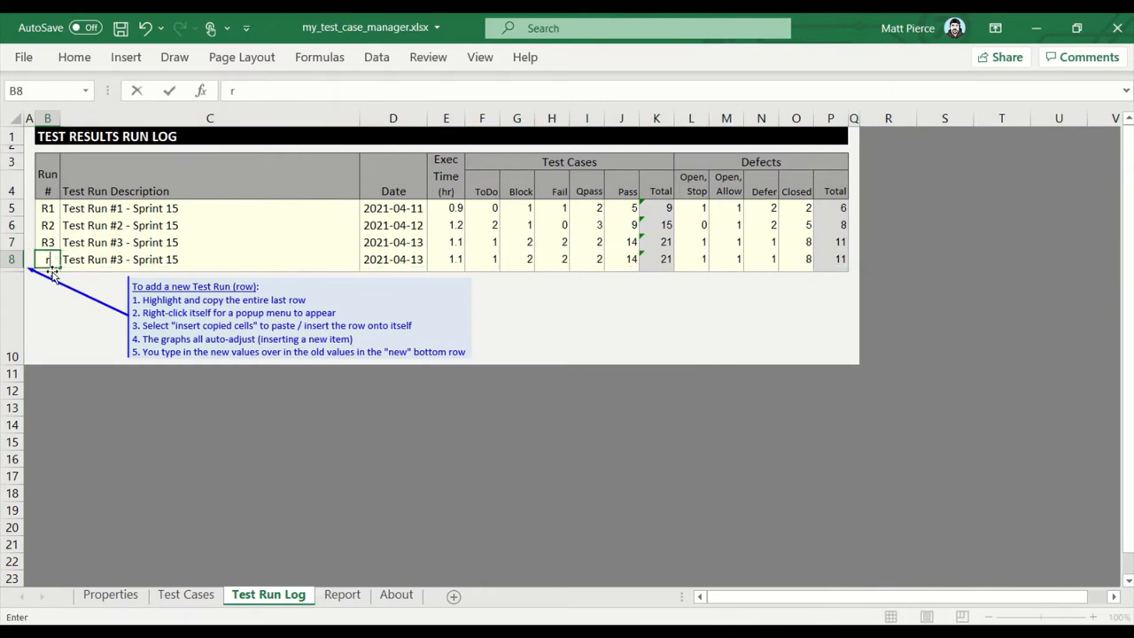
text(R4)
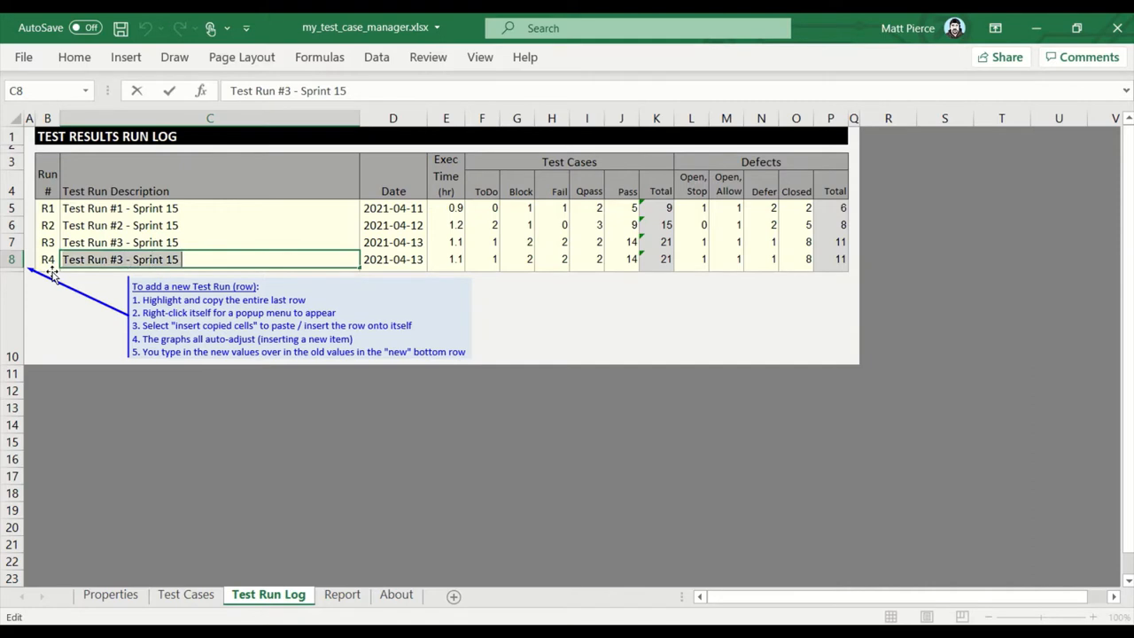
text(FASDF SDFSDAFASDFSD)
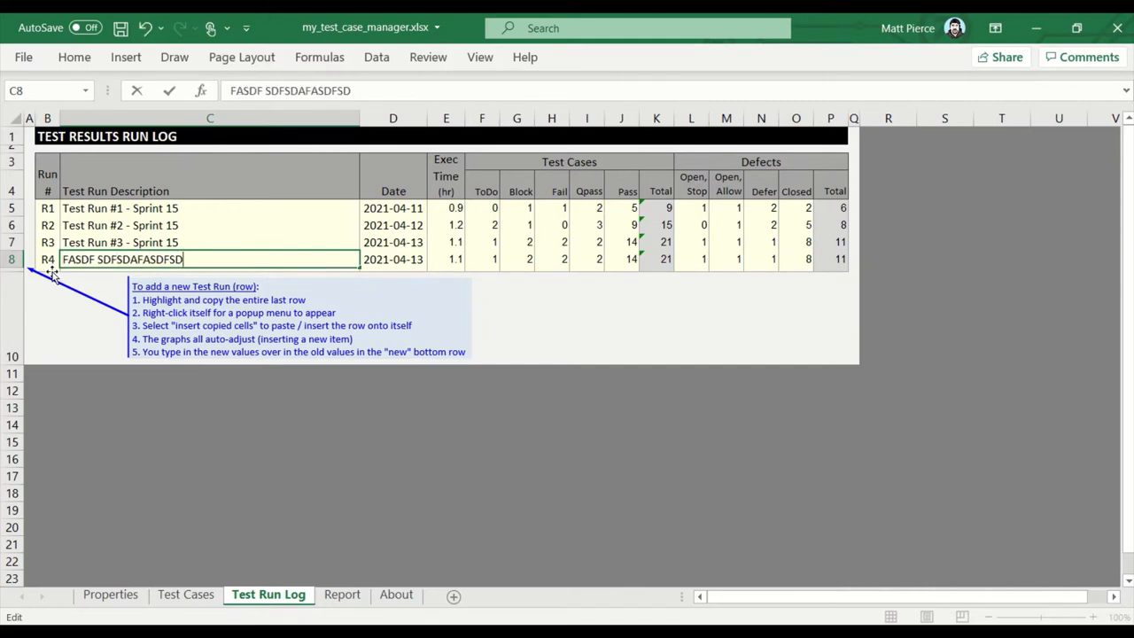
Move through R4's date, exec time and ToDo cells to enter its 2.2 hours and counts.
click(393, 241)
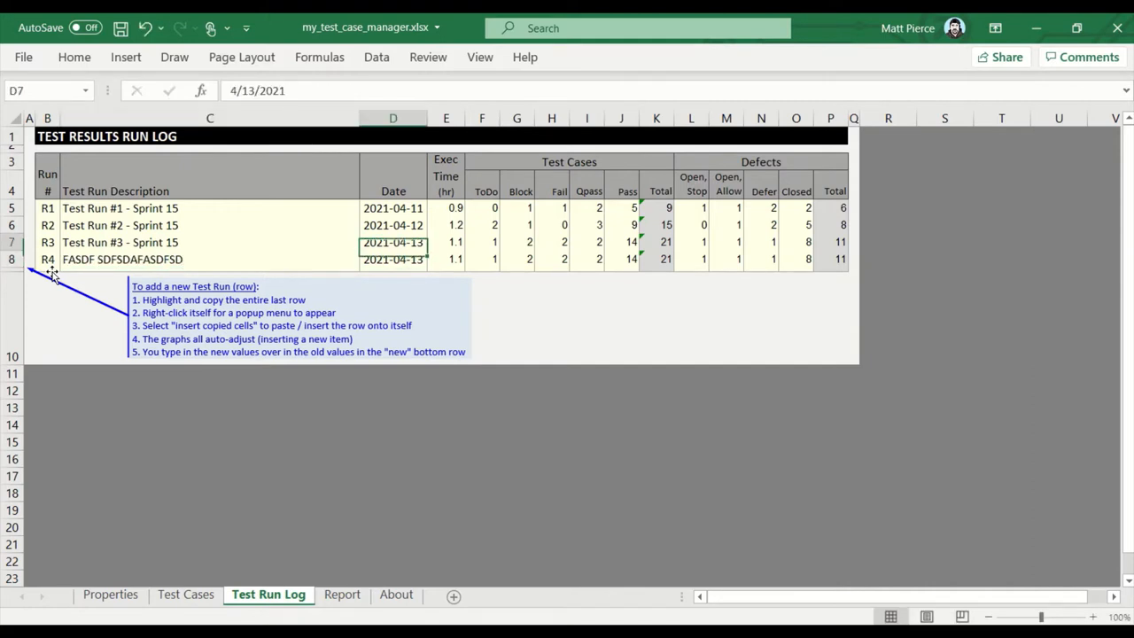
click(393, 258)
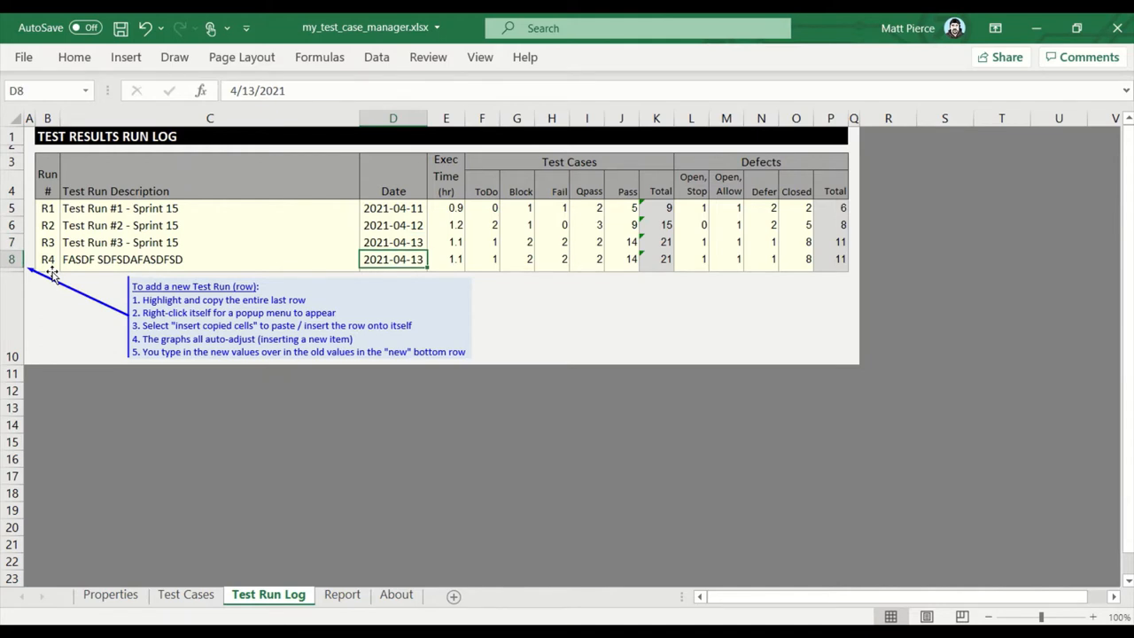
click(447, 259)
text(2.2)
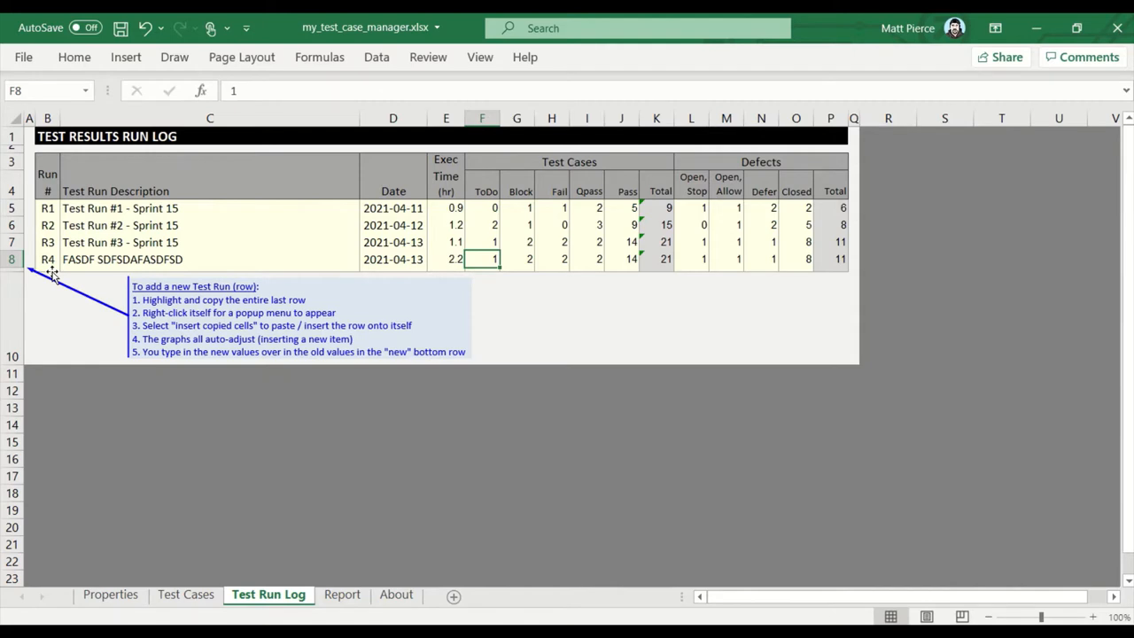
click(517, 259)
text(0)
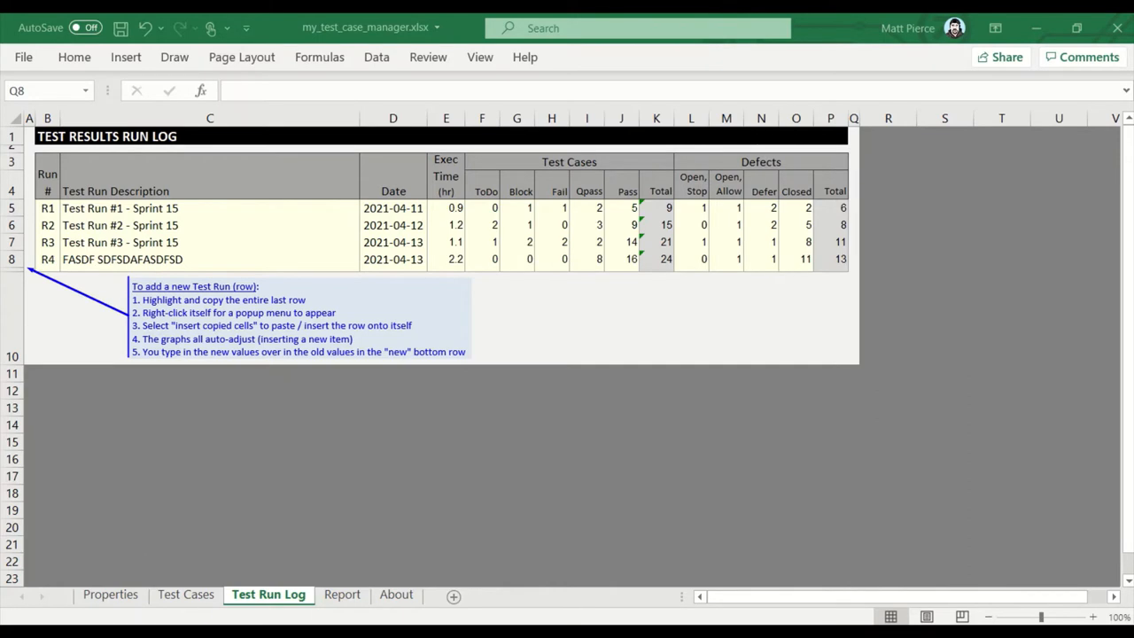
Inspect the Report sheet's snapshot and trend charts now covering run R4 with 24 test cases and 13 defects.
click(342, 594)
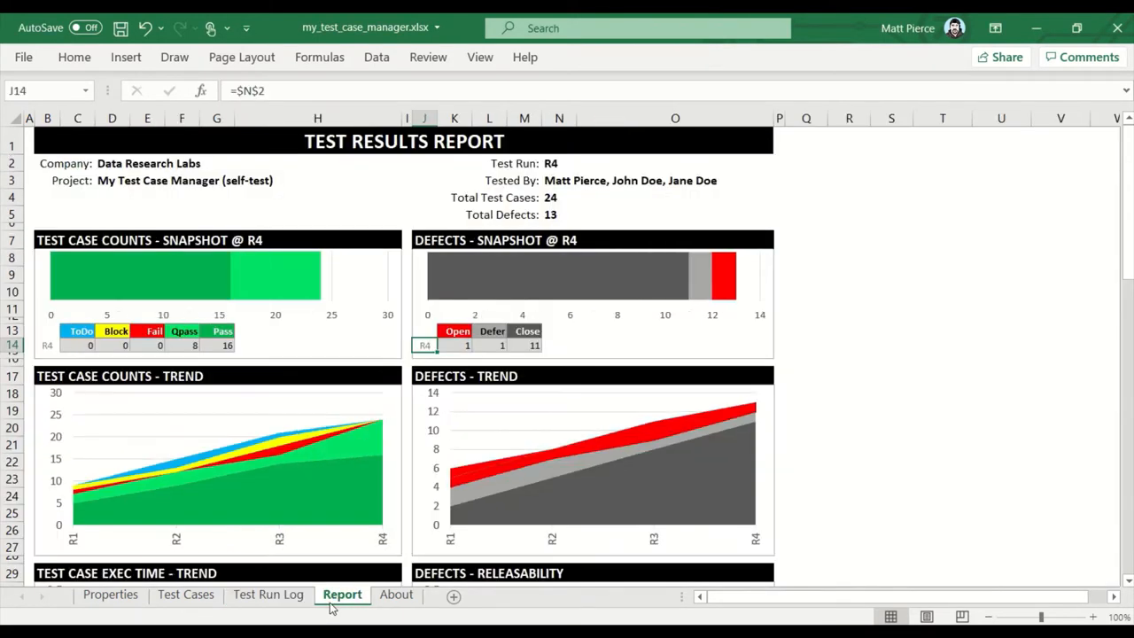
mouse_move(301, 430)
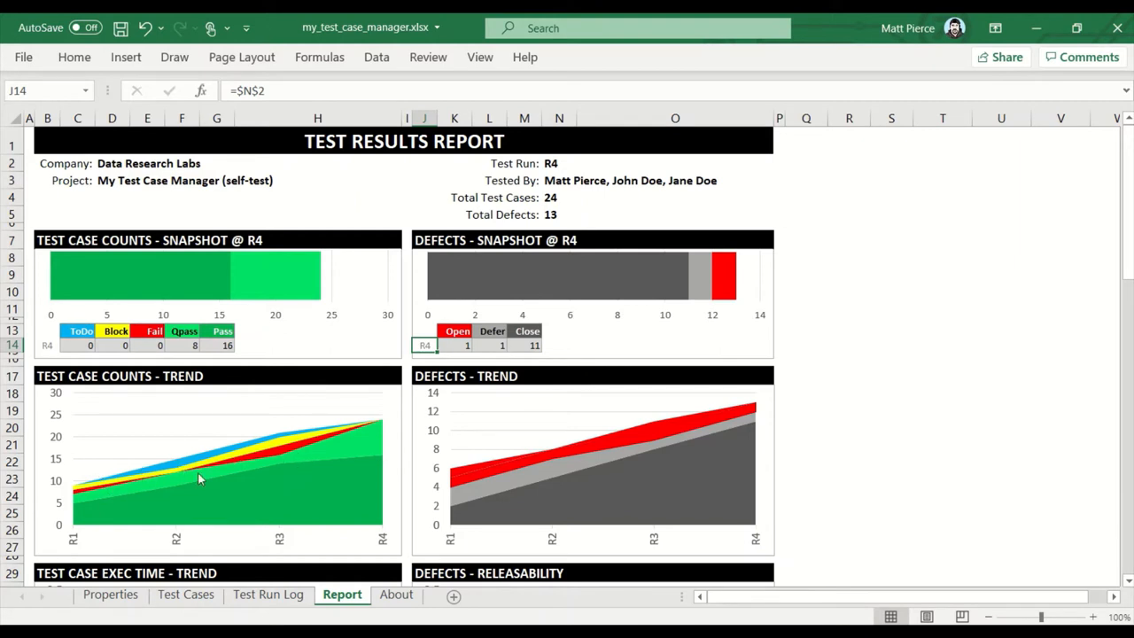
mouse_move(379, 434)
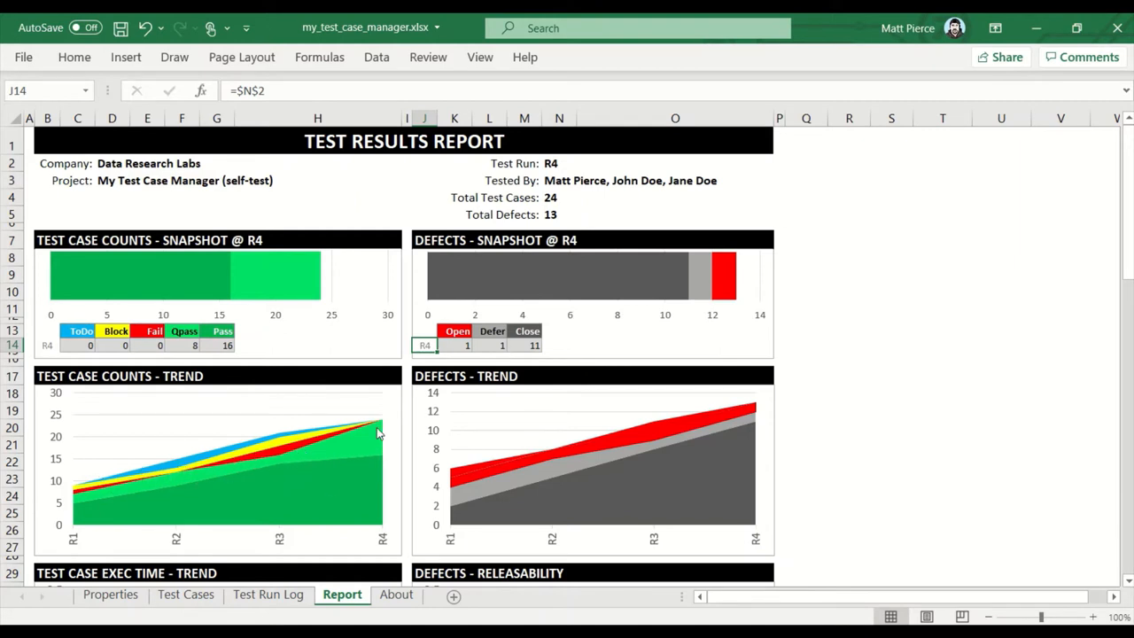
mouse_move(270, 283)
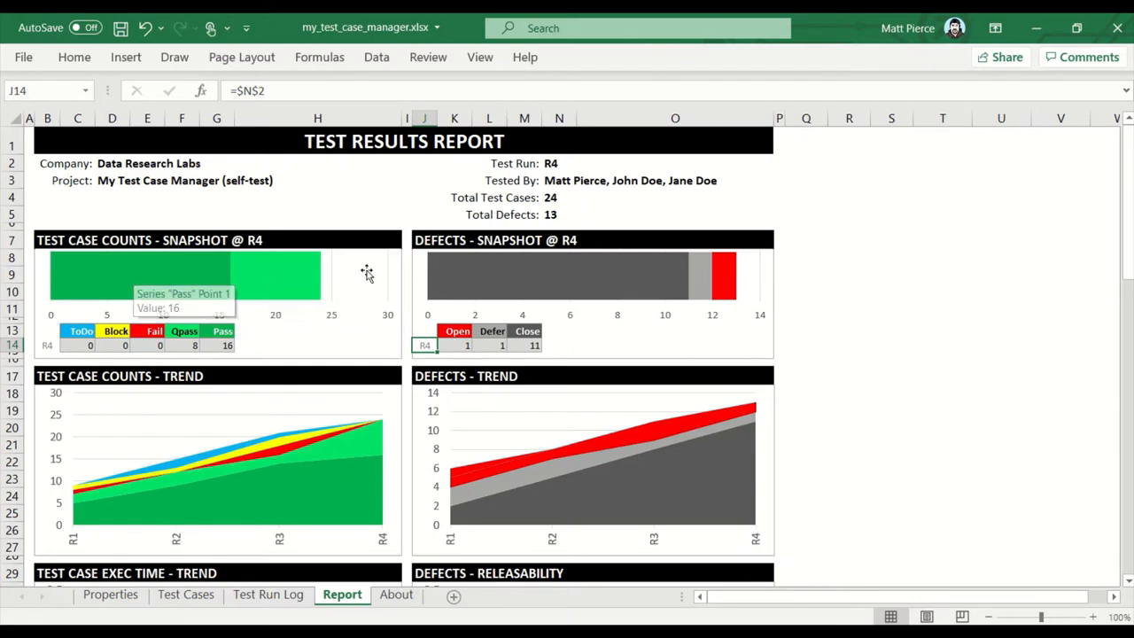
mouse_move(352, 283)
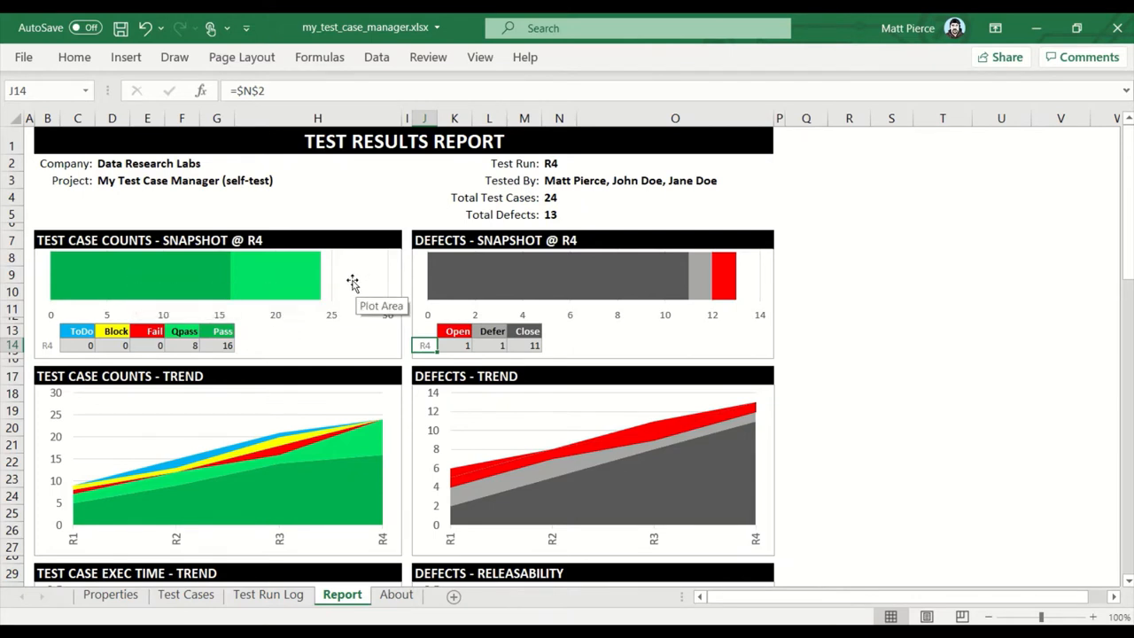
mouse_move(706, 290)
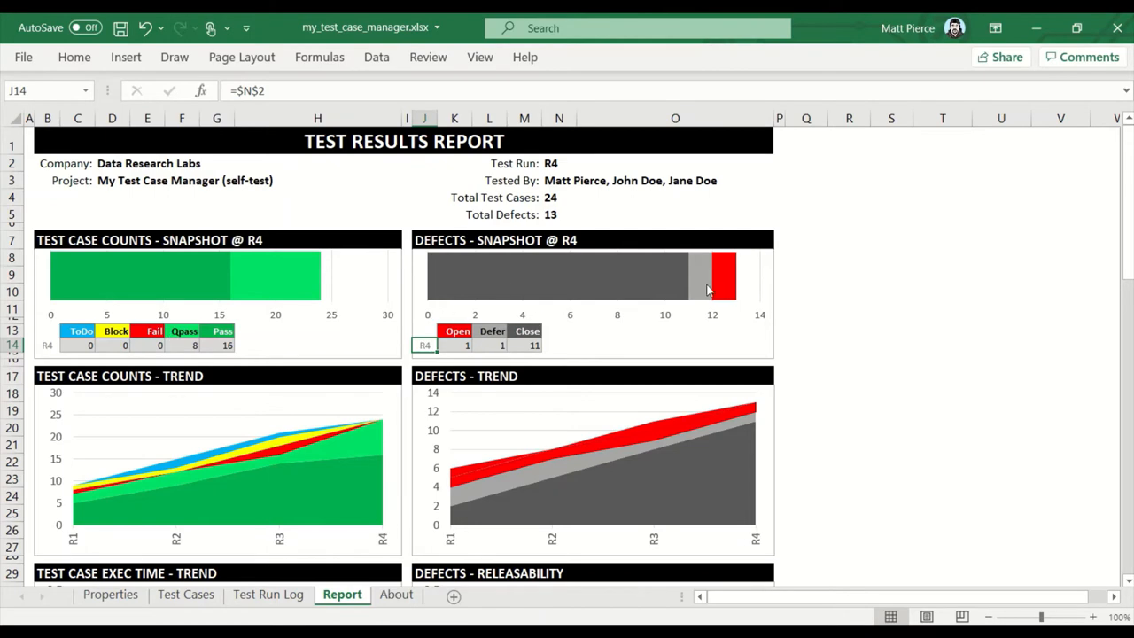
mouse_move(758, 284)
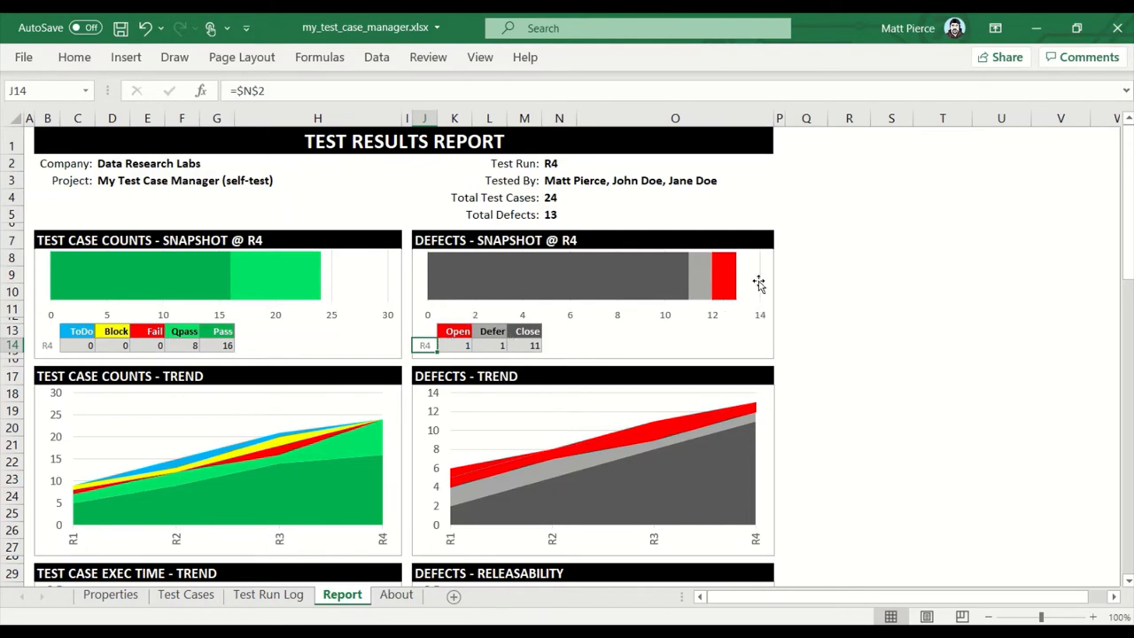
scroll(down, 3)
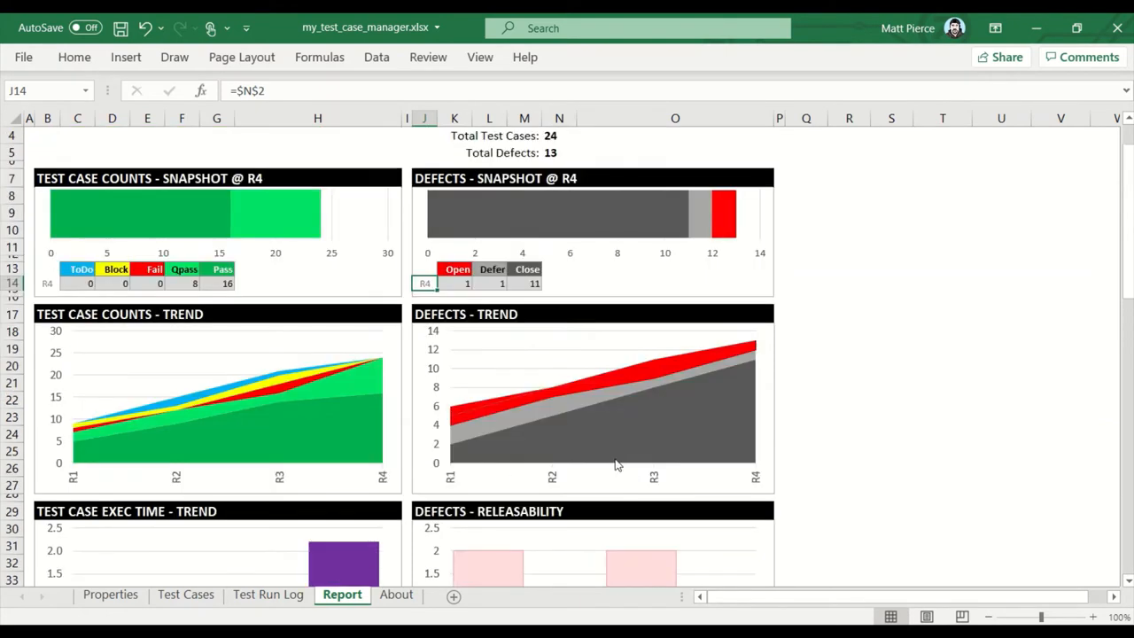
scroll(down, 3)
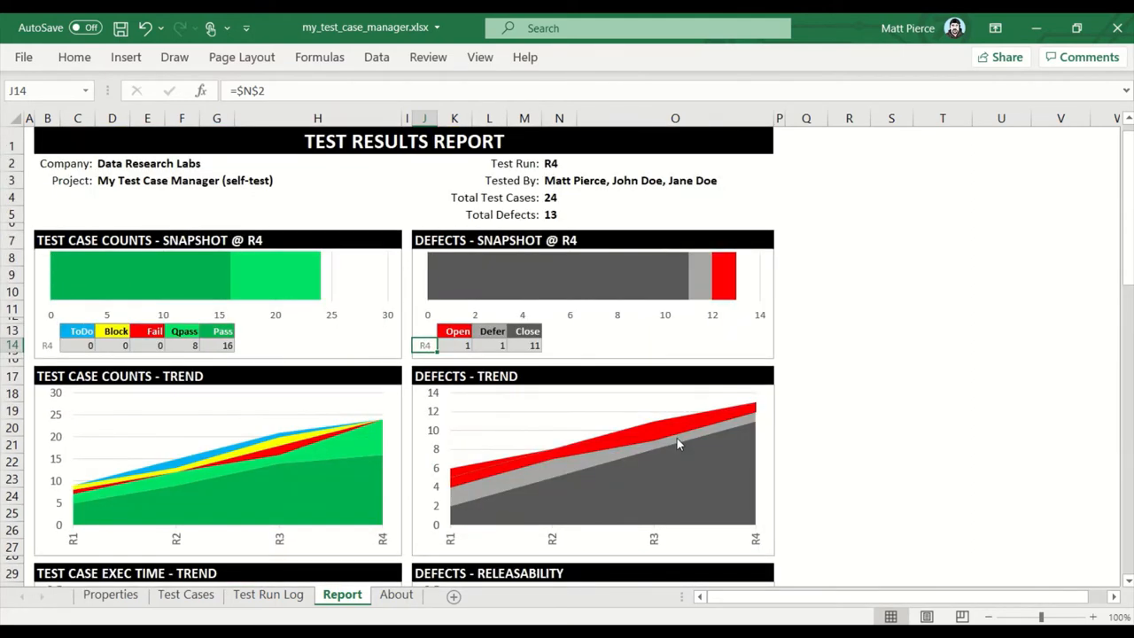
mouse_move(244, 563)
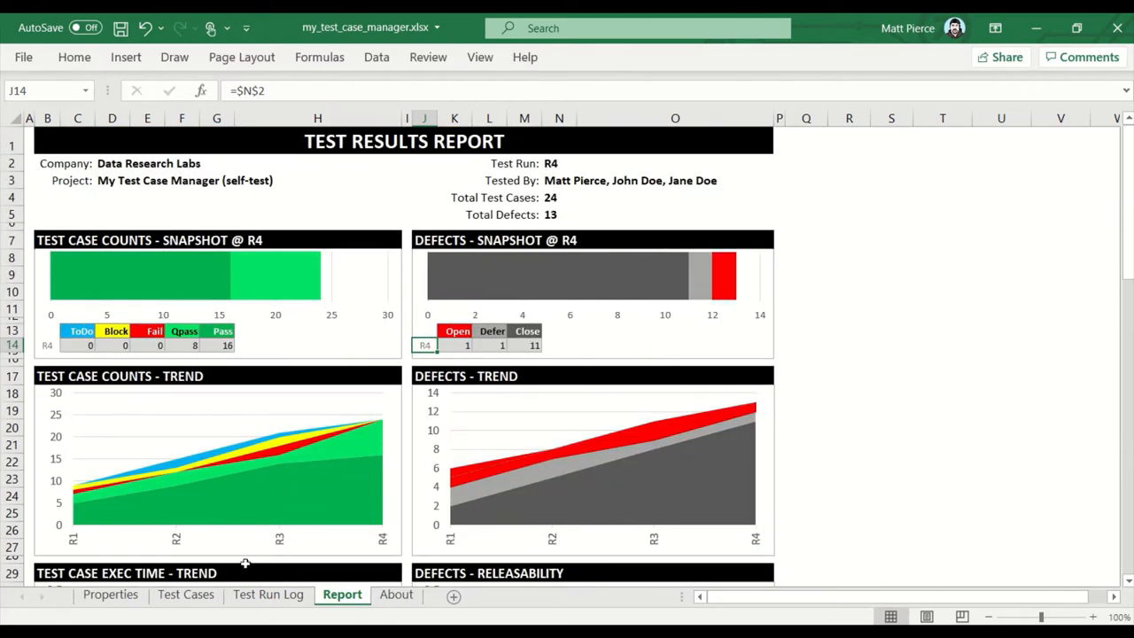
Review the finished R4 run row on the Test Run Log sheet, then clear the selection.
click(268, 594)
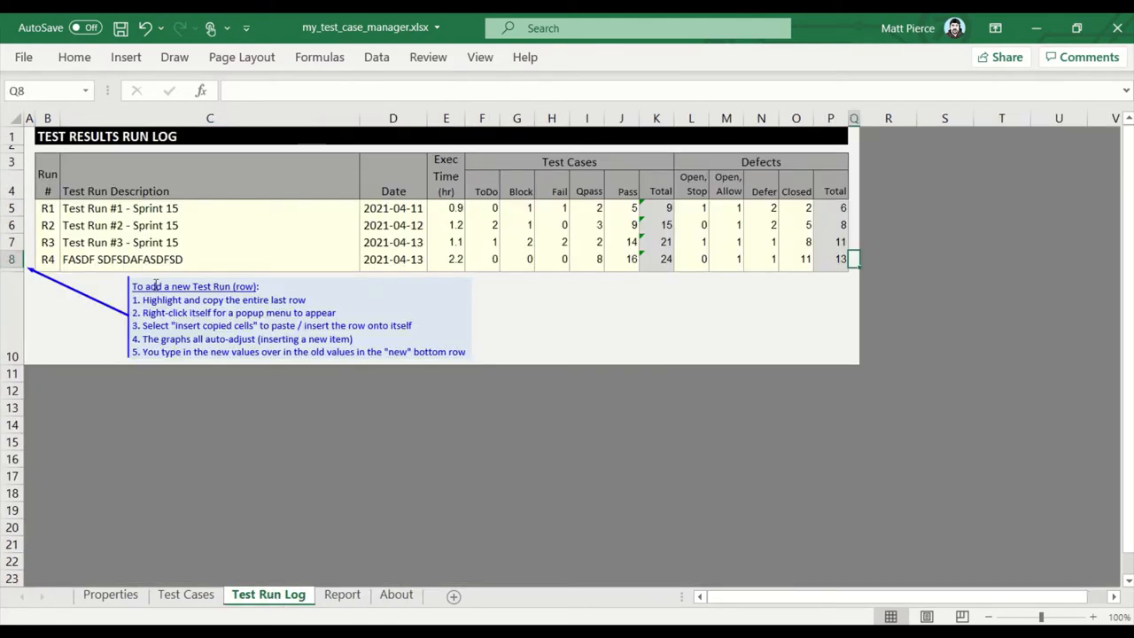
click(14, 259)
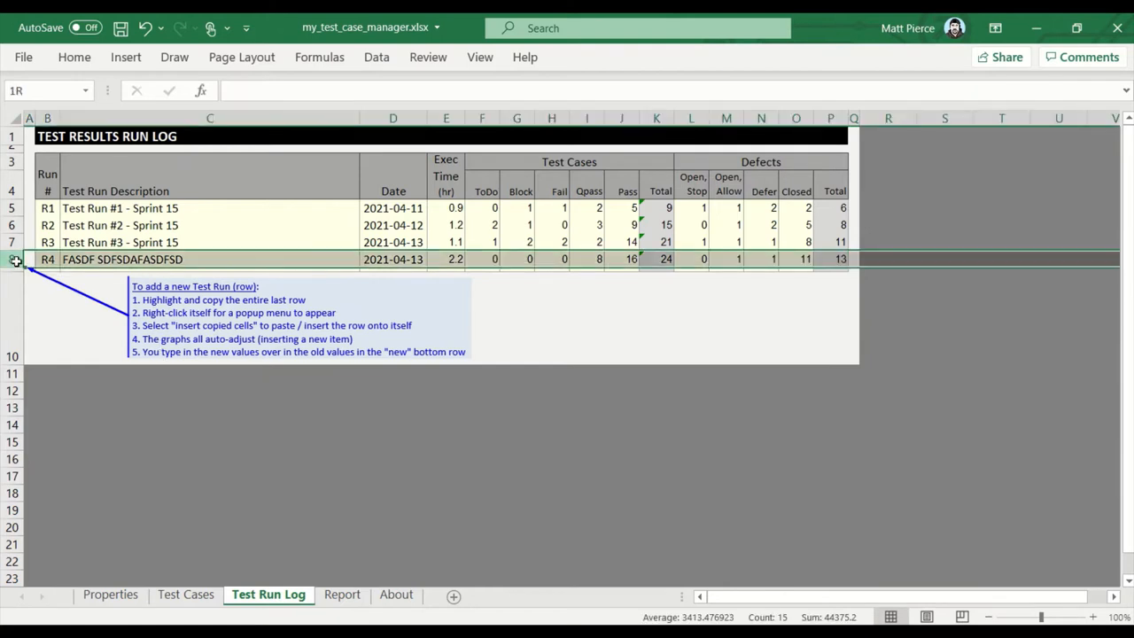
click(528, 259)
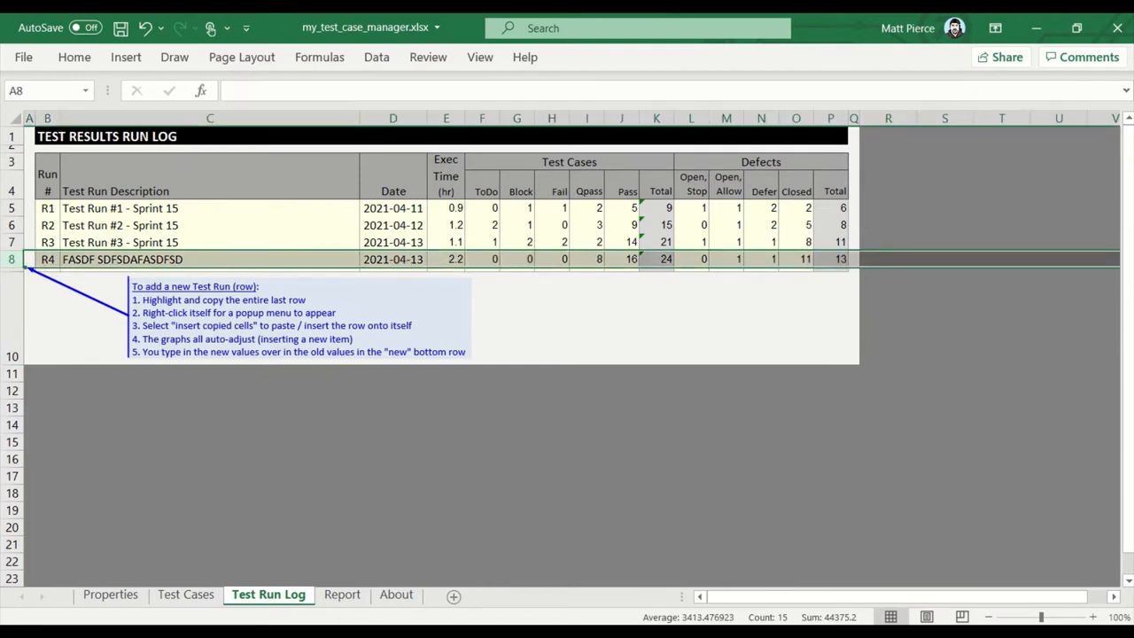
click(114, 438)
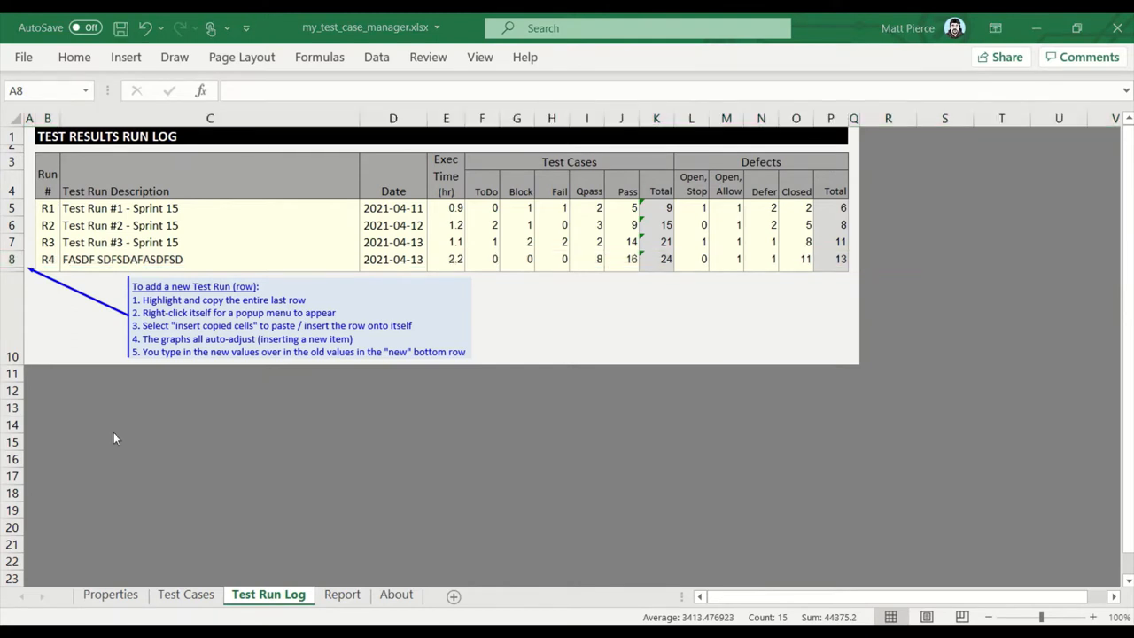
mouse_move(248, 554)
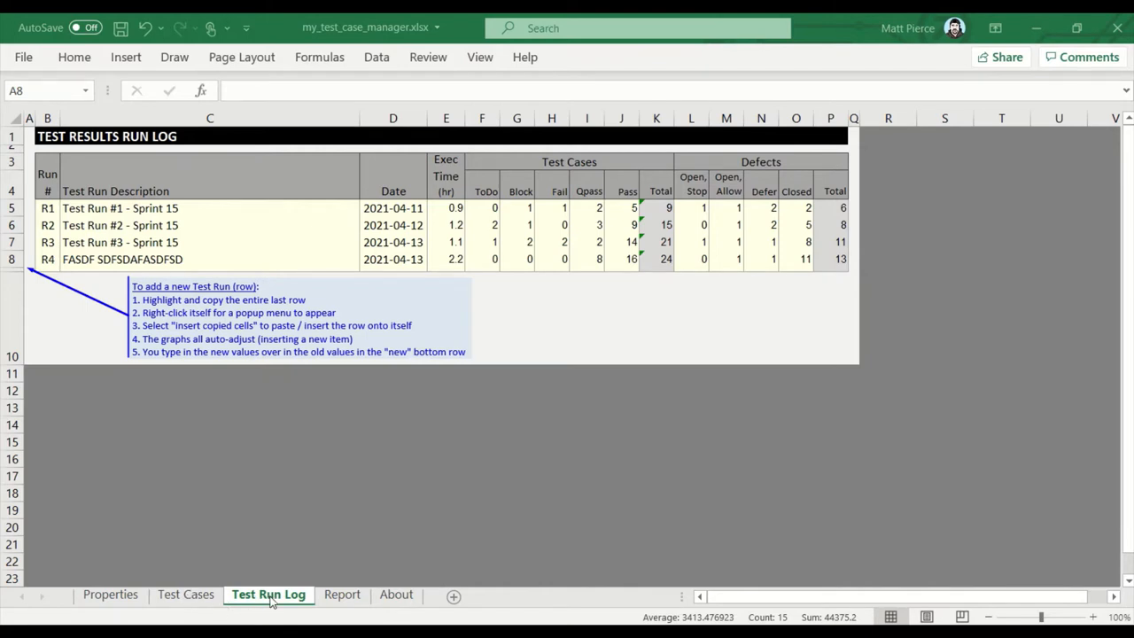
mouse_move(184, 600)
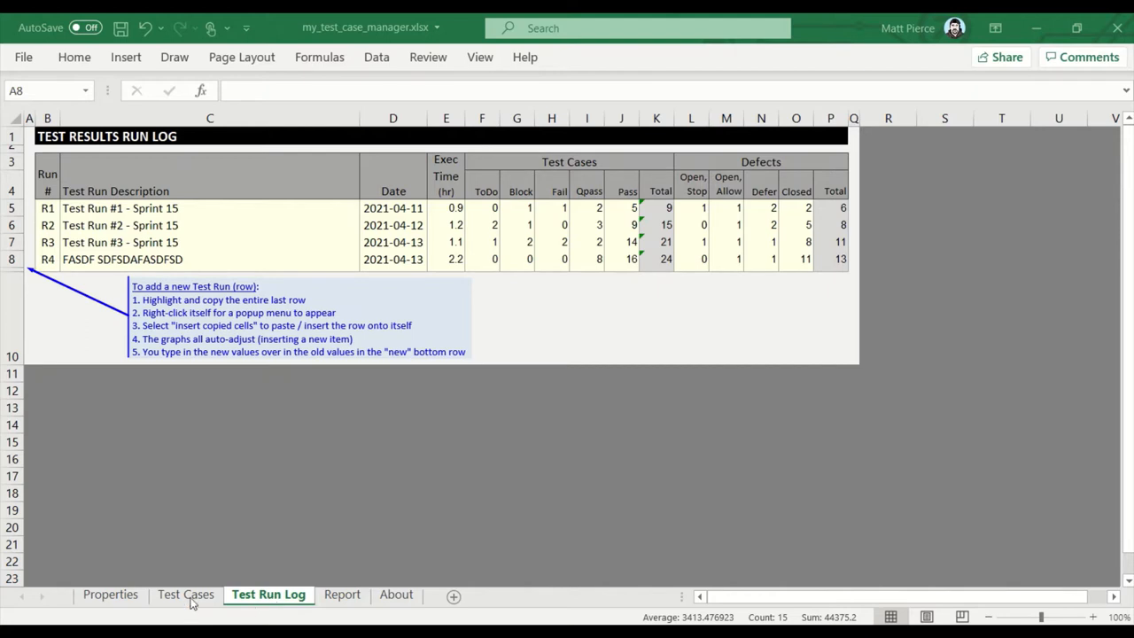
mouse_move(210, 605)
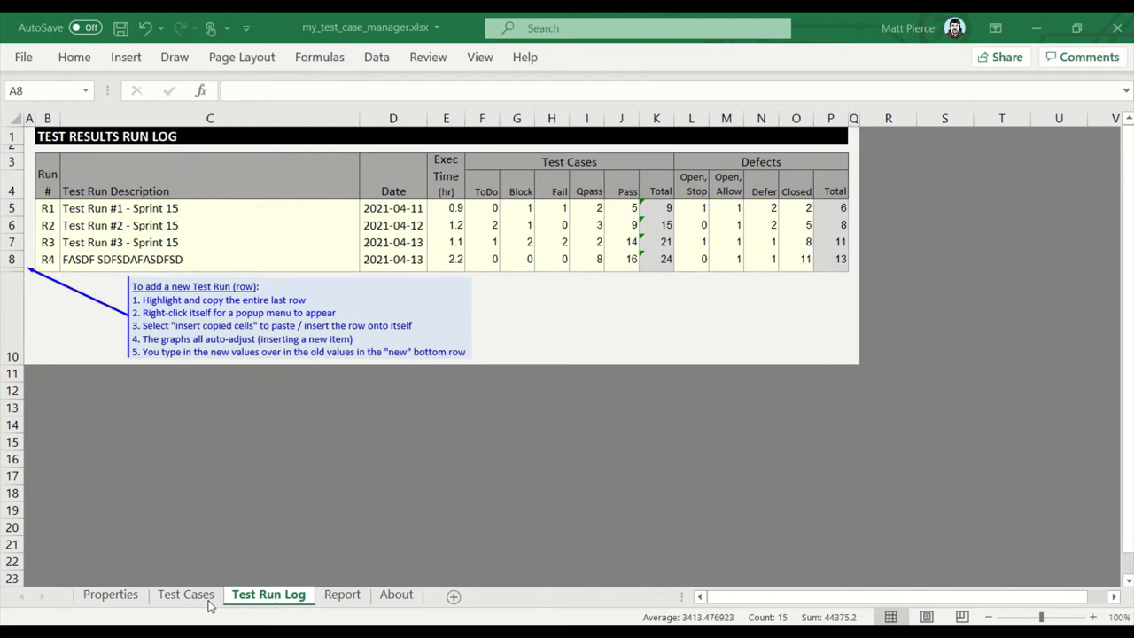
mouse_move(274, 601)
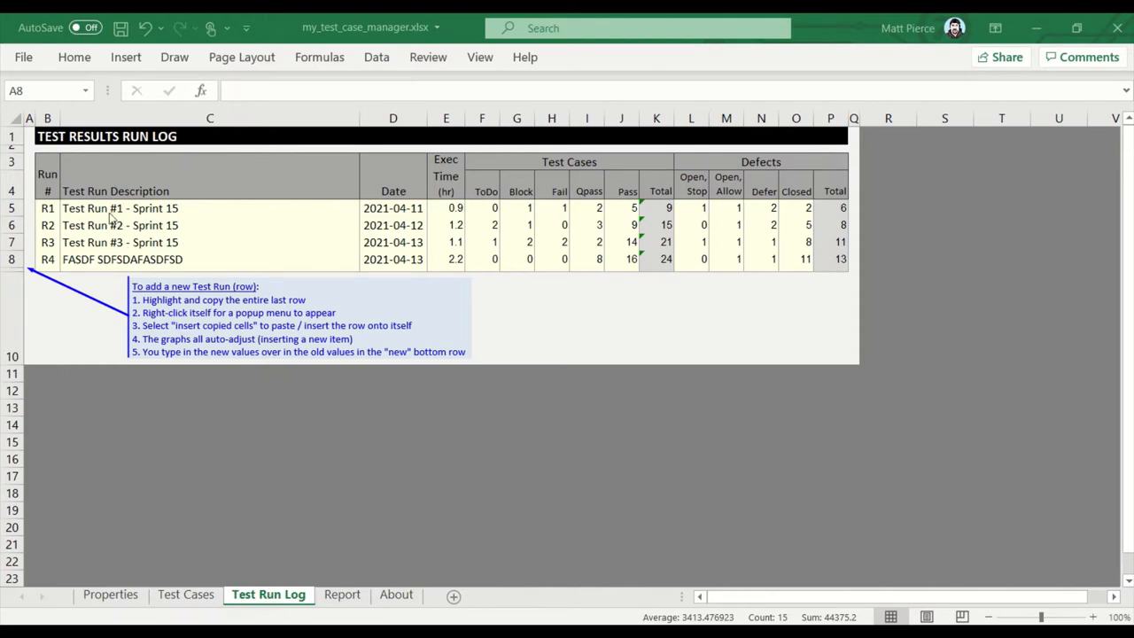
mouse_move(345, 454)
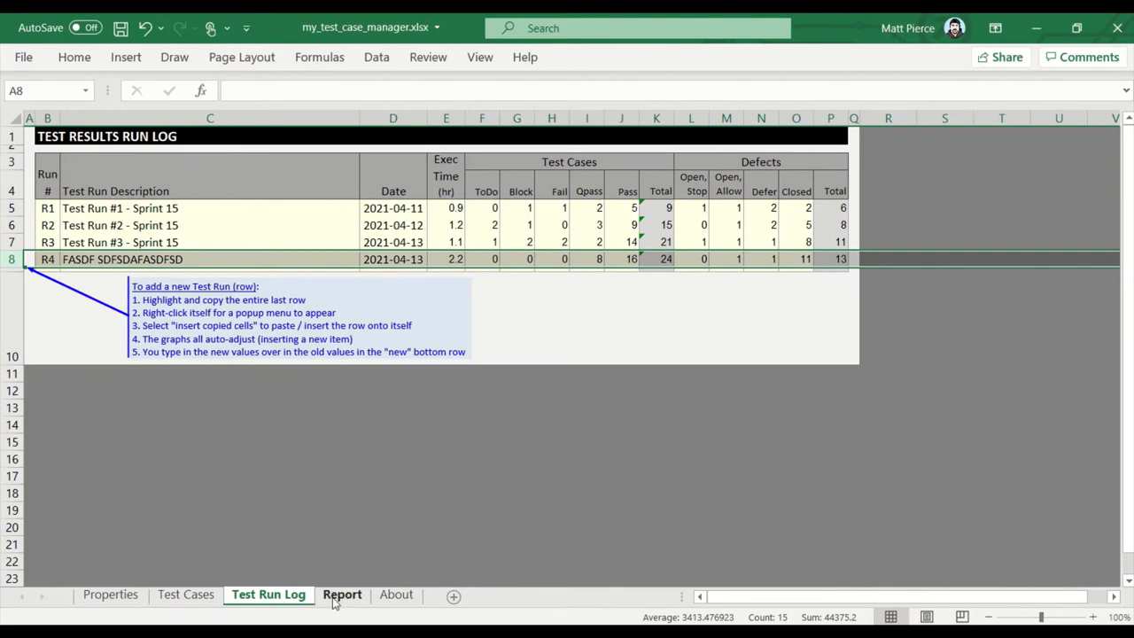
Check the Report charts and the Test Cases sheet, landing on the sample workbook's Test Run Log.
click(342, 594)
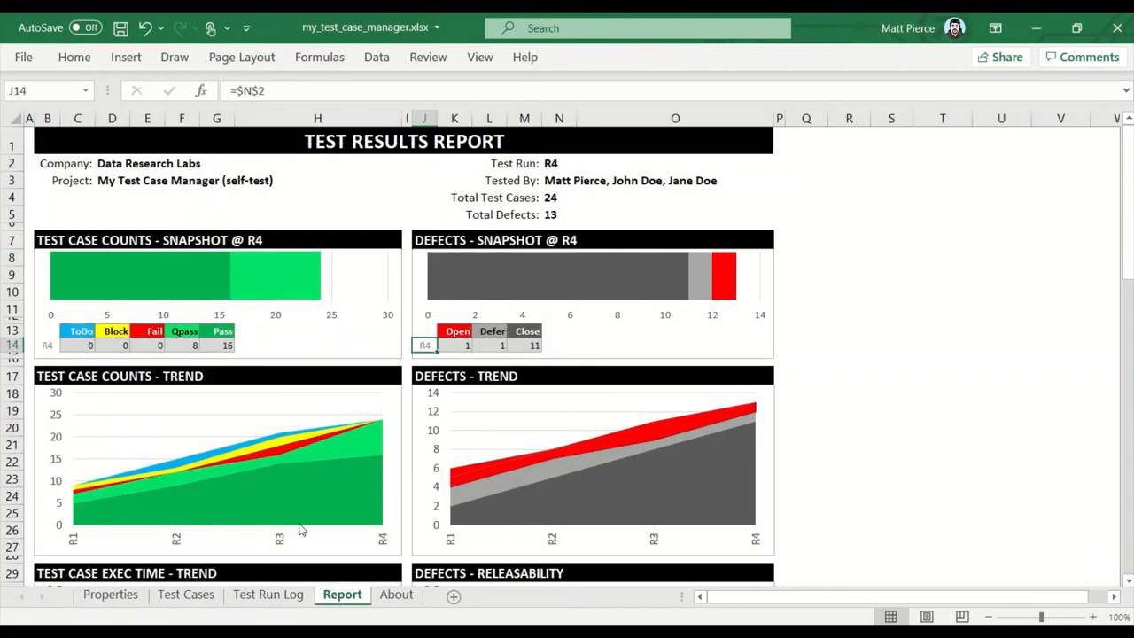
click(268, 593)
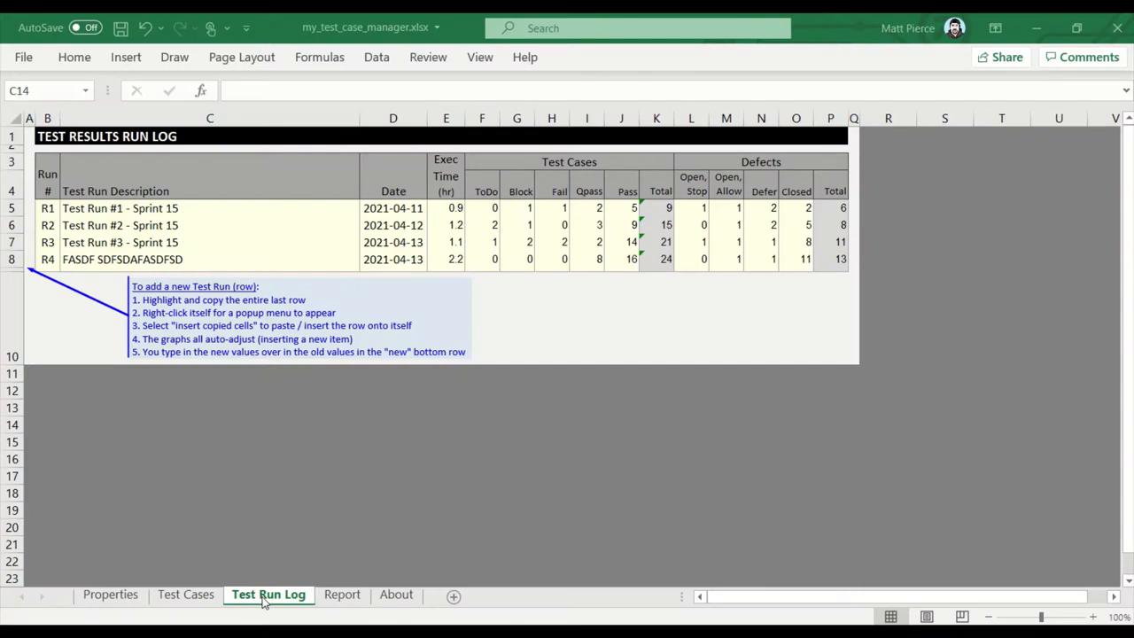
mouse_move(202, 604)
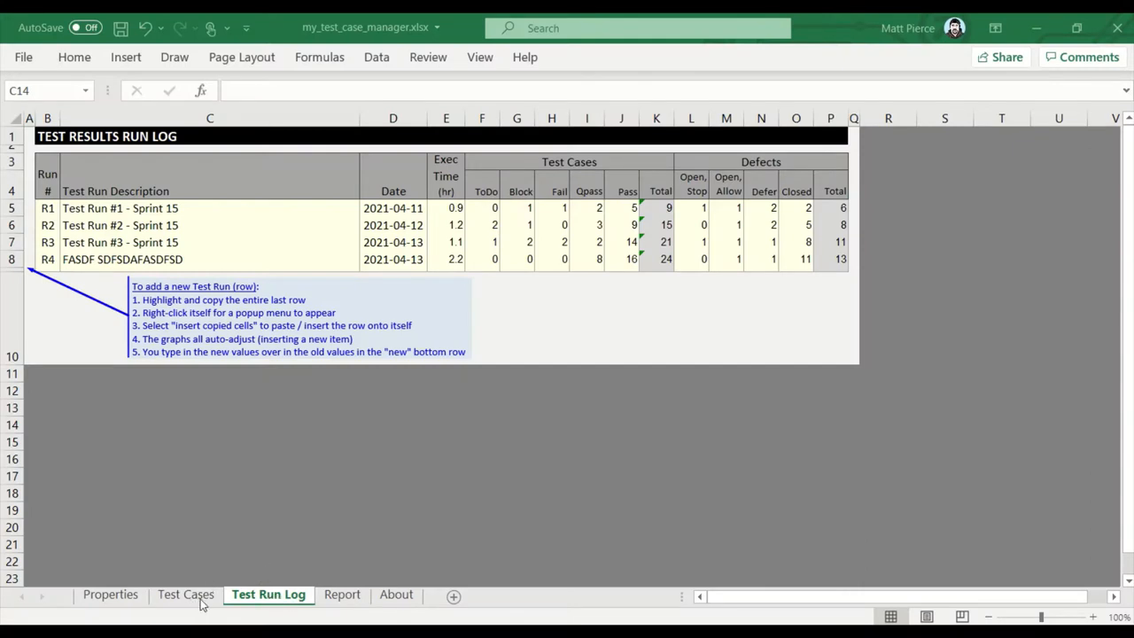
click(184, 594)
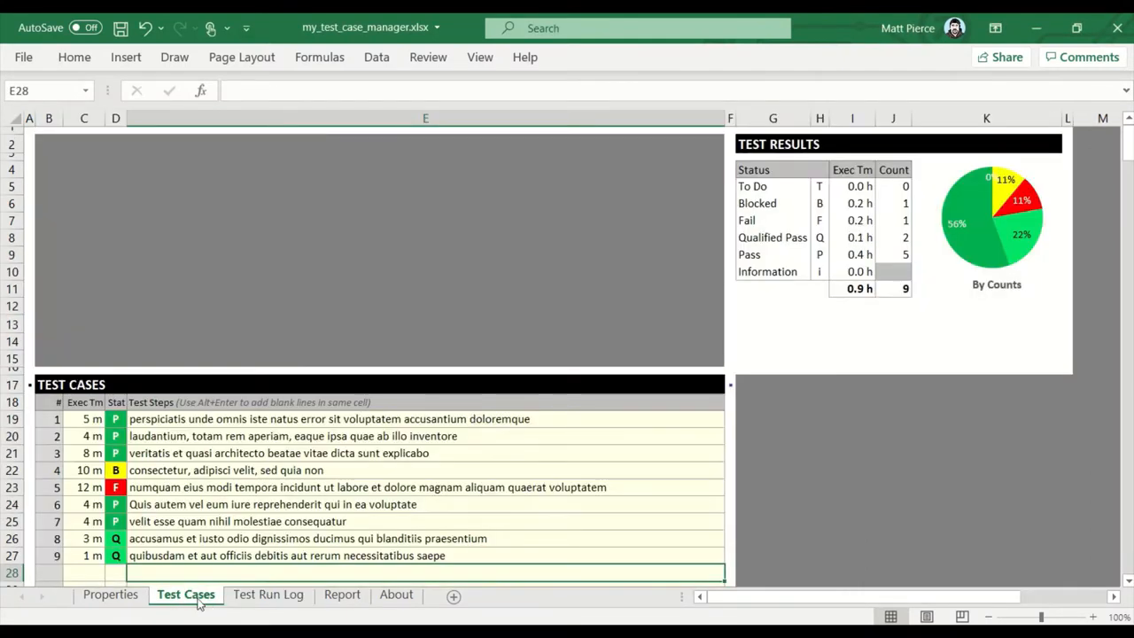
click(267, 593)
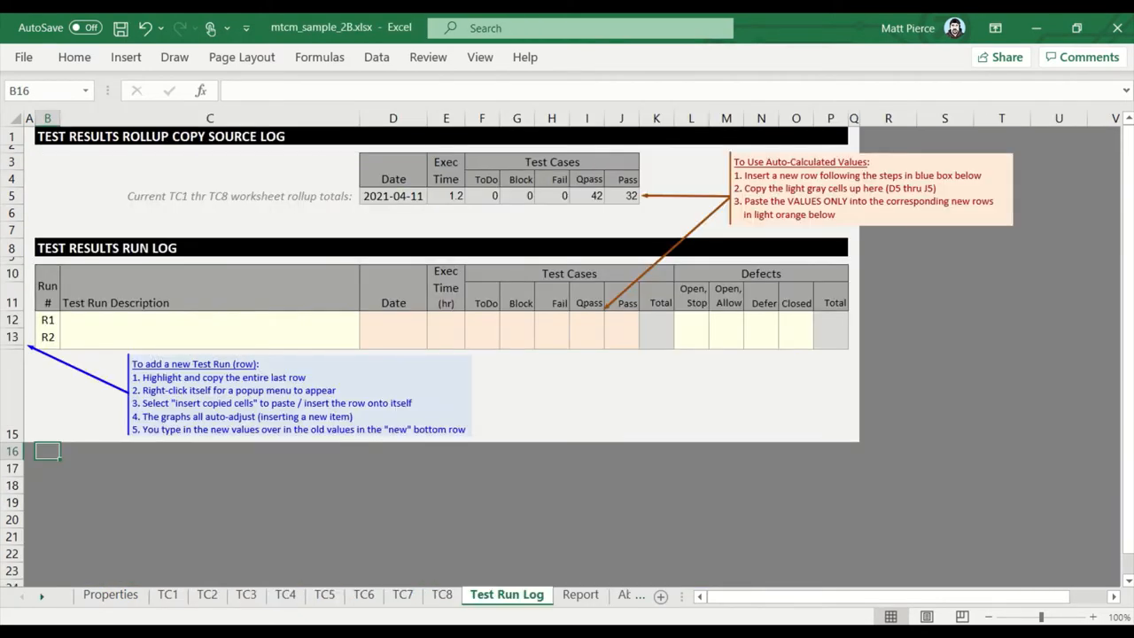
Look over the TC1, TC3 and TC4 result sheets (9, 12 and 17 cases) and return to the Test Run Log.
click(166, 593)
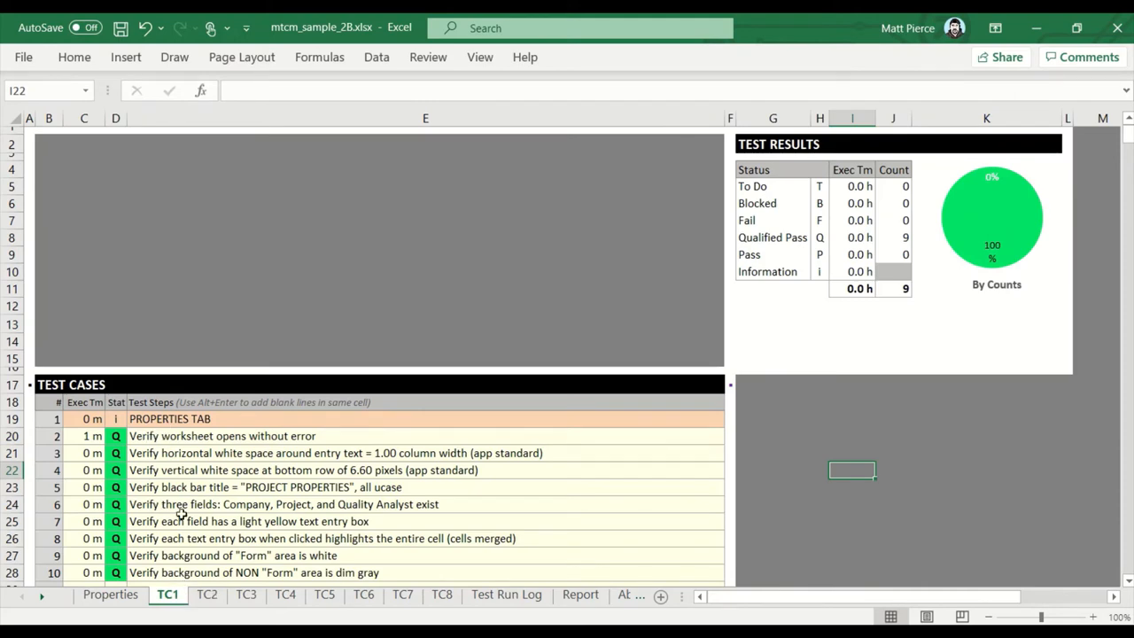
click(244, 595)
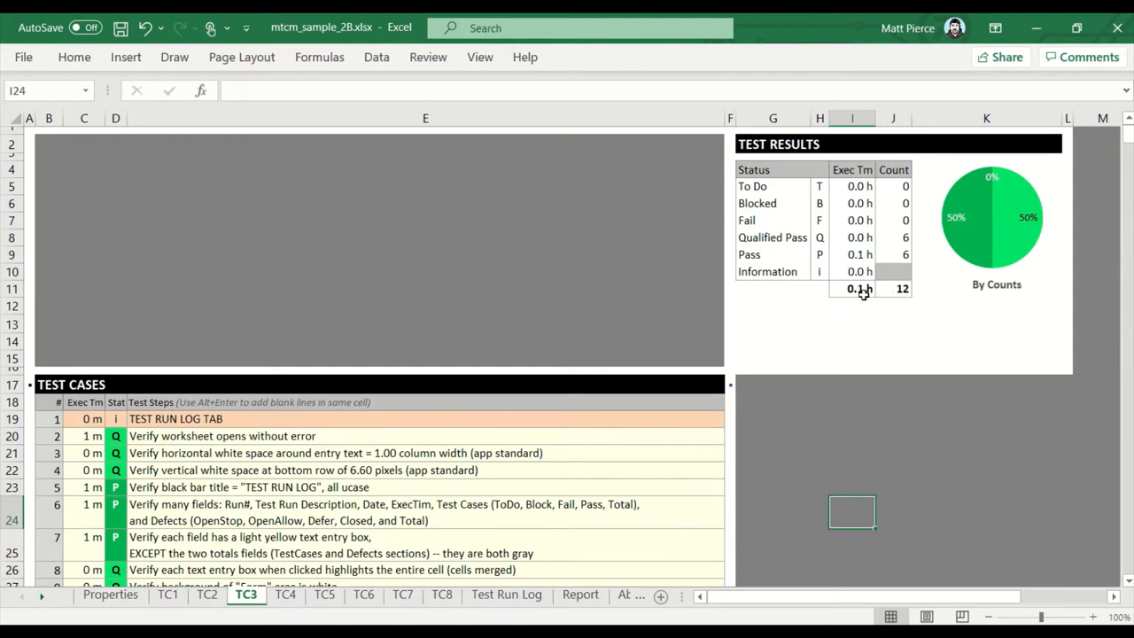
click(286, 593)
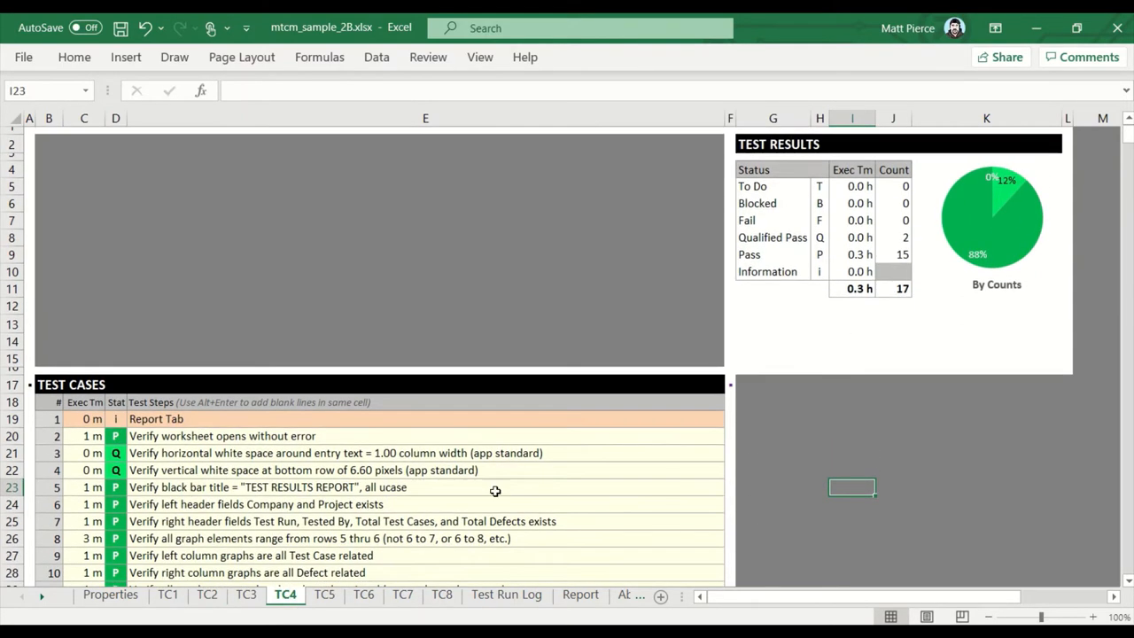
mouse_move(238, 503)
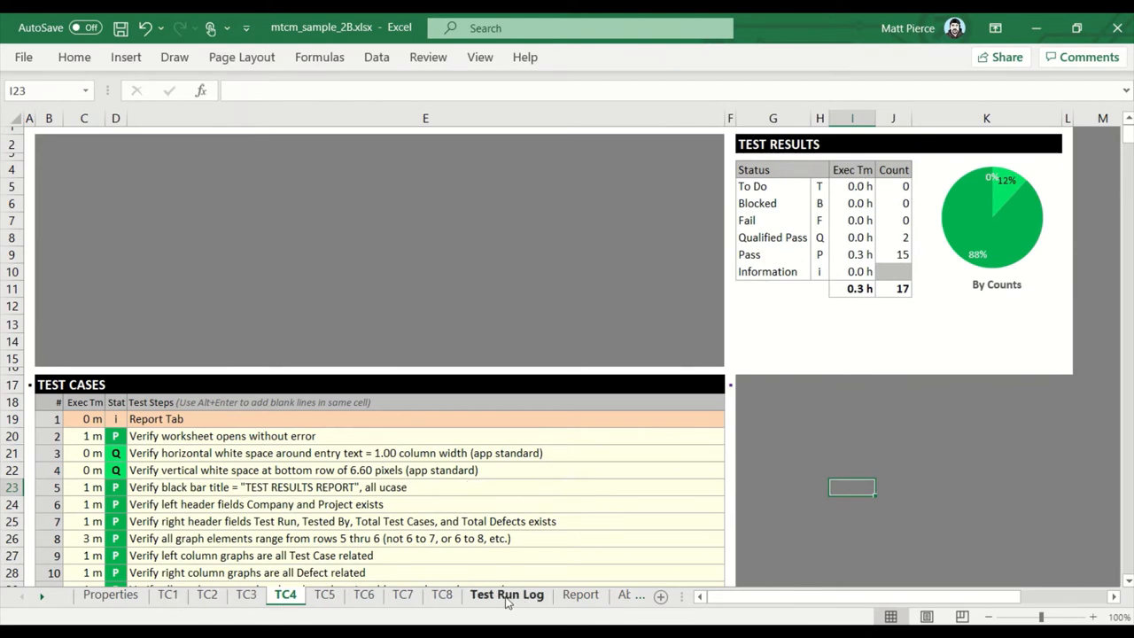
click(507, 593)
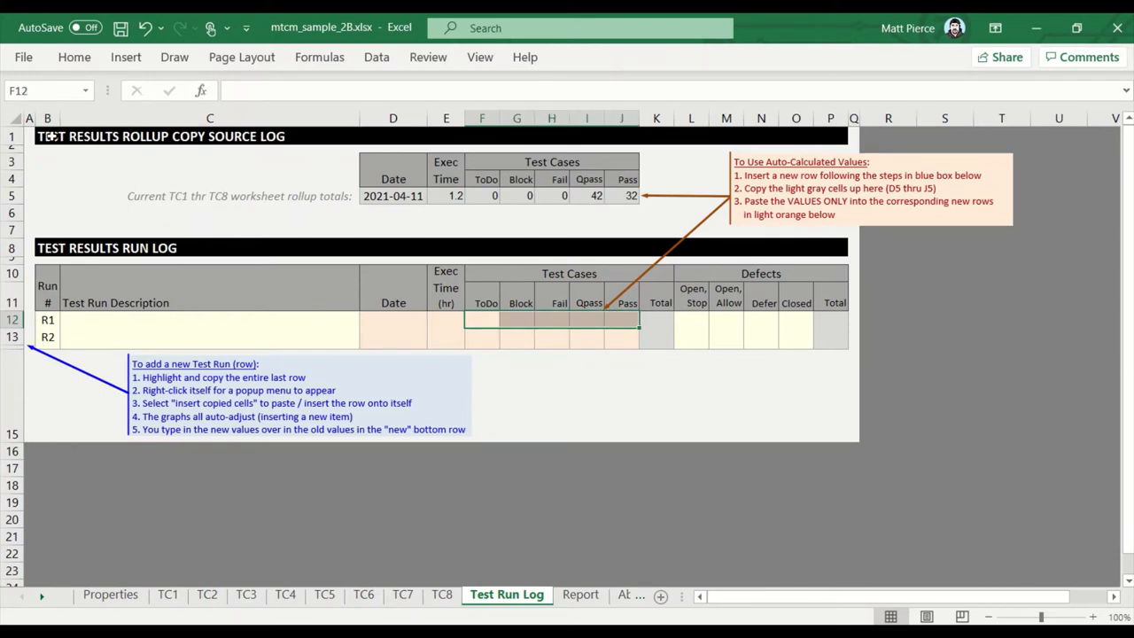
click(46, 135)
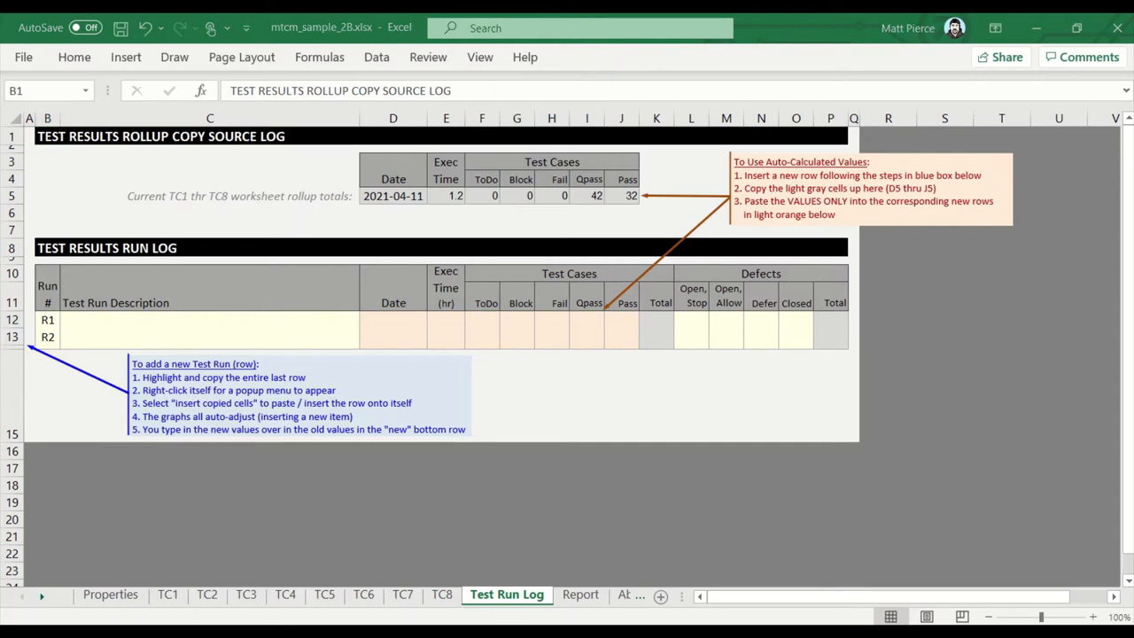
click(48, 135)
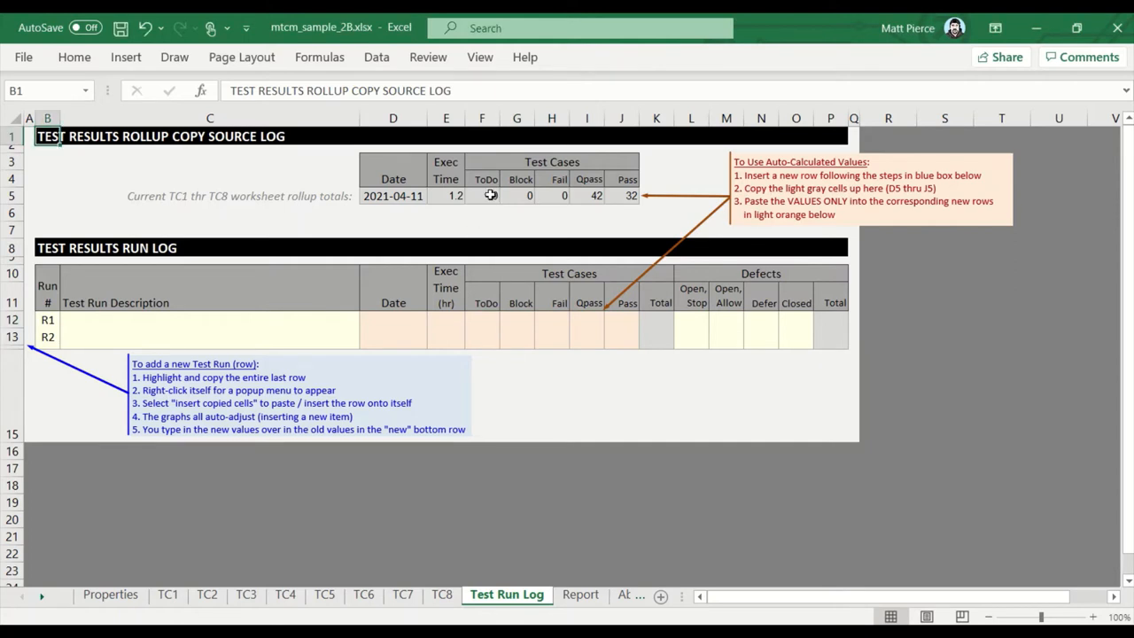
click(485, 194)
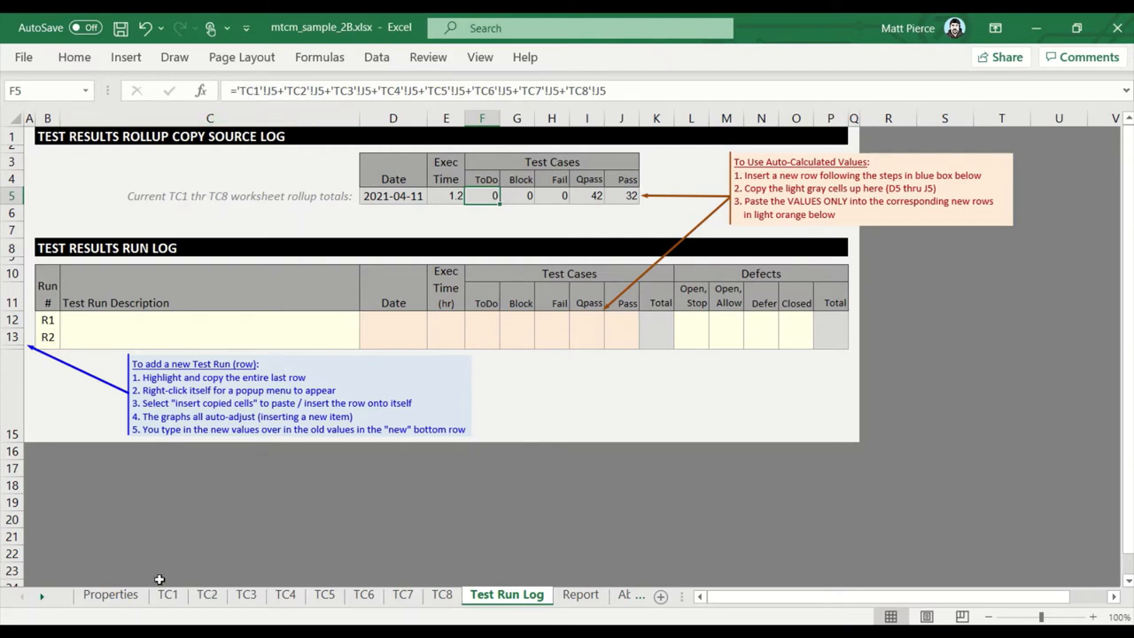
click(167, 593)
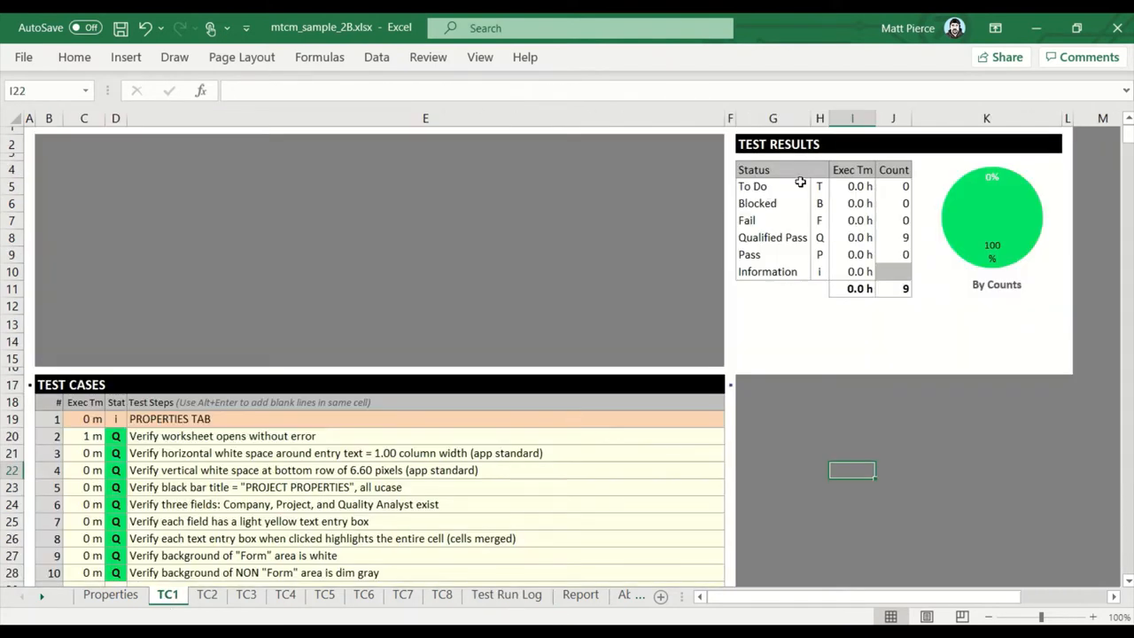
click(892, 186)
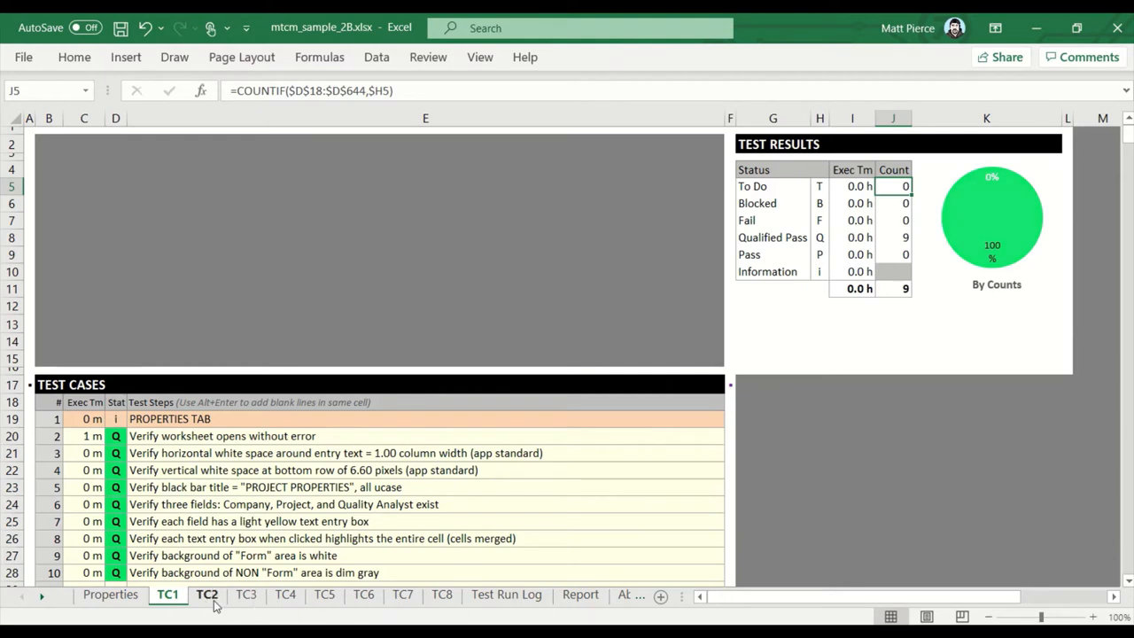
click(206, 596)
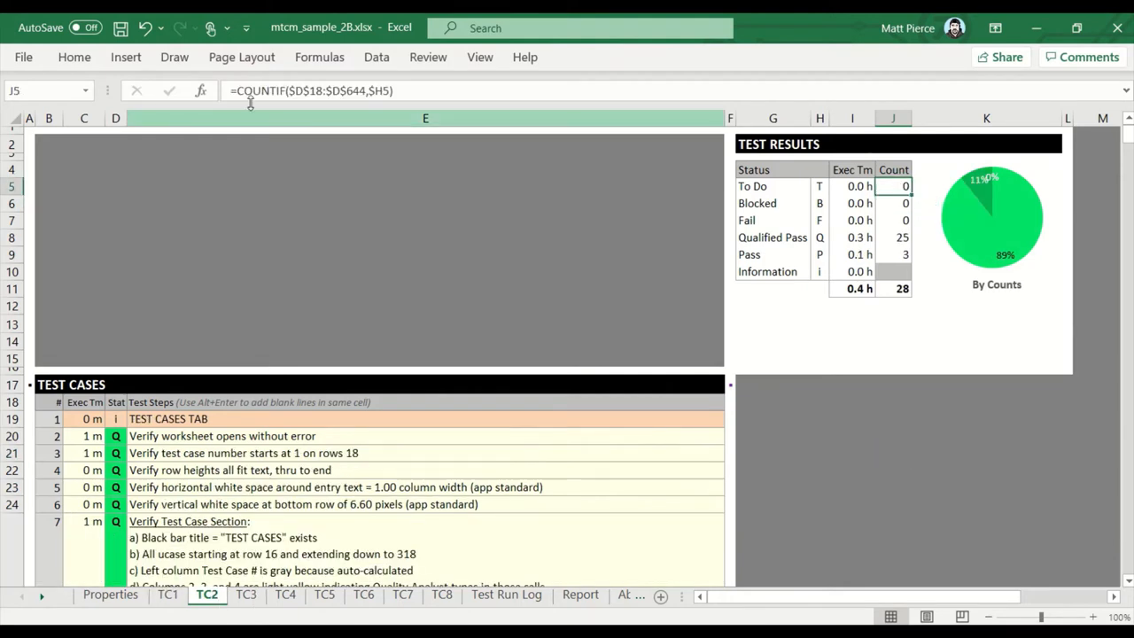
click(506, 595)
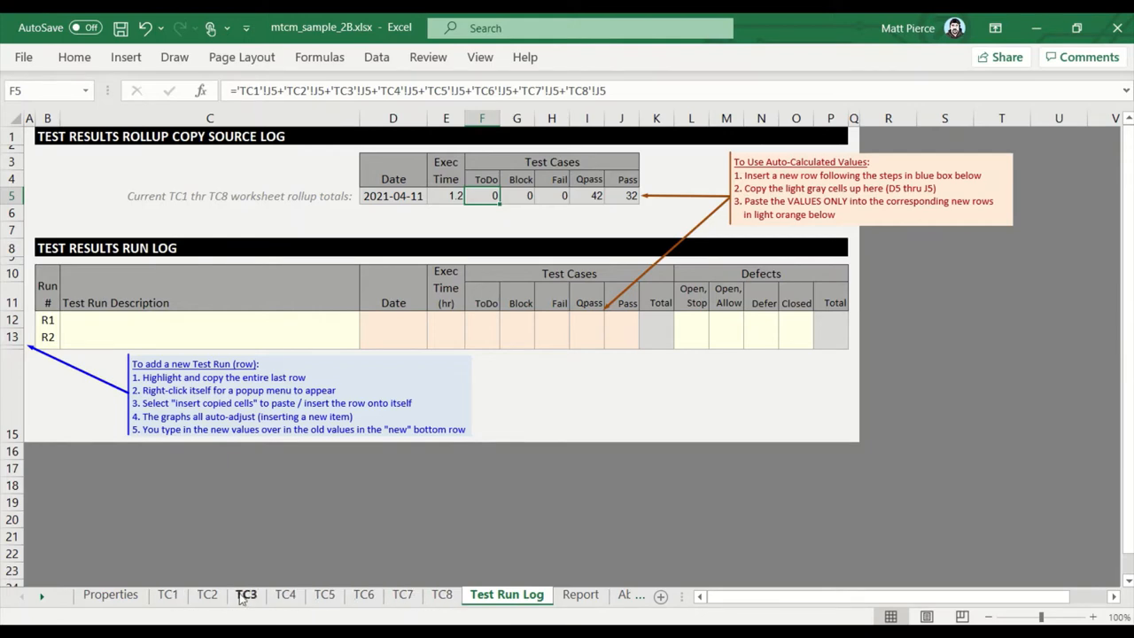
click(363, 595)
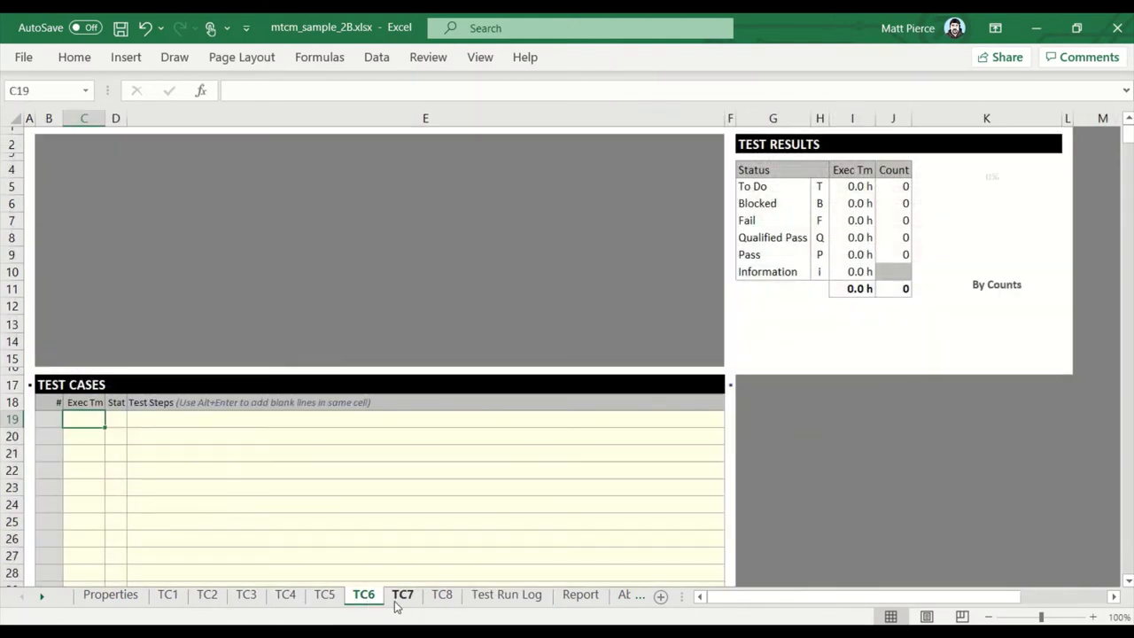
click(506, 595)
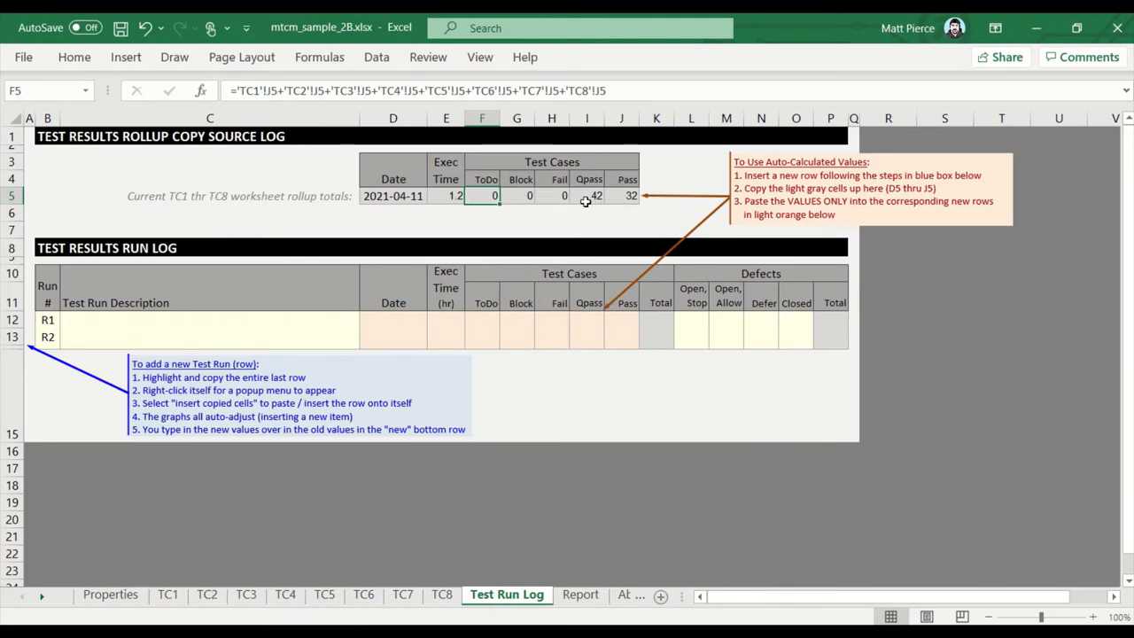
click(620, 194)
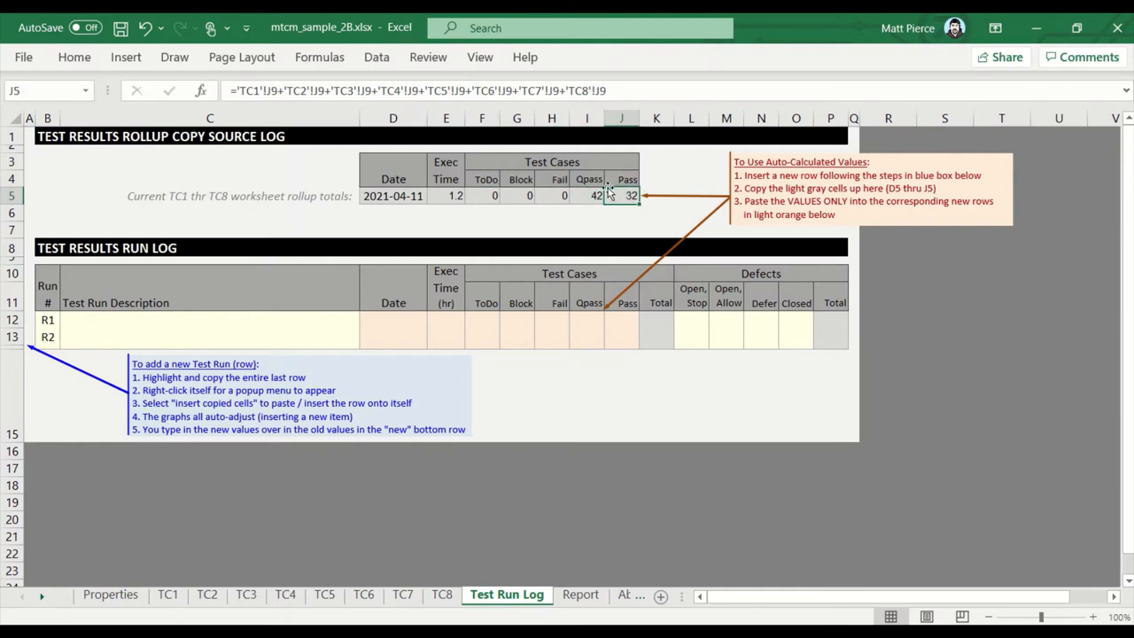
click(246, 595)
text(f)
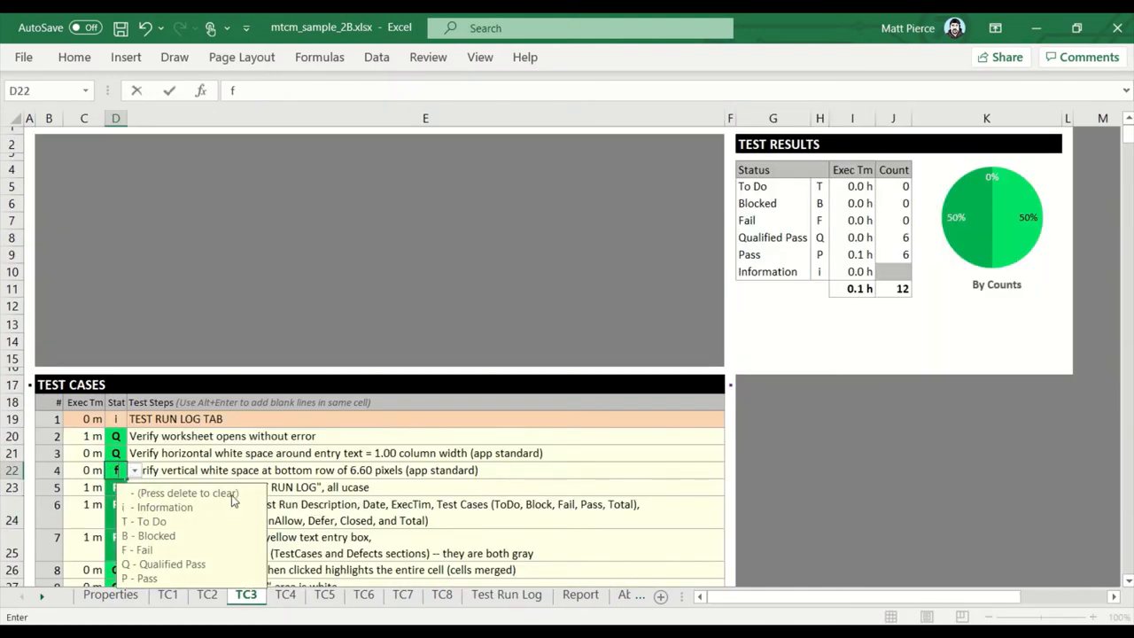
Mark TC3 step 4 as Fail so the Test Run Log rollup shows 1 Fail and 41 Qpass.
text(F)
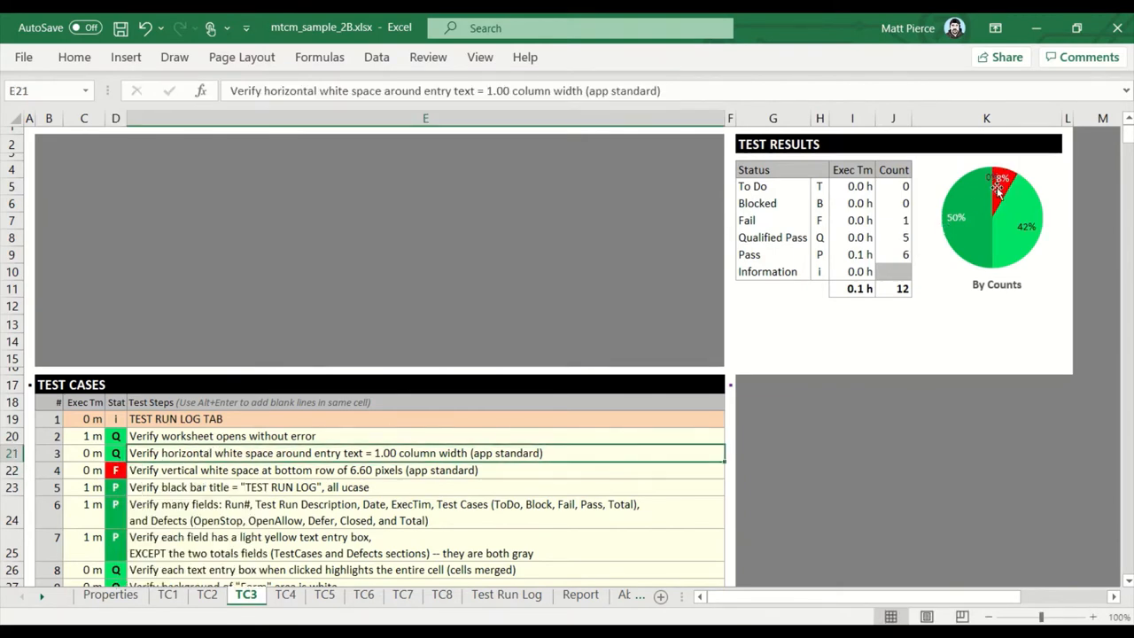
click(506, 595)
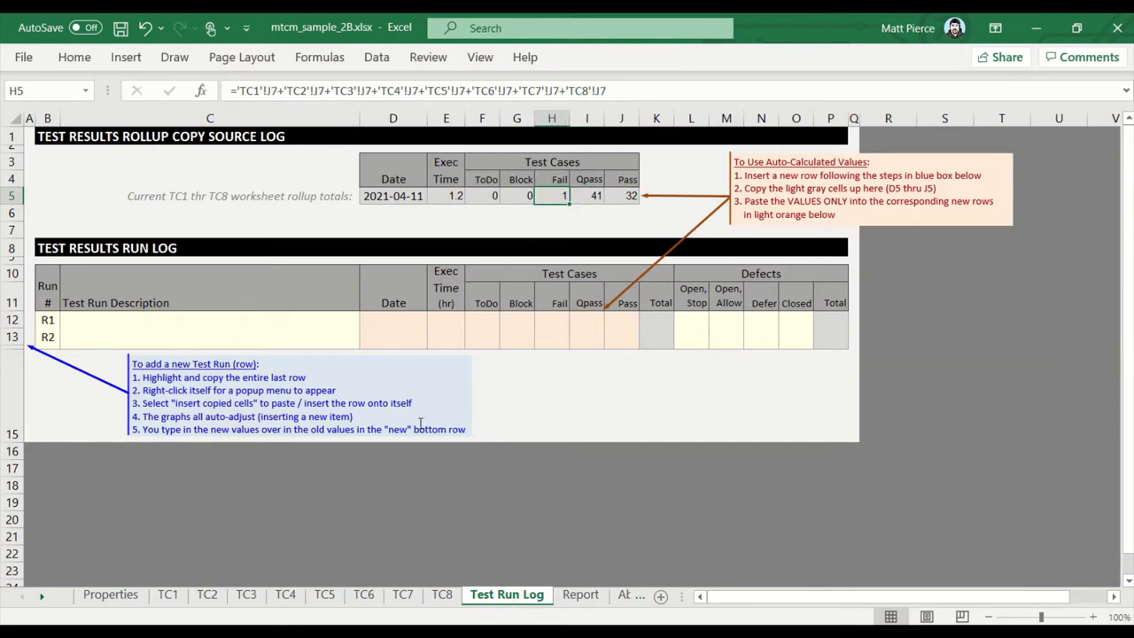
mouse_move(478, 195)
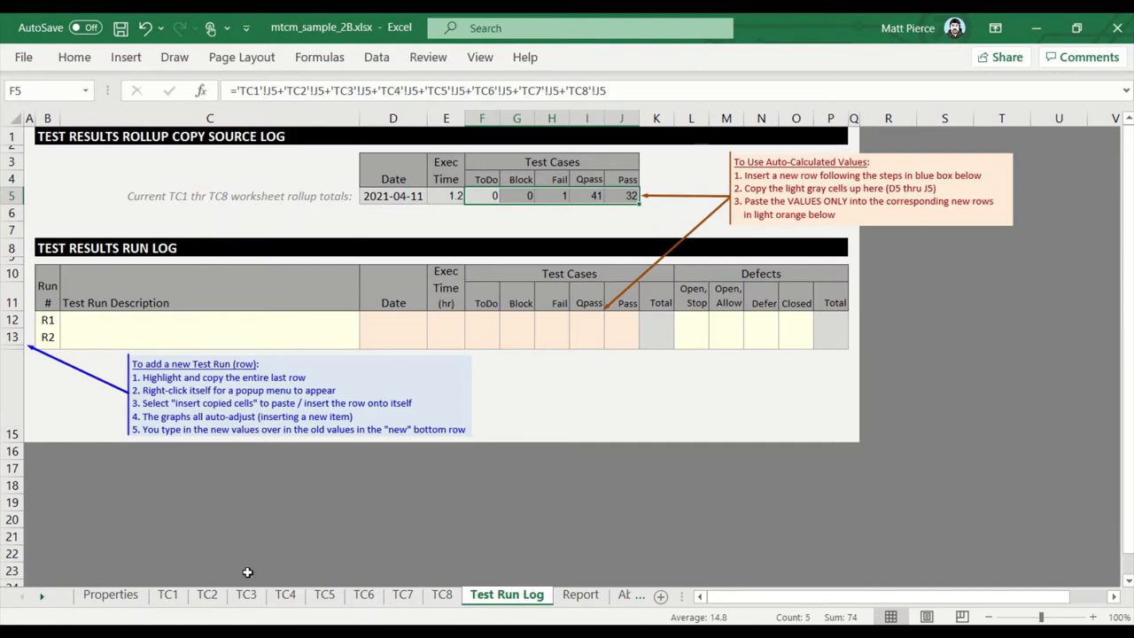
click(167, 594)
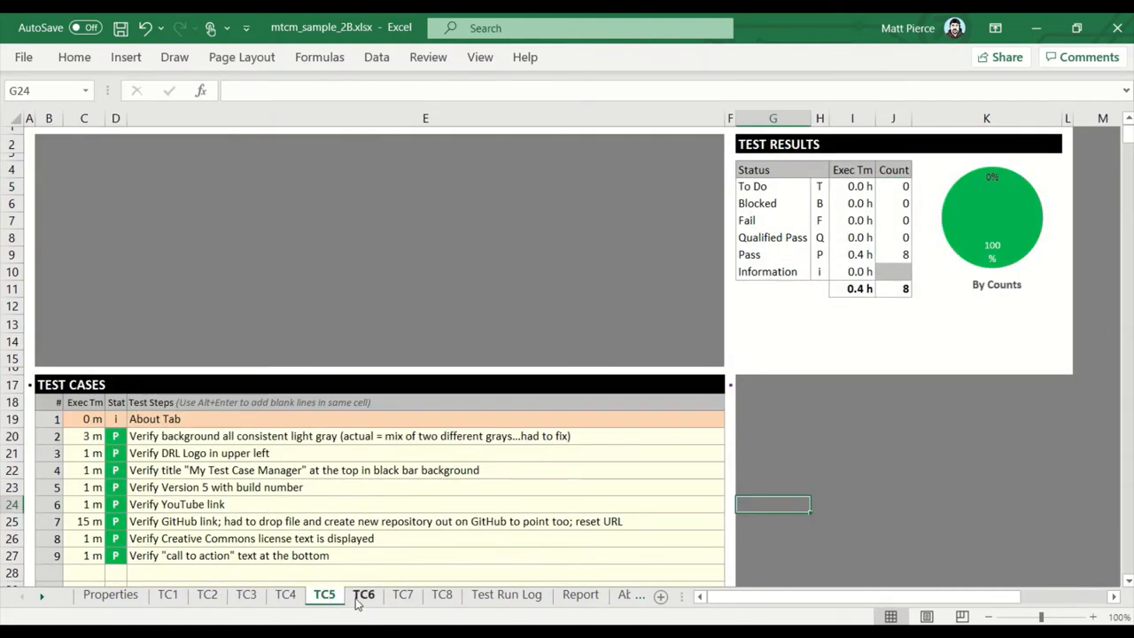
click(363, 593)
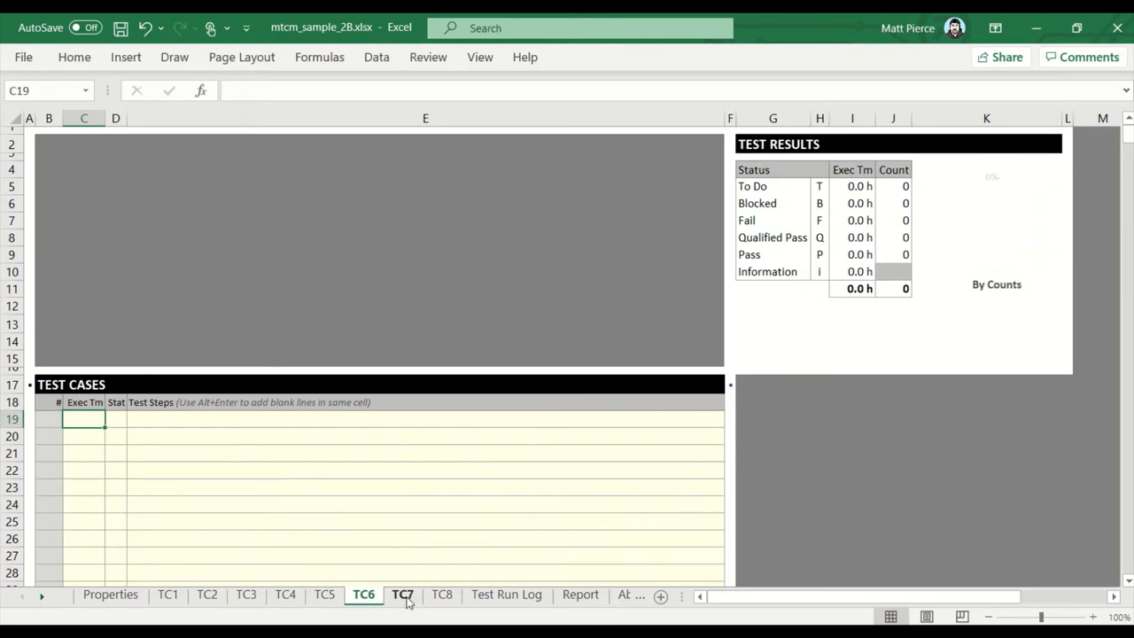
click(441, 593)
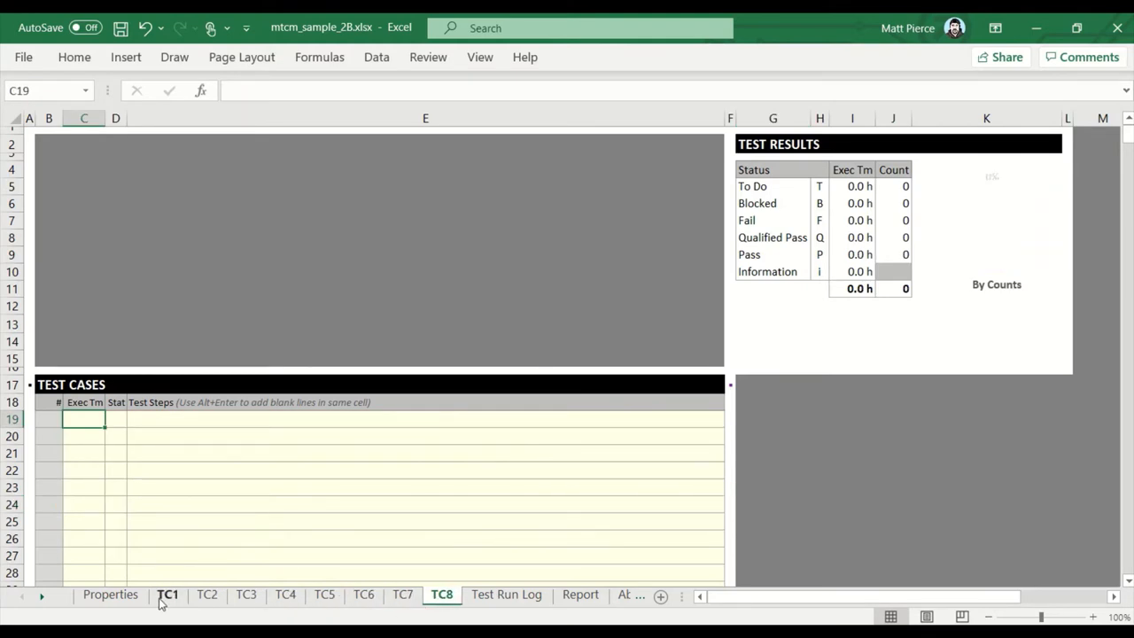
click(166, 595)
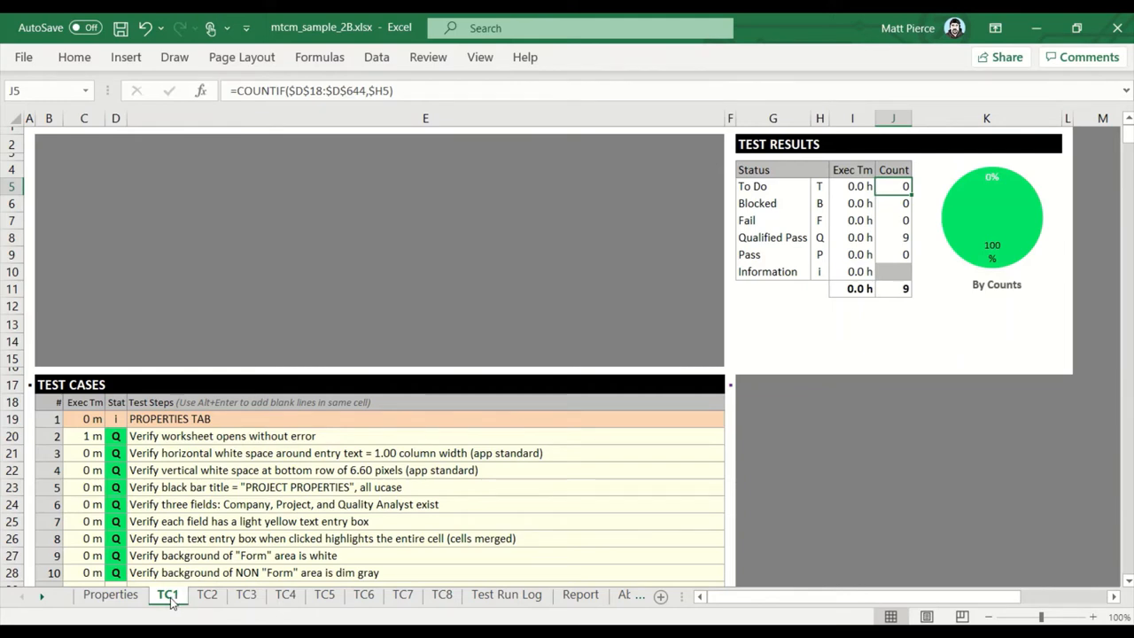
click(506, 595)
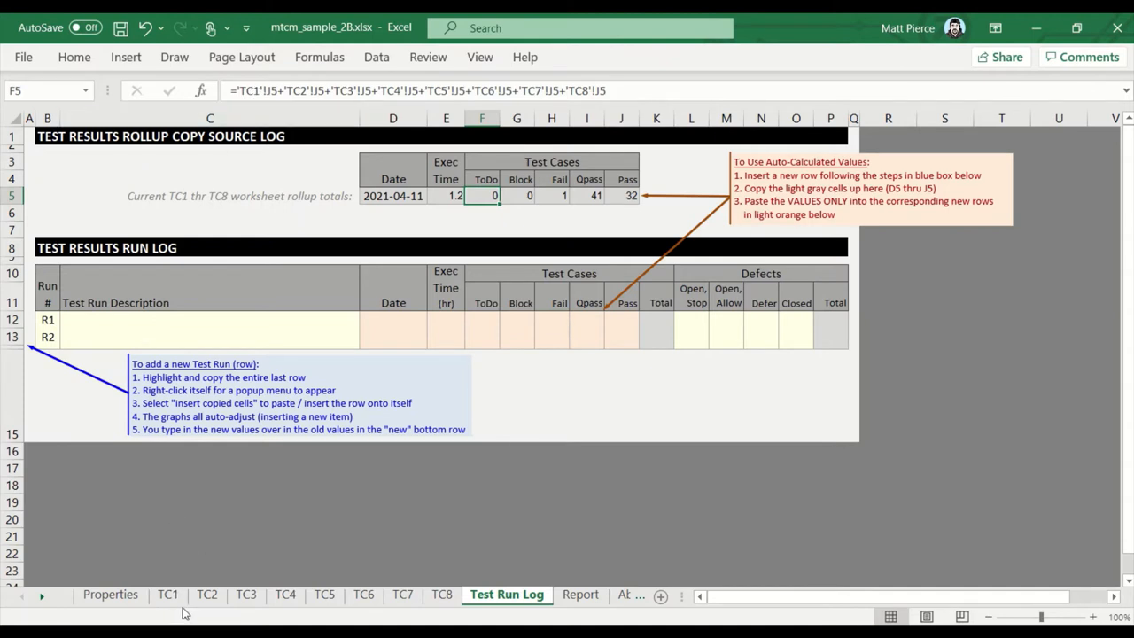
click(167, 595)
text(x1)
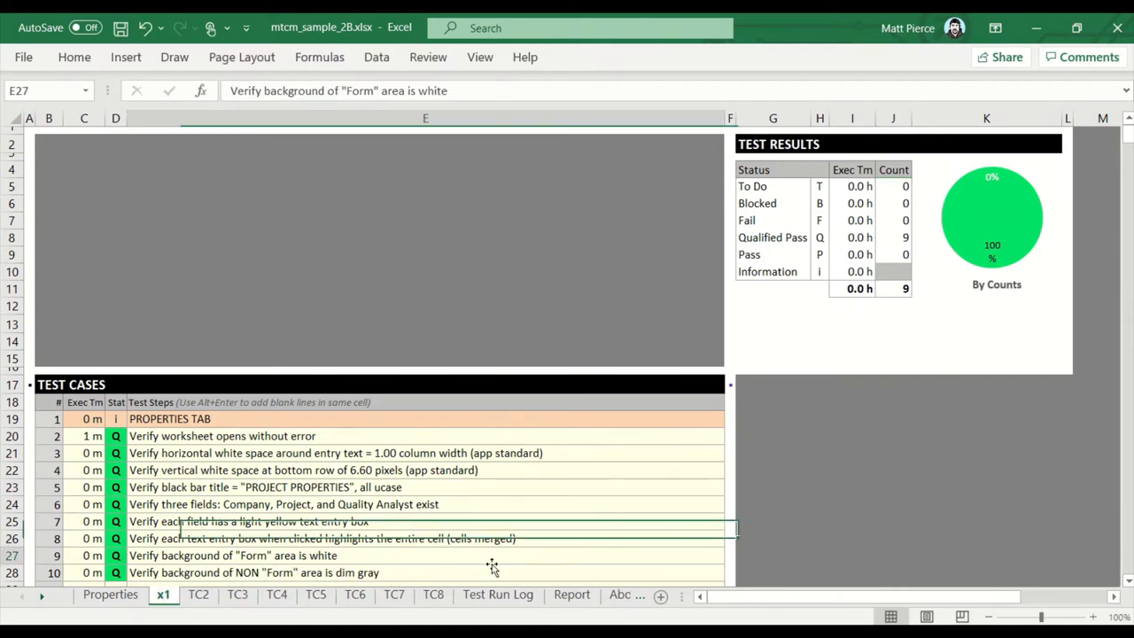
click(496, 593)
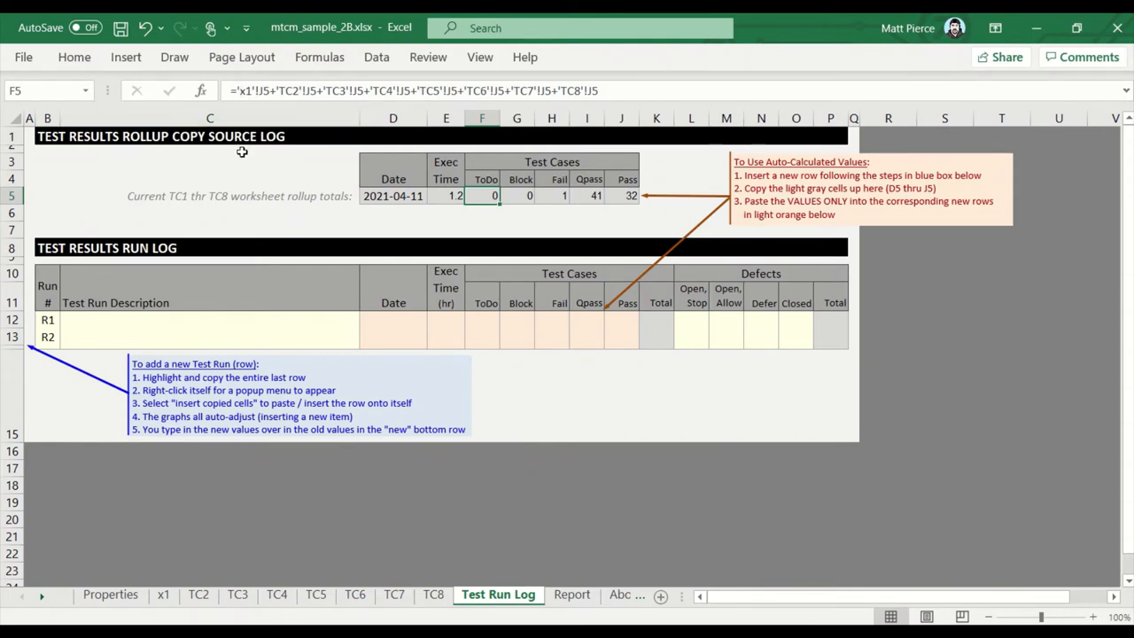
click(163, 593)
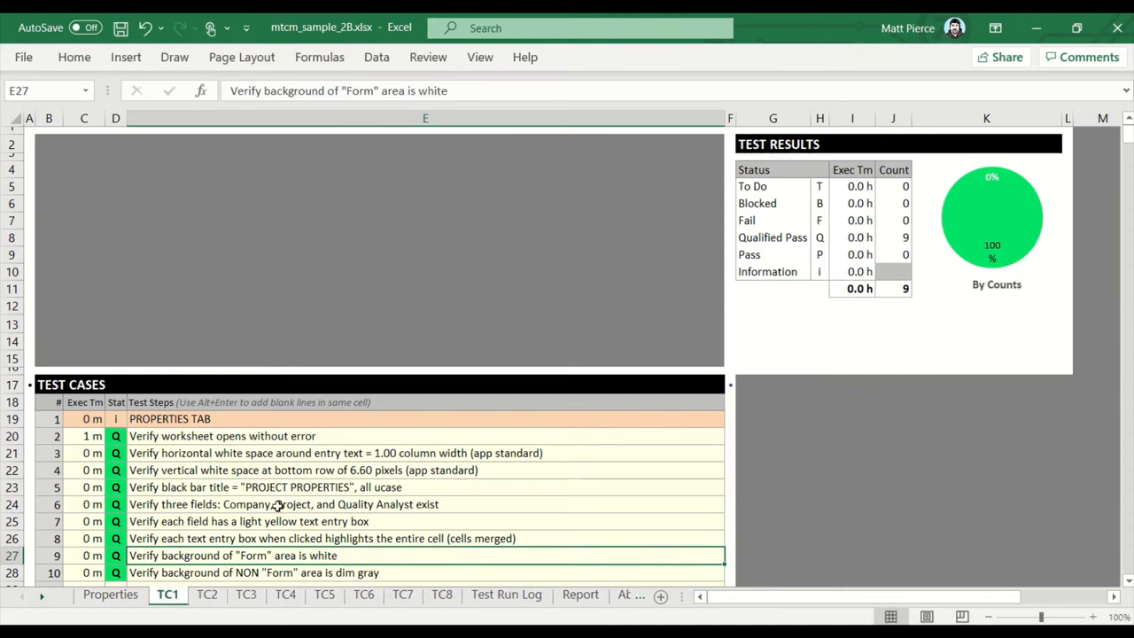
click(507, 595)
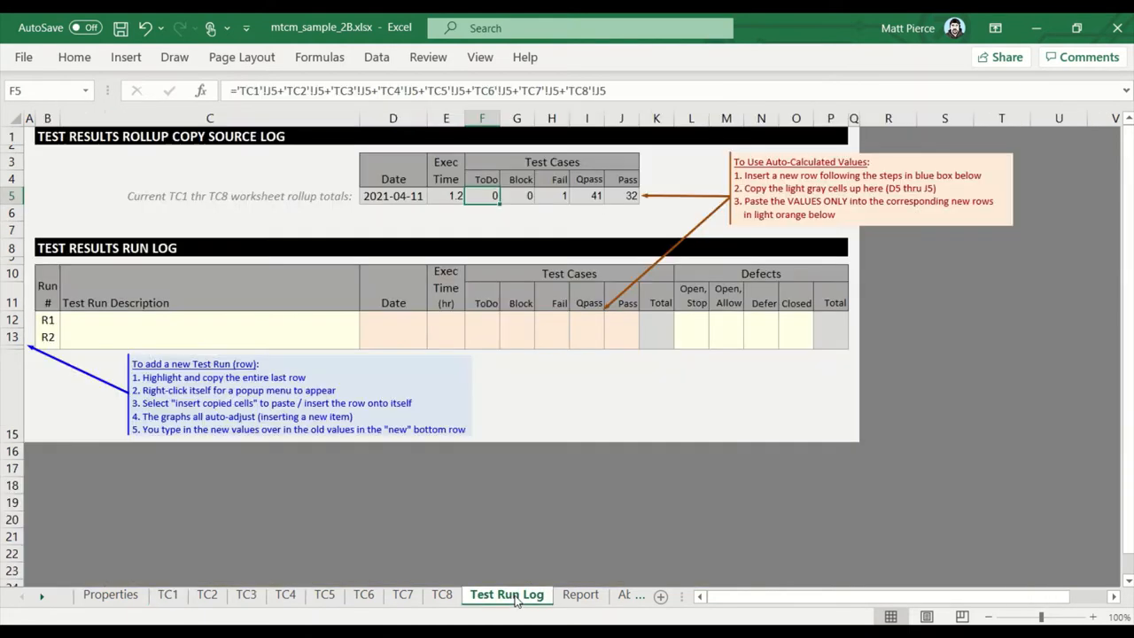
Inspect the rollup's today-date formula and the 1.2 h Exec Time summing each TC sheet's total.
click(115, 134)
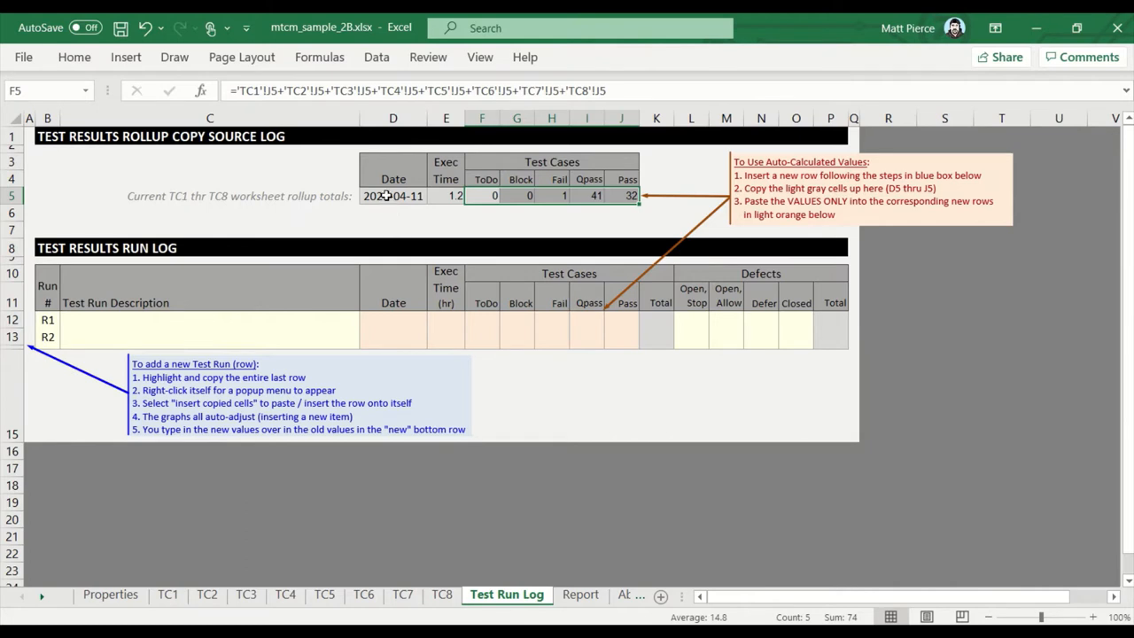
click(394, 195)
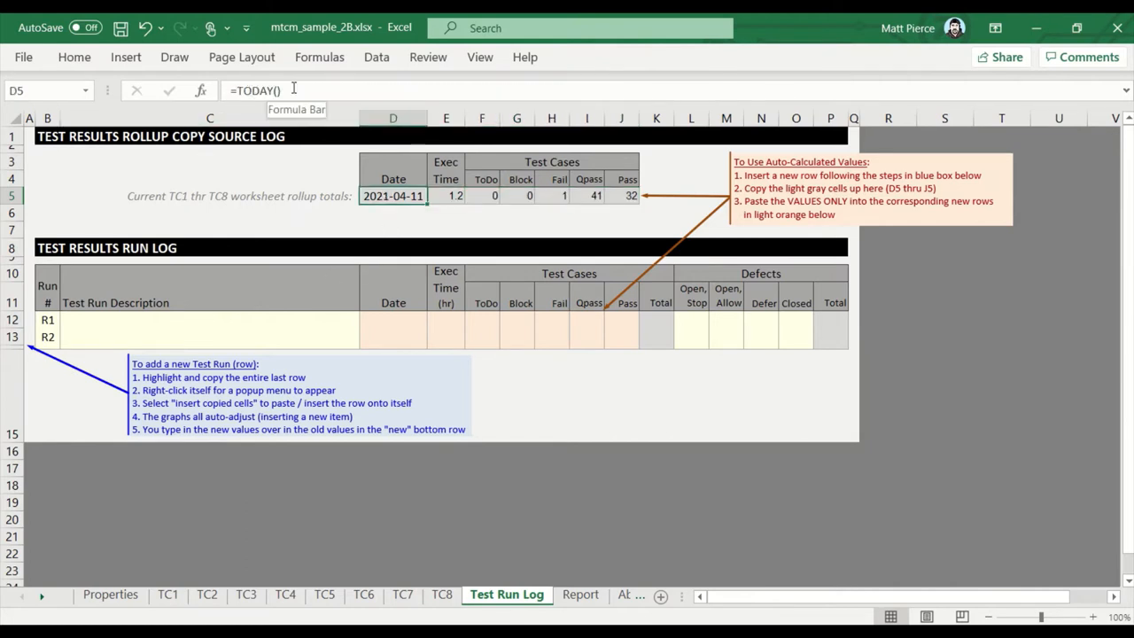
click(446, 194)
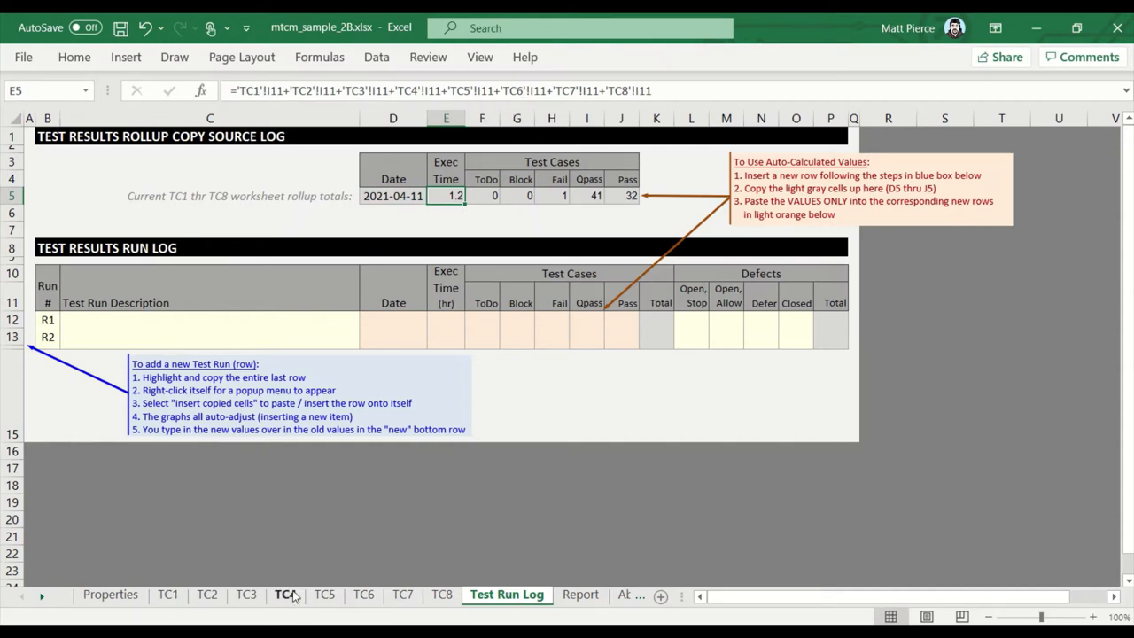
click(285, 593)
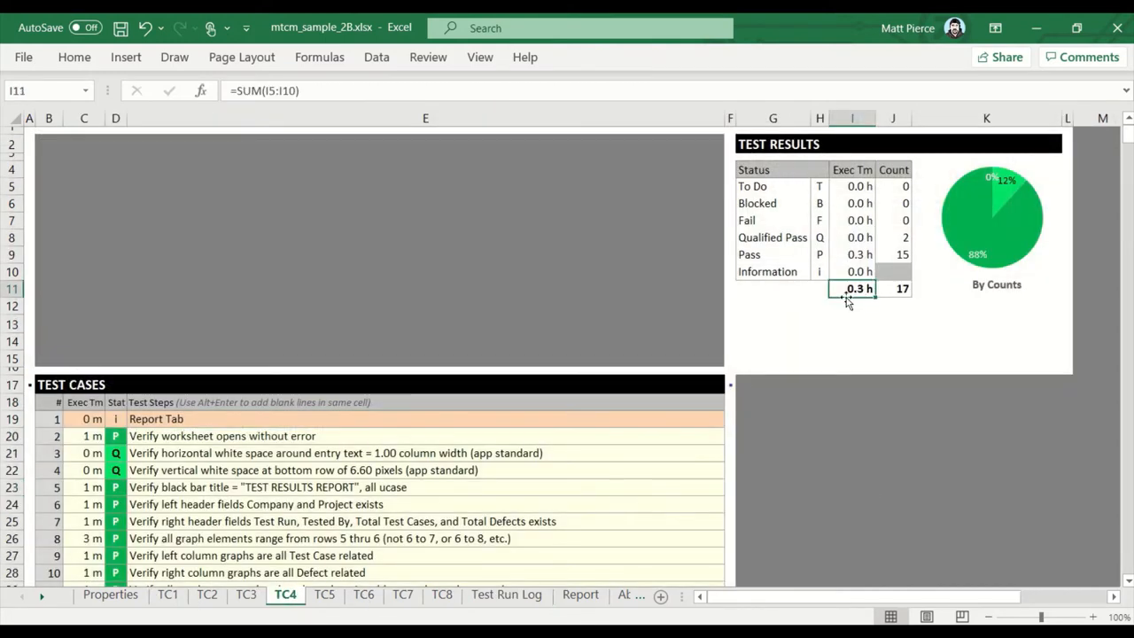
click(323, 595)
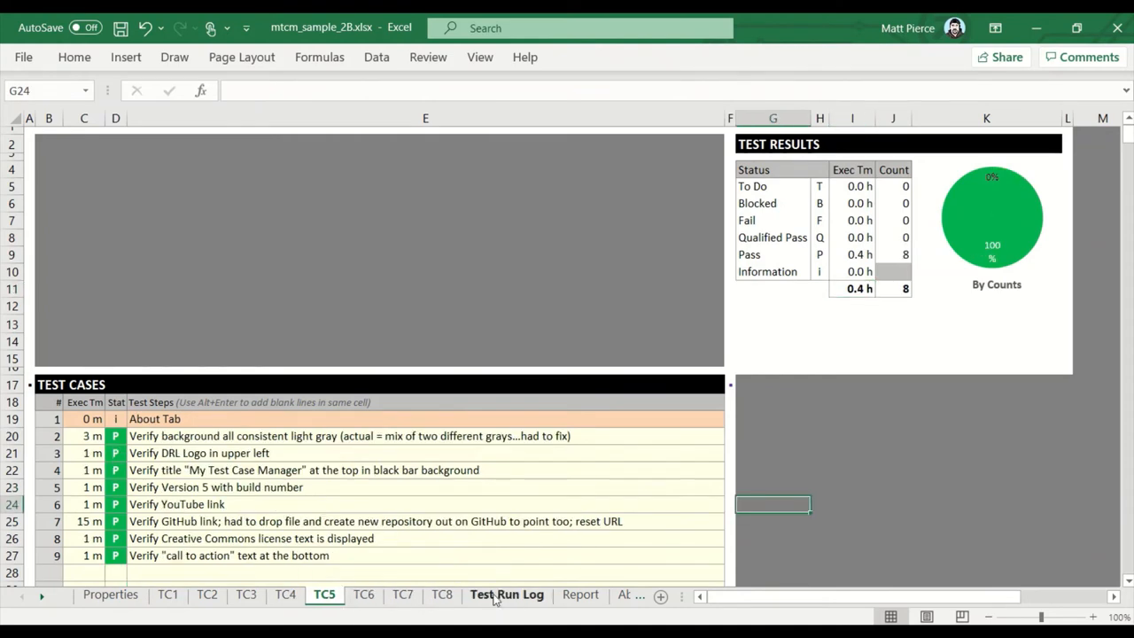
click(507, 594)
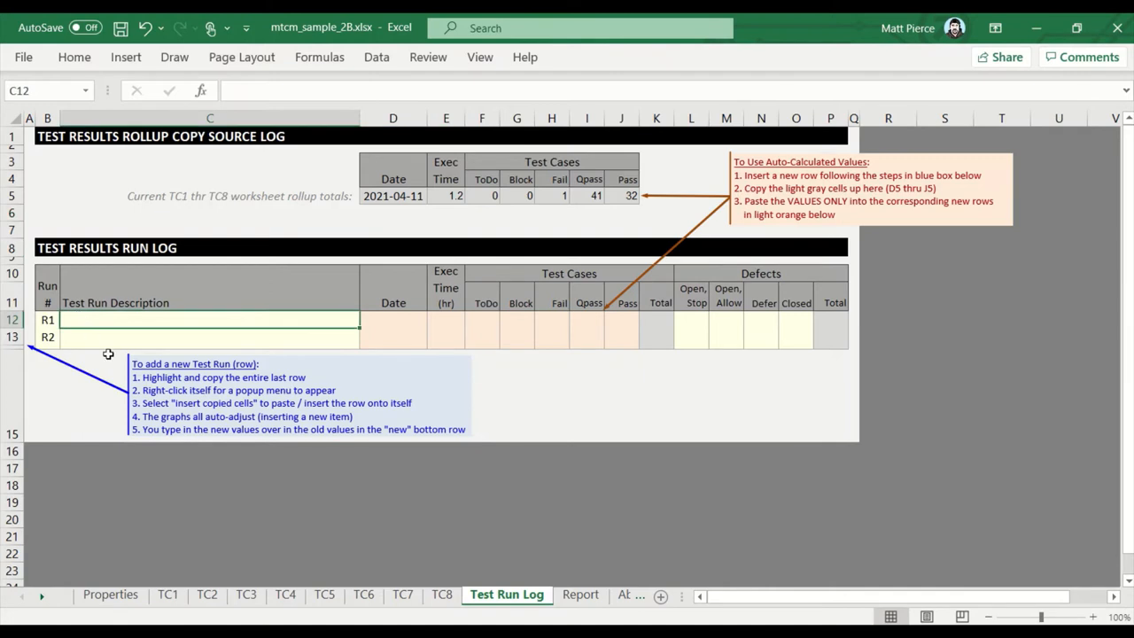
Name run R1 'Test Cycle #1 - Early Perview' and run R2 'Test Cycle #2 - Sprint 3'.
text(Test Run Description)
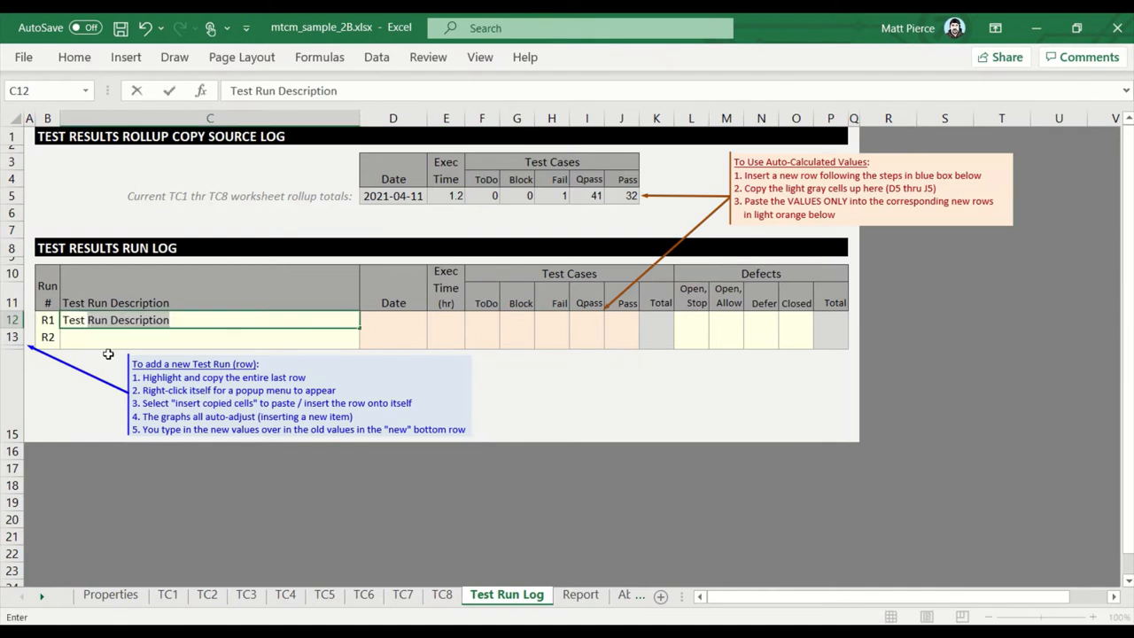
text(Test Cycle #1)
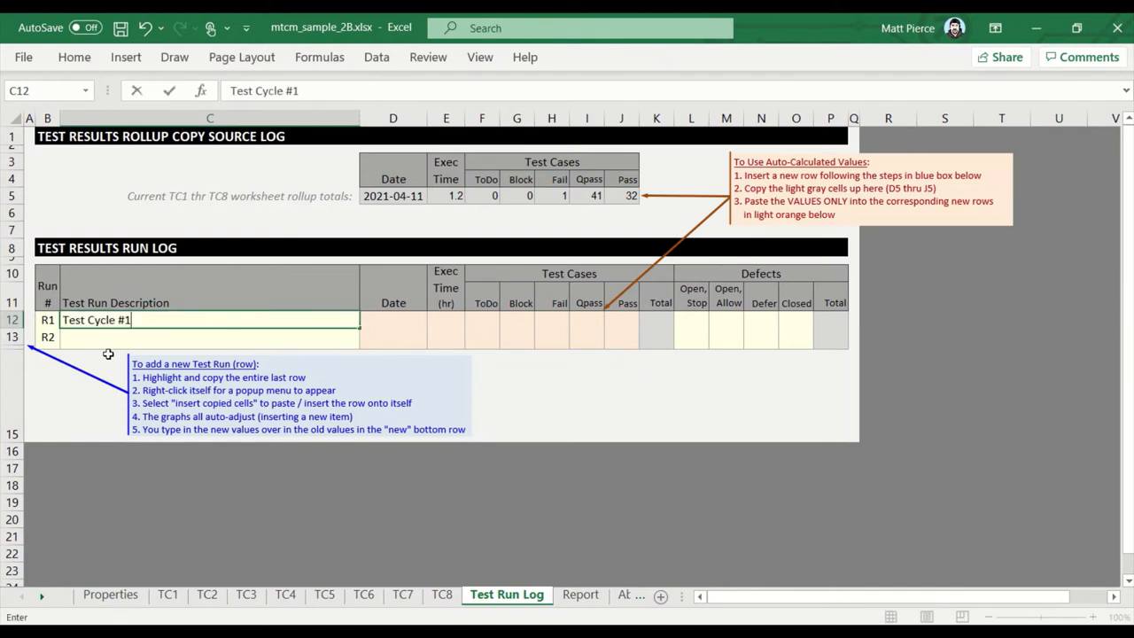
text(- Sprin)
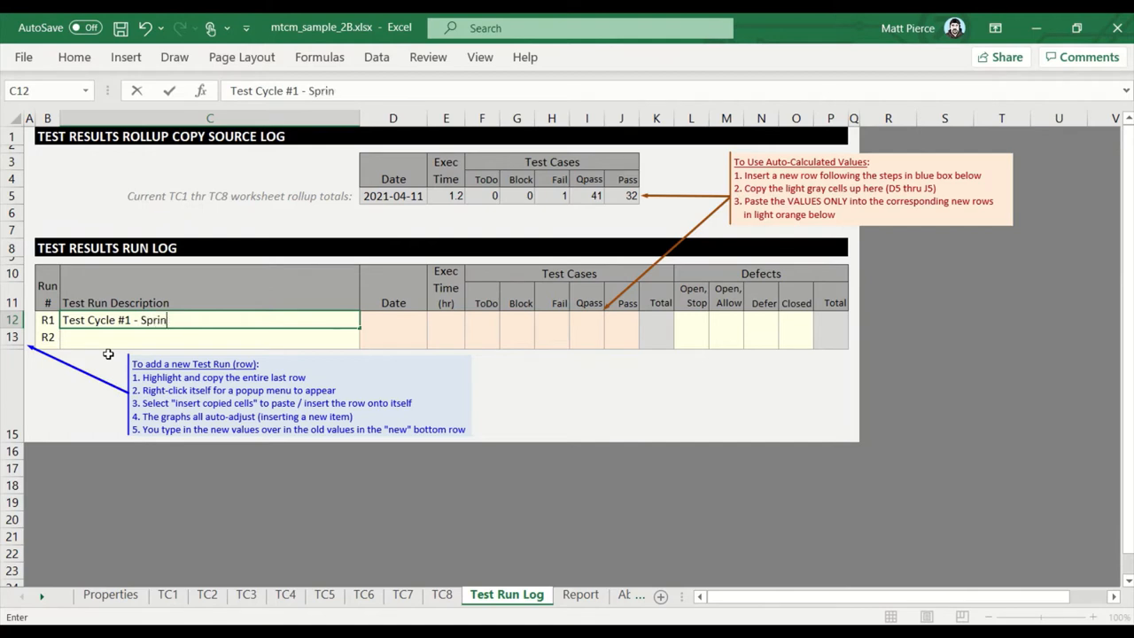
key(Backspace)
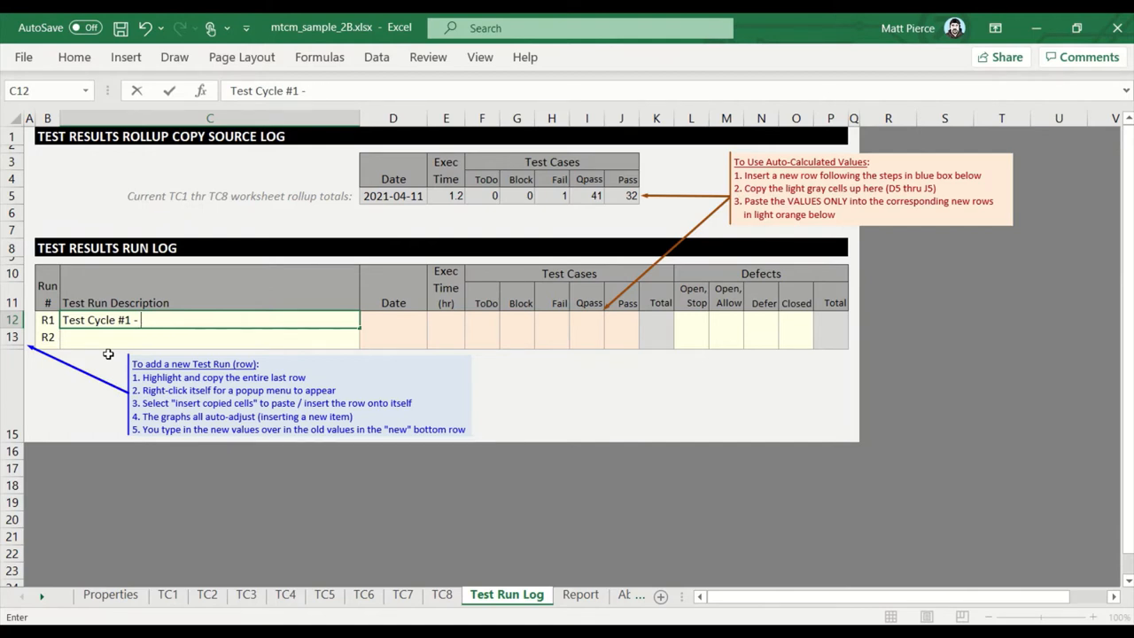
text(Early Perview)
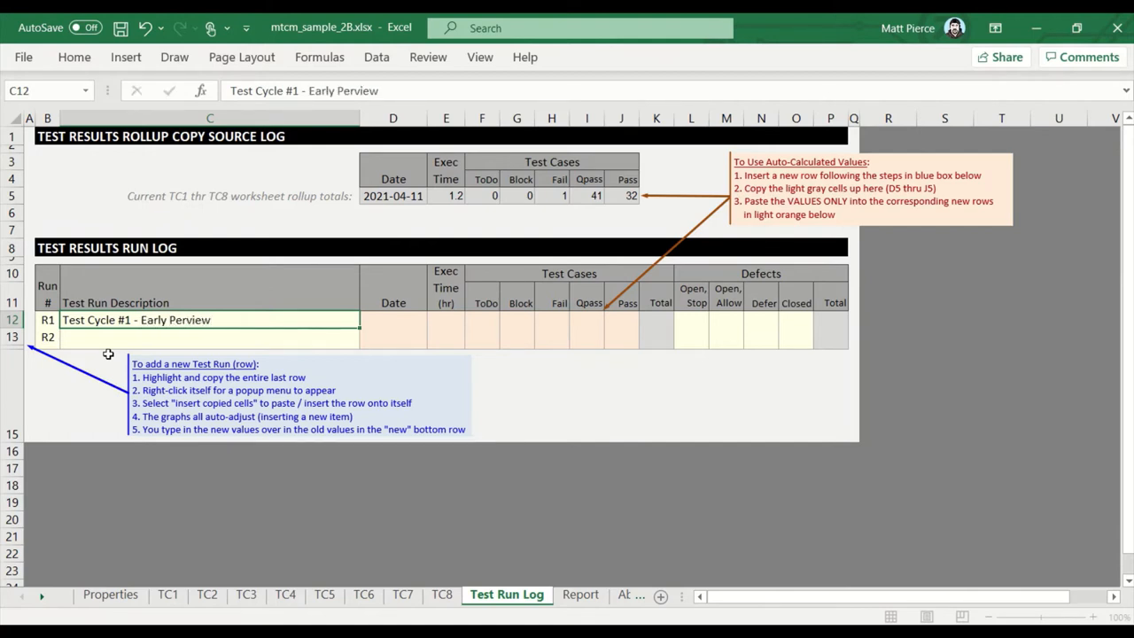
text(Test)
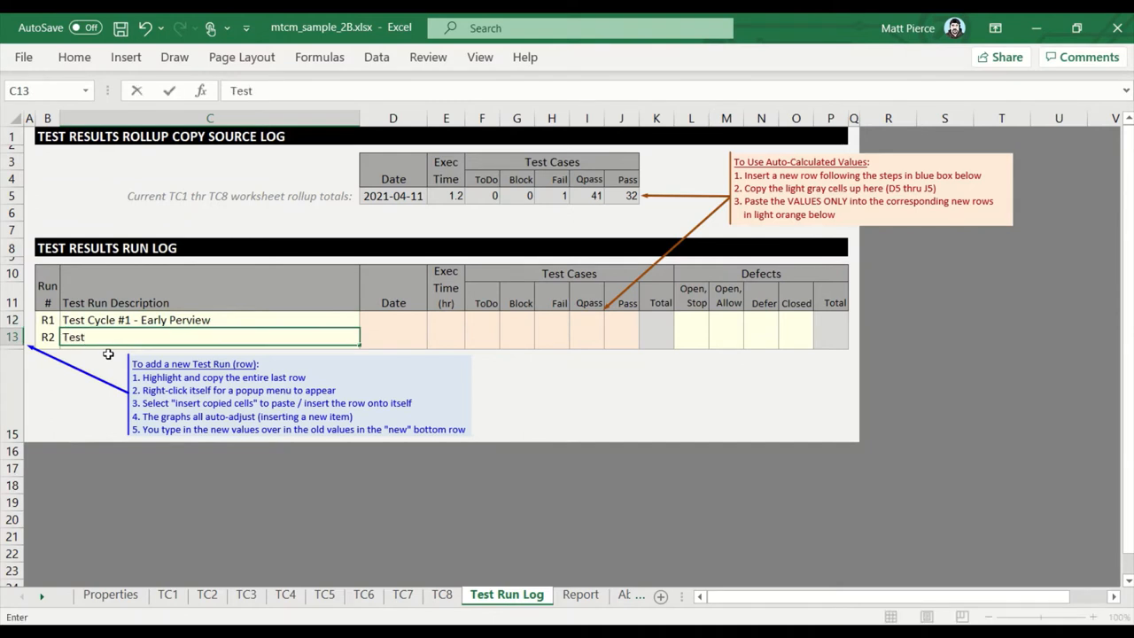
text(Test Cycle #1 - Early Perview)
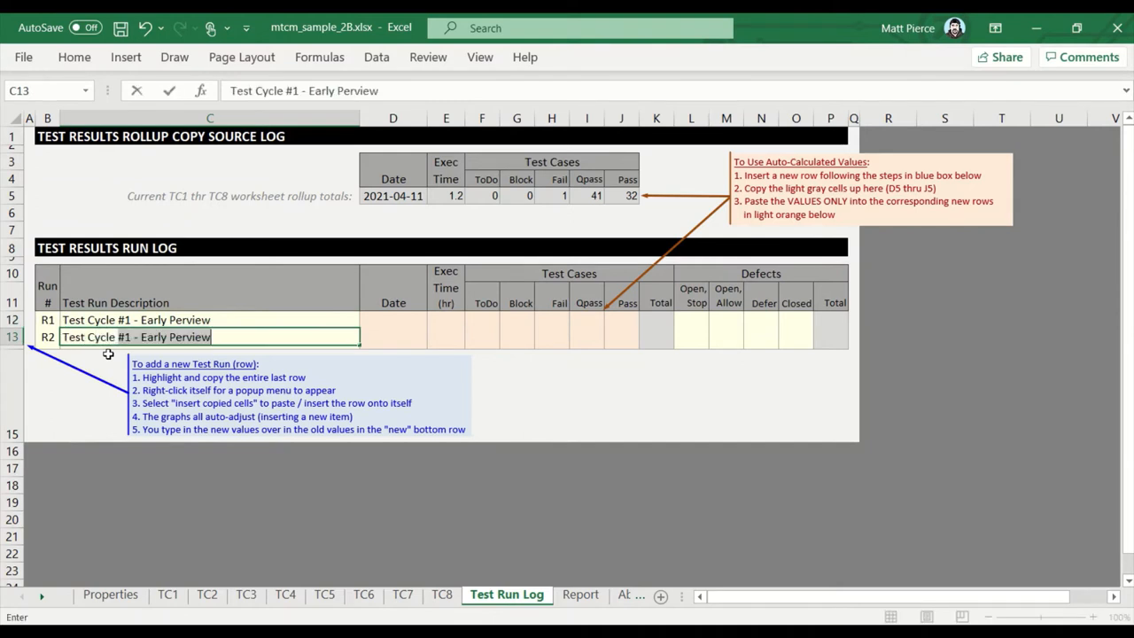
text(Test Cycle #2 -)
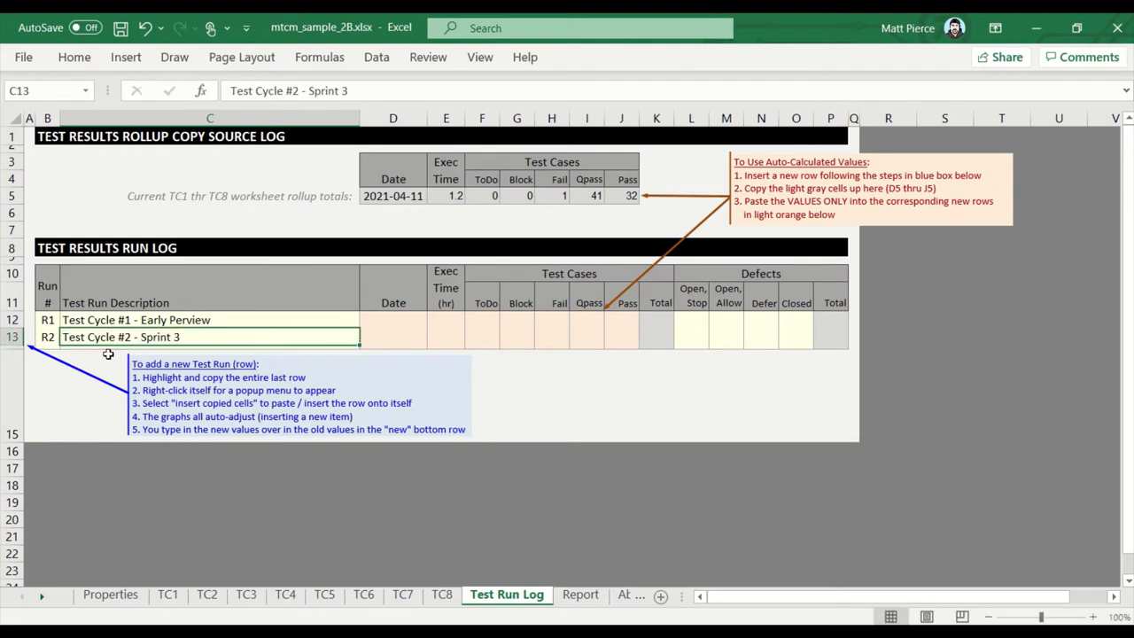
mouse_move(386, 324)
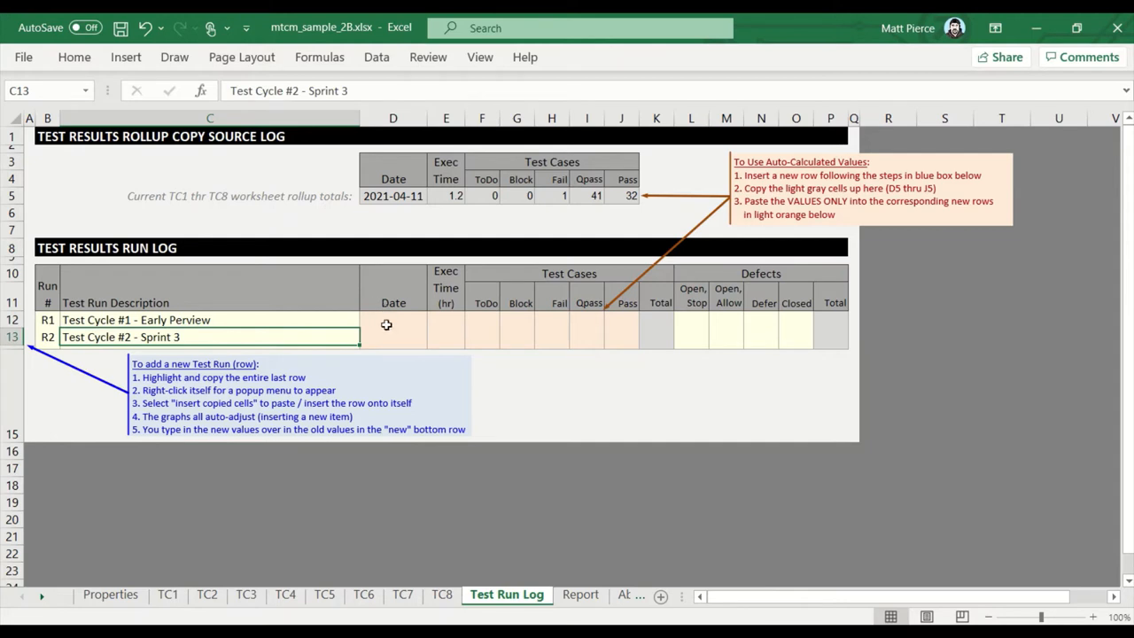
Copy the TC1–TC8 rollup totals row, undo the formula paste into R1, and reselect R1's date cell.
click(393, 195)
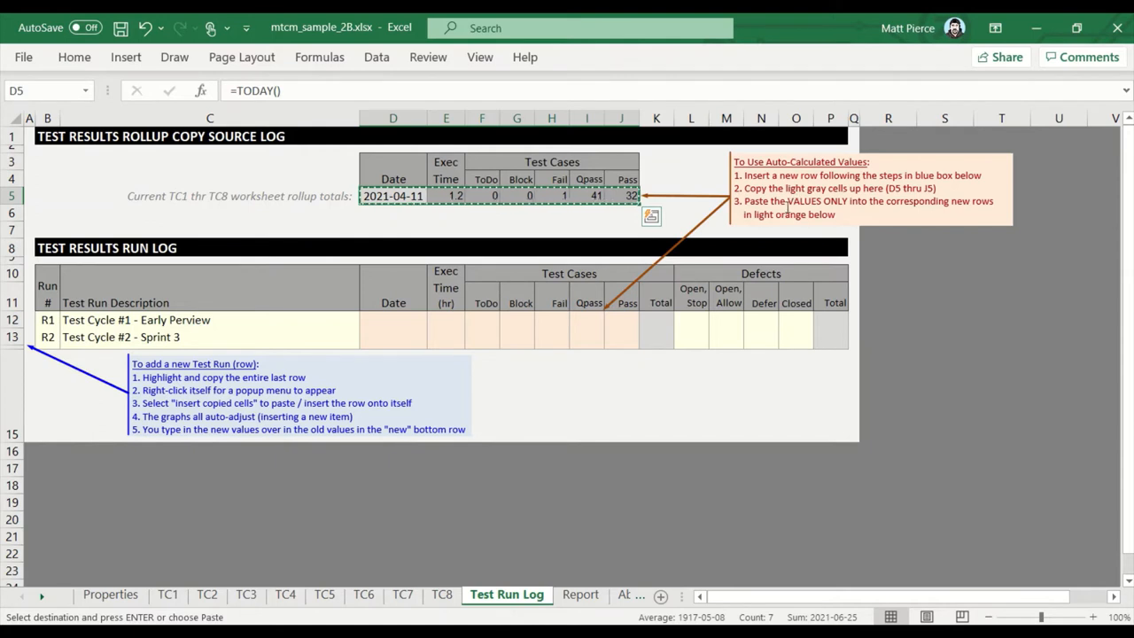
click(393, 319)
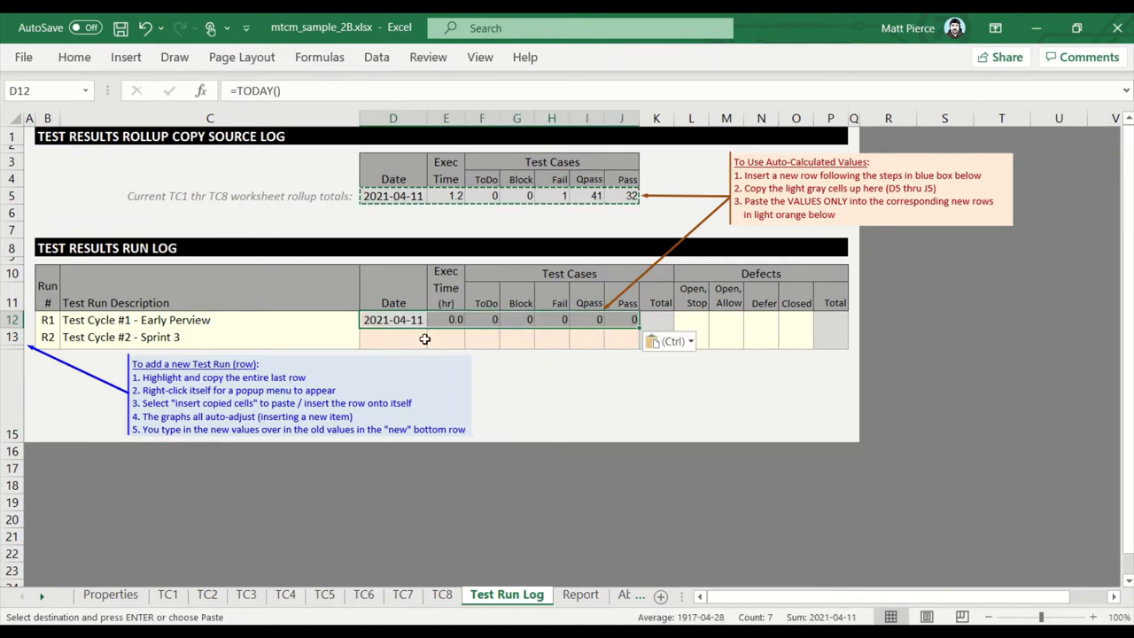
click(446, 319)
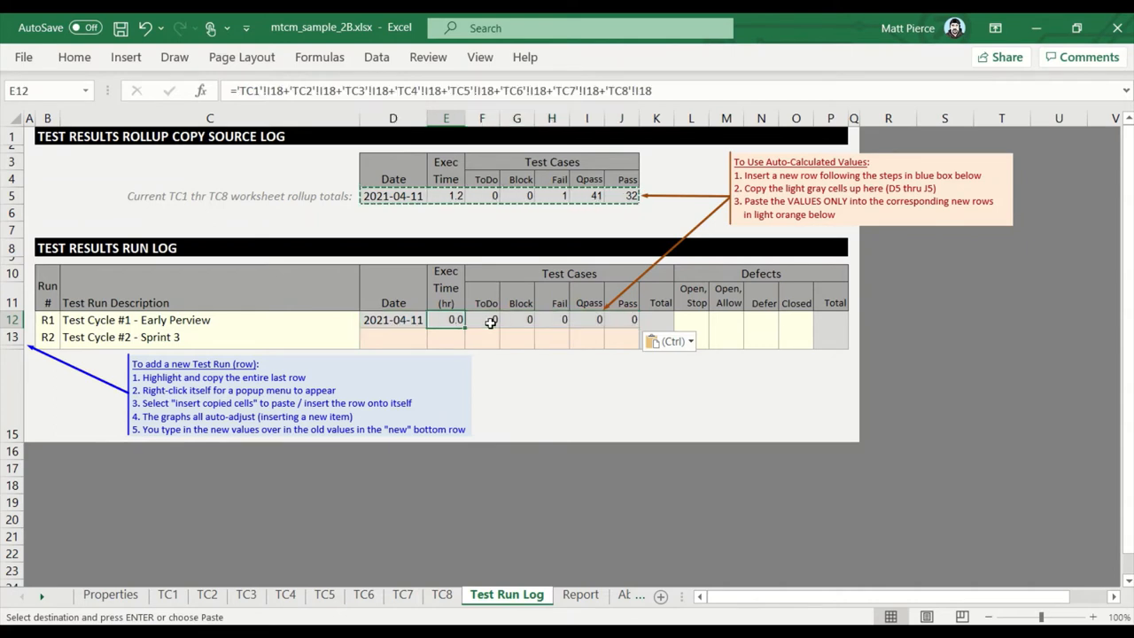
click(482, 318)
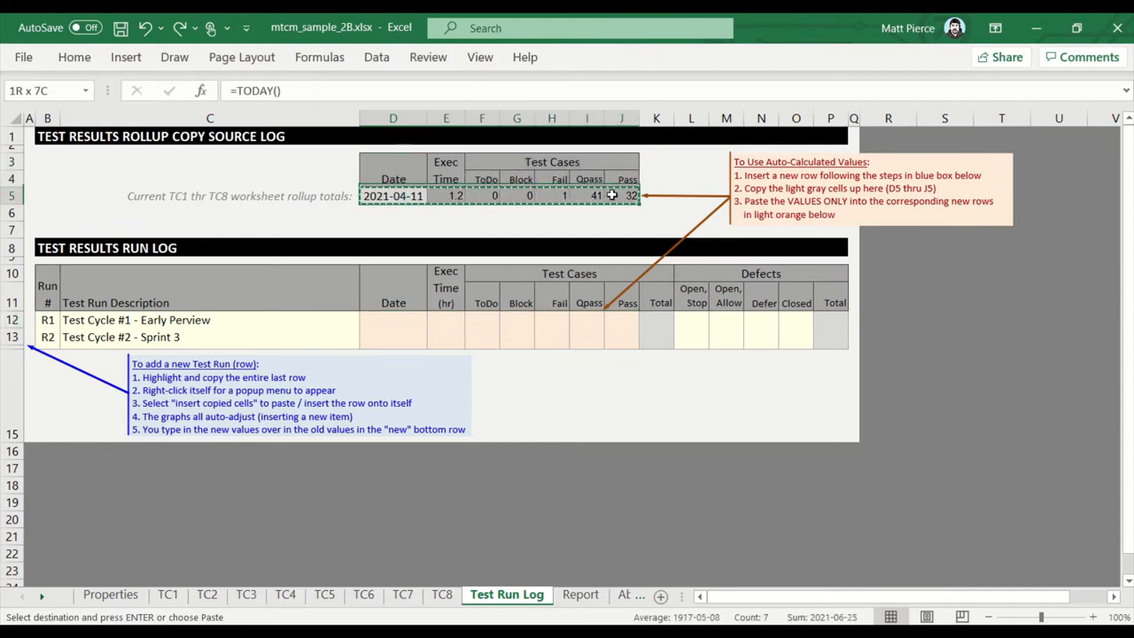
click(393, 319)
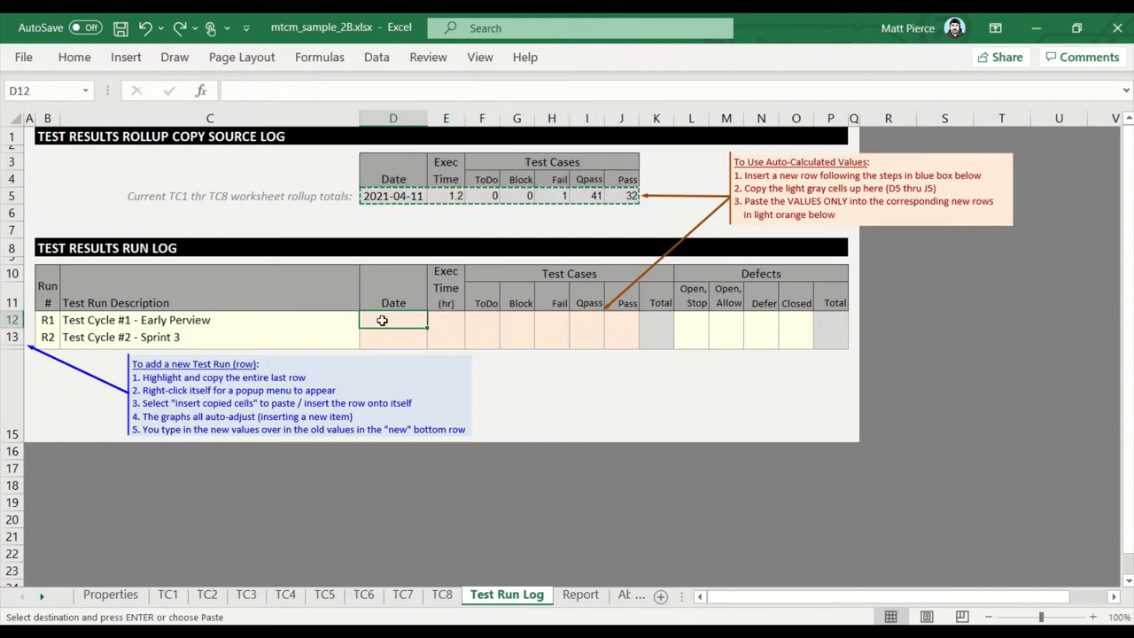
Paste the rollup into R1 as values (2021-04-11, 1.2 h, 1 fail, 41 Qpass, 32 pass) and confirm Total 74.
right_click(382, 319)
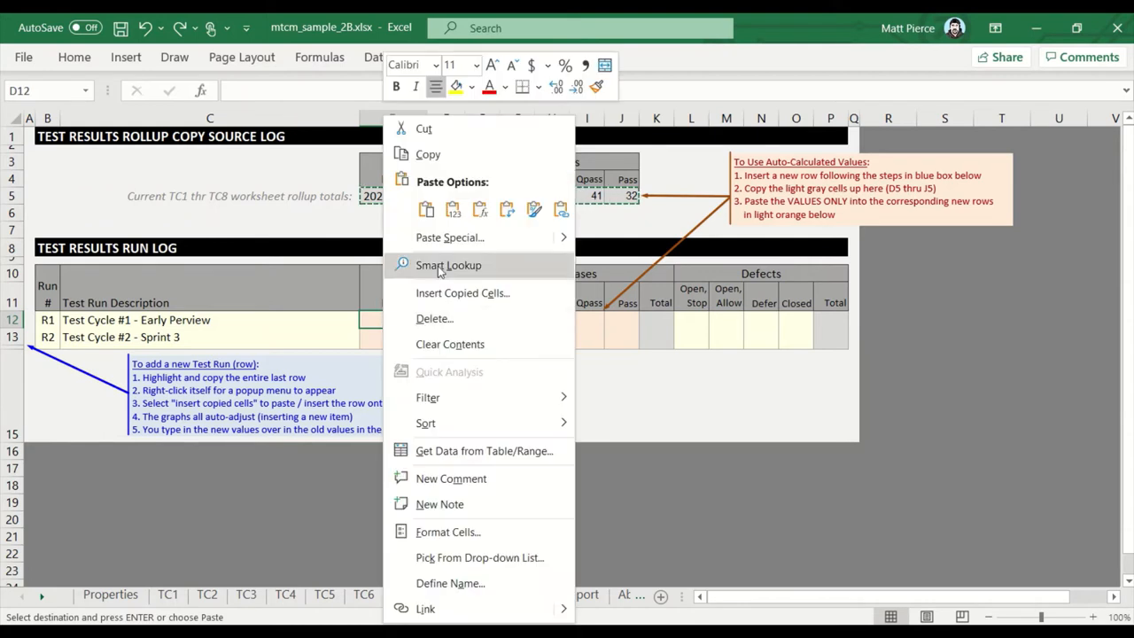
click(454, 209)
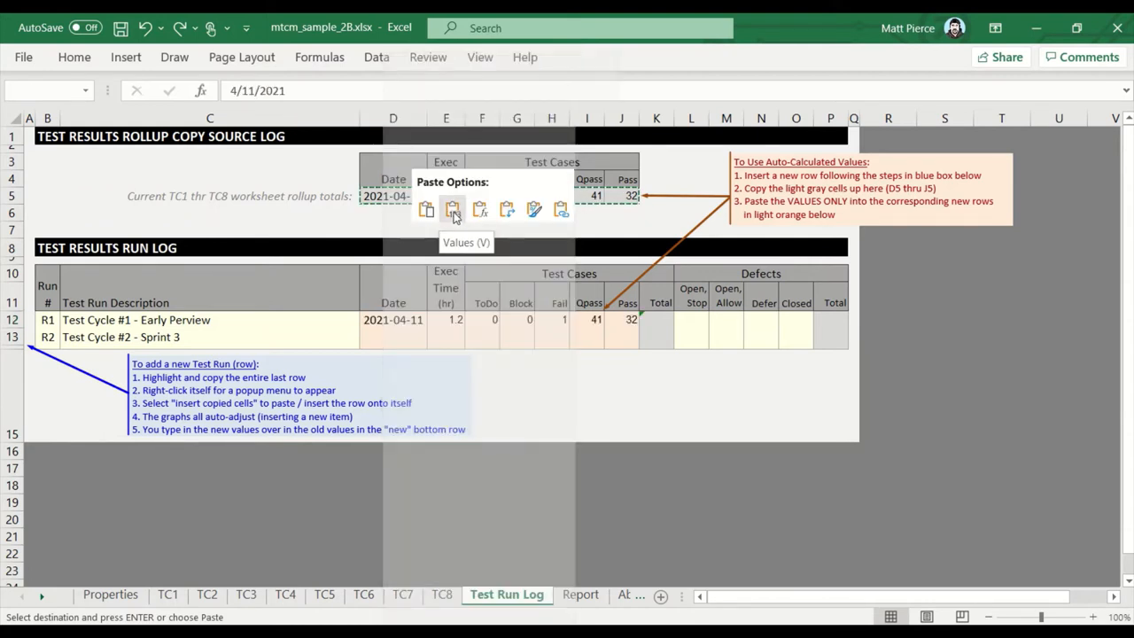
click(453, 209)
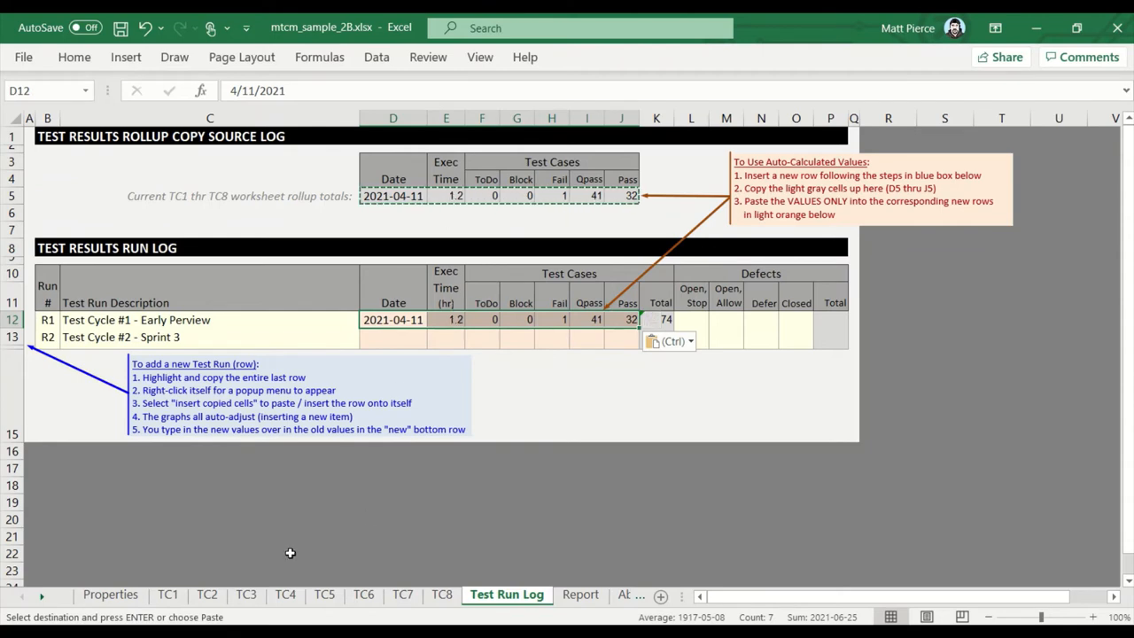
click(439, 594)
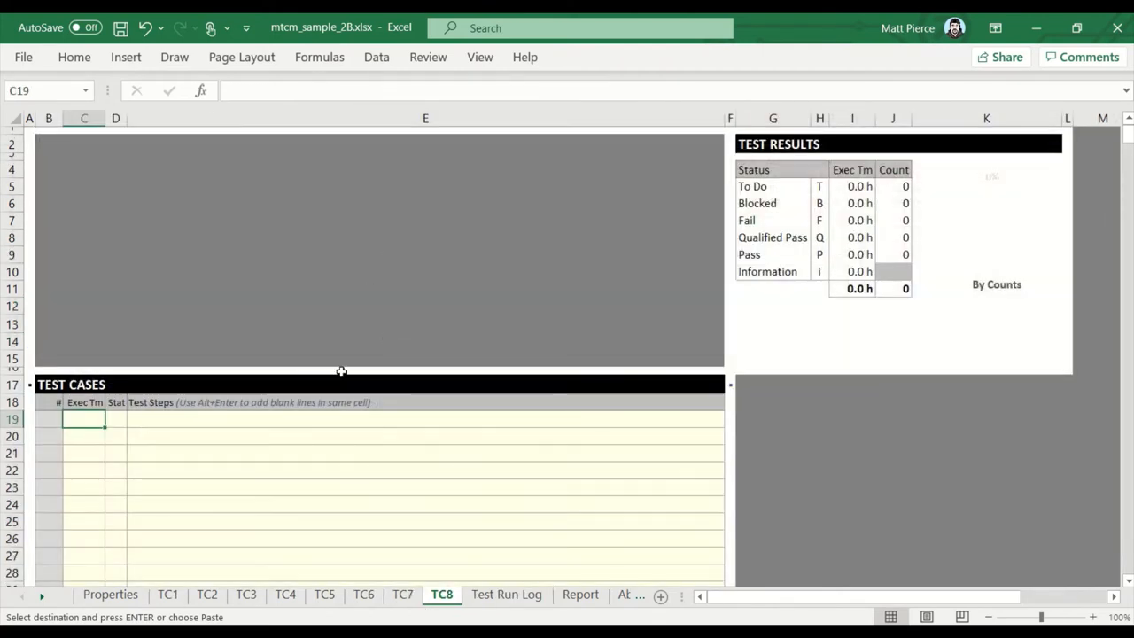
click(507, 595)
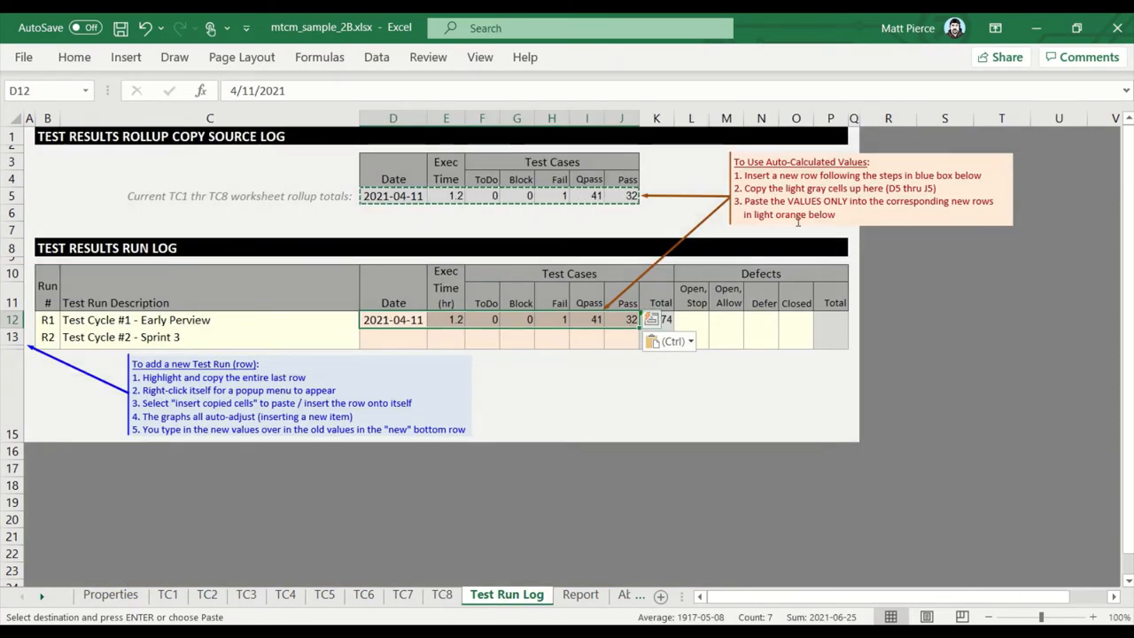
mouse_move(675, 372)
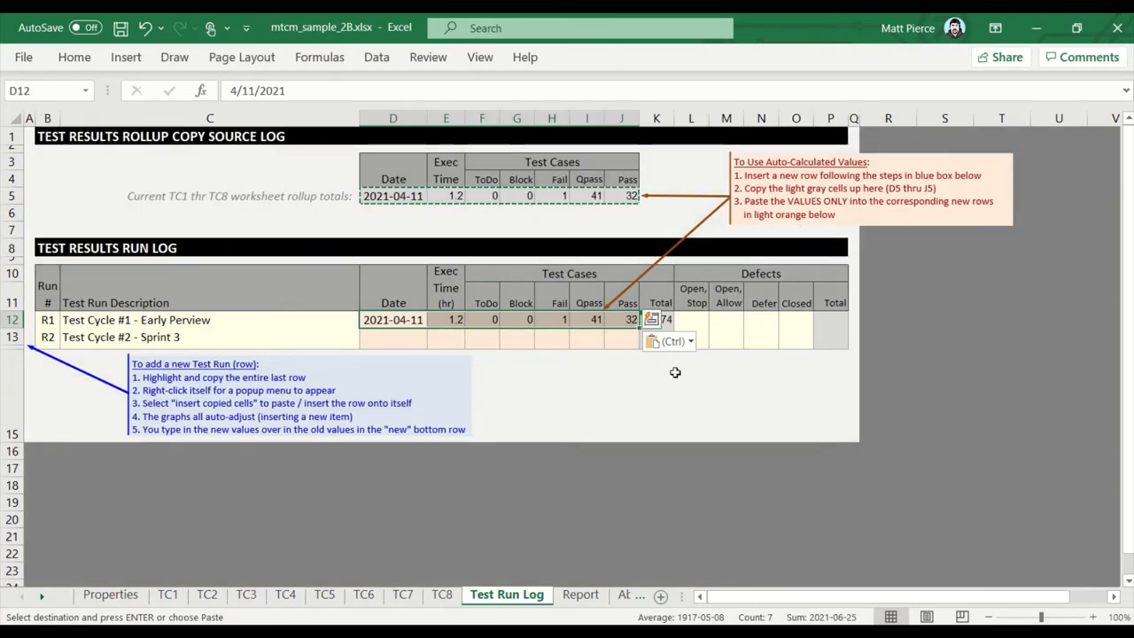
click(659, 319)
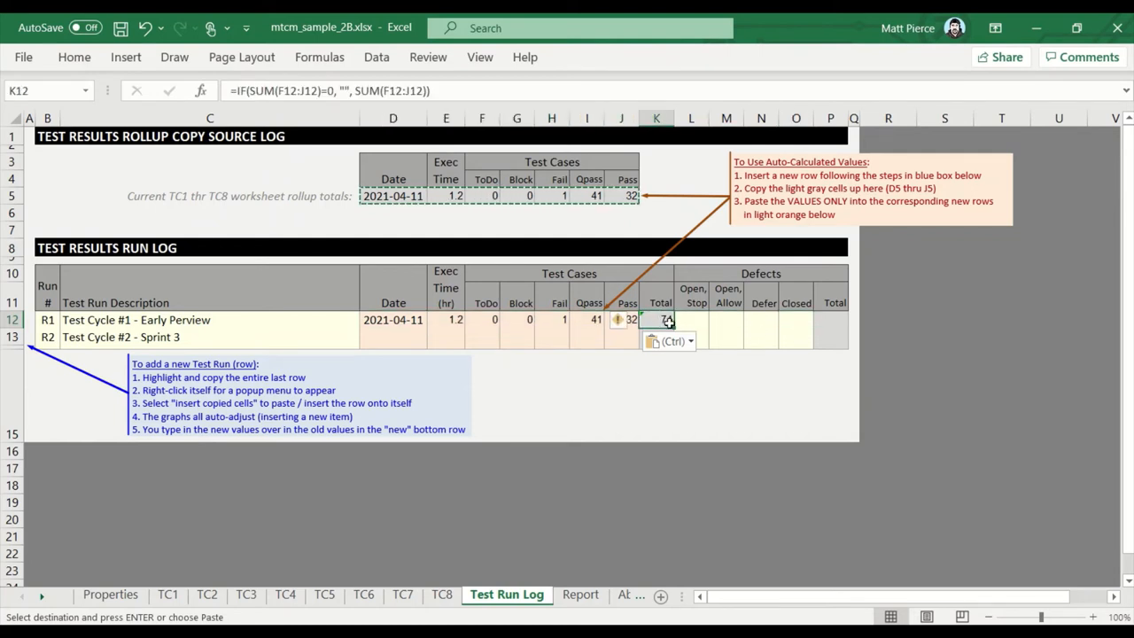
click(691, 319)
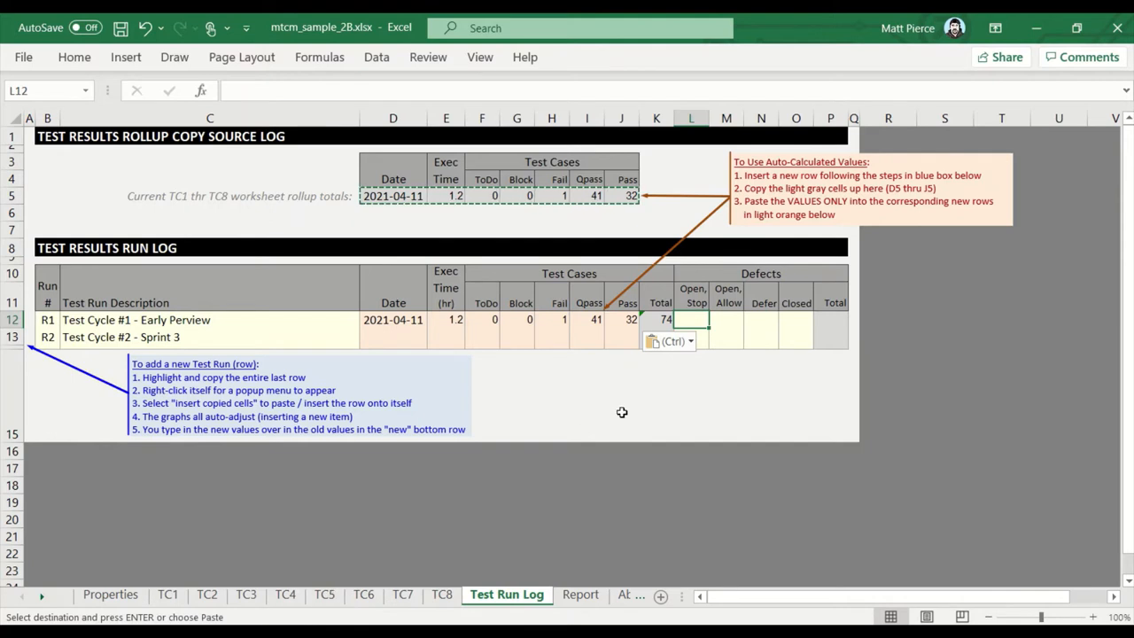
mouse_move(666, 380)
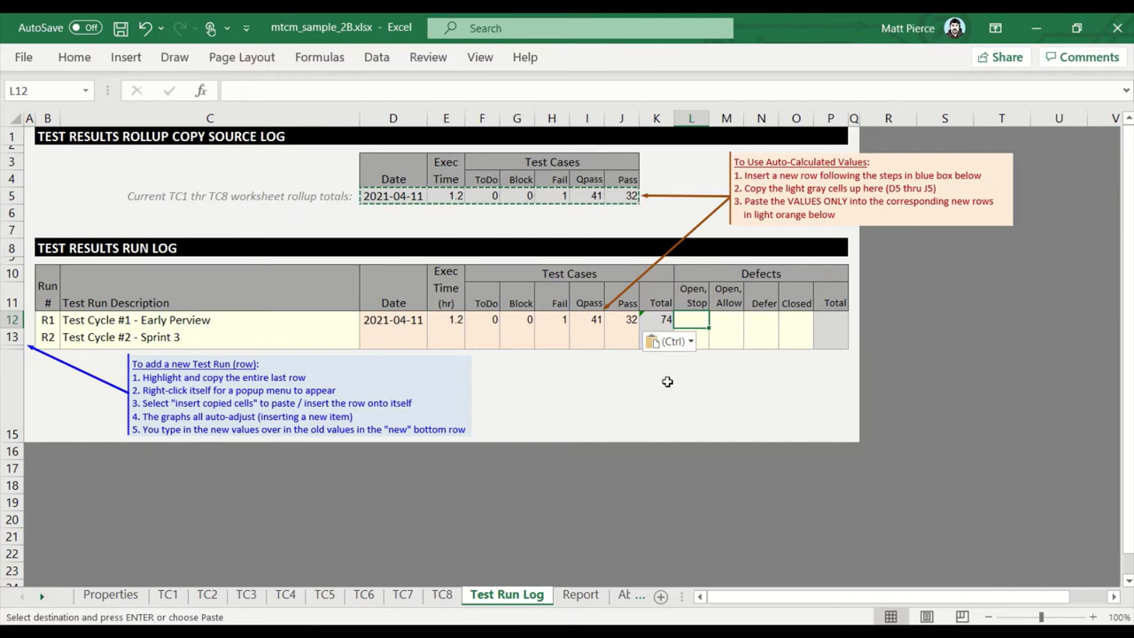
mouse_move(735, 328)
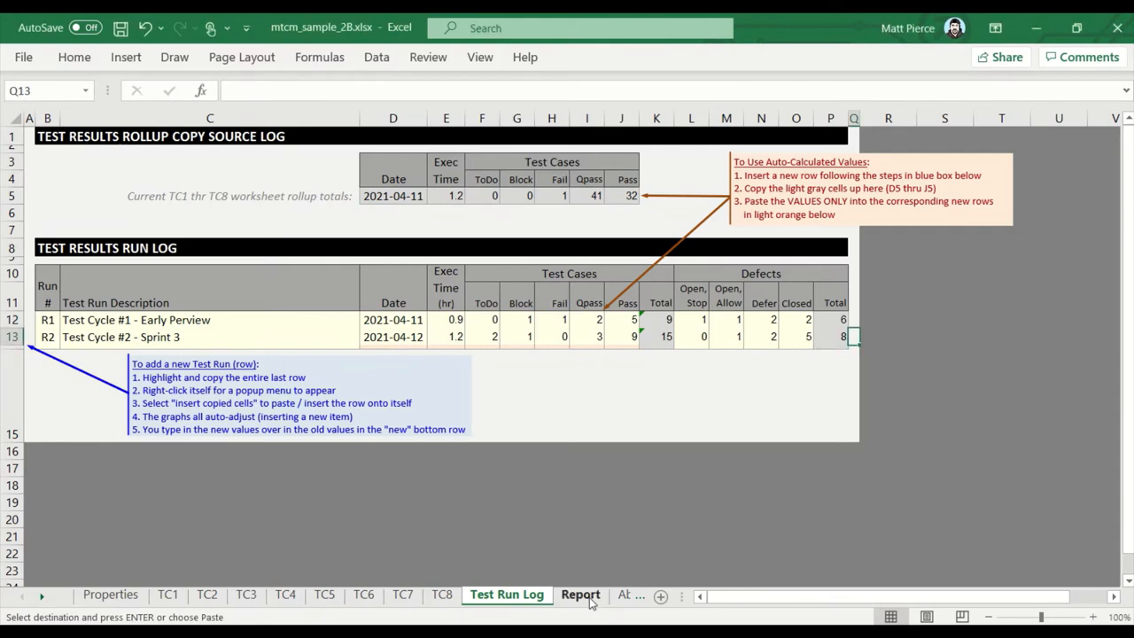
Check the Report charts reflecting R1 (9 cases, 6 defects) and R2 (15 cases, 8 defects), then return to the run log.
click(580, 595)
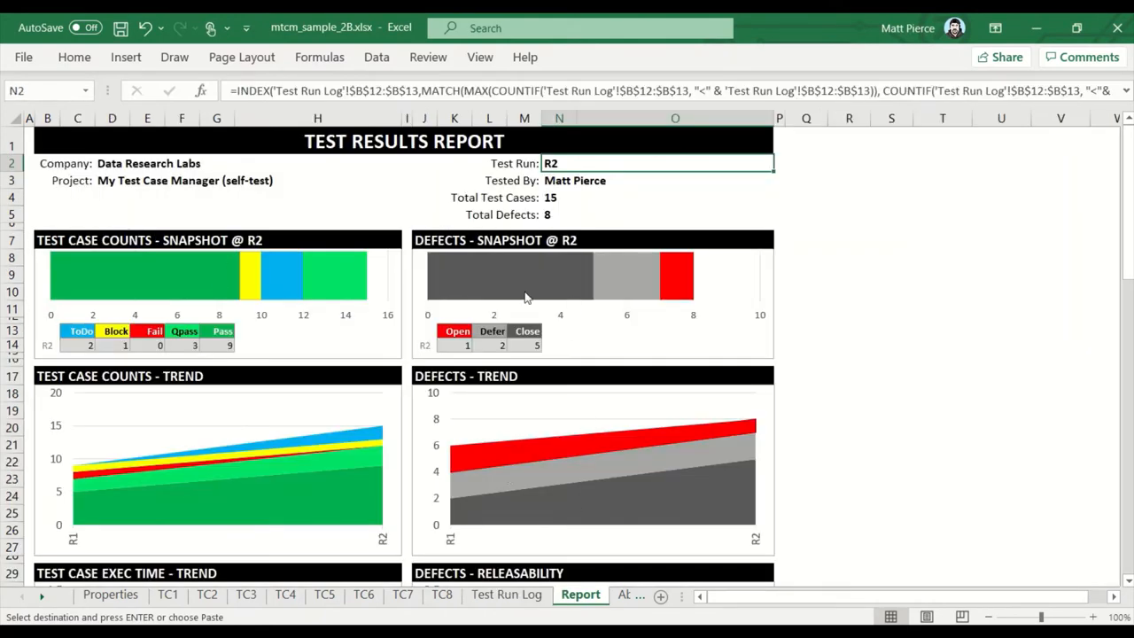
click(506, 595)
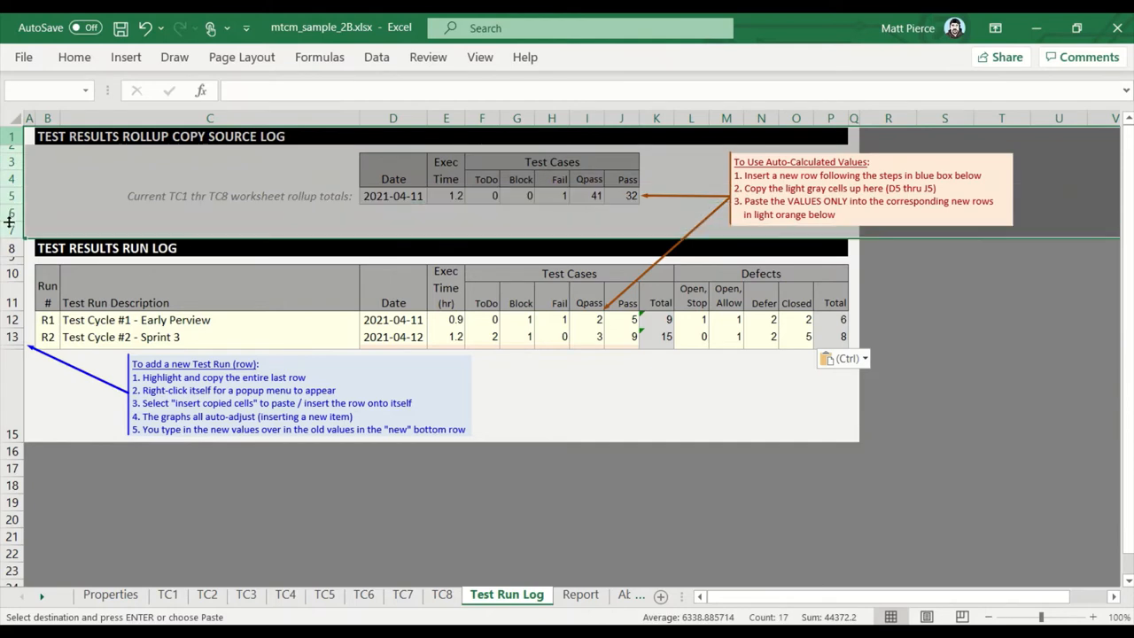
click(167, 593)
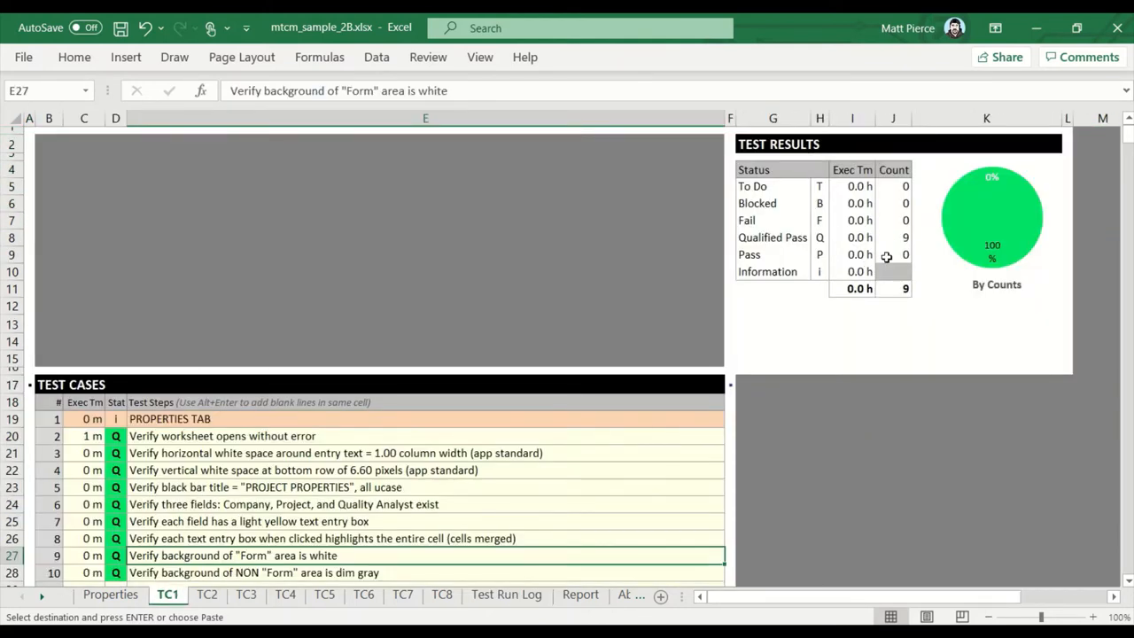
mouse_move(886, 255)
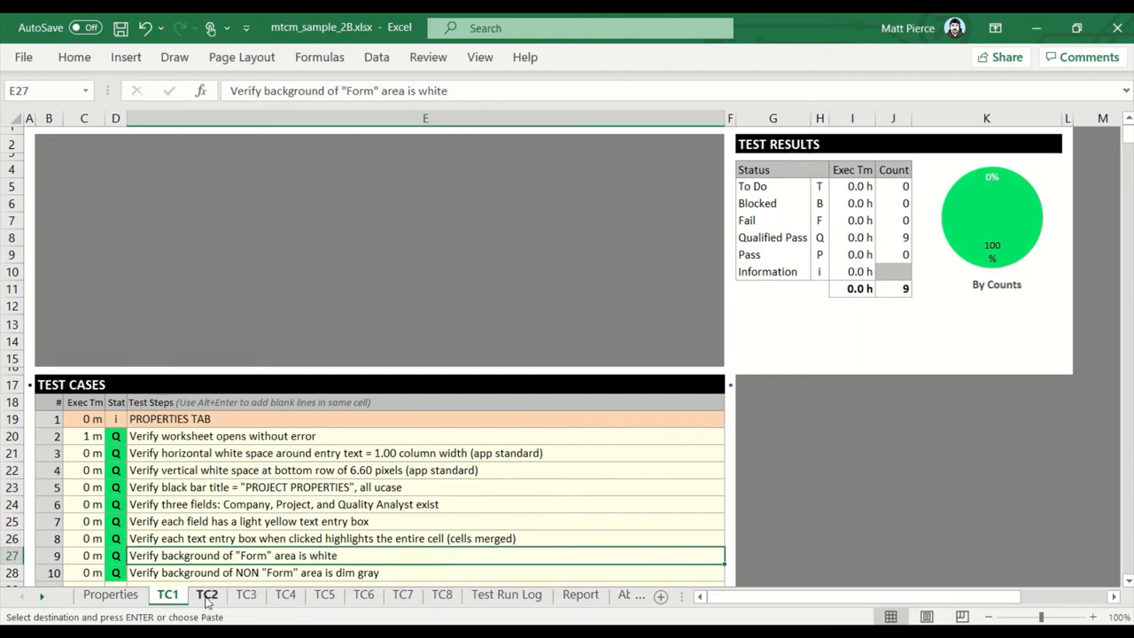
click(206, 594)
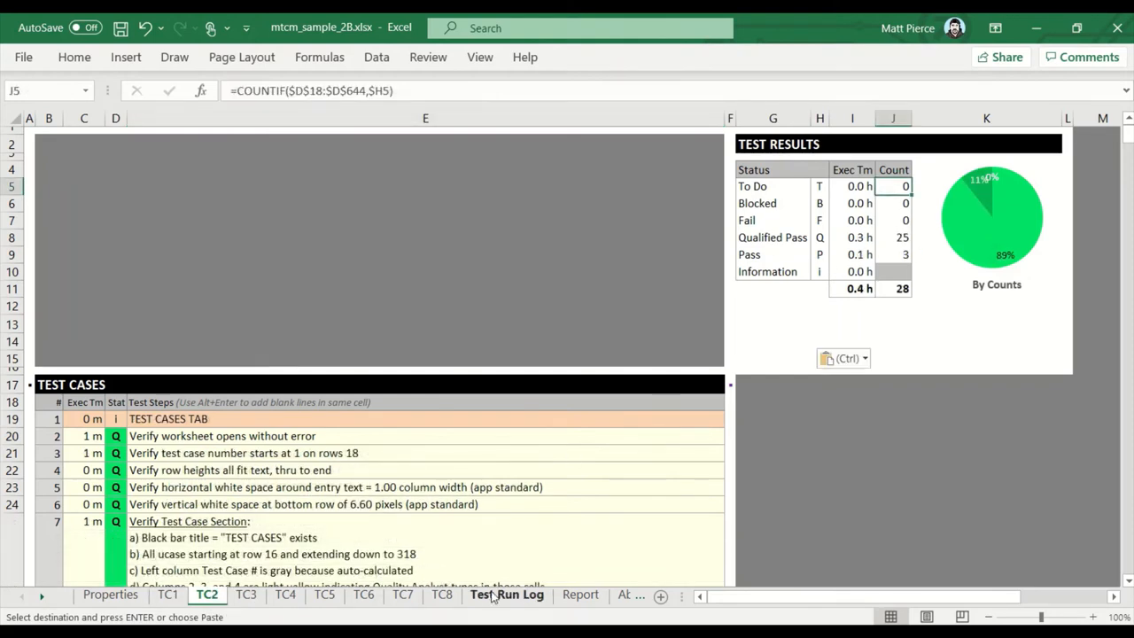
click(506, 593)
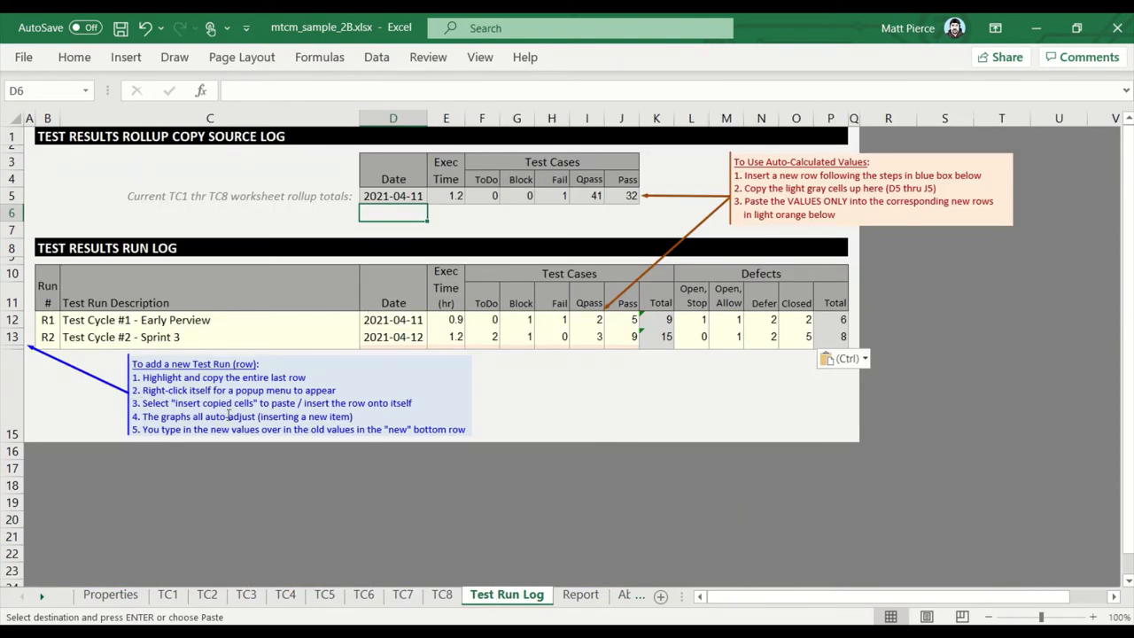
click(11, 337)
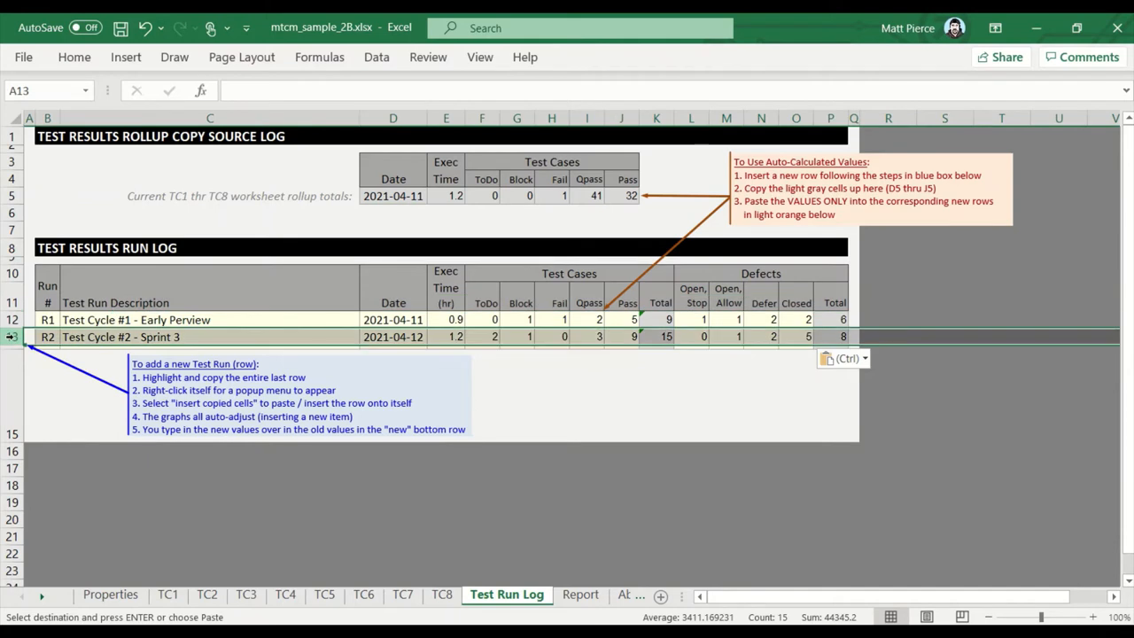
click(864, 358)
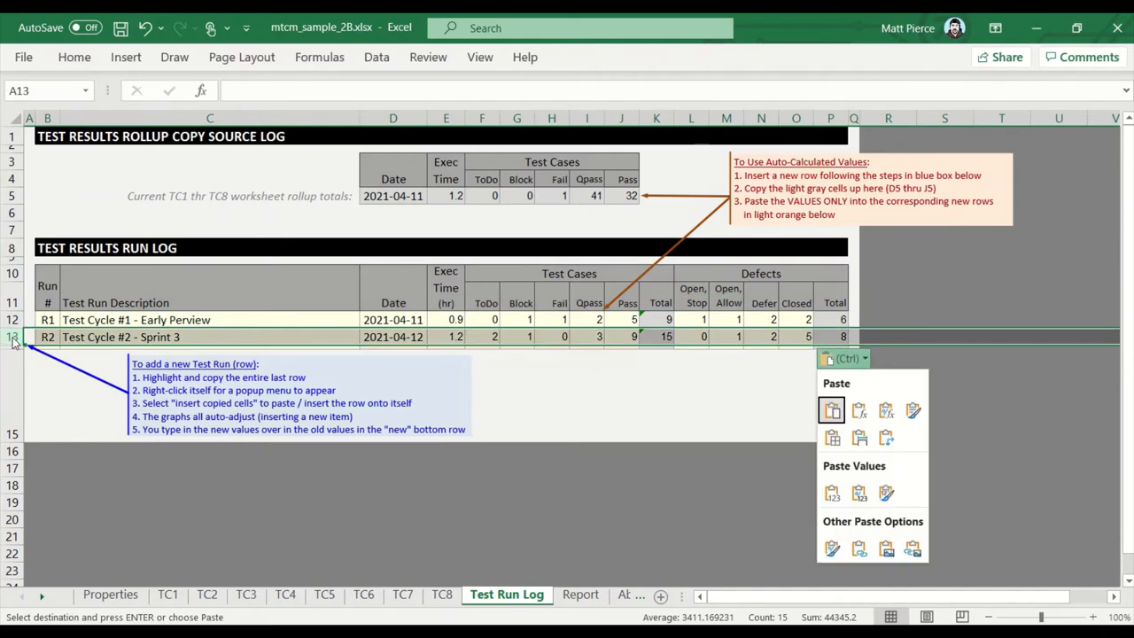
right_click(12, 336)
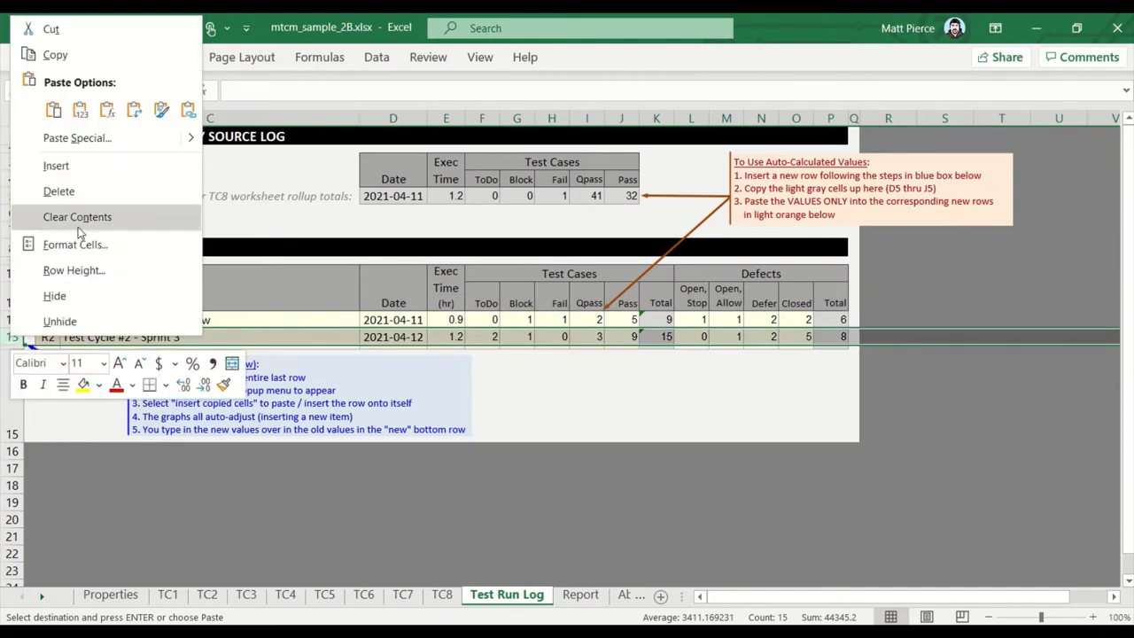
mouse_move(57, 167)
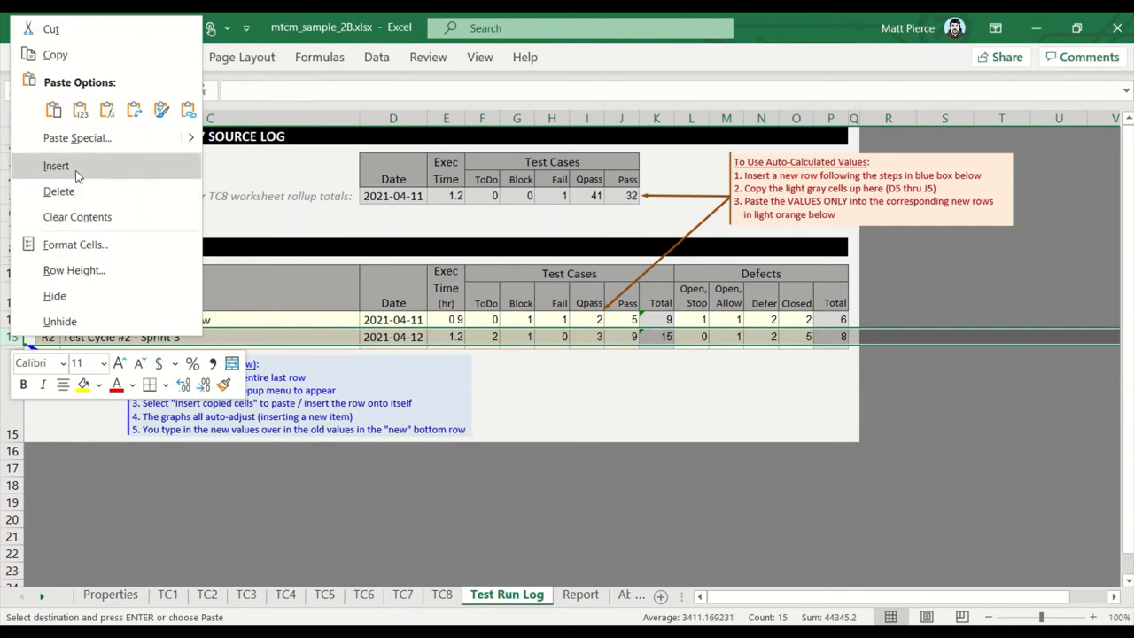
click(57, 167)
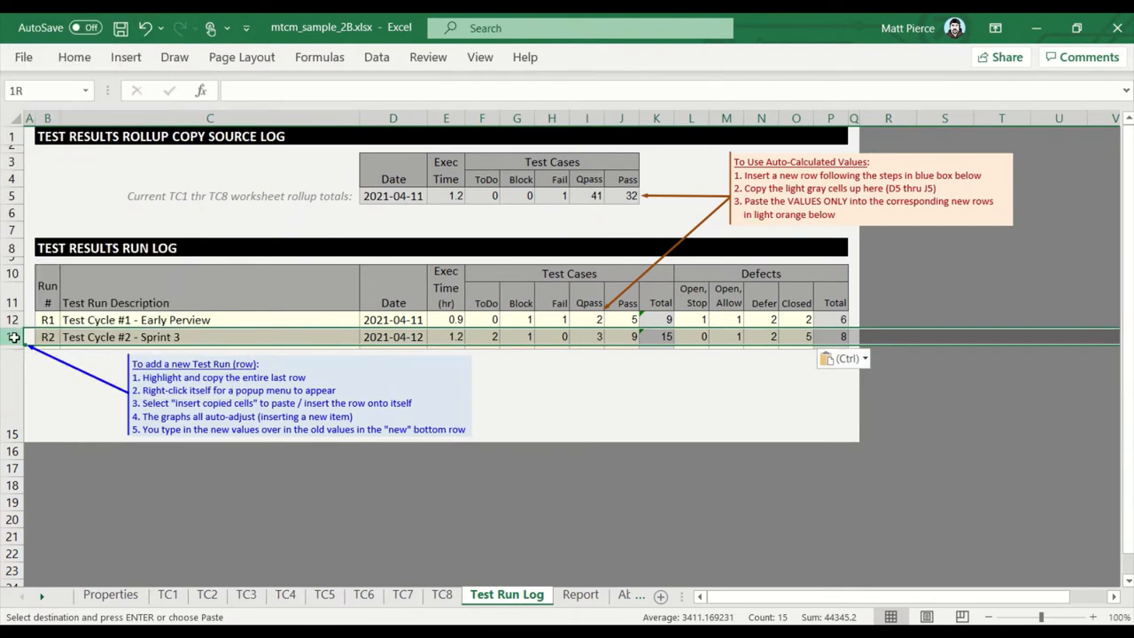
right_click(14, 337)
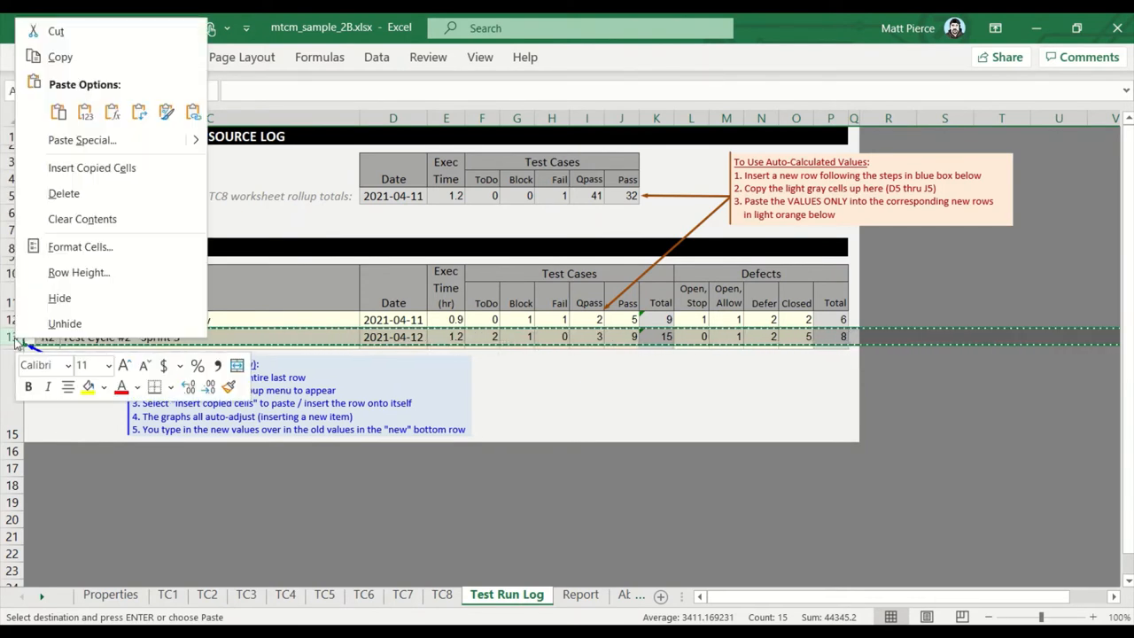
mouse_move(92, 166)
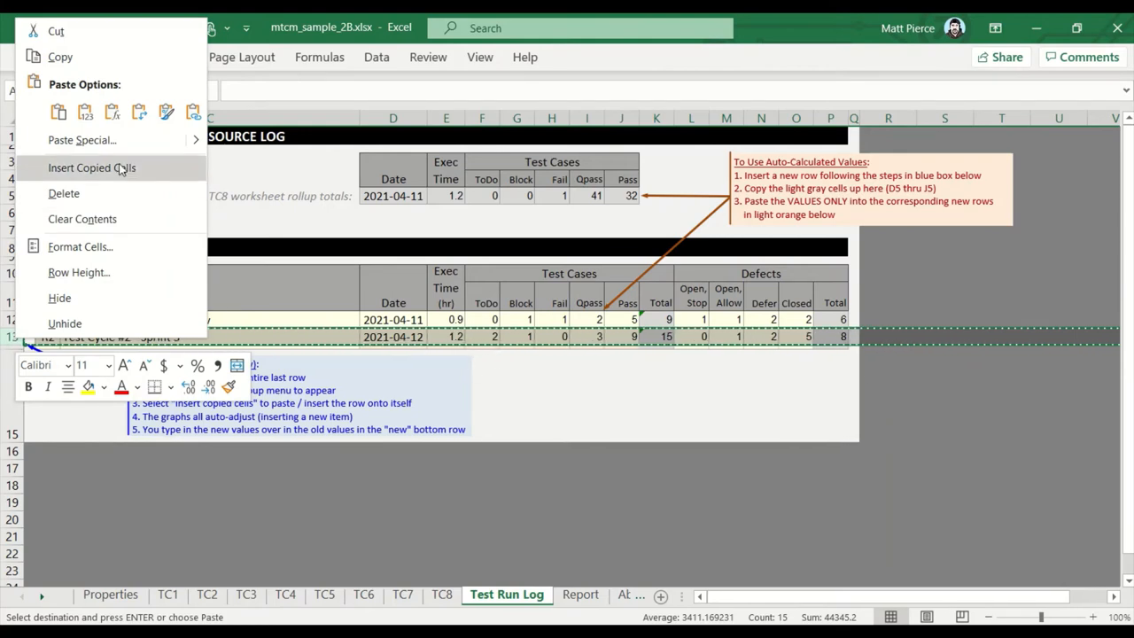
click(92, 167)
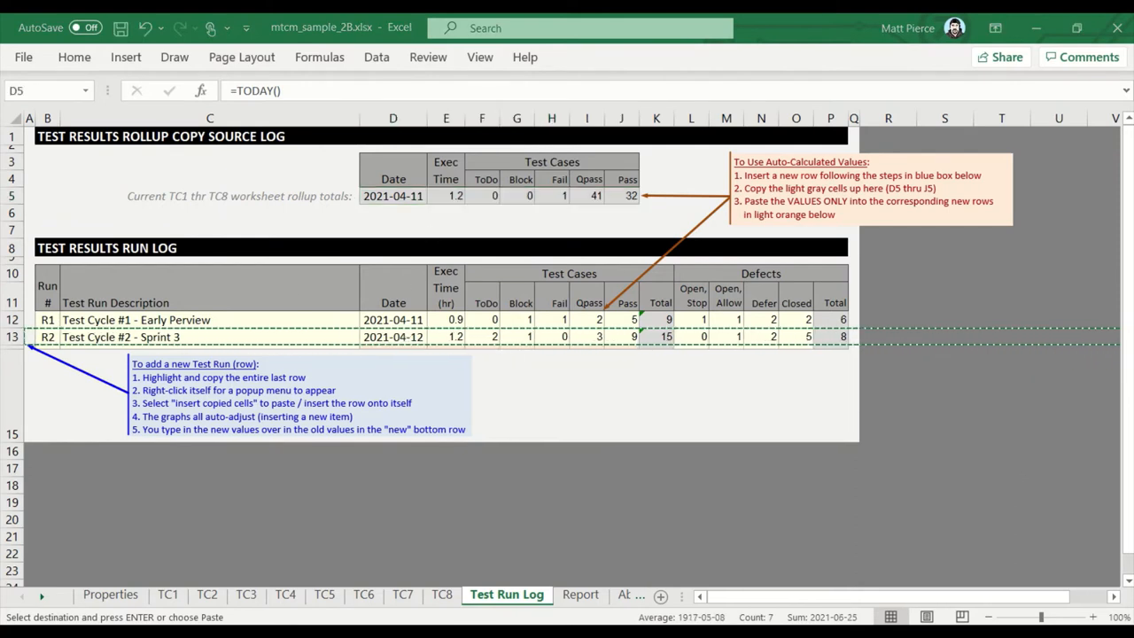
Revisit the sample run log's R2 row, then switch to the my_test_case_manager workbook's empty Test Run Log.
click(691, 407)
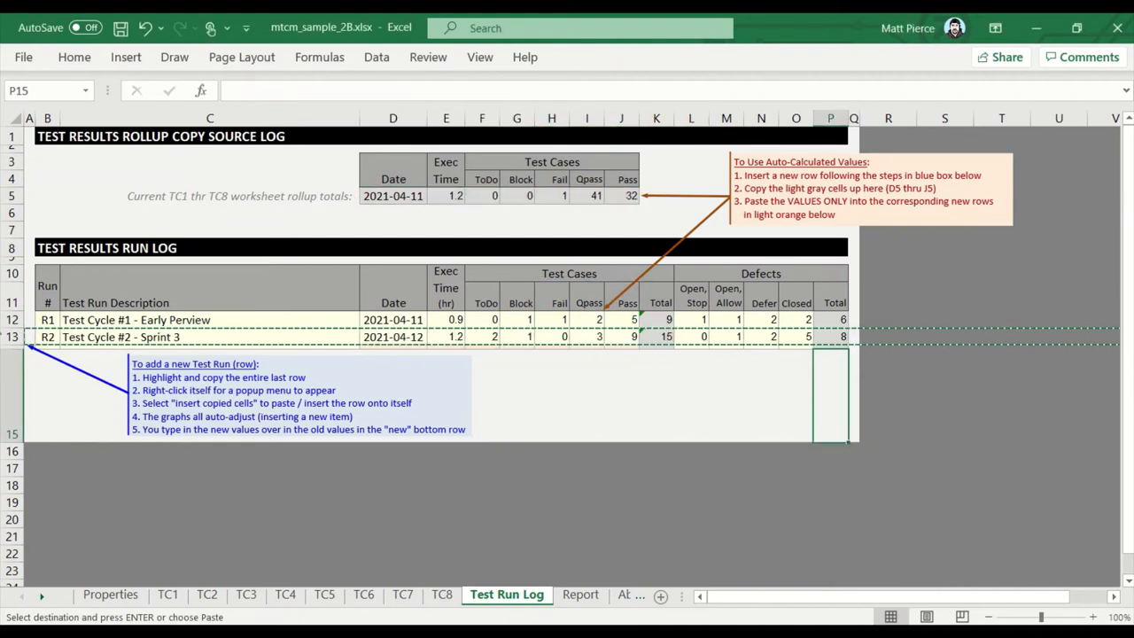
click(13, 337)
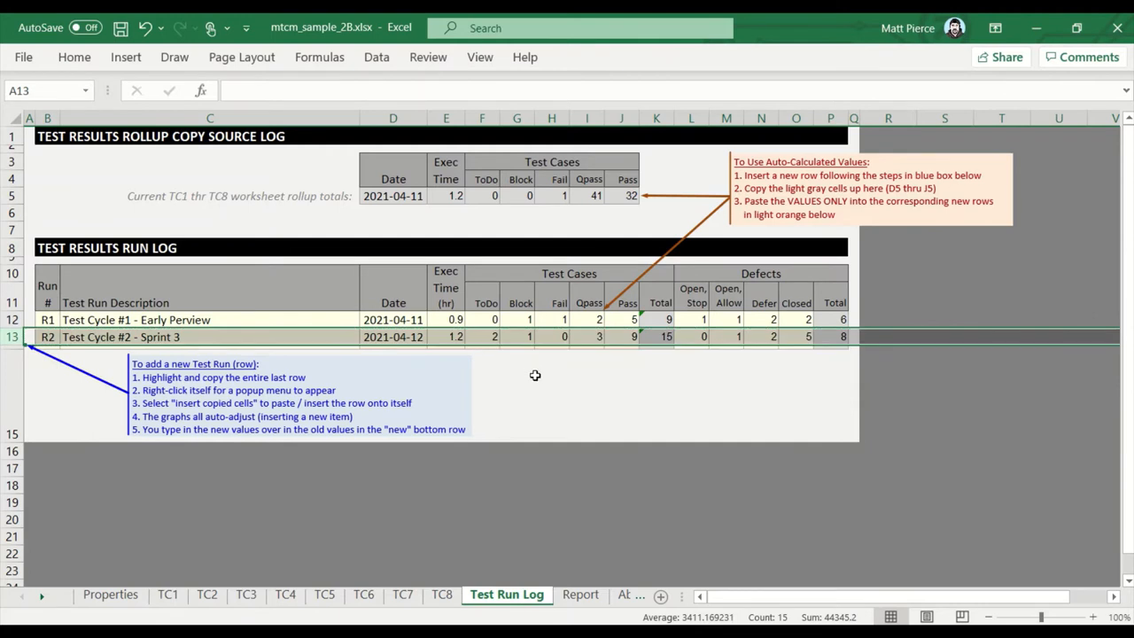
click(586, 393)
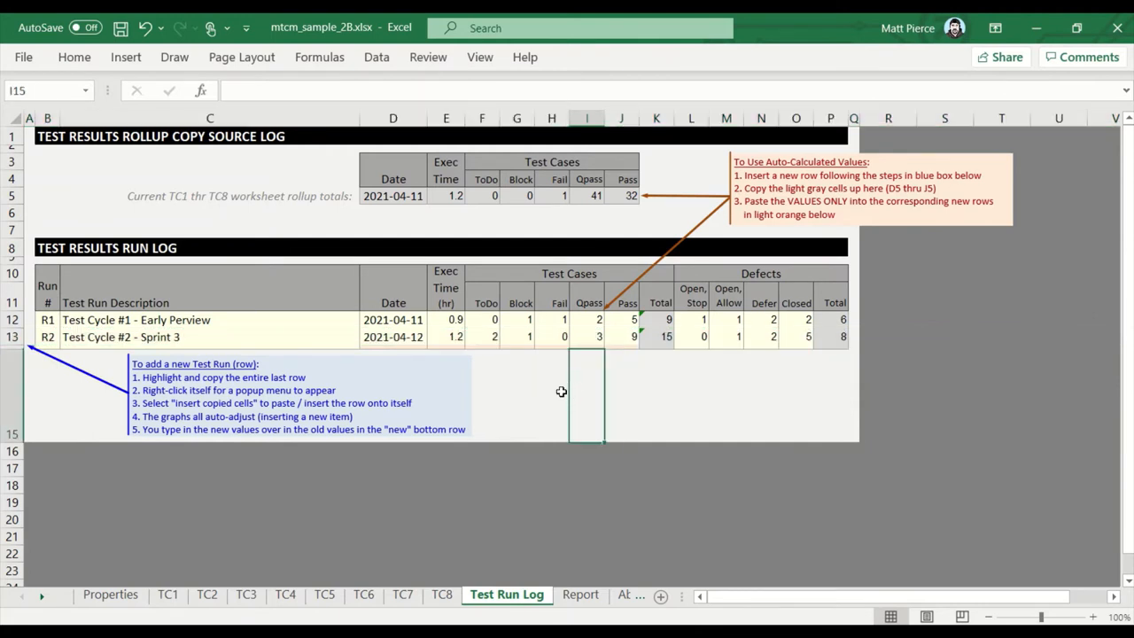
mouse_move(478, 611)
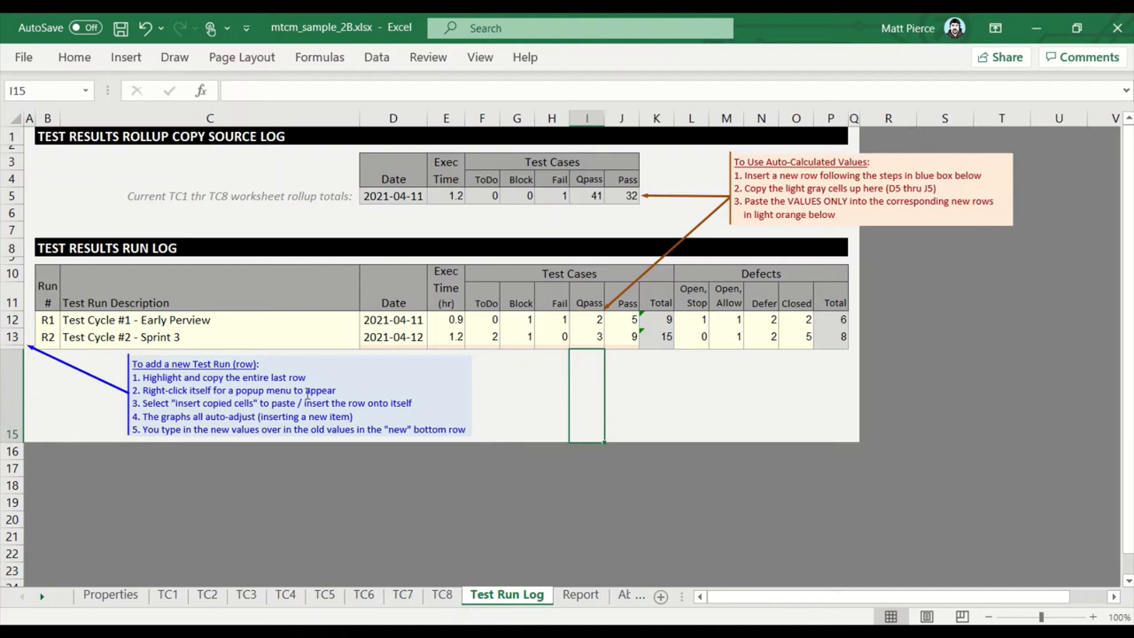
mouse_move(97, 157)
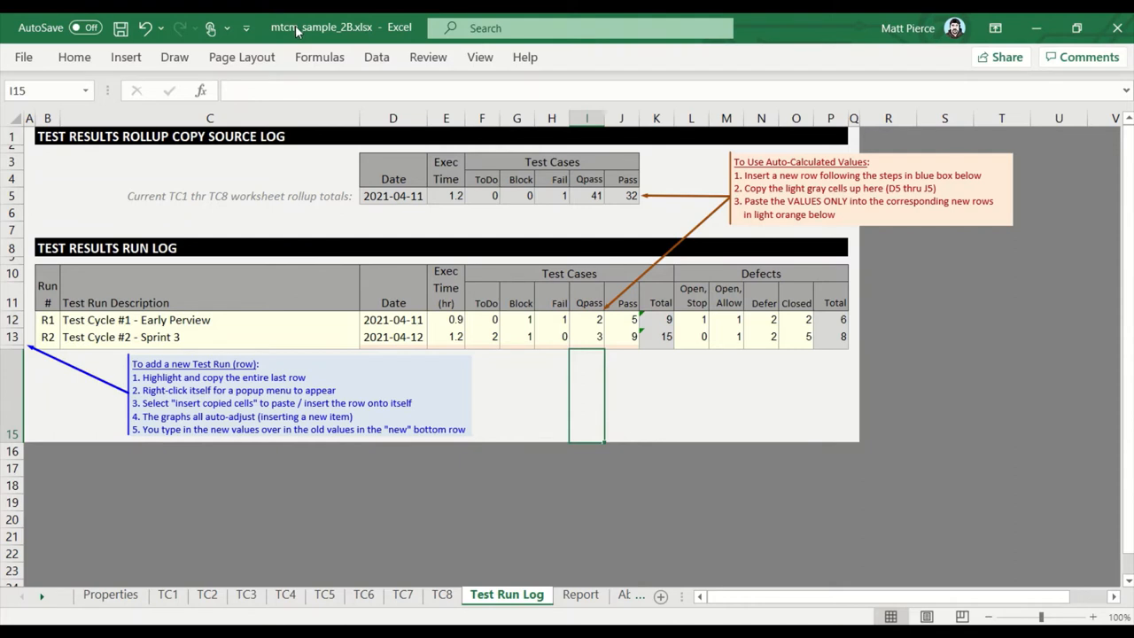
mouse_move(298, 32)
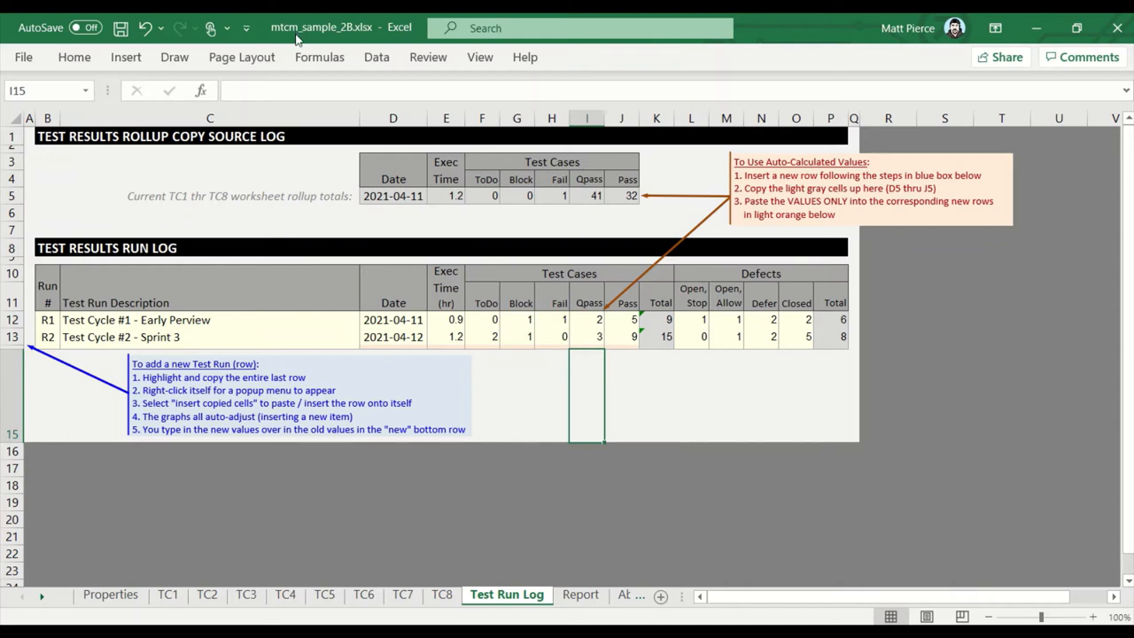
mouse_move(542, 391)
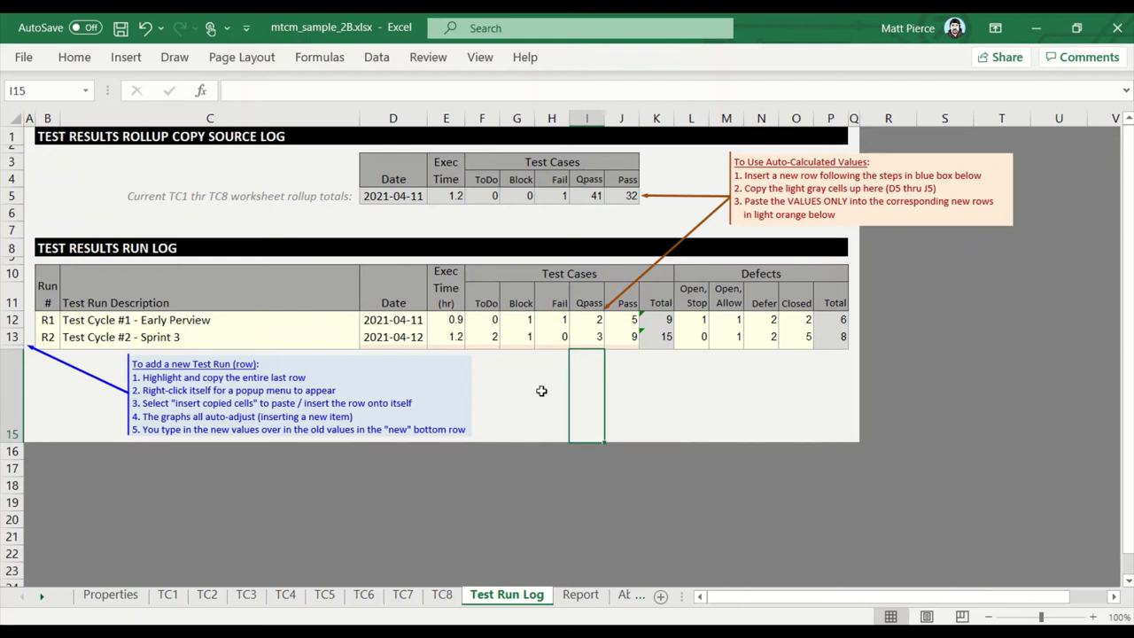
mouse_move(49, 173)
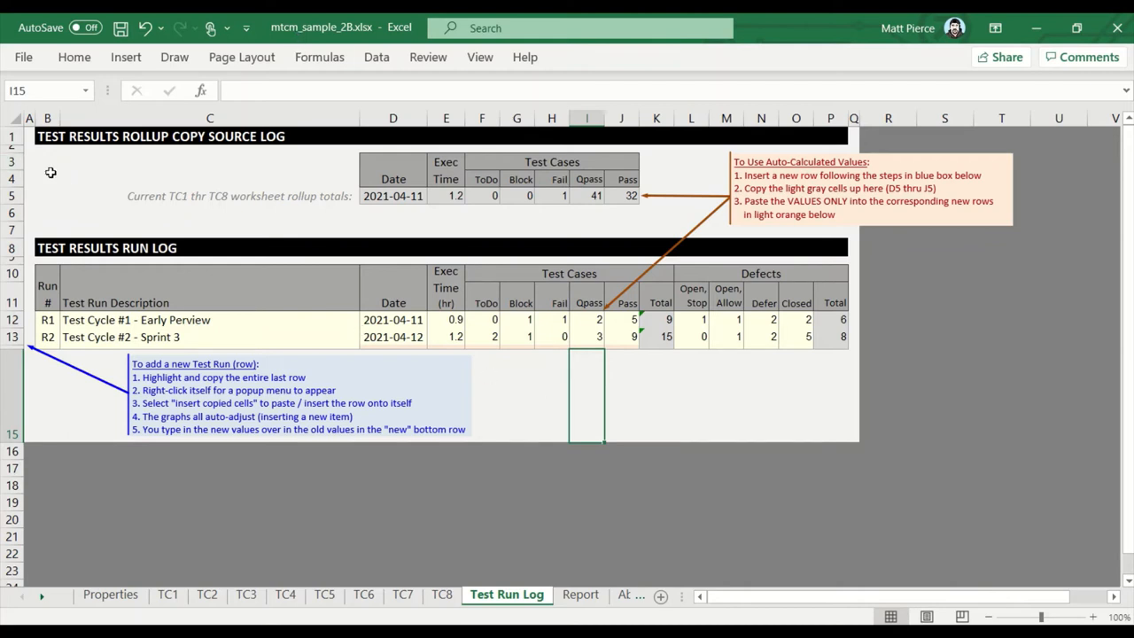
click(46, 161)
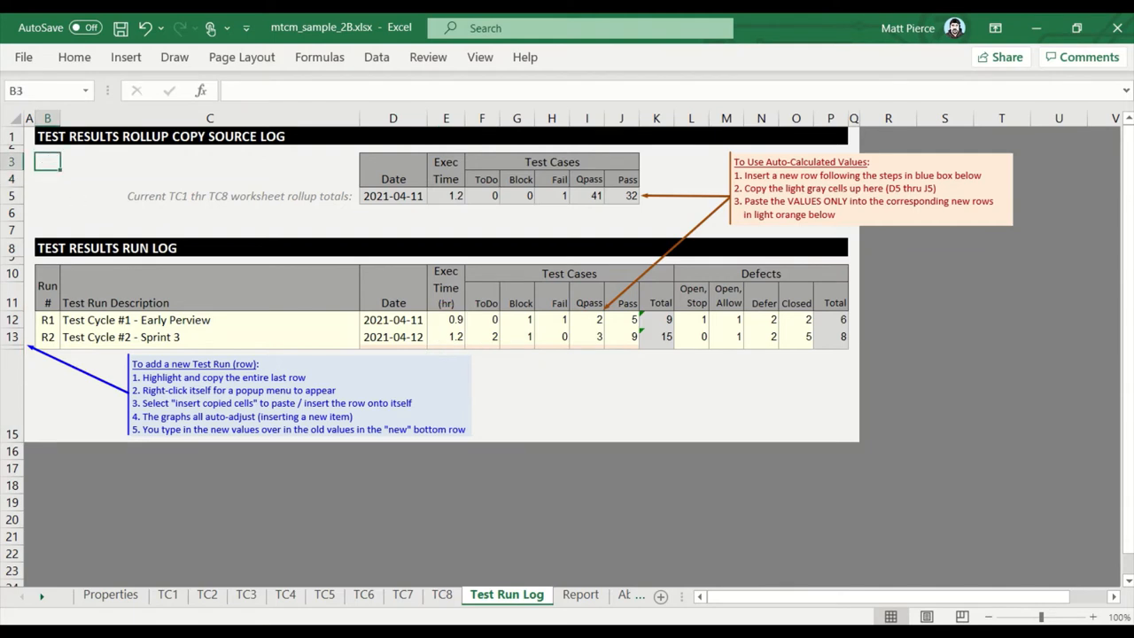
mouse_move(689, 207)
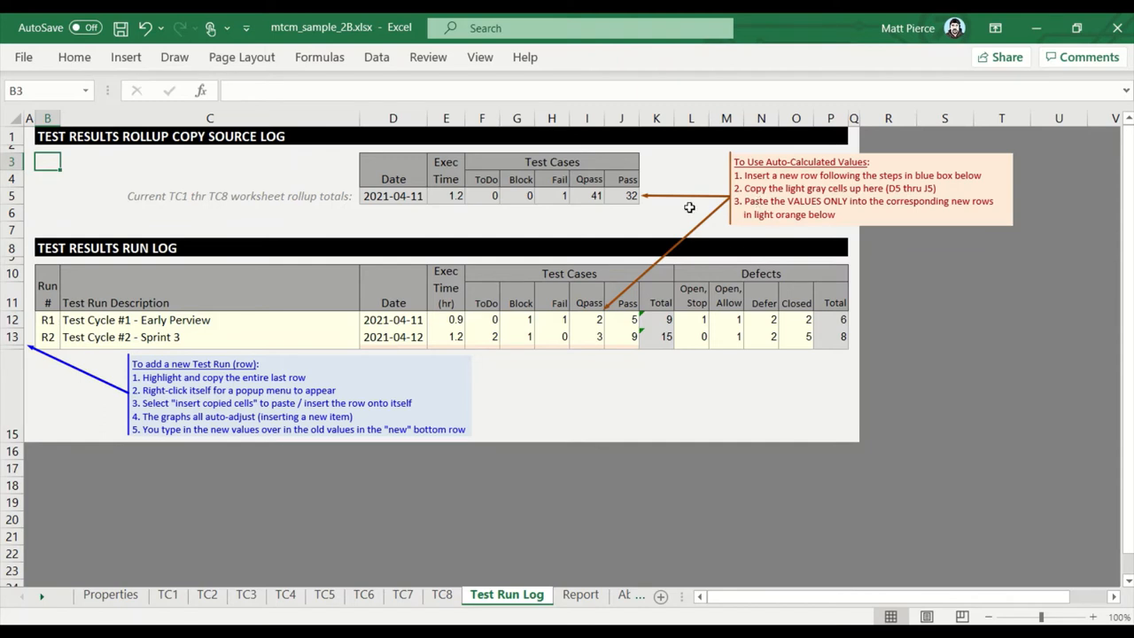
mouse_move(689, 208)
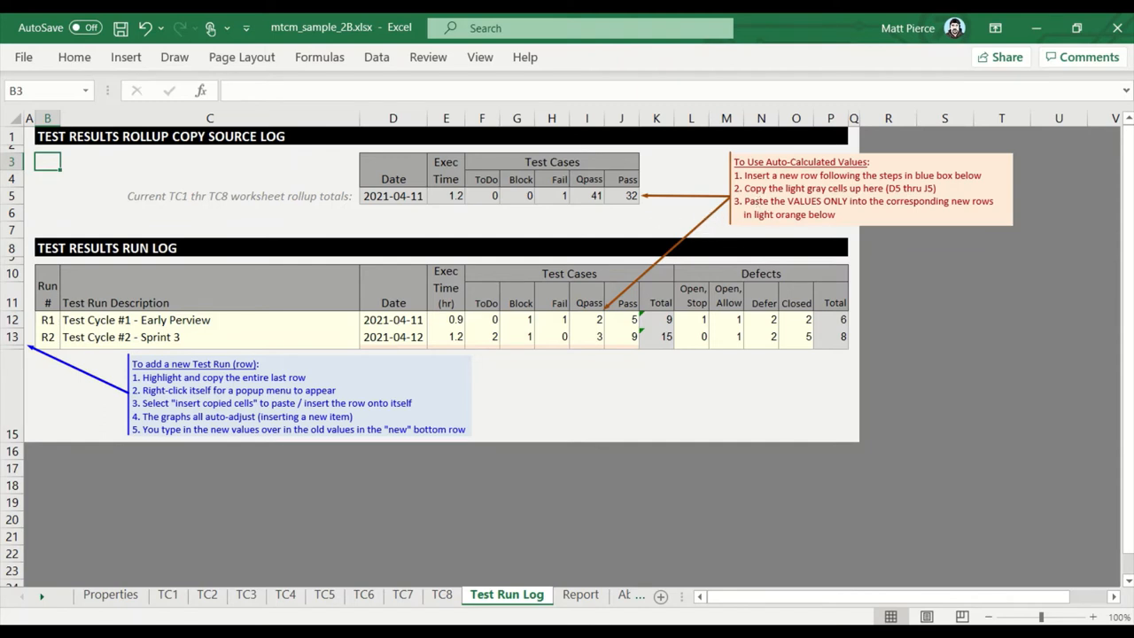
mouse_move(503, 202)
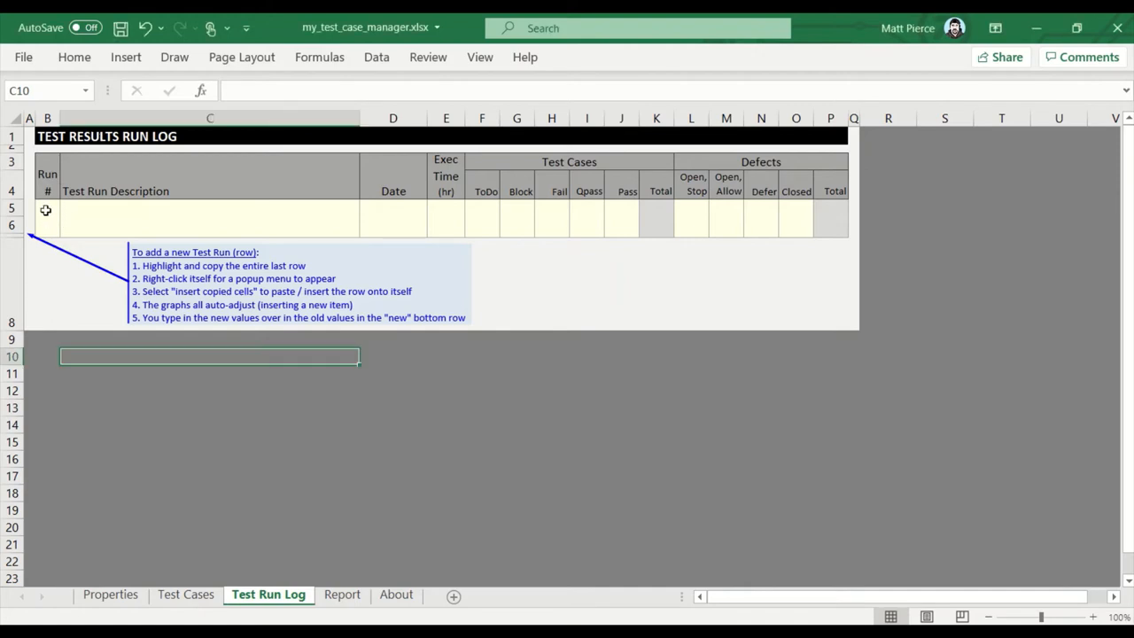
click(46, 209)
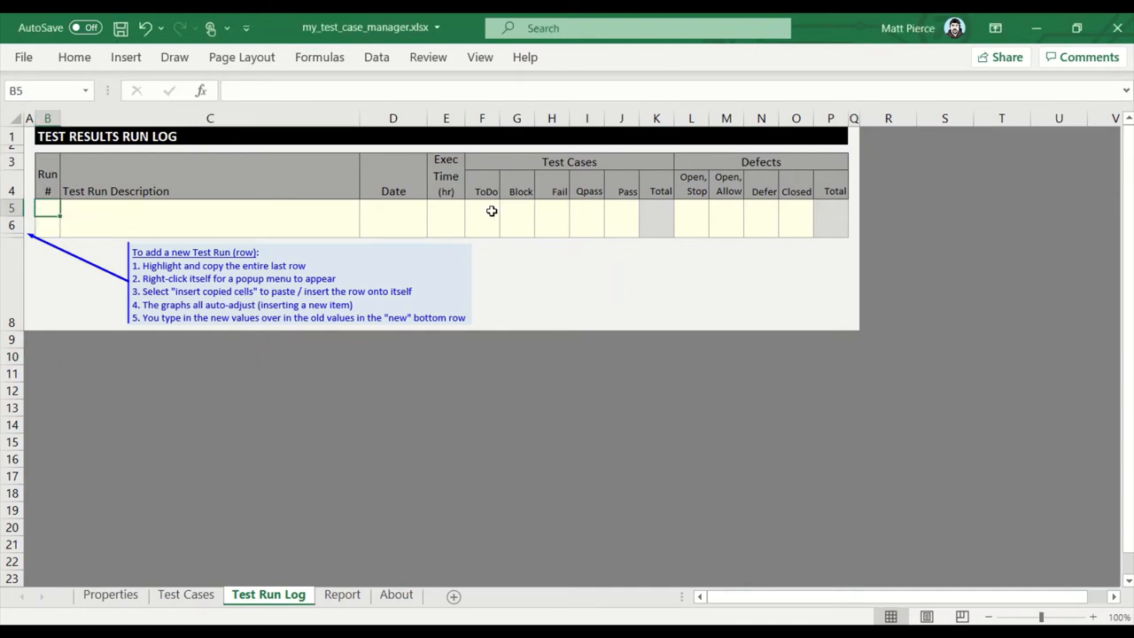
mouse_move(514, 235)
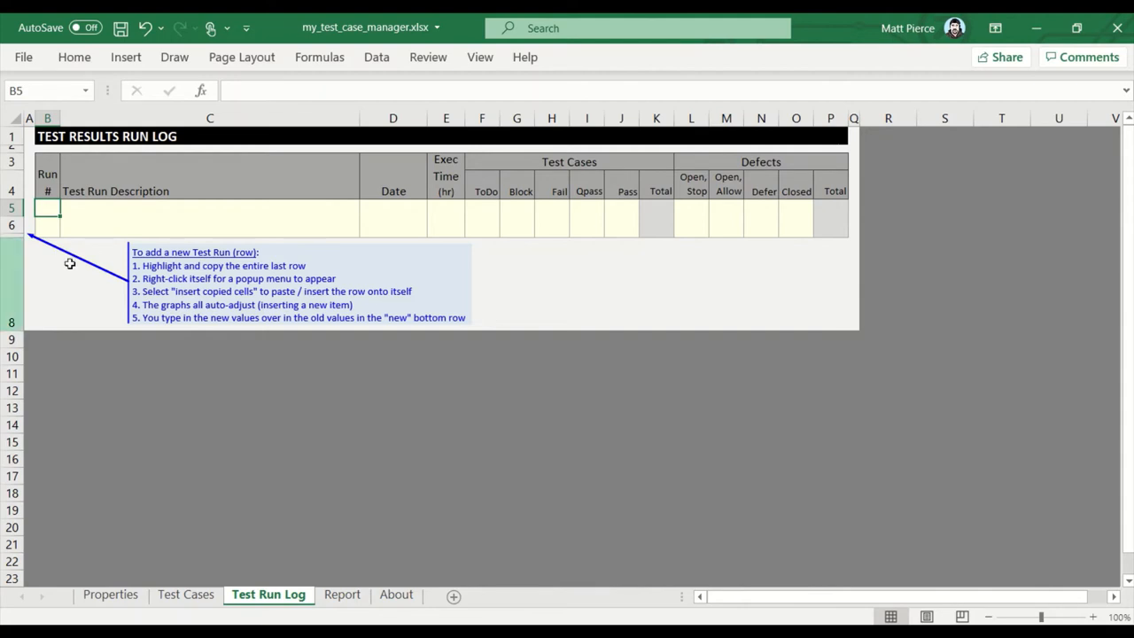
drag(46, 209, 551, 209)
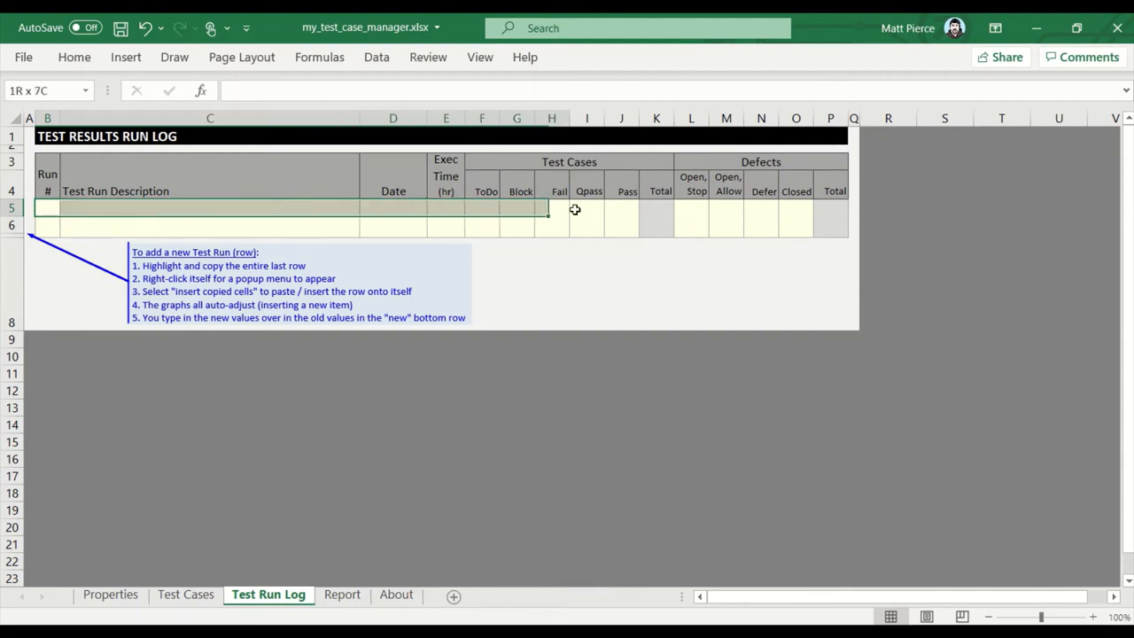
click(691, 209)
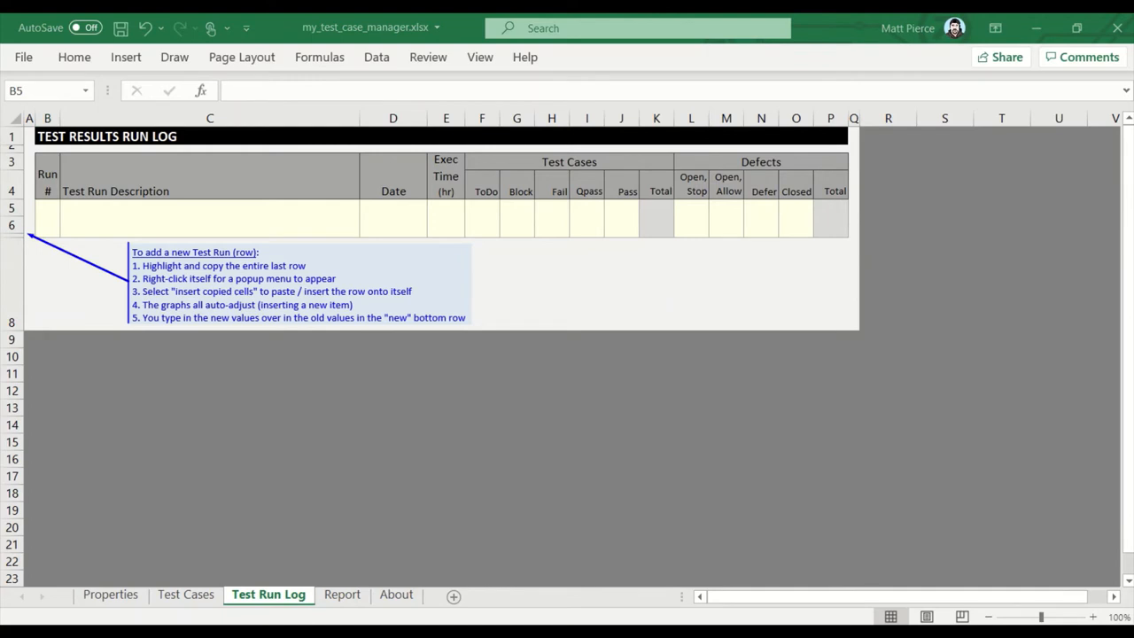
Renumber the first run from R1/R2 to C1 in the Test Run Log.
click(46, 208)
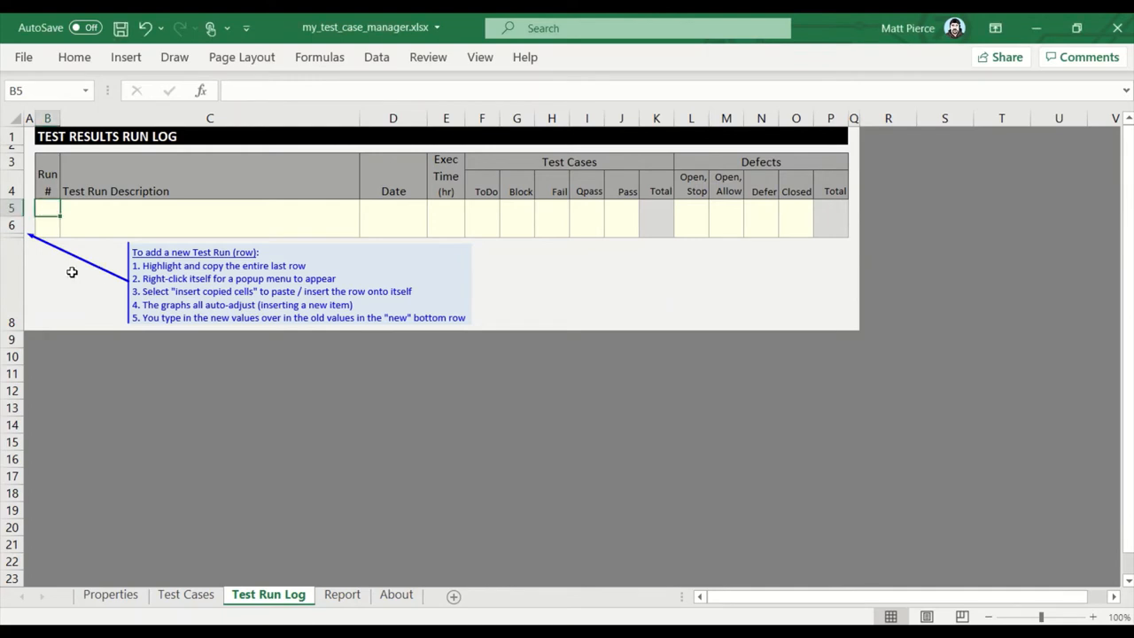
text(R1)
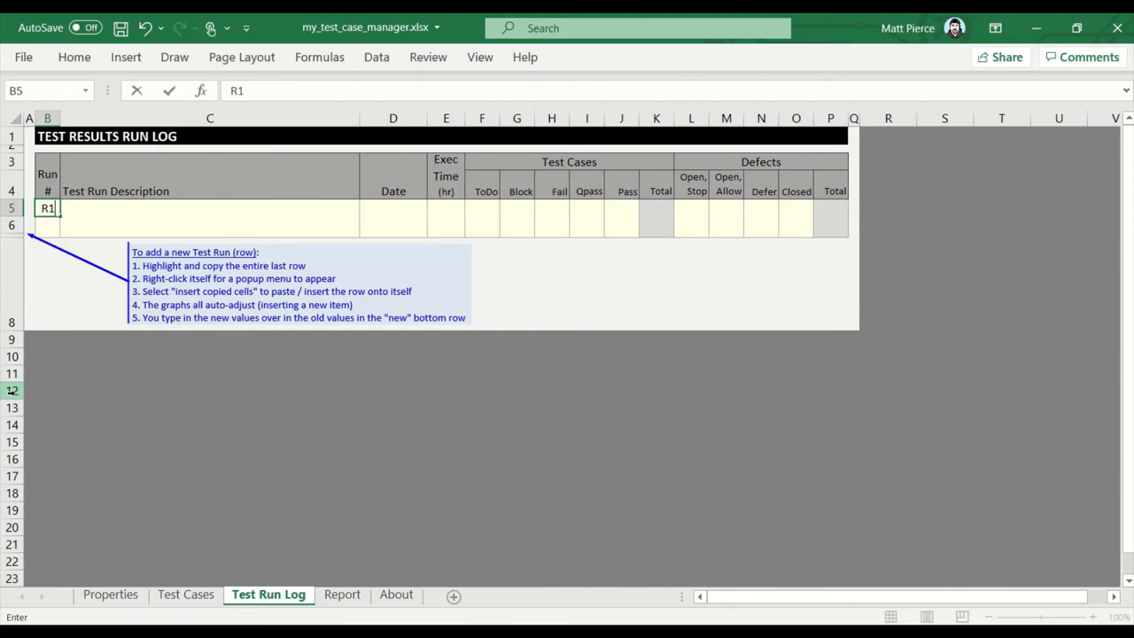
text(R2)
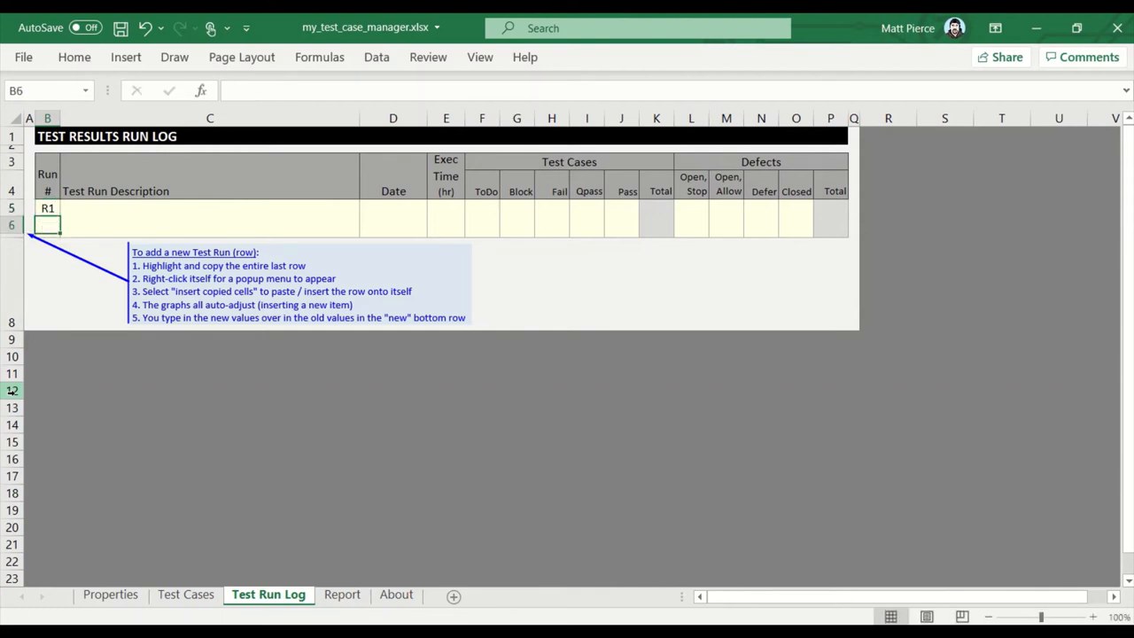
click(46, 209)
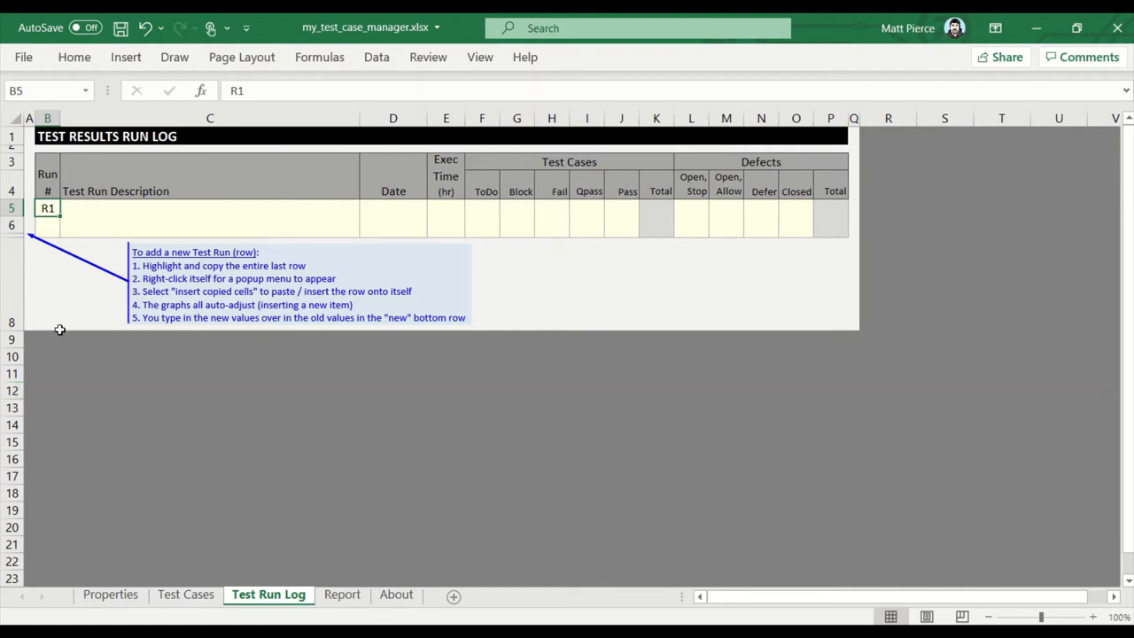
text(C1)
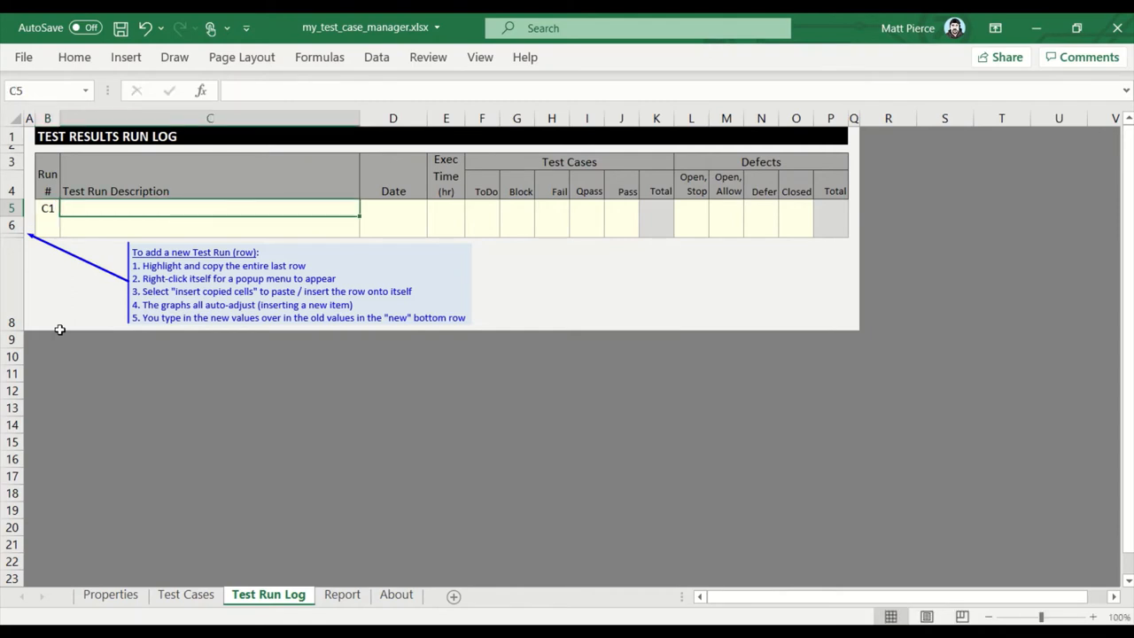
Draft run C1's description as 'Test Cycle: fsadfasdf' and reopen it for editing.
text(Tst)
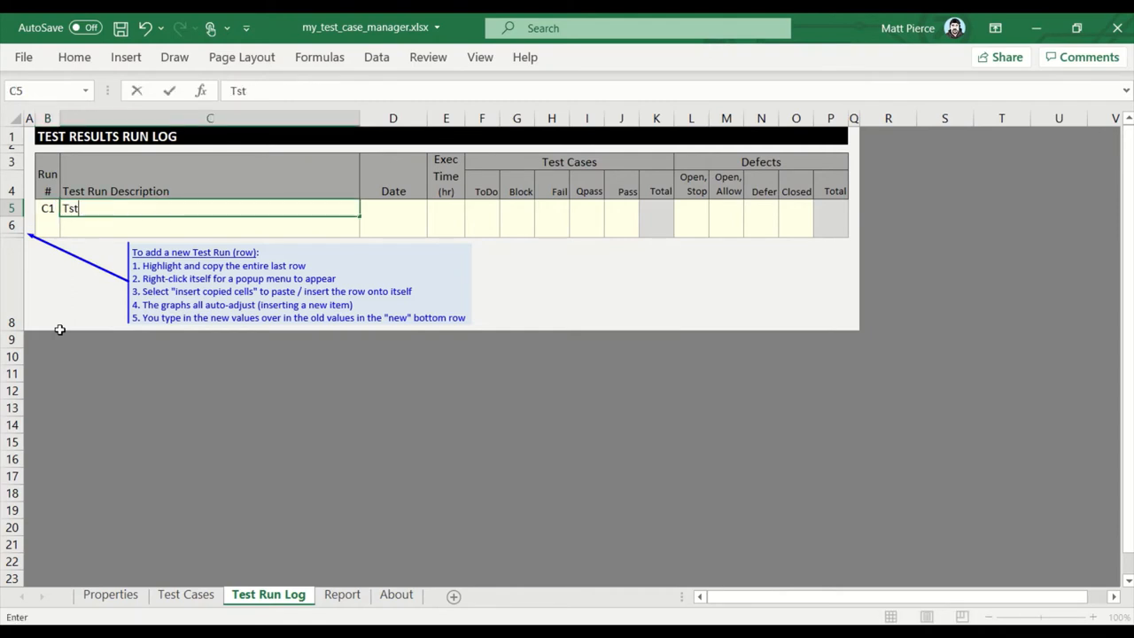
key(BackSpace)
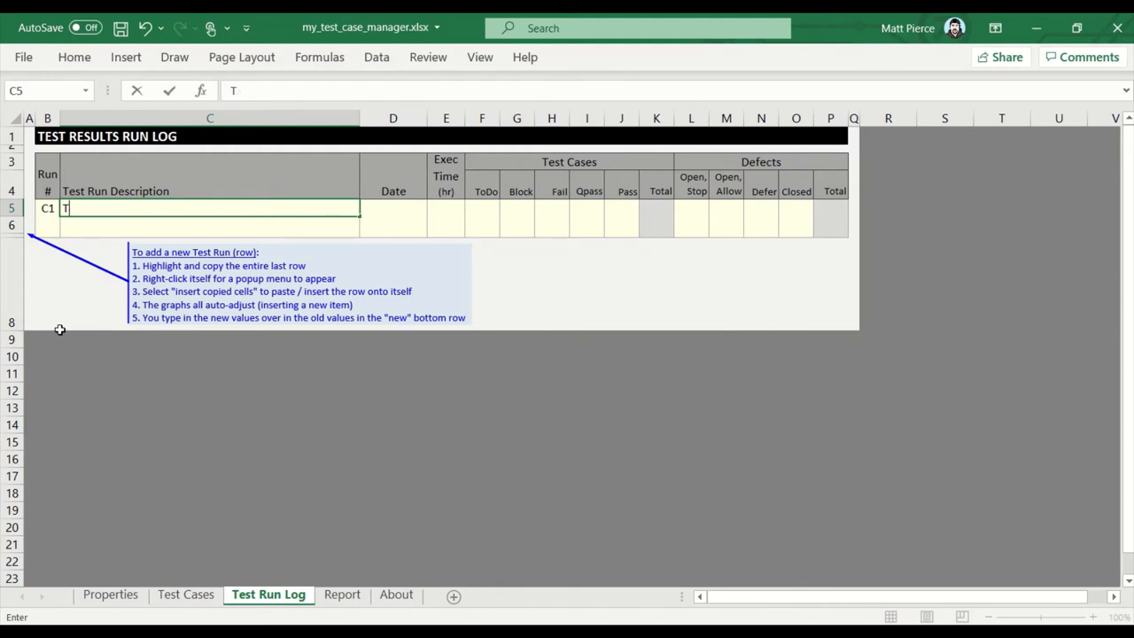
text(est Cycle #1)
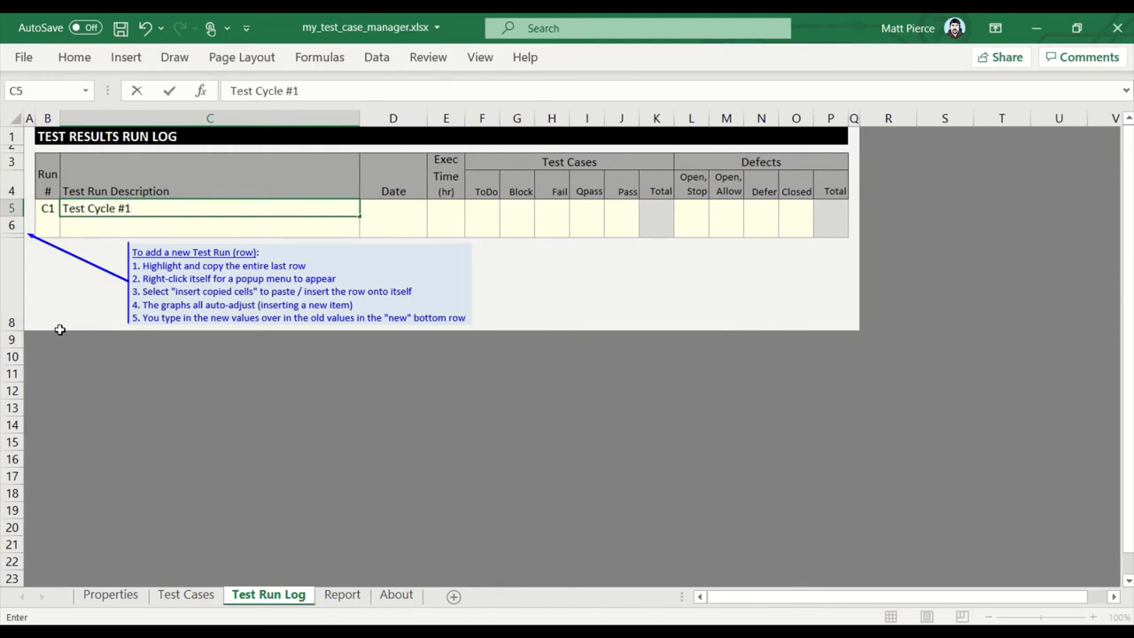
text(: fsadfasdfas fsad sdf)
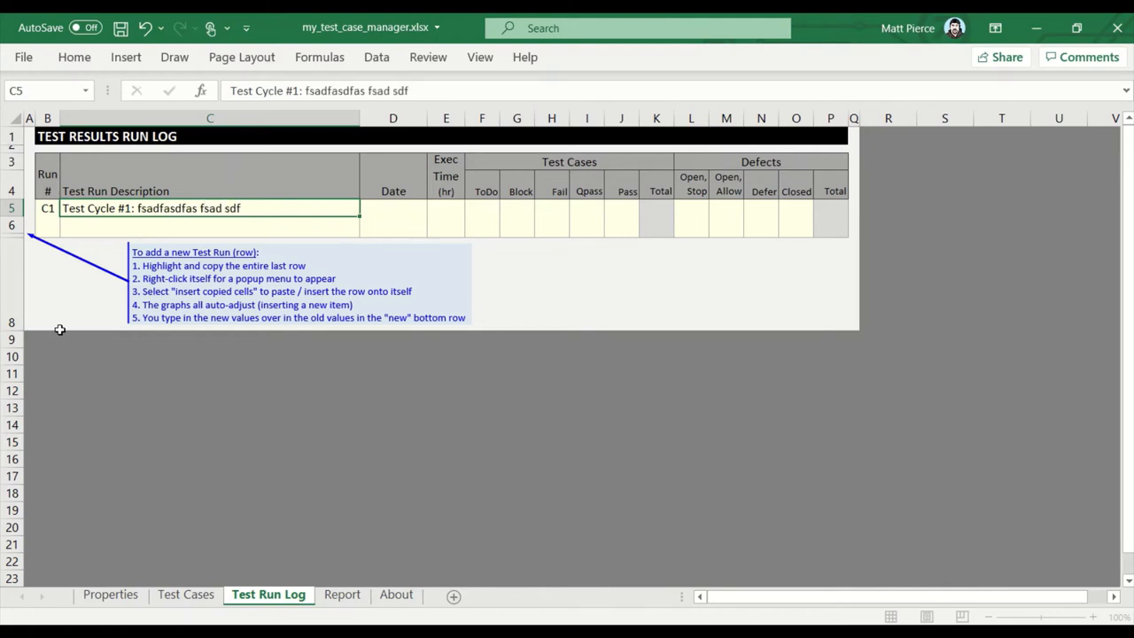
click(209, 224)
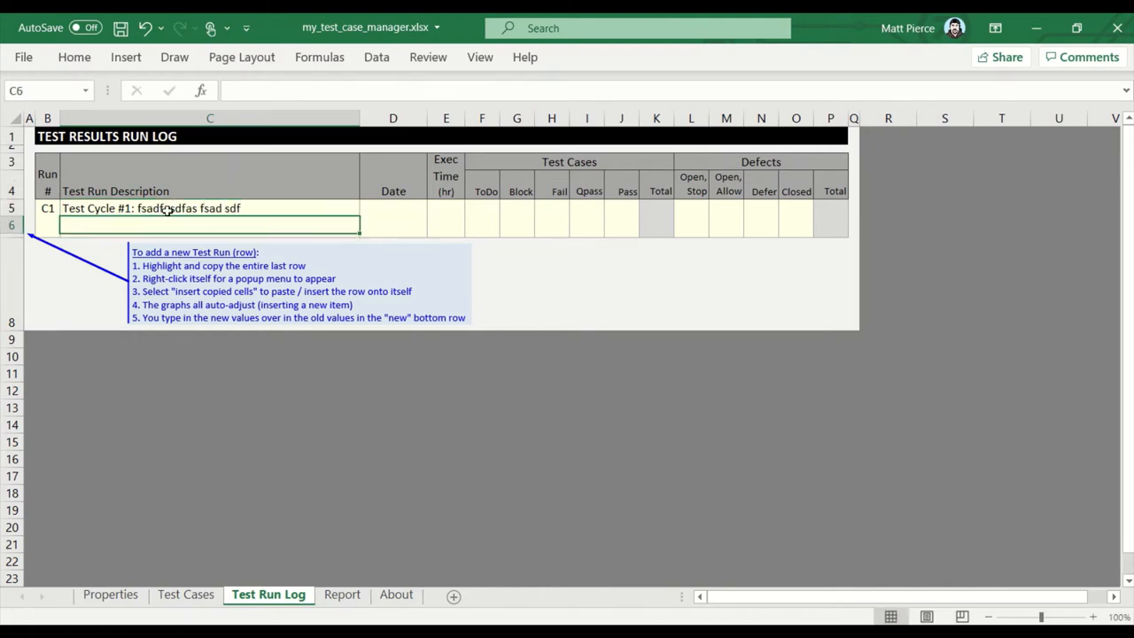
double_click(149, 209)
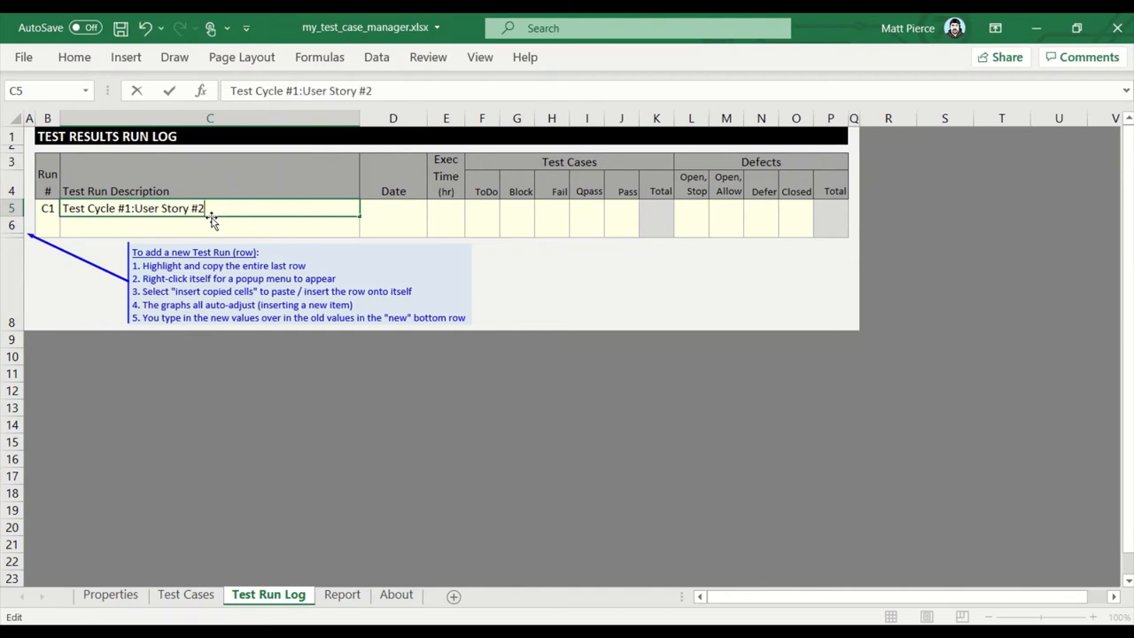
Complete run C1's description as 'Test Cycle #1:User Story #23-4499'.
text(3-4499)
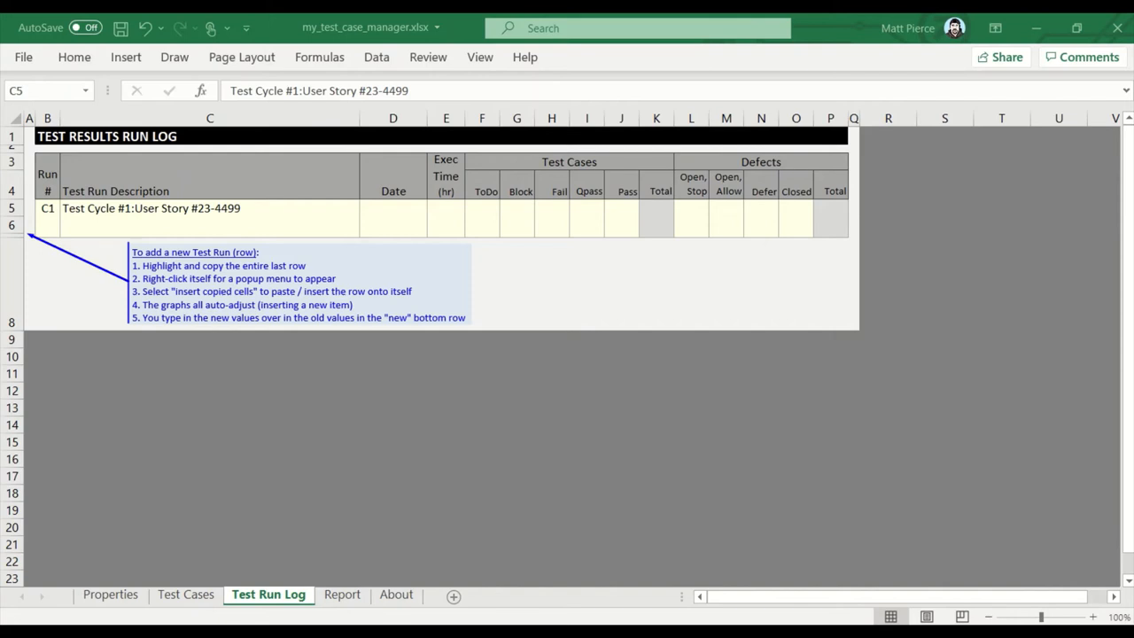
click(150, 209)
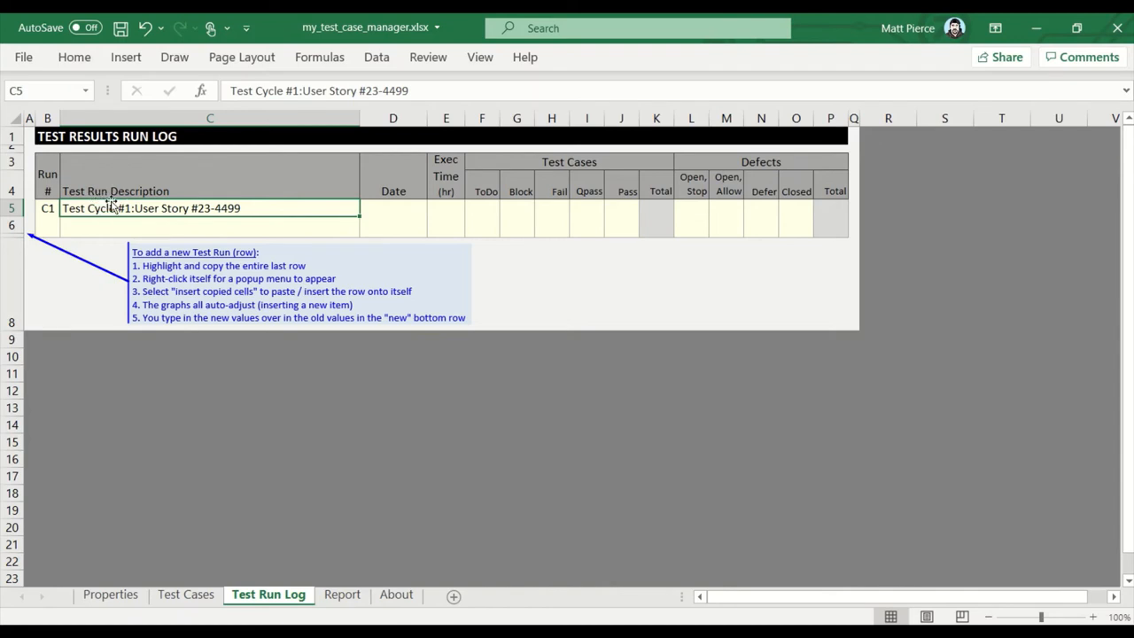
mouse_move(52, 211)
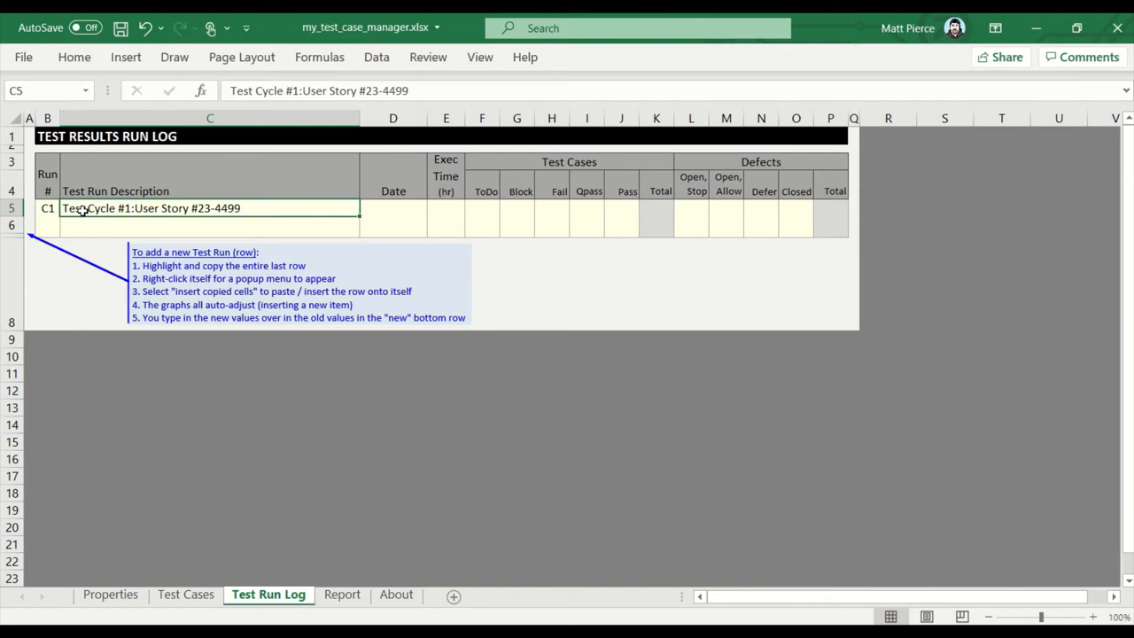
click(46, 207)
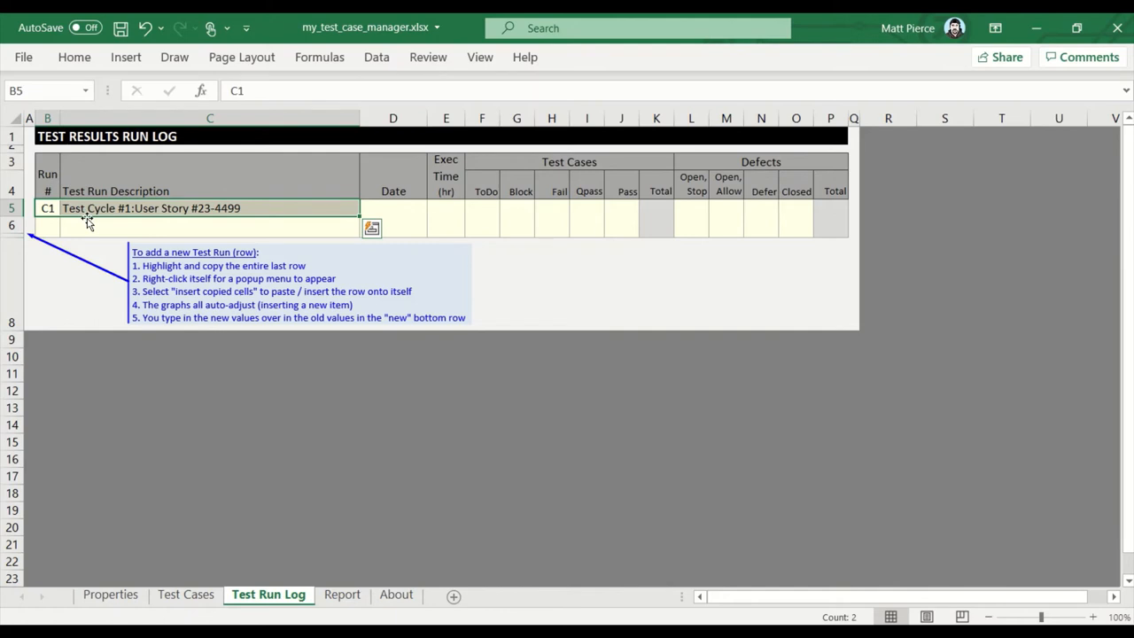
mouse_move(87, 227)
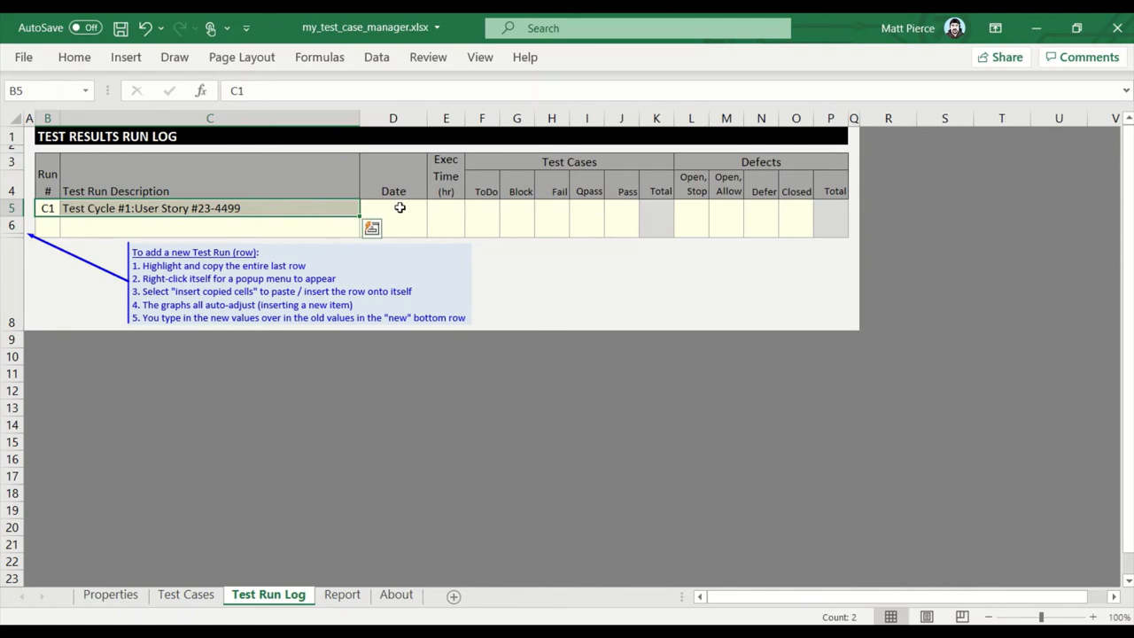
mouse_move(216, 230)
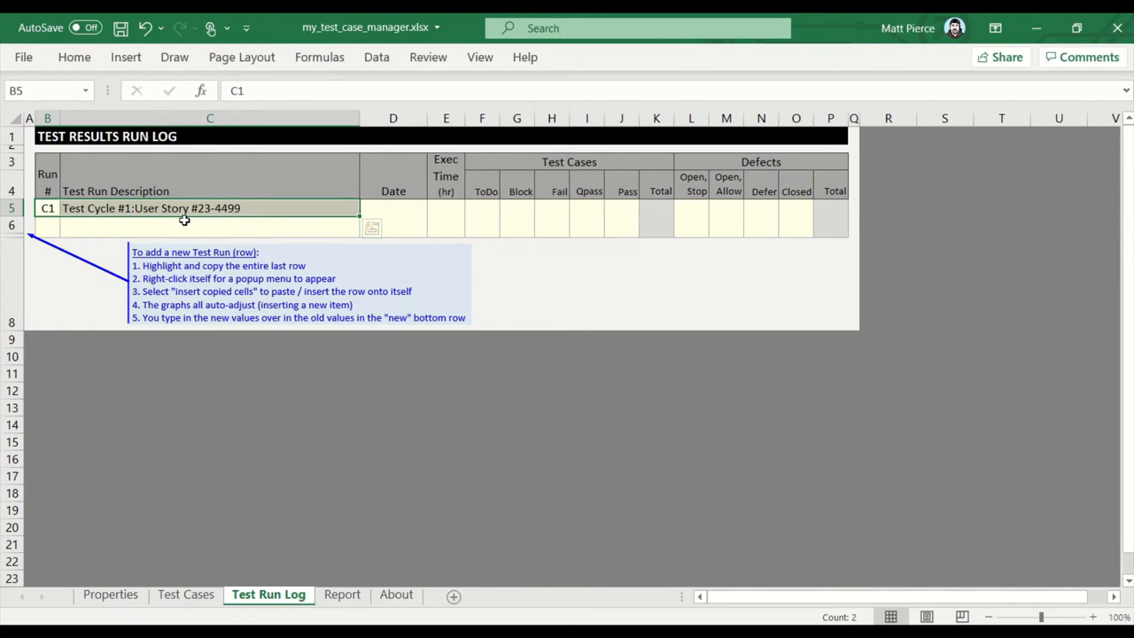
mouse_move(188, 223)
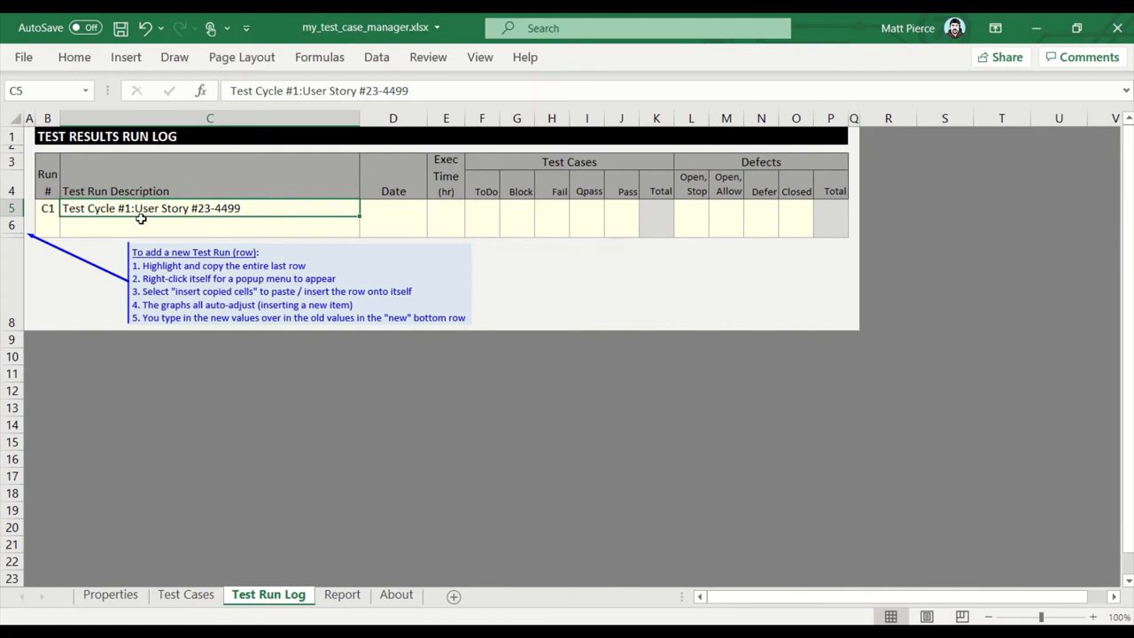
mouse_move(446, 207)
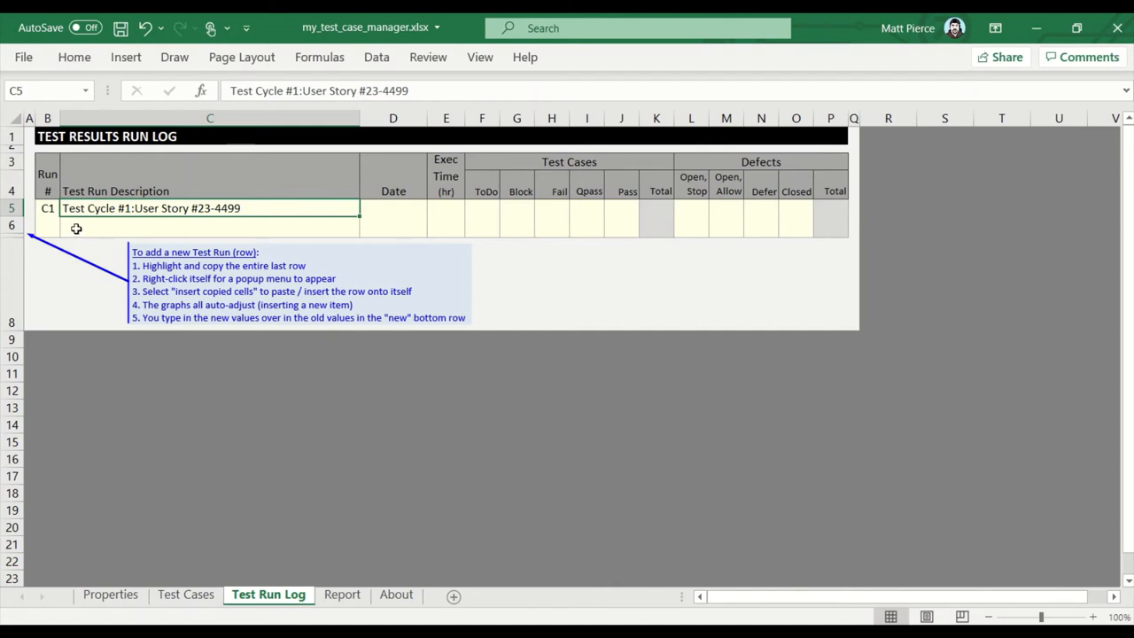
mouse_move(85, 227)
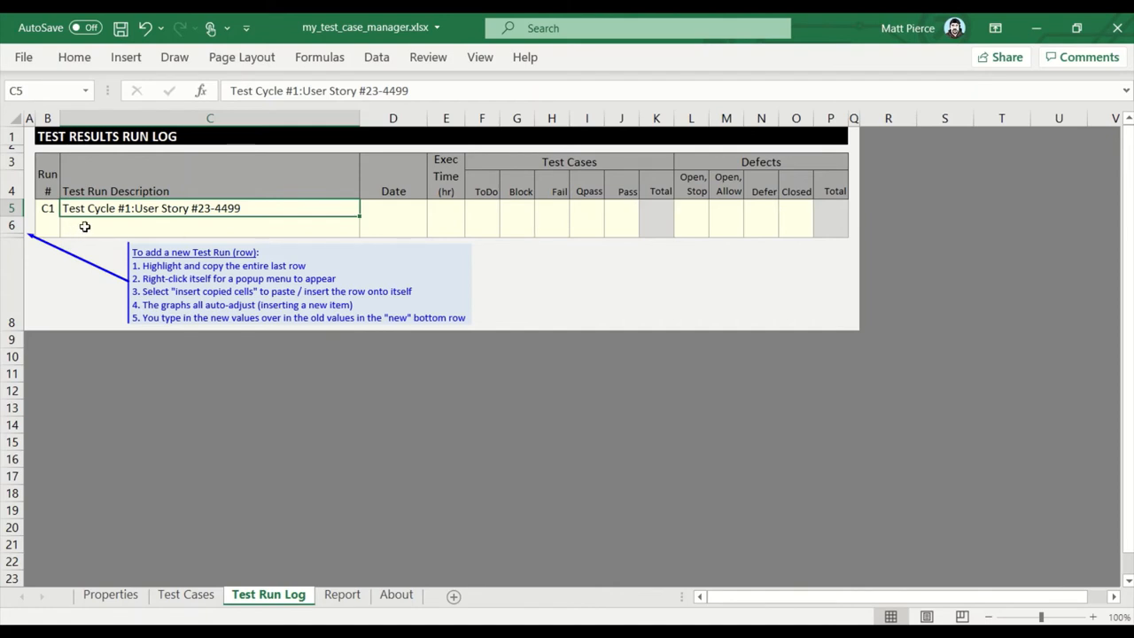
mouse_move(652, 230)
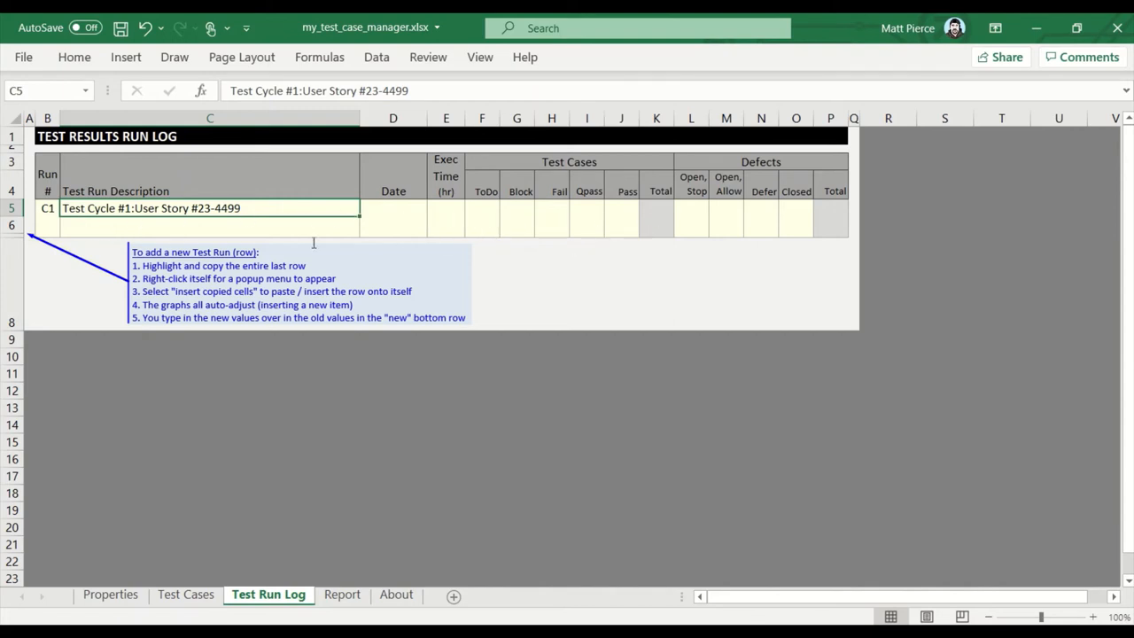
mouse_move(188, 230)
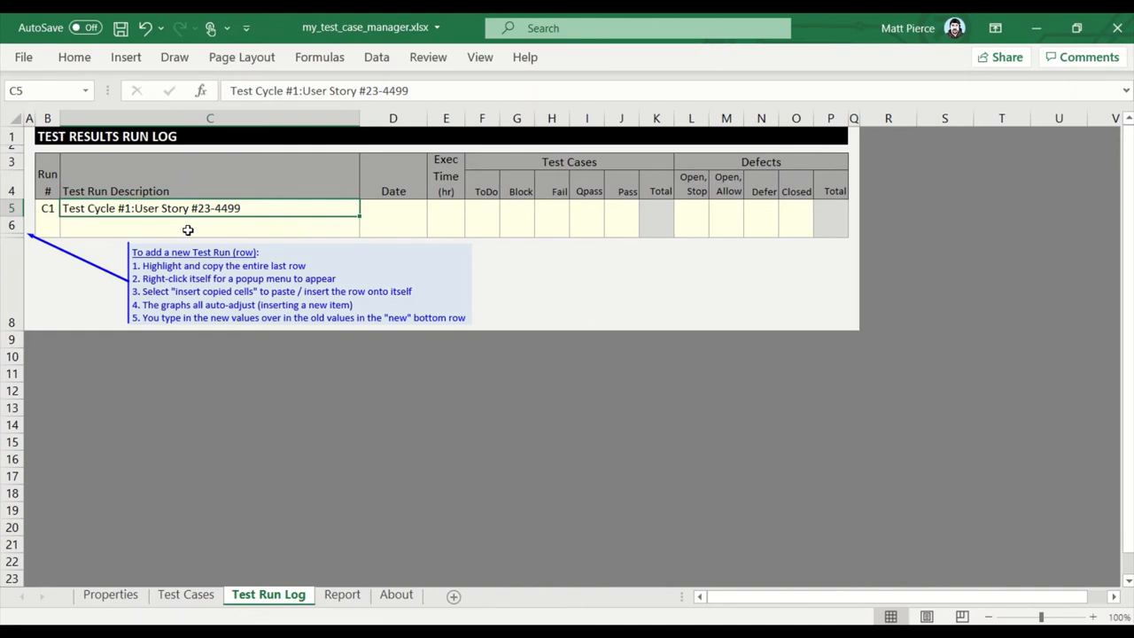
mouse_move(491, 217)
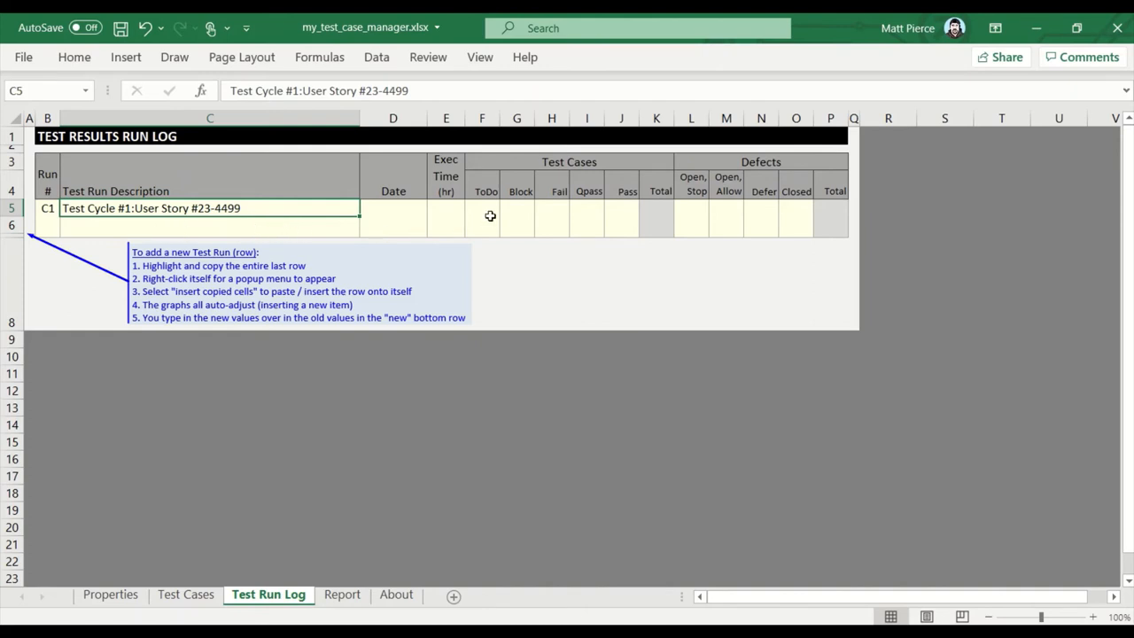
mouse_move(213, 230)
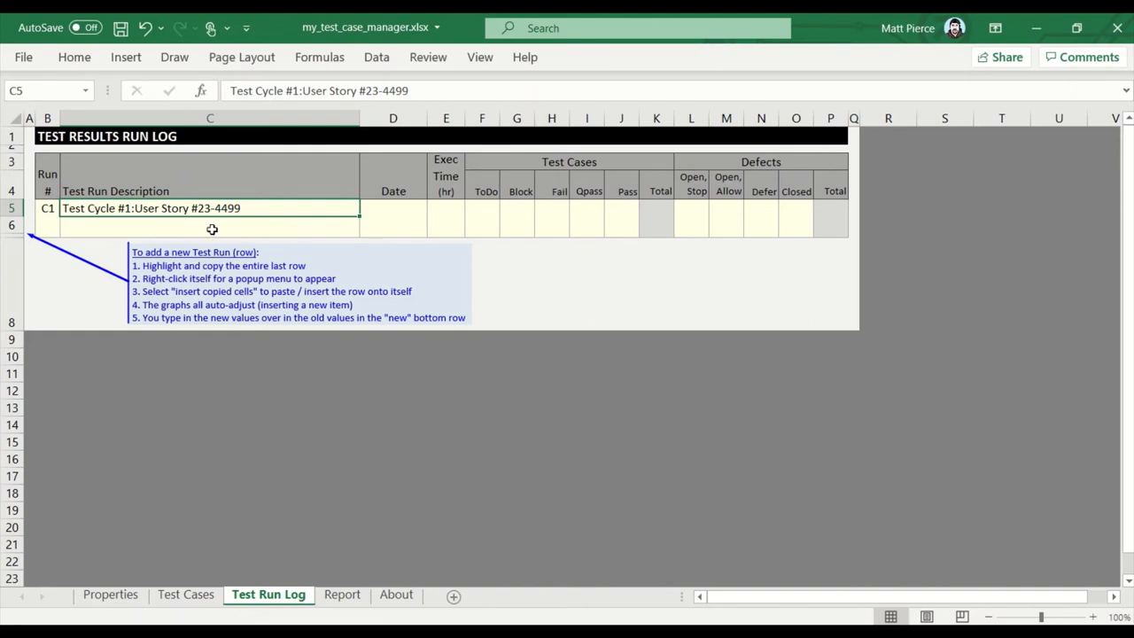
mouse_move(216, 230)
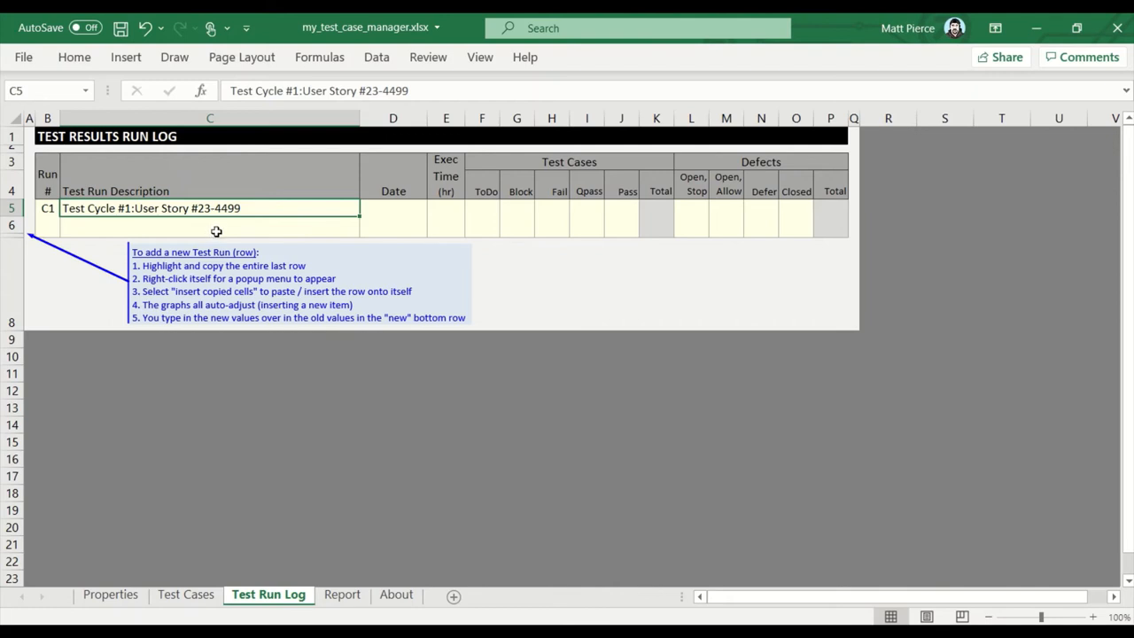
mouse_move(134, 227)
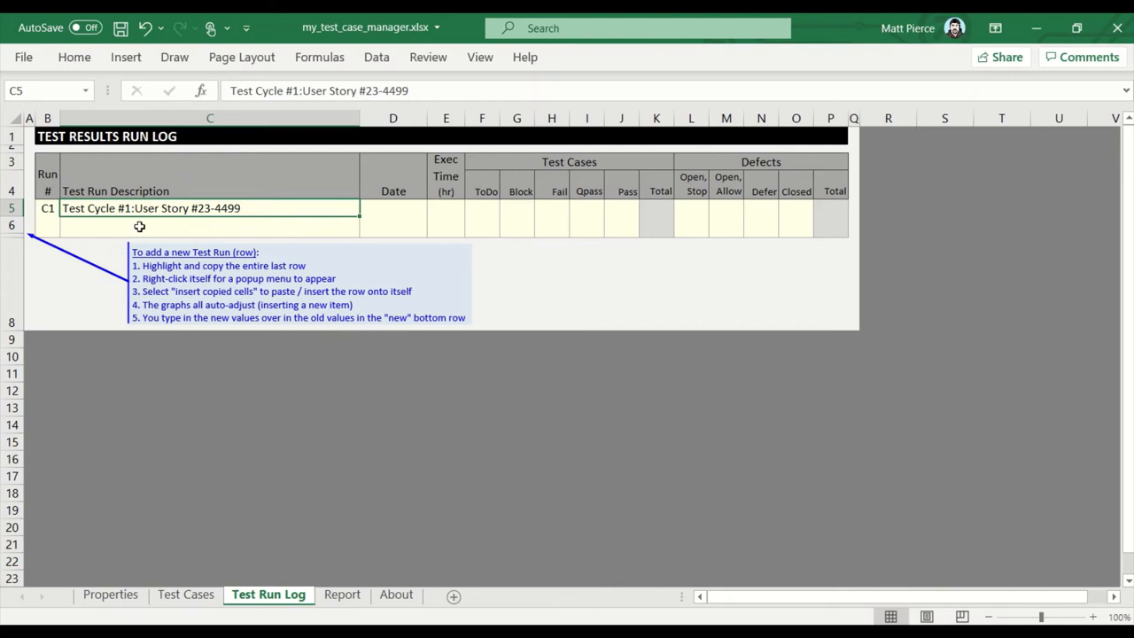
mouse_move(138, 227)
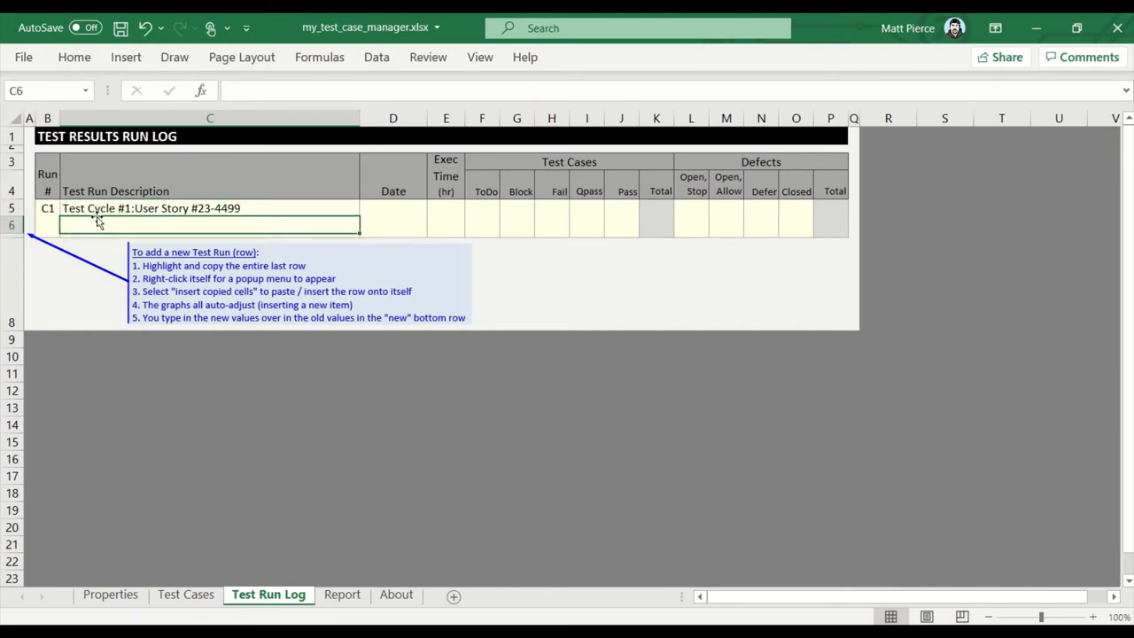
mouse_move(271, 223)
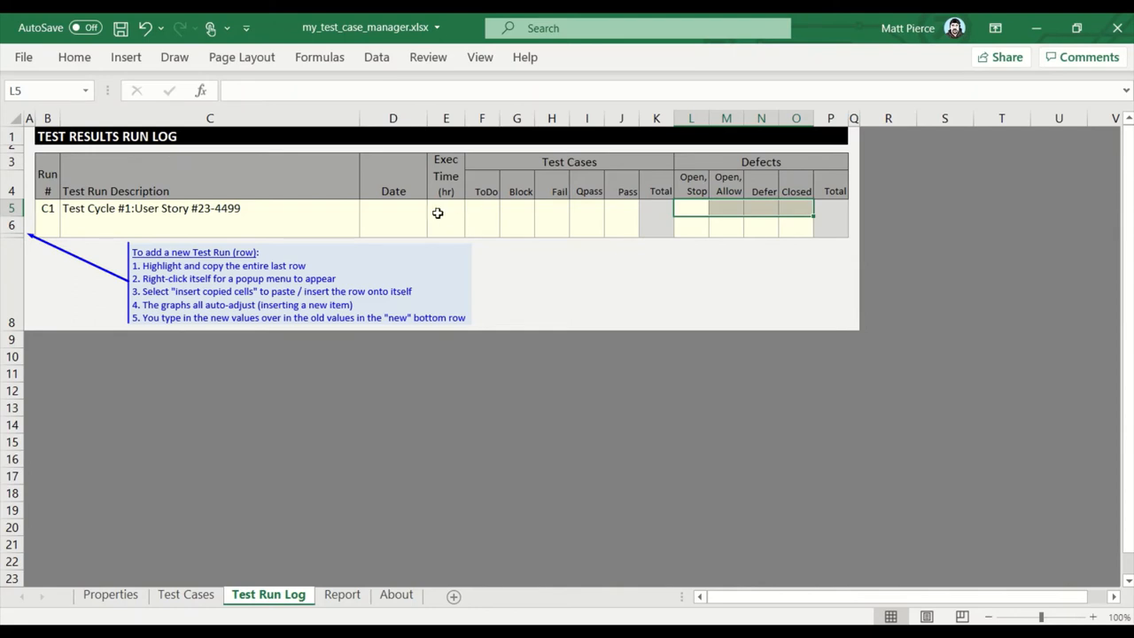
mouse_move(552, 216)
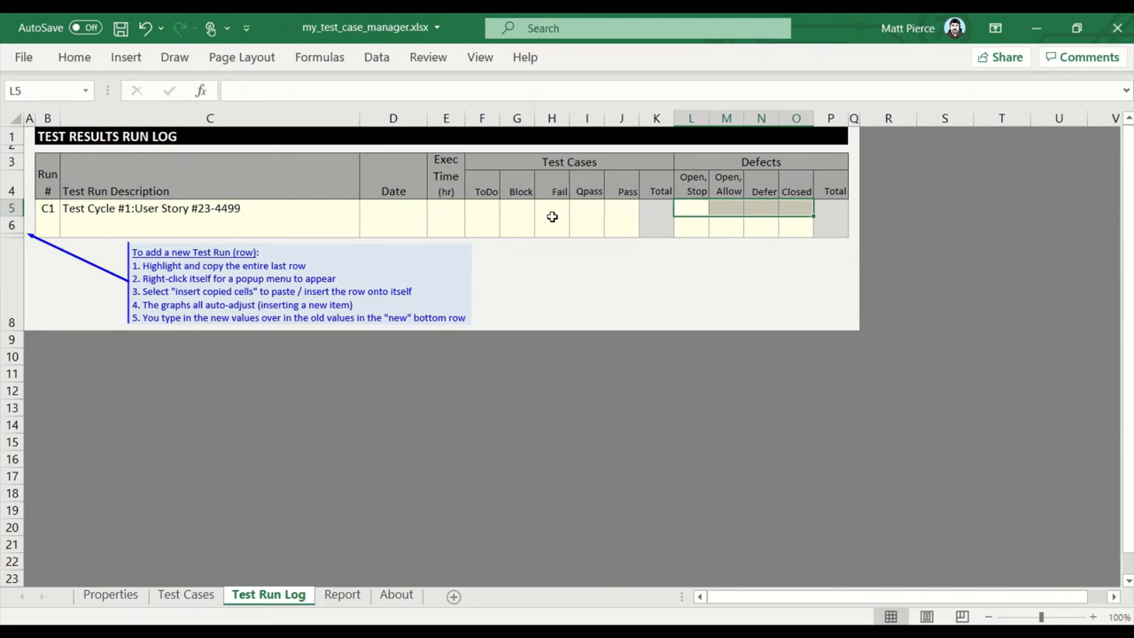
click(482, 209)
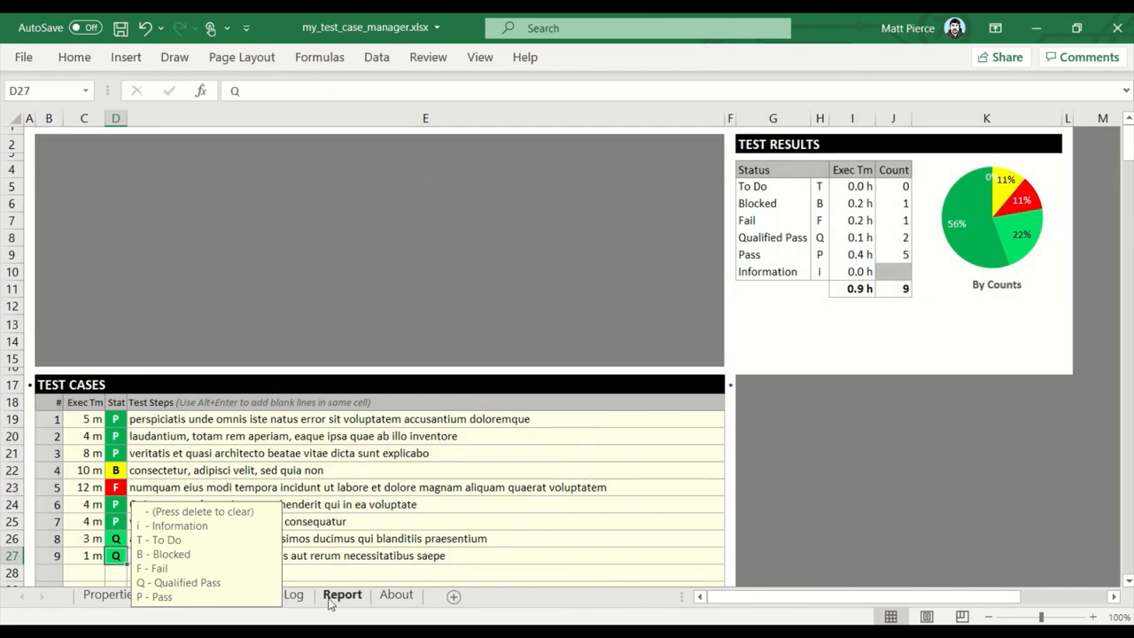
click(269, 593)
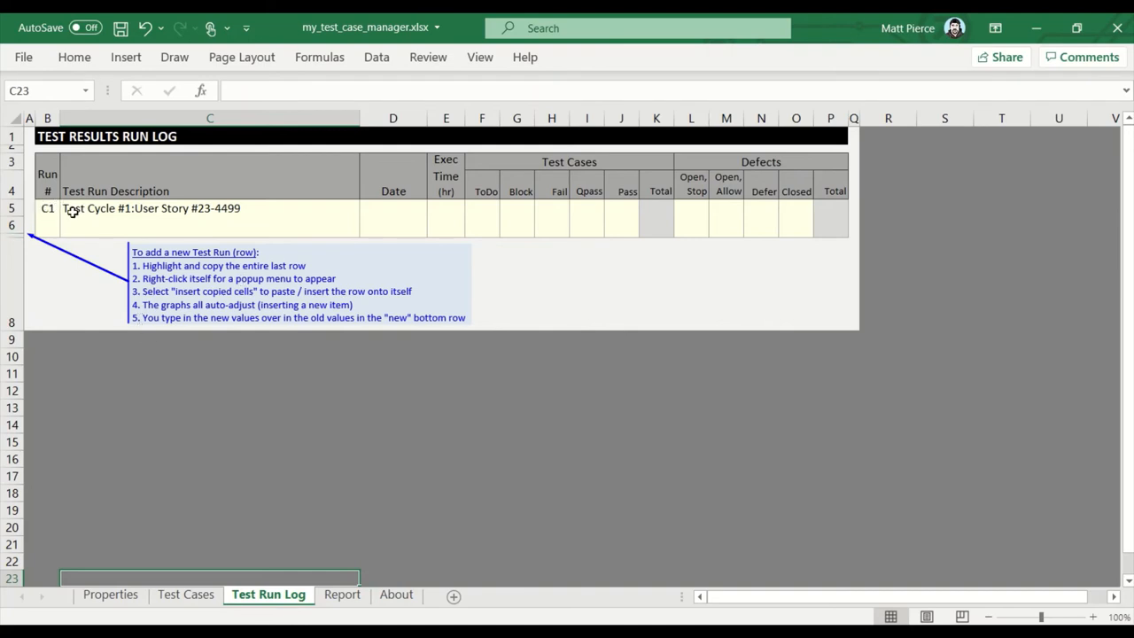
click(209, 215)
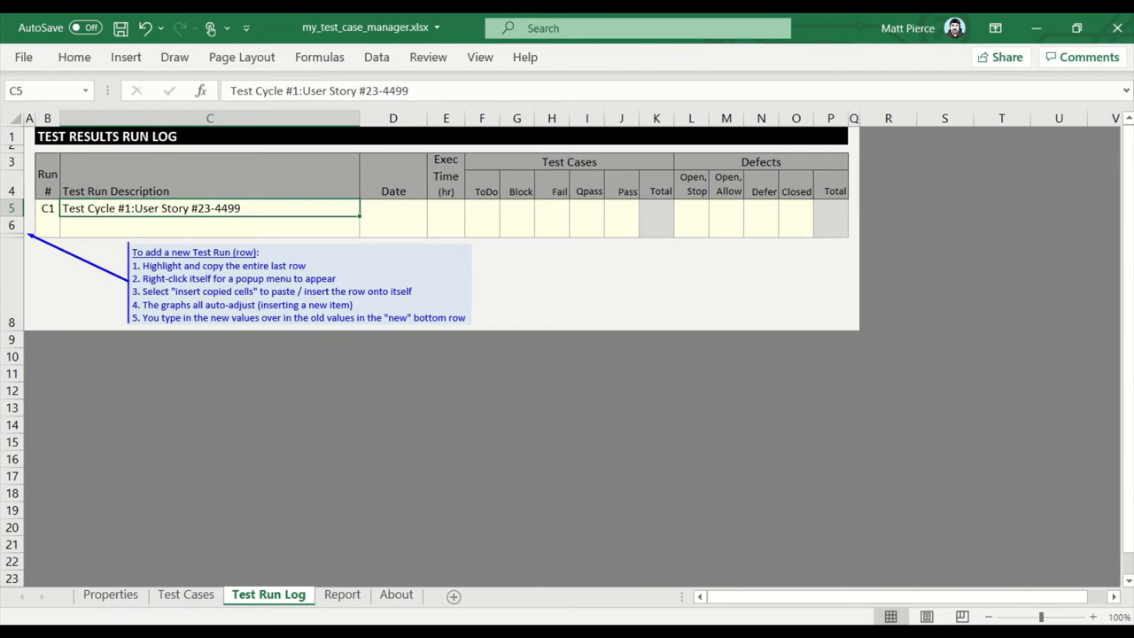
Set run C1's date to 2021-04-11, trying 4/11/2021 and 2021-04-13 formats.
click(393, 208)
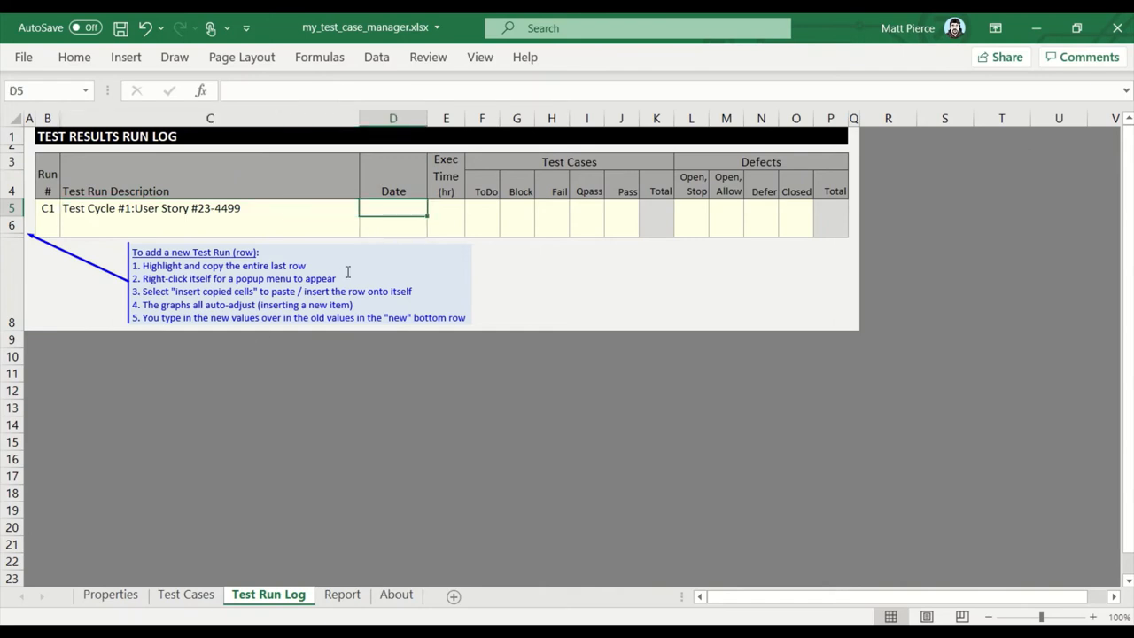
text(4/11/2021)
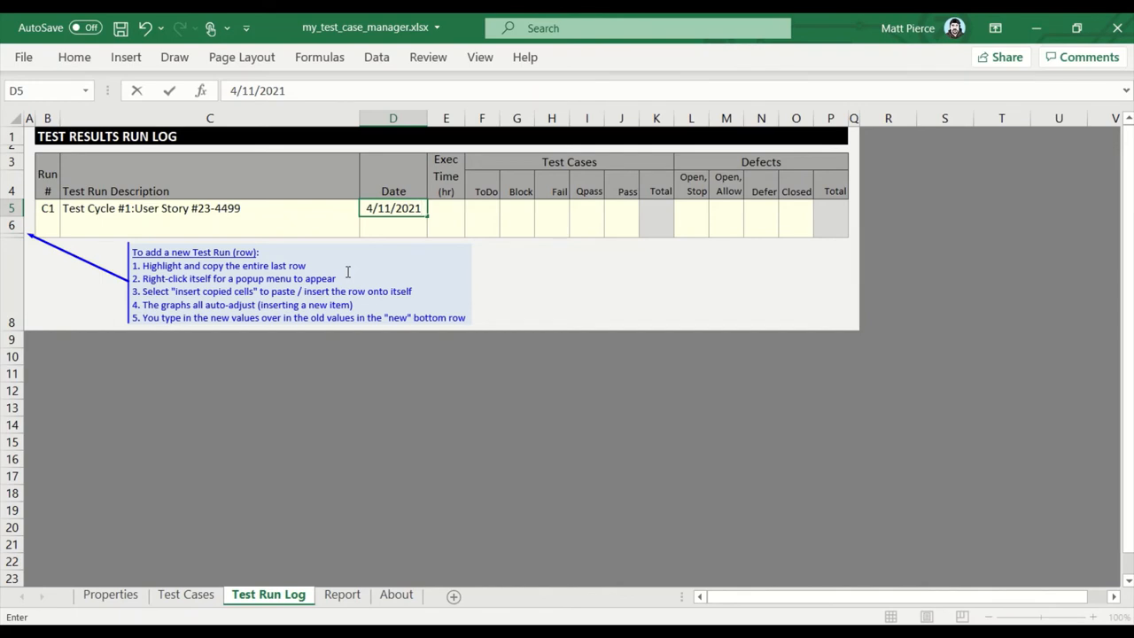
text(2021-04-11)
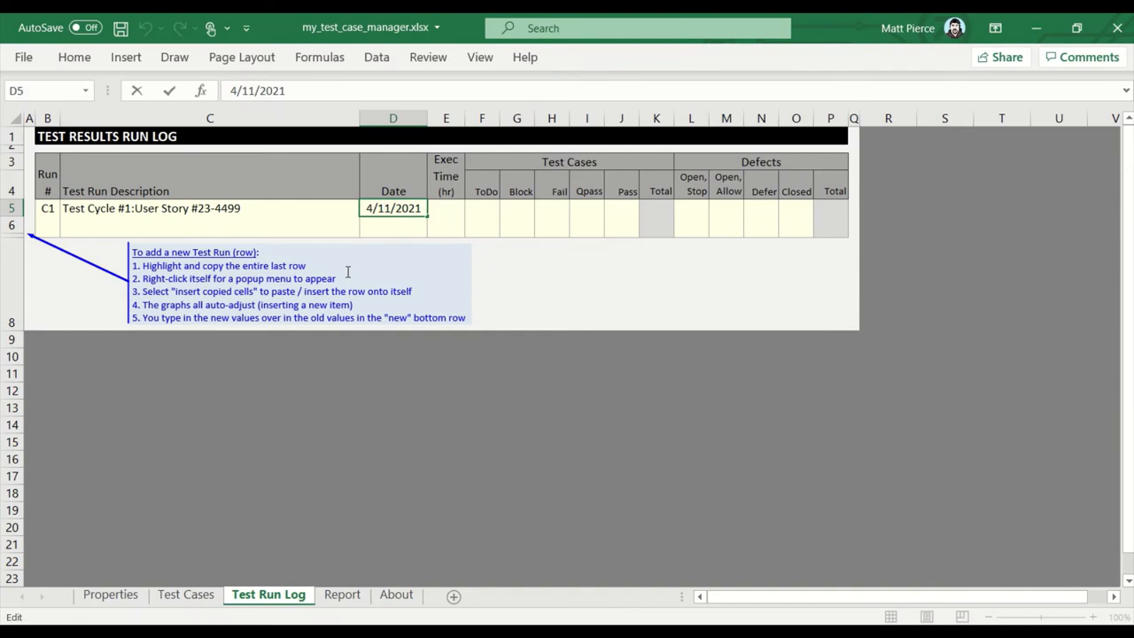
text(2021-04-13)
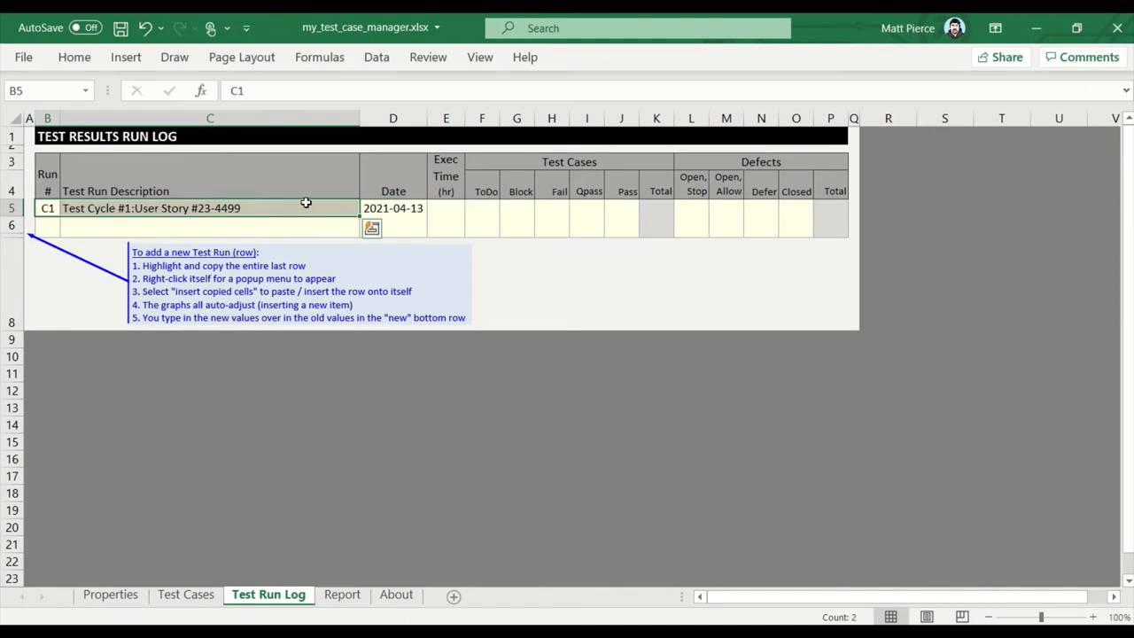
click(393, 207)
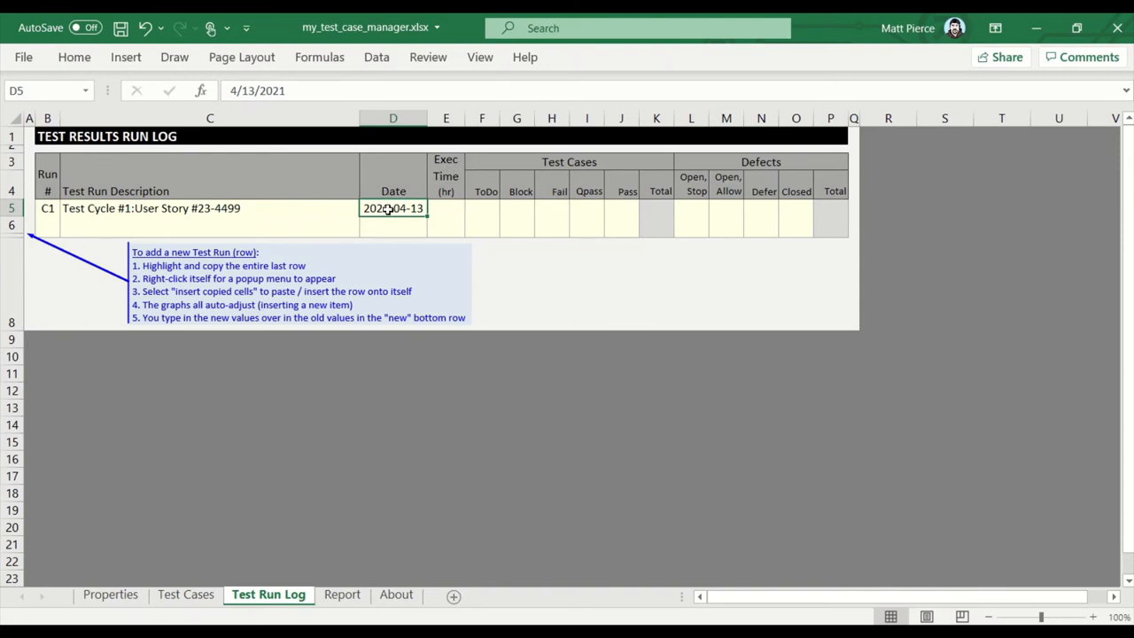
Add run C2 below with description 'Test Cycle #2:Usdf sdf sdf saf sfd' and a date.
click(46, 223)
text(C2)
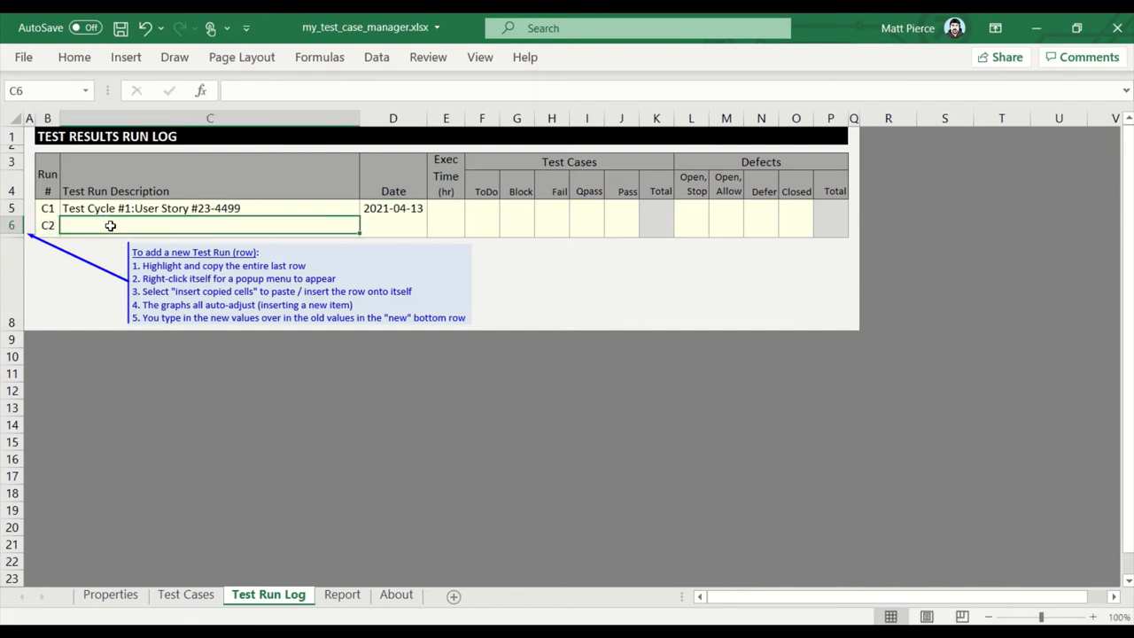
key(ctrl+v)
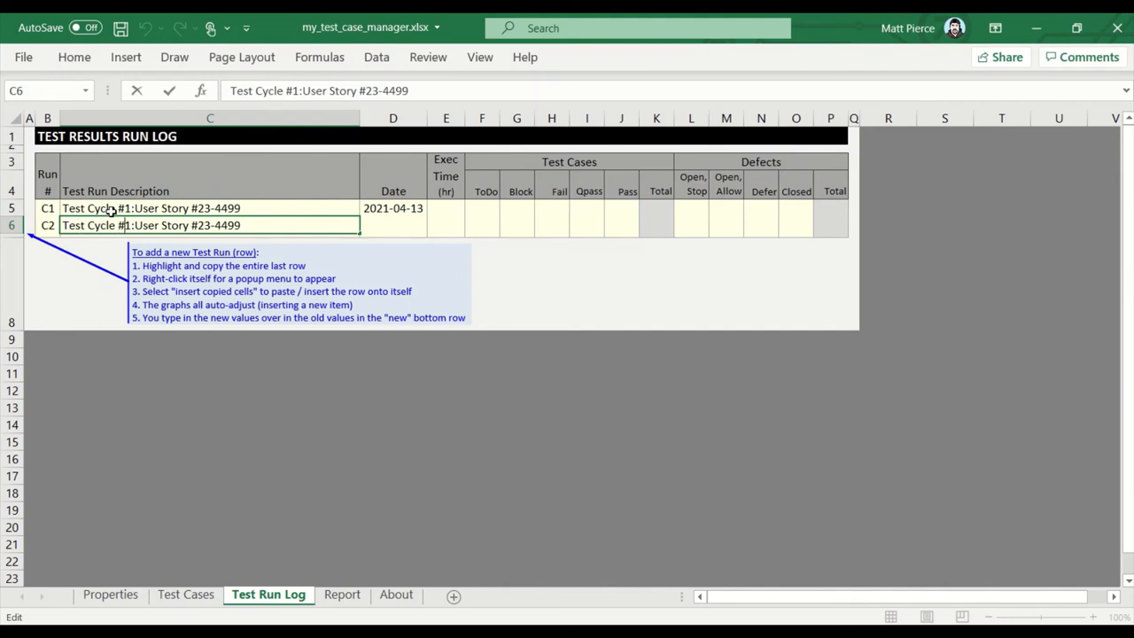
text(Test Cycle #2:Usdf)
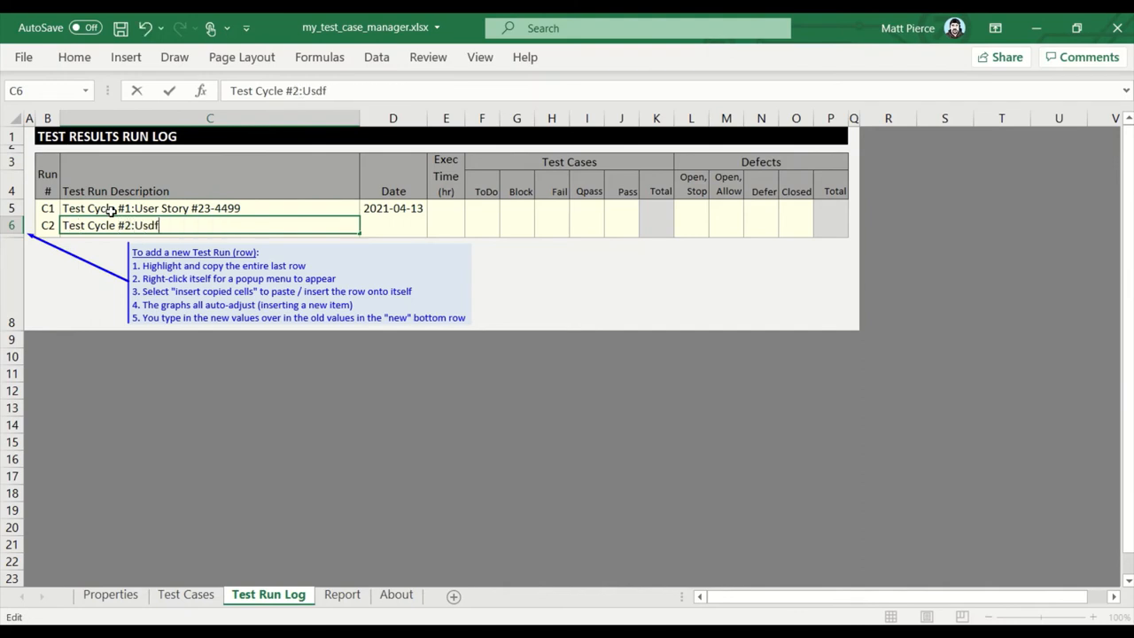
text(sdf sdf saf sfd)
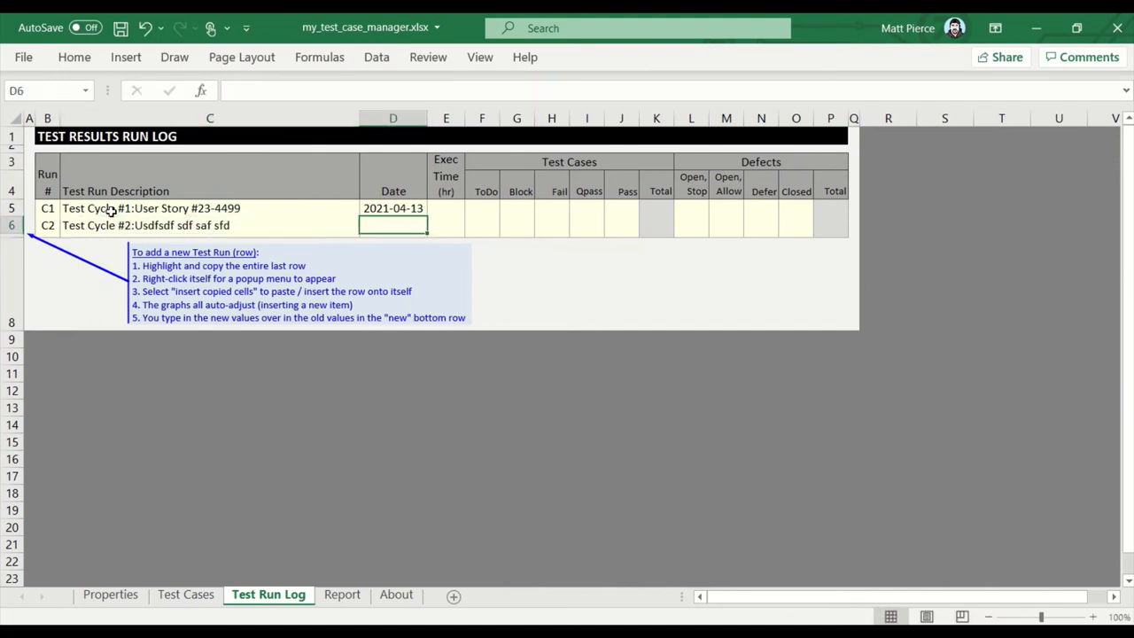
text(4/11/2021)
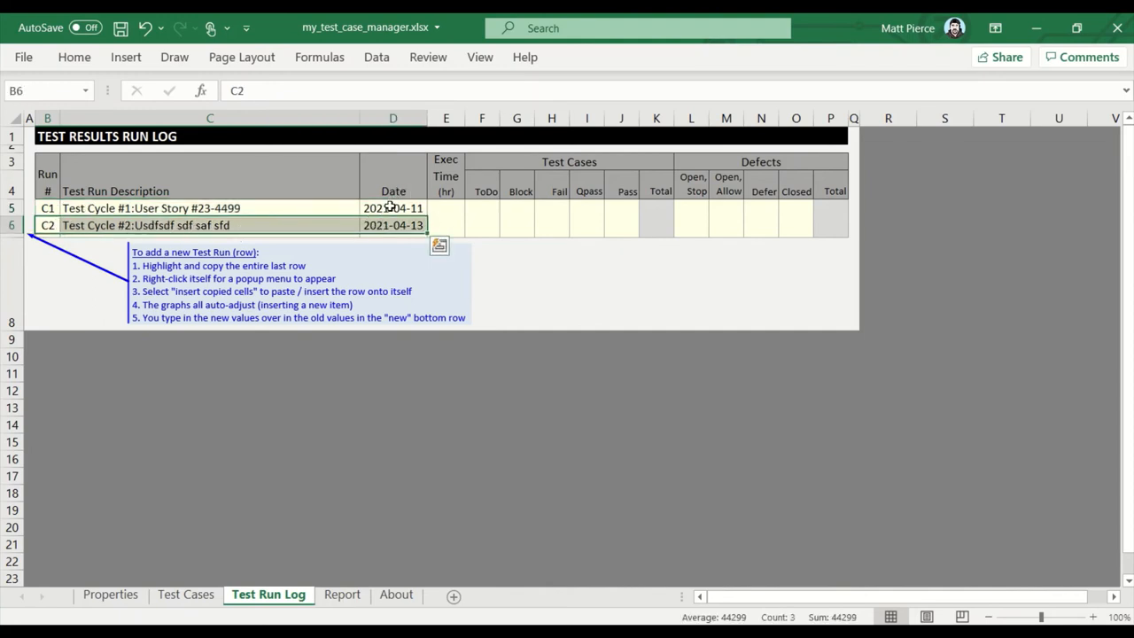
Delete the C2 row and enter execution time 0.9 for run C1.
click(446, 208)
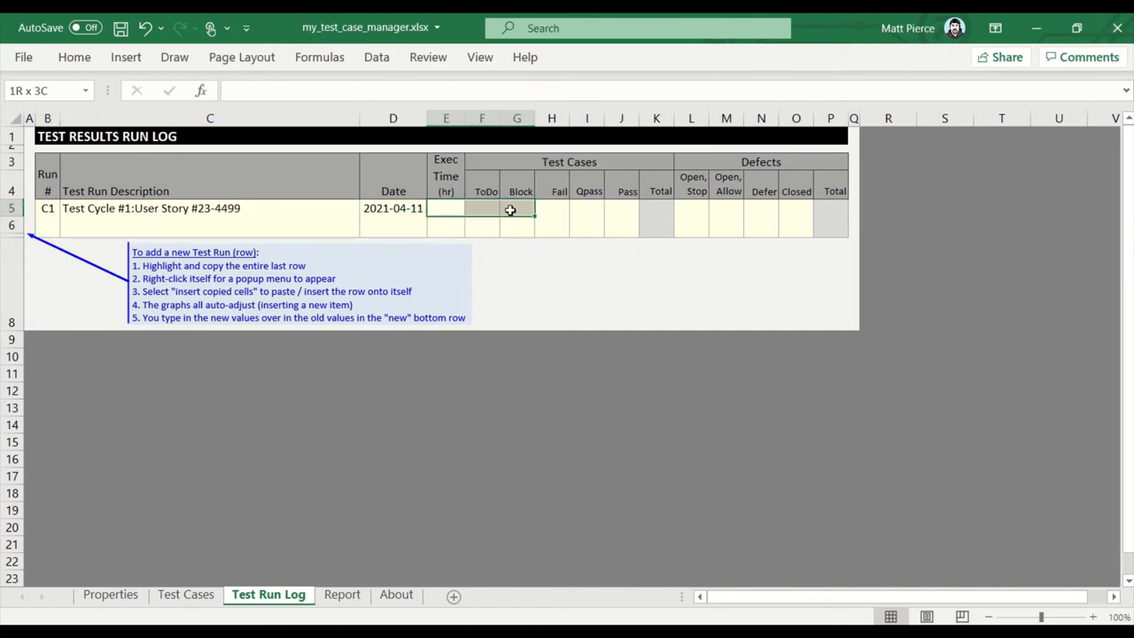
click(446, 209)
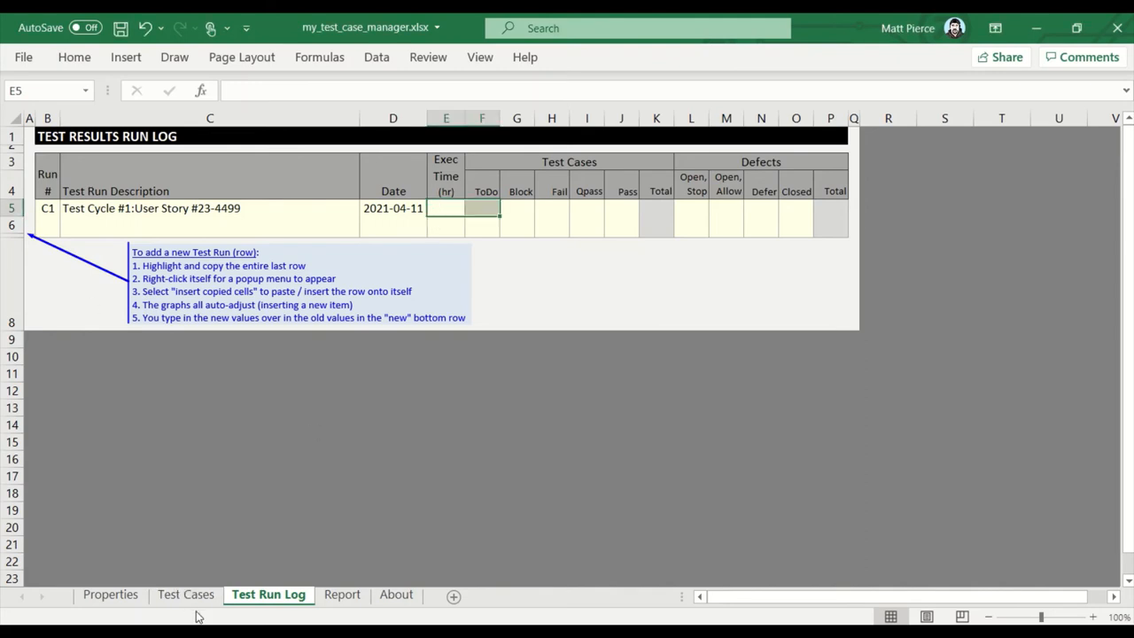
click(184, 593)
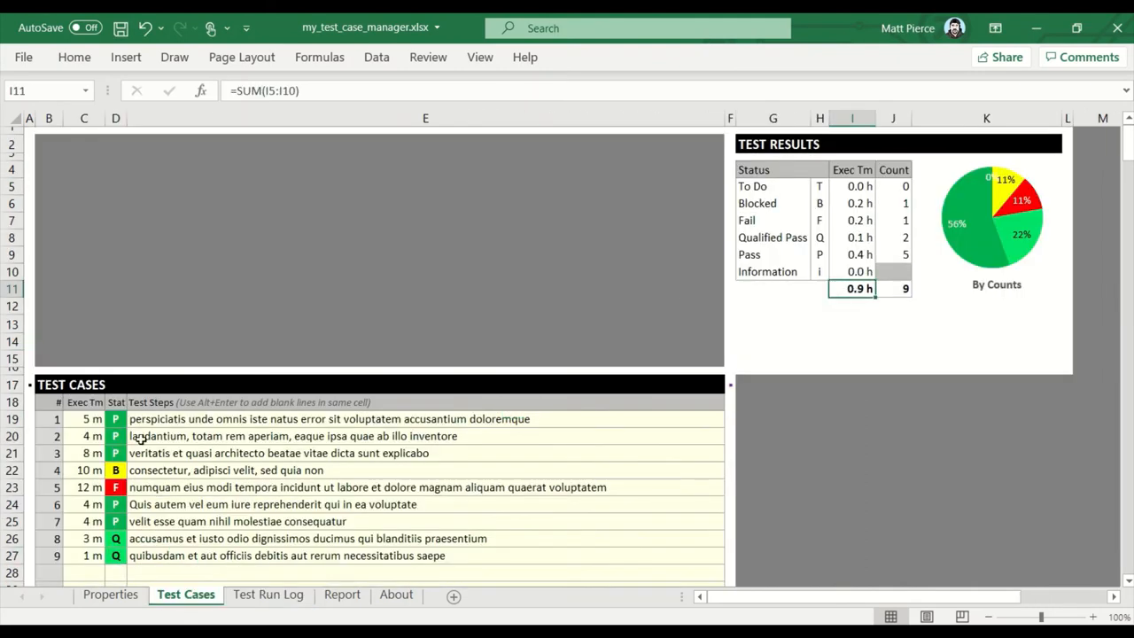
click(268, 594)
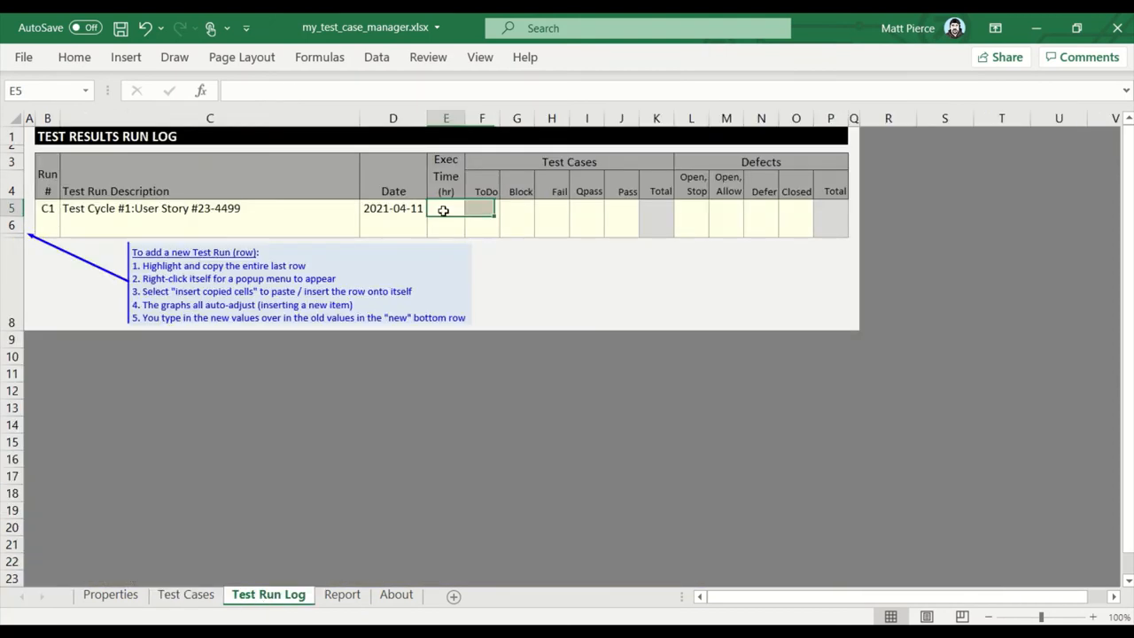
text(.9)
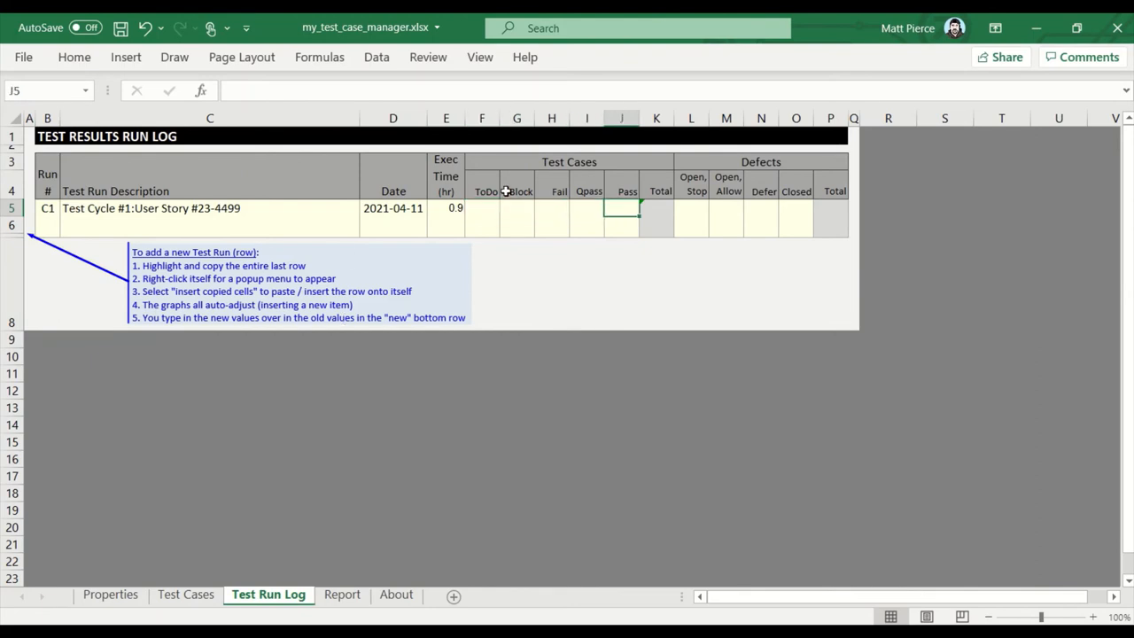
Check status counts on Test Cases and start C1's test case counts with 0.
click(185, 593)
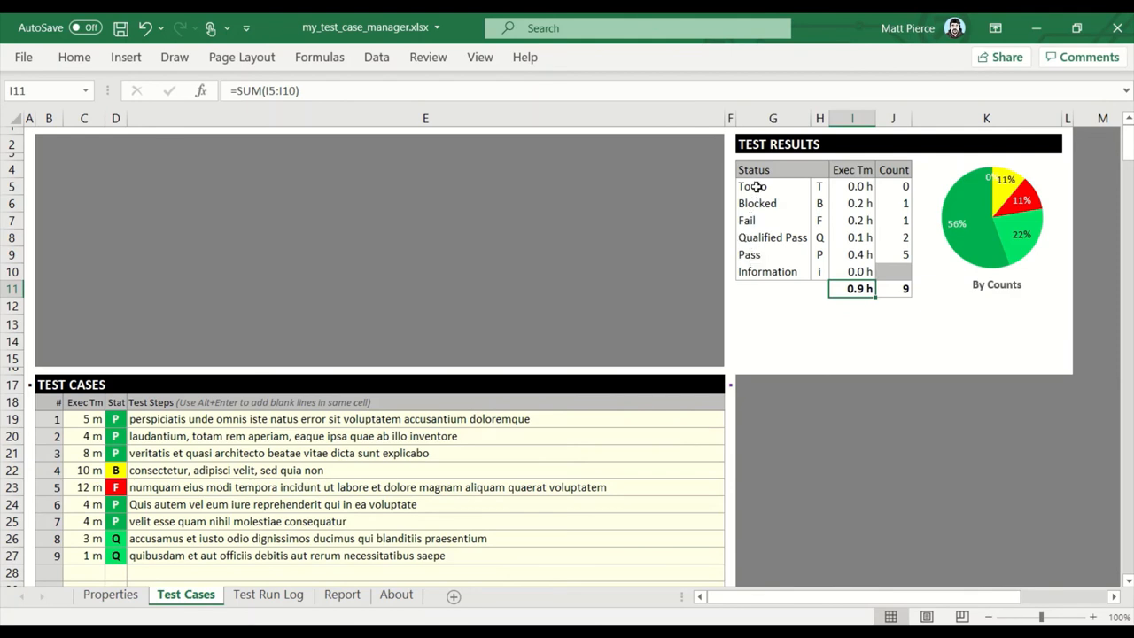
click(751, 186)
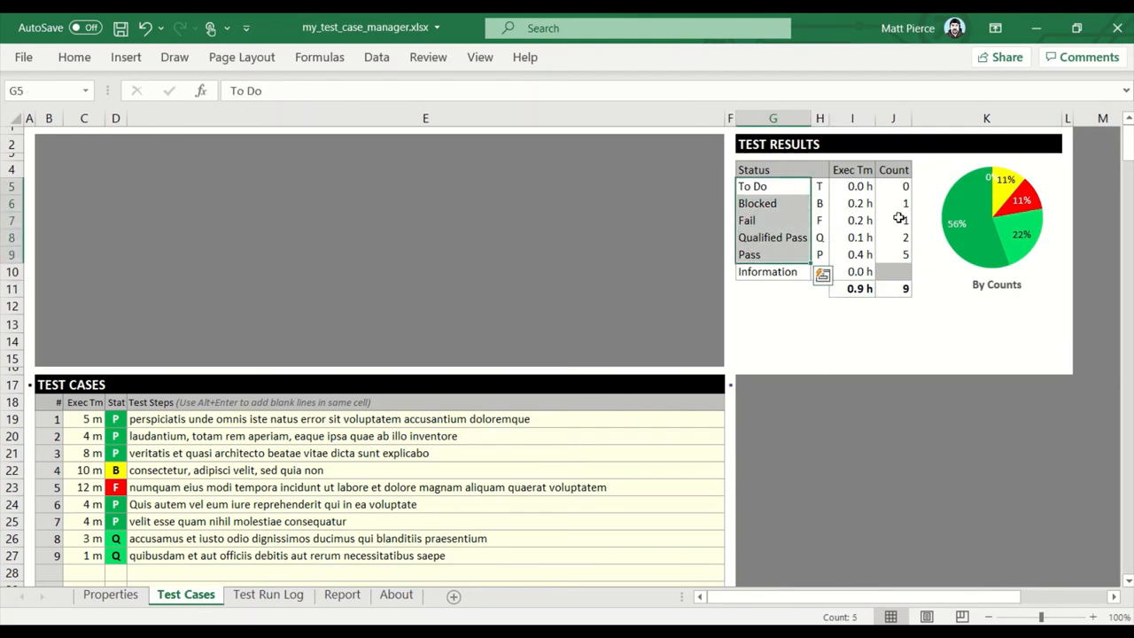
click(268, 593)
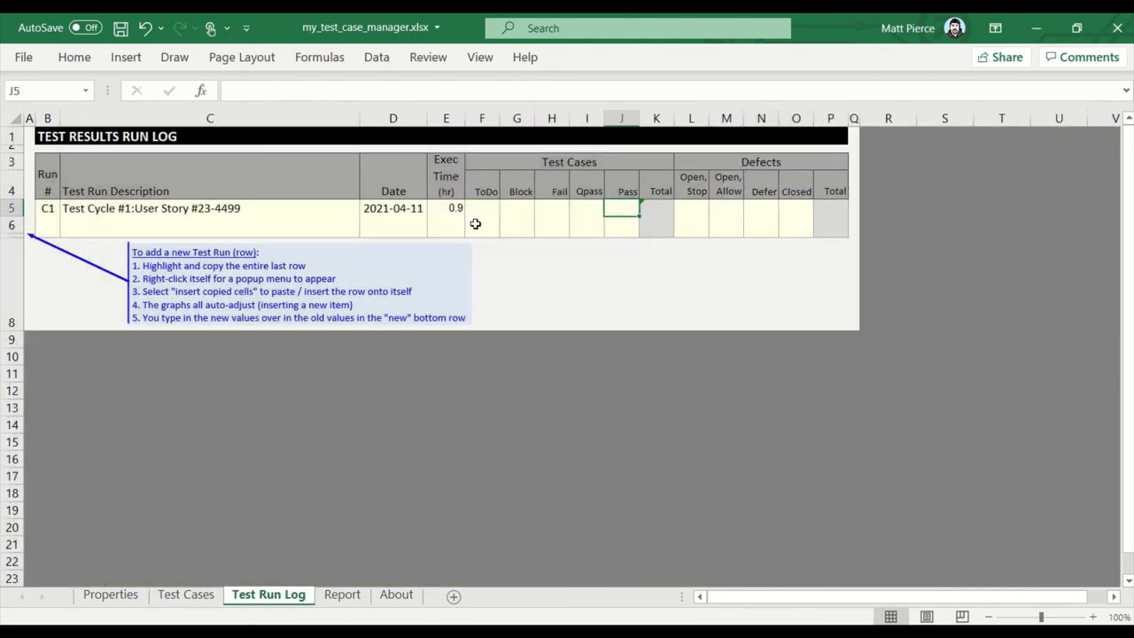
text(0)
text(5)
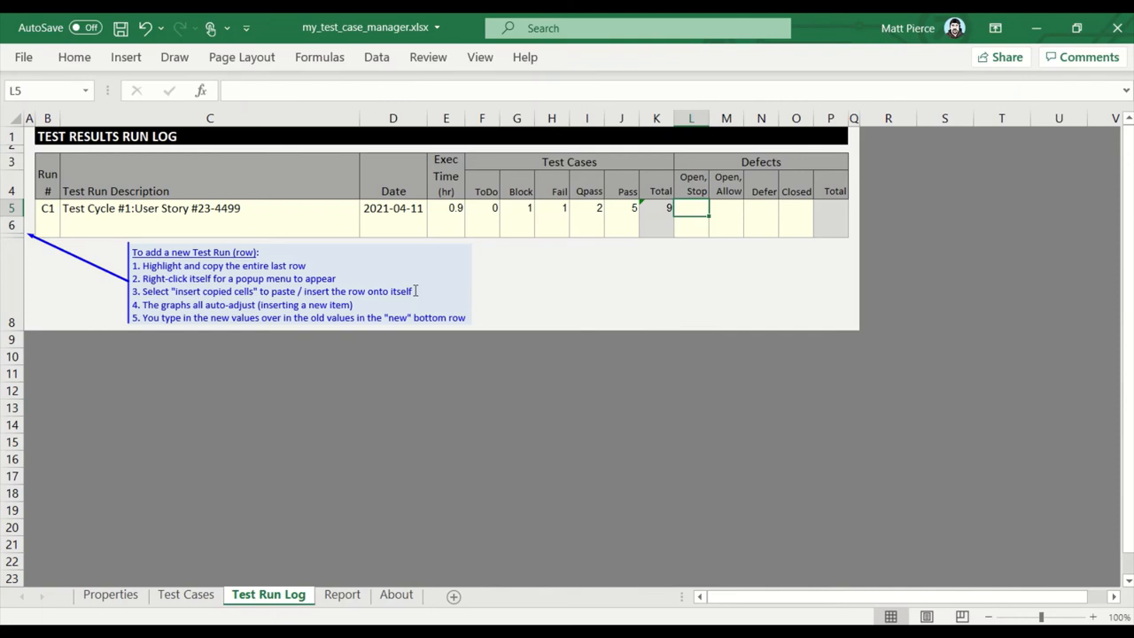
mouse_move(383, 340)
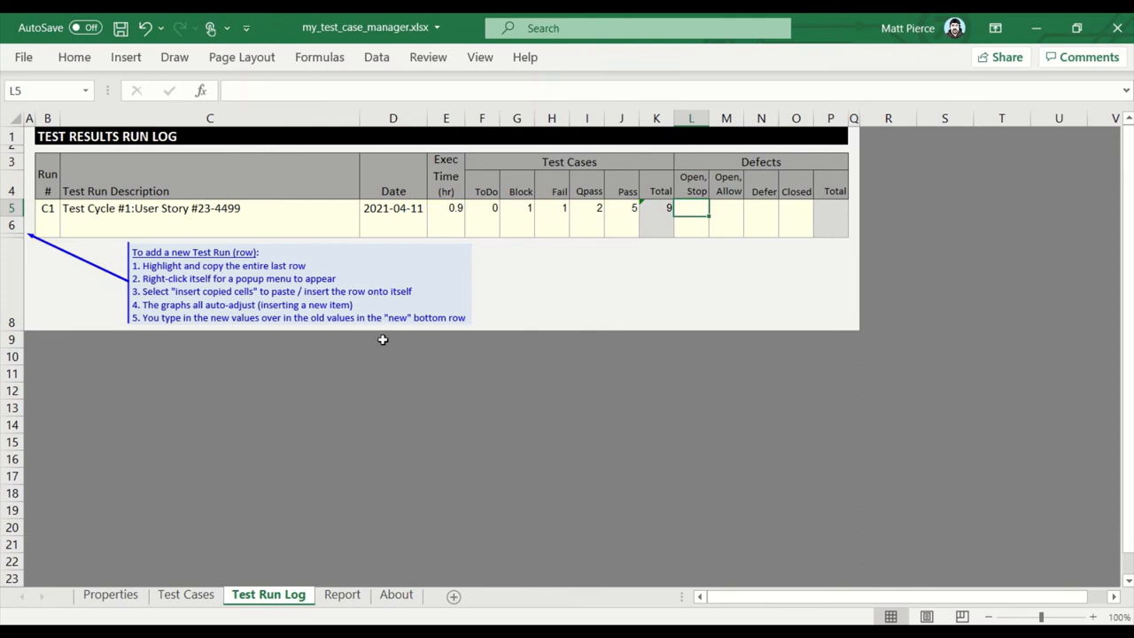
mouse_move(668, 273)
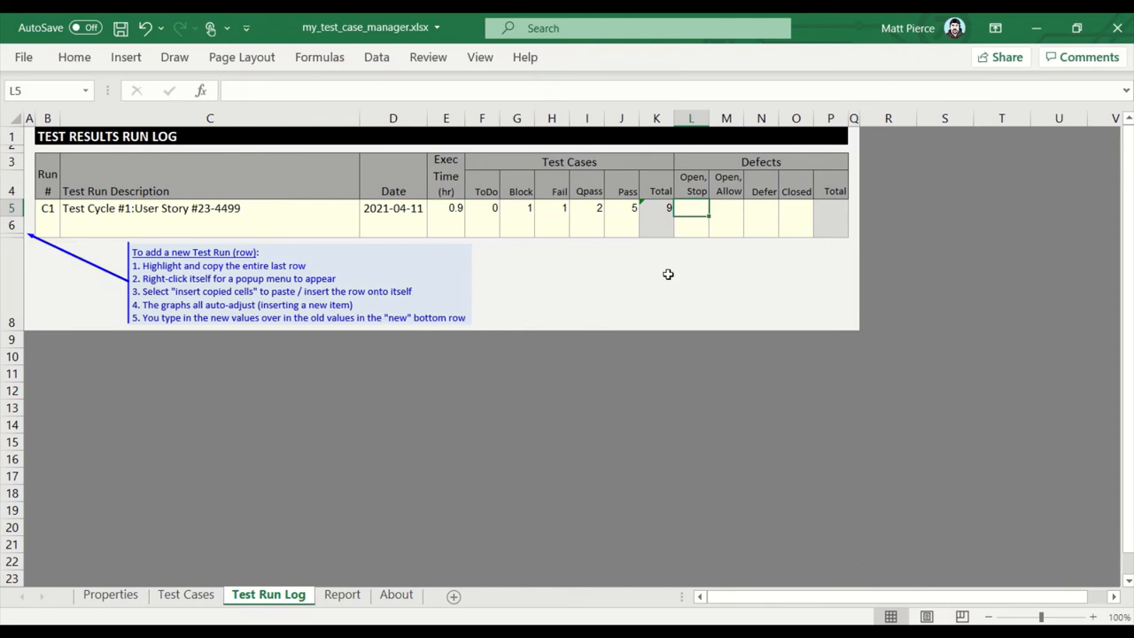
mouse_move(829, 206)
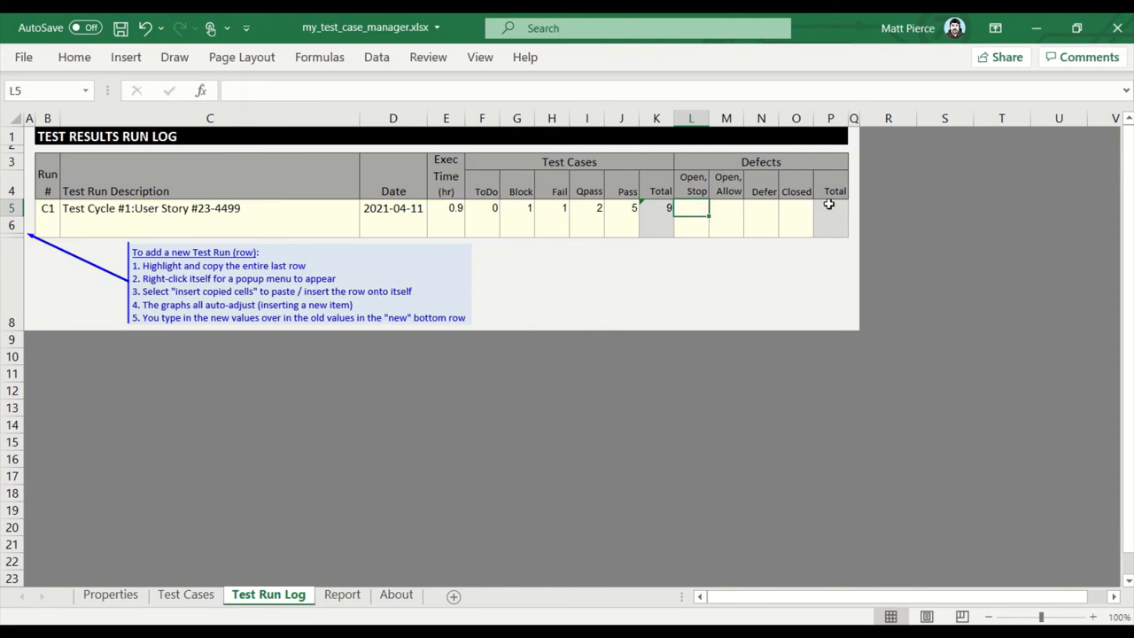
Enter two placeholder open defects on the Report sheet with priorities Y and N.
click(342, 593)
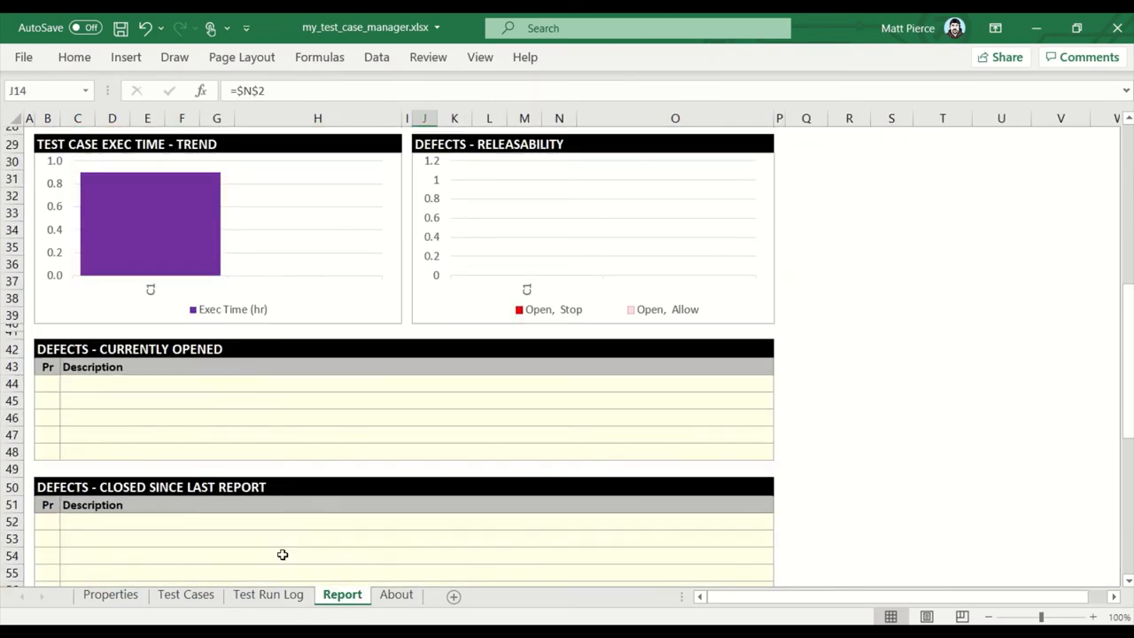
scroll(down, 3)
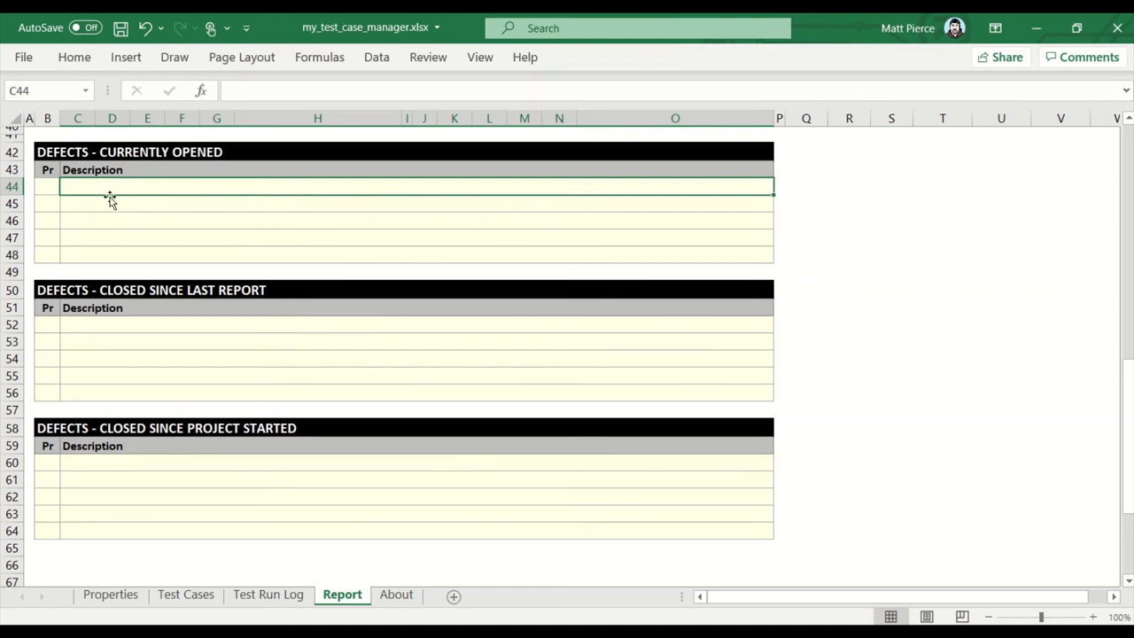
text(sdfasdfasdfdss)
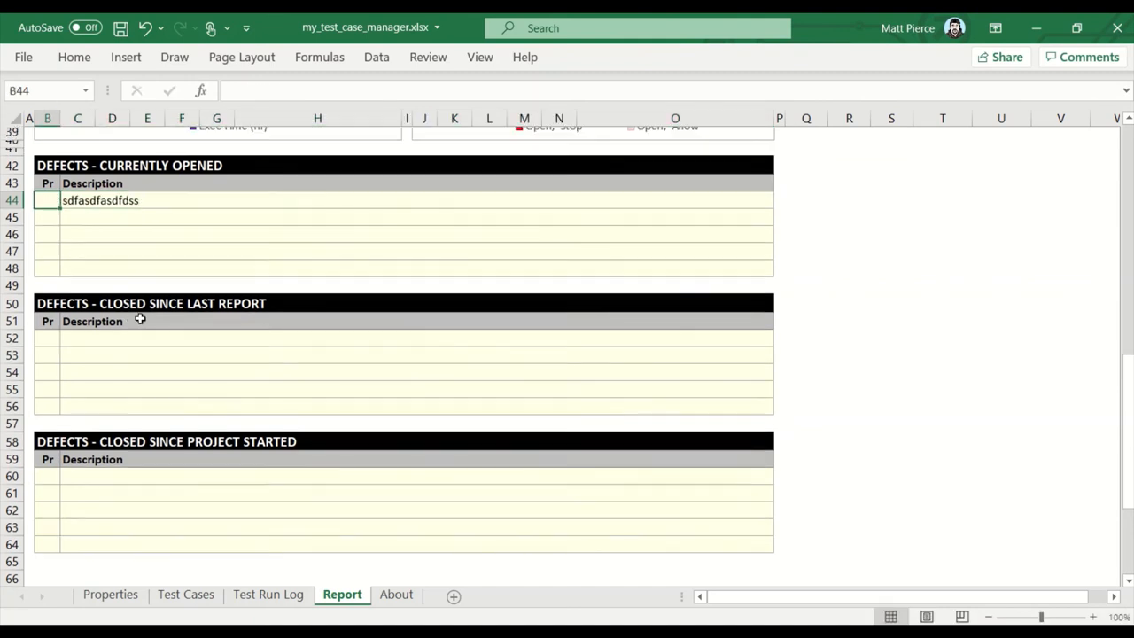
text(S)
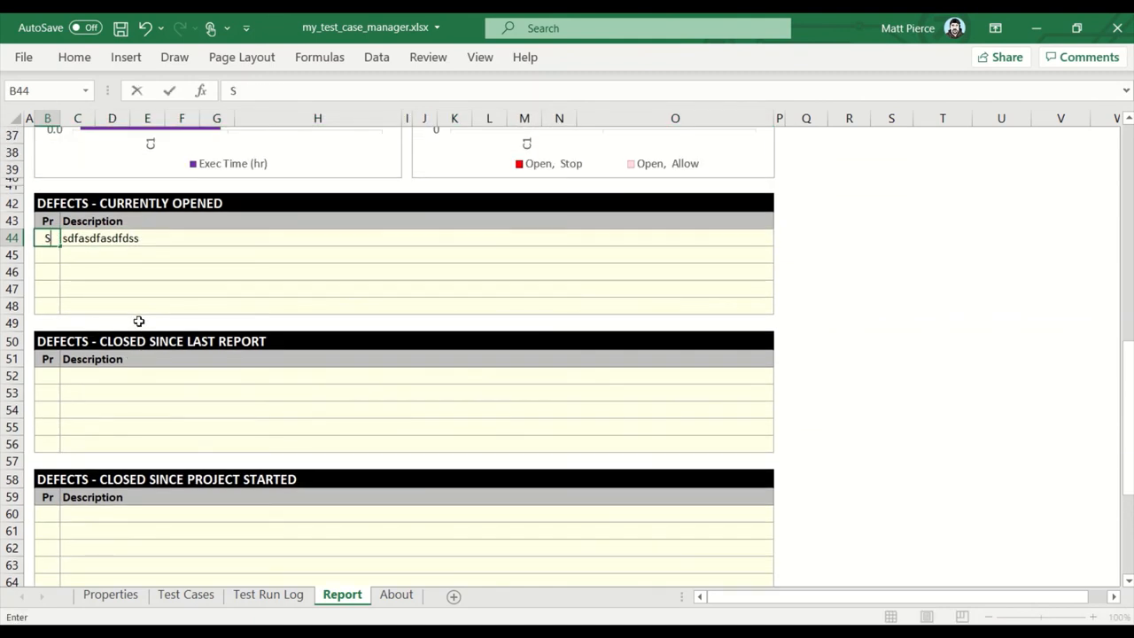
text(Y)
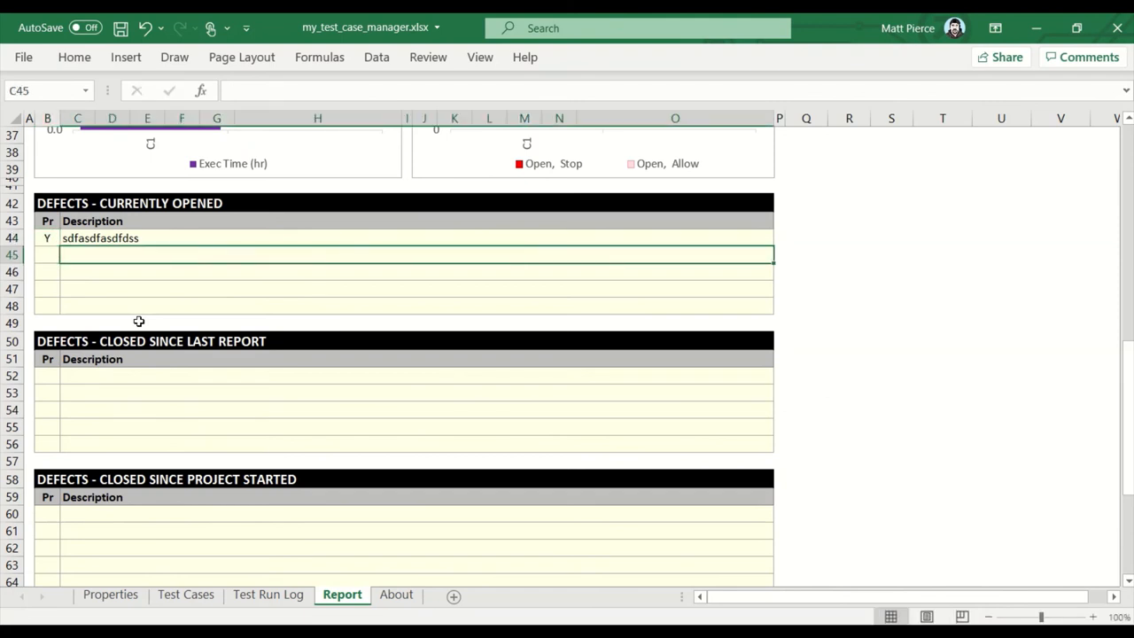
text(asfsdfsd)
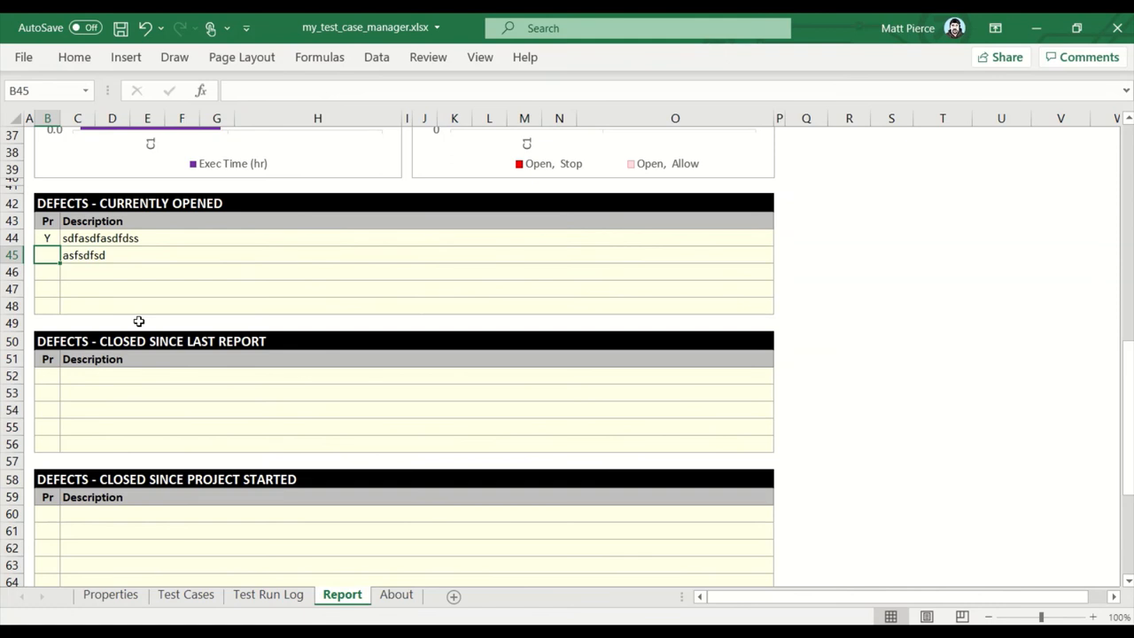
text(N)
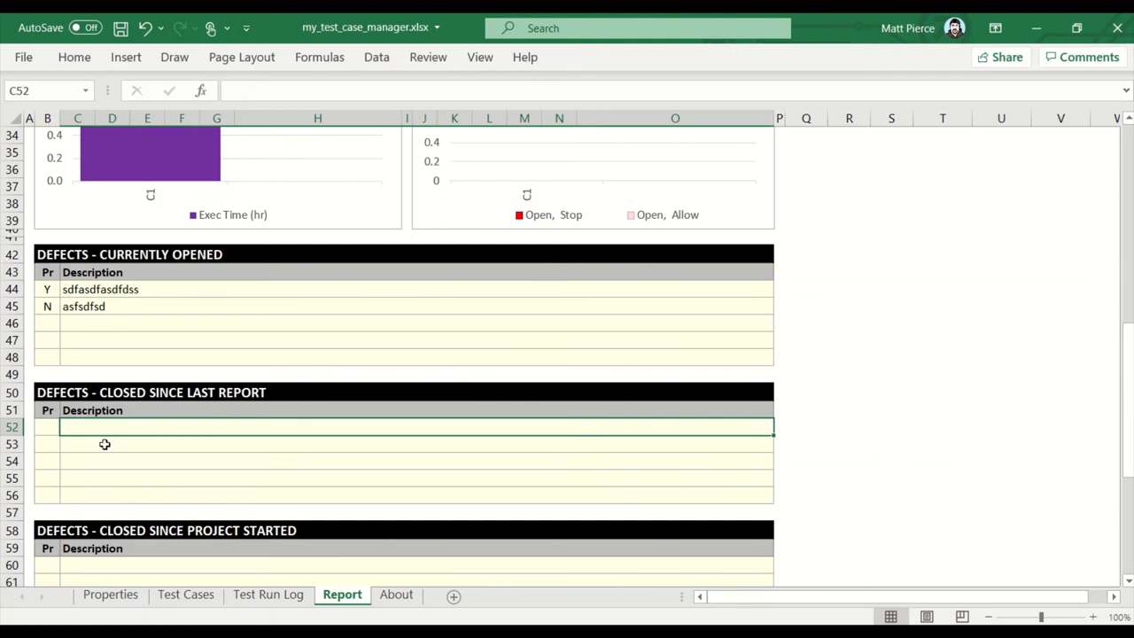
mouse_move(46, 290)
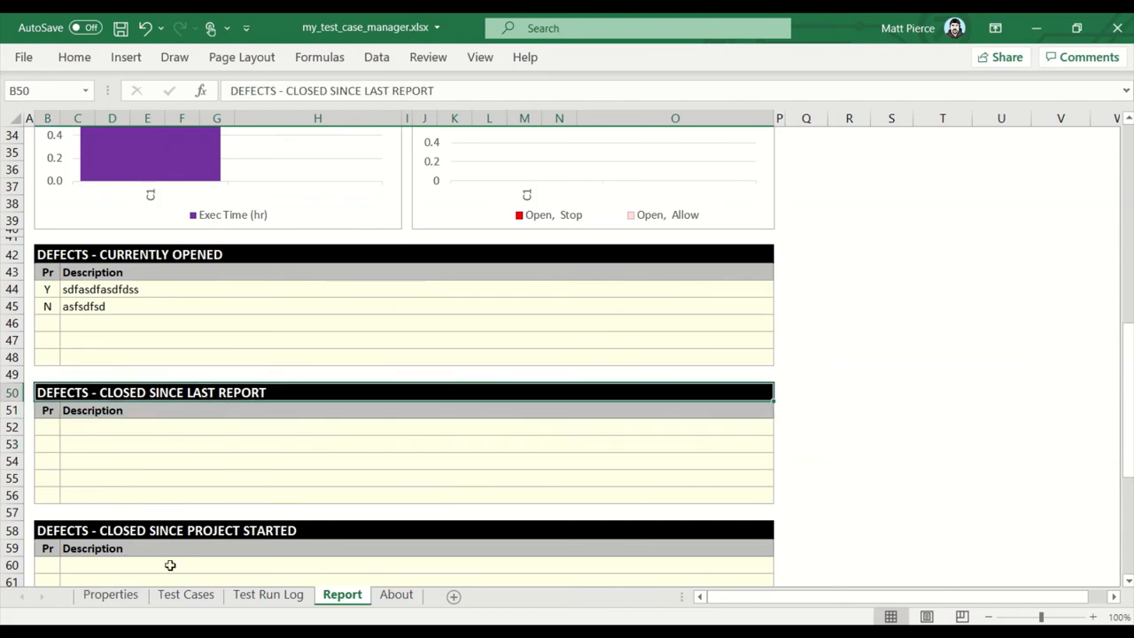
click(267, 593)
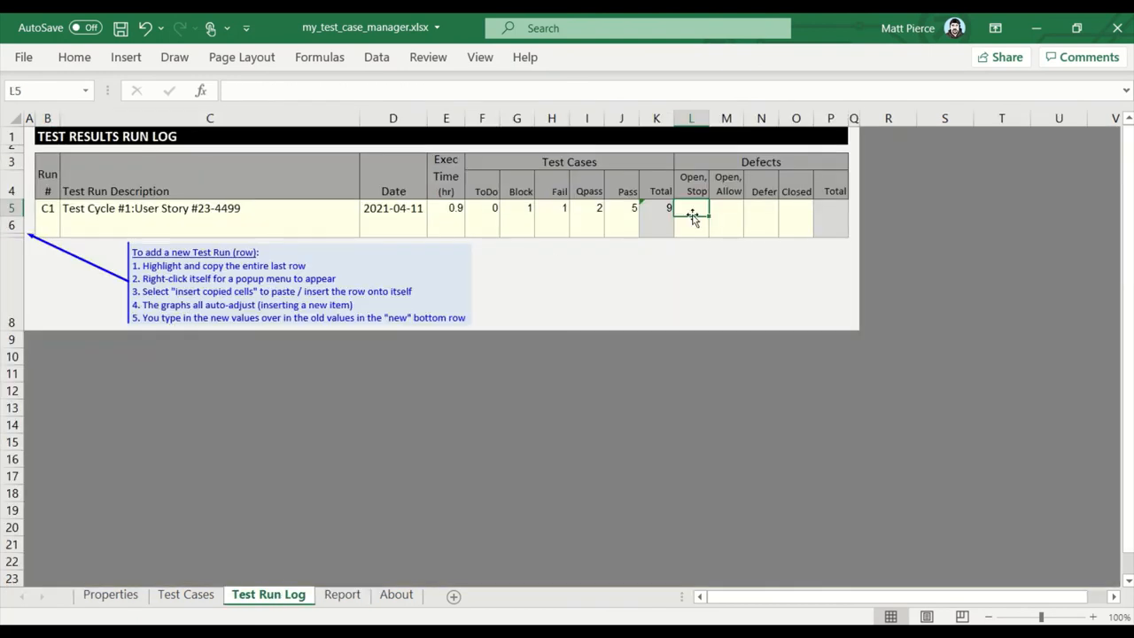
mouse_move(629, 239)
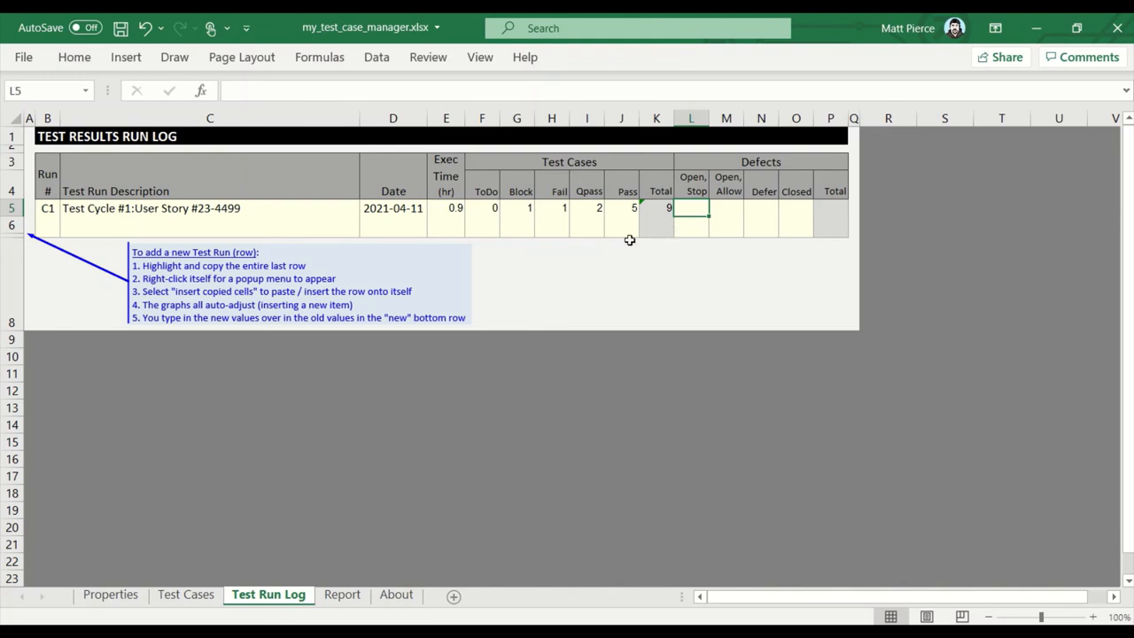
Enter 3 open-stop, 2 open-allow and 1 deferred defect for run C1.
click(691, 186)
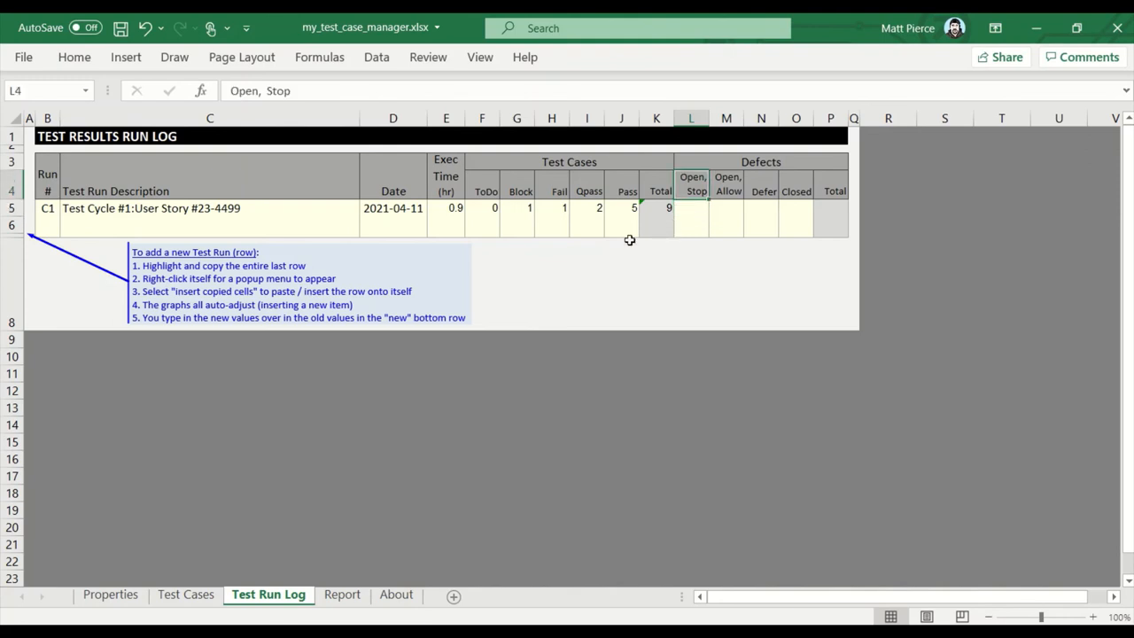
click(690, 207)
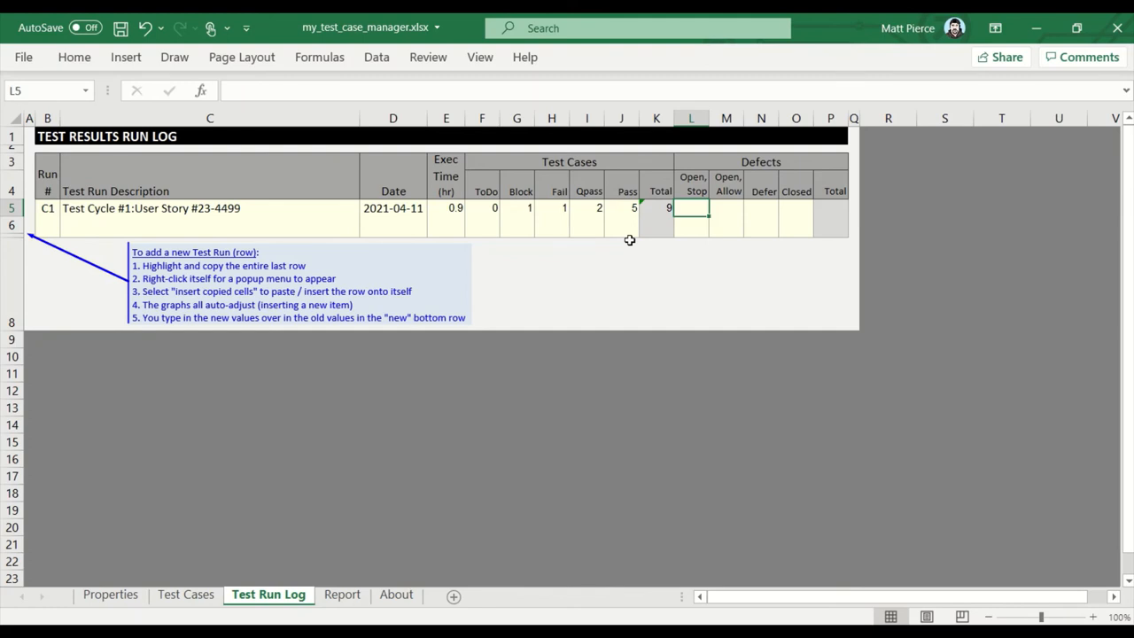
text(3)
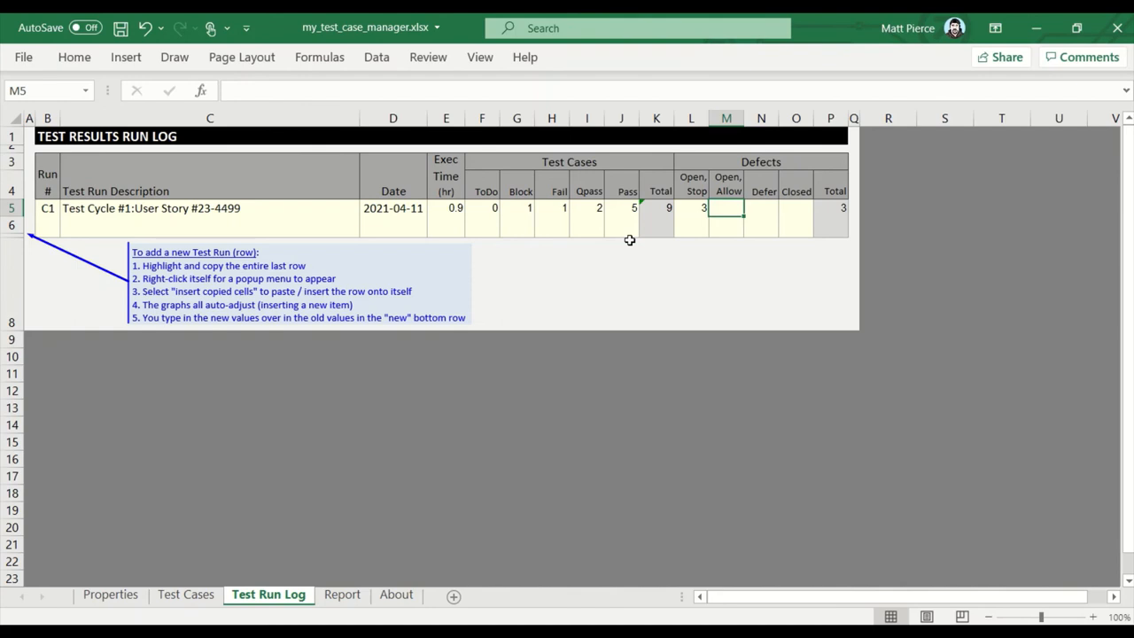
text(2)
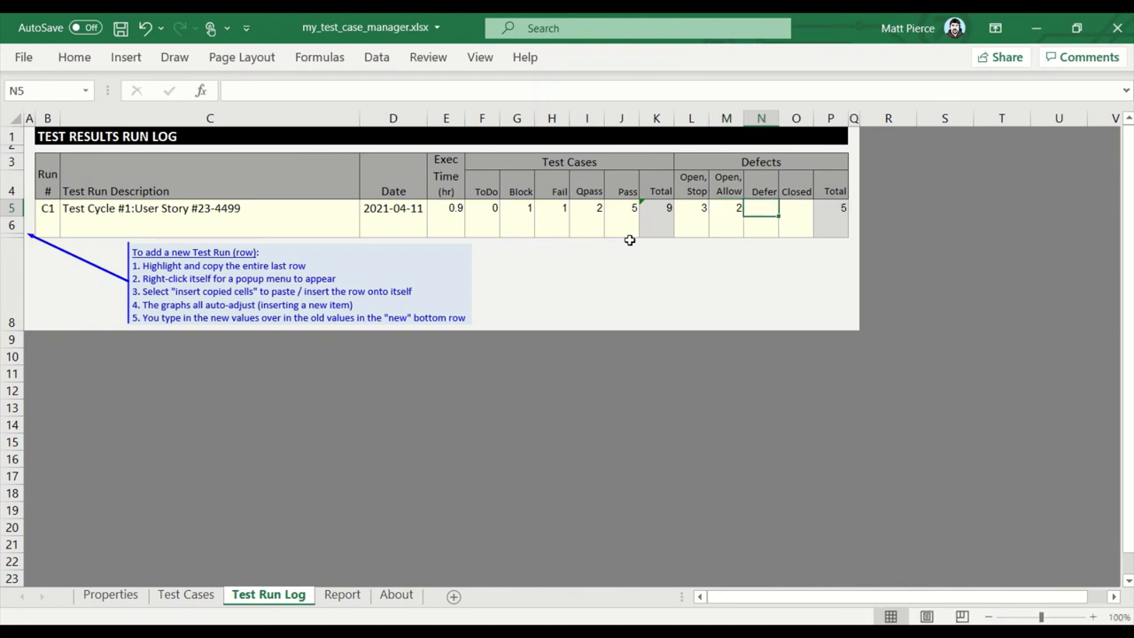
text(1)
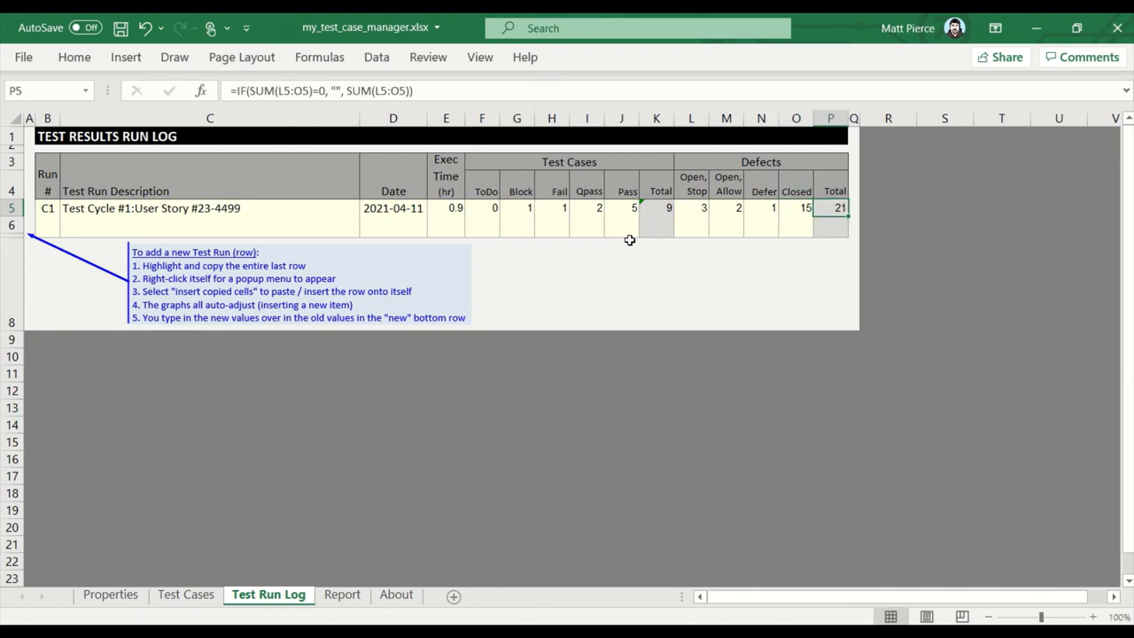
click(691, 207)
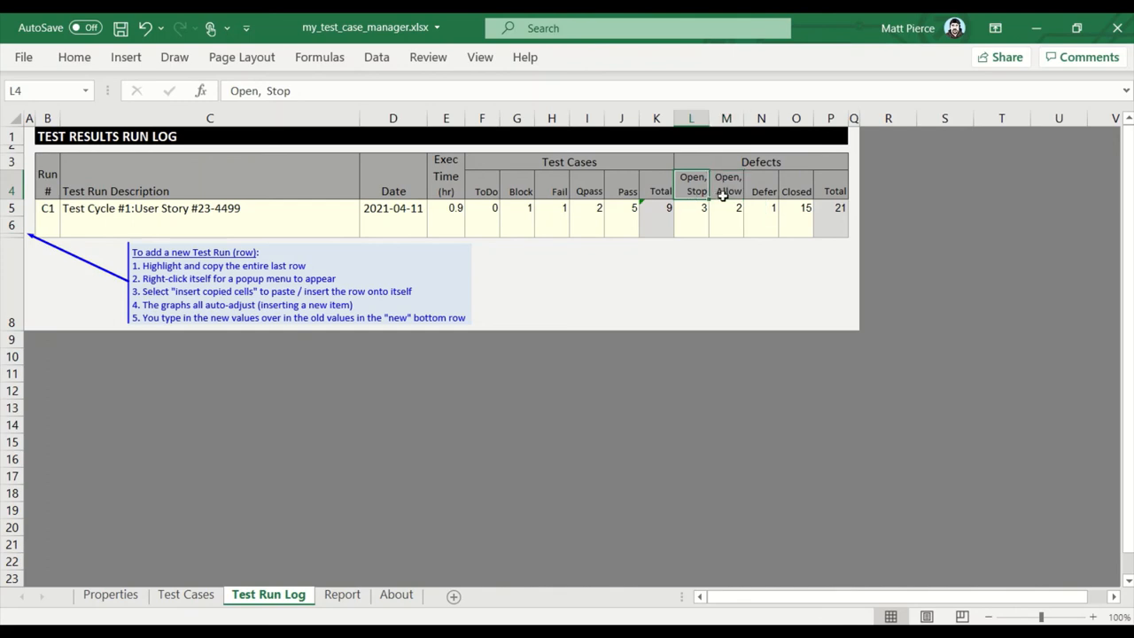
mouse_move(722, 197)
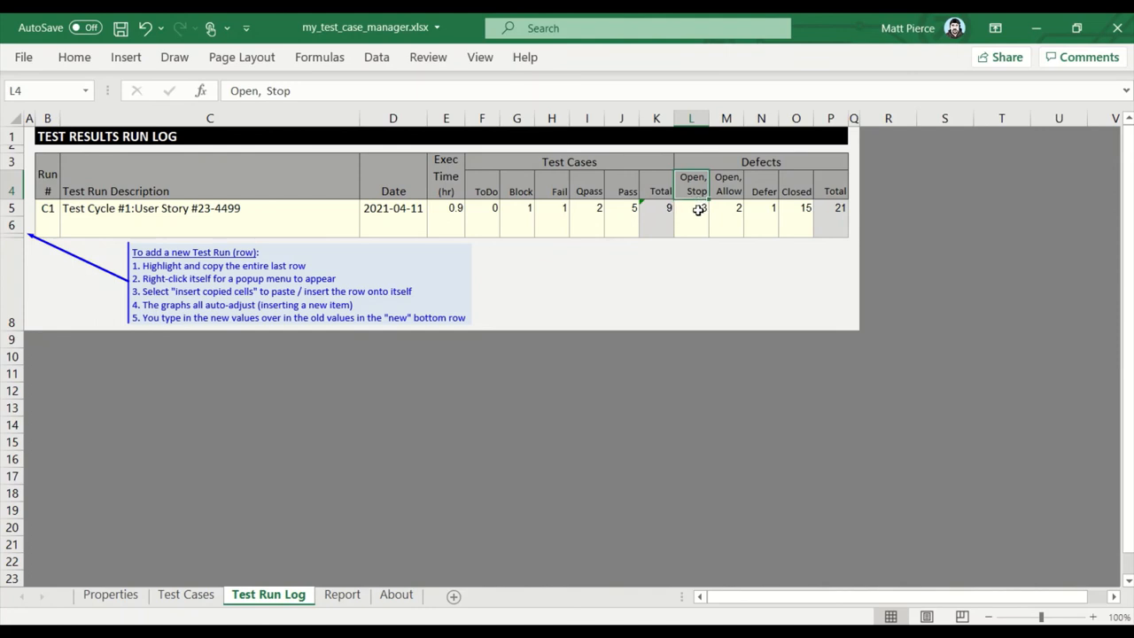
mouse_move(701, 213)
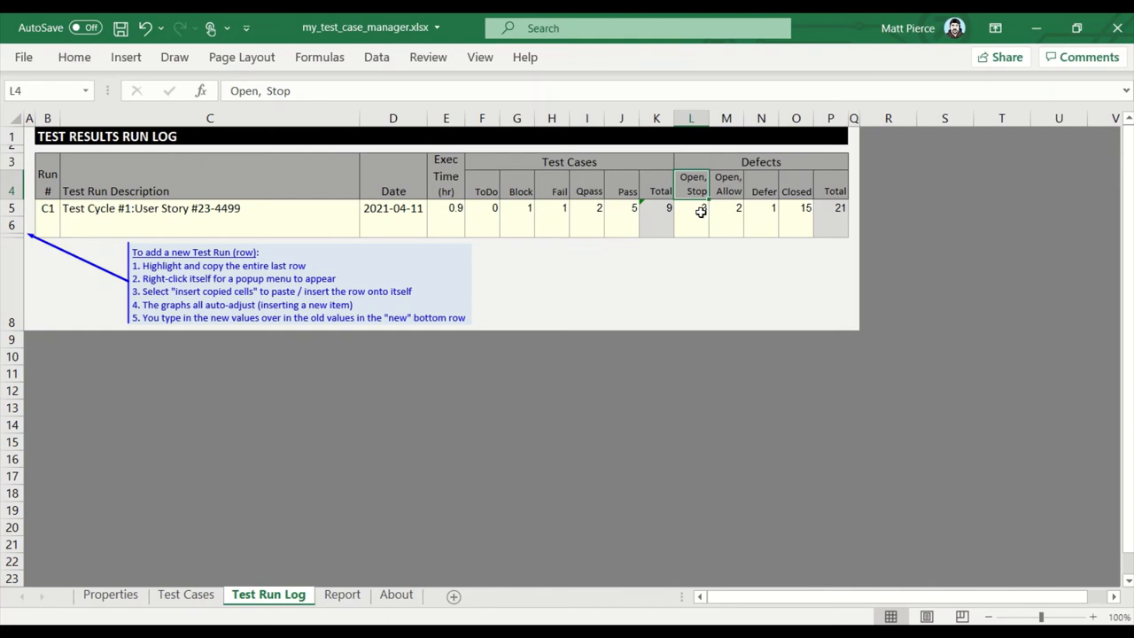
Verify C1's open-stop, open-allow, defer and closed counts totalling 21, then view the Report.
click(691, 207)
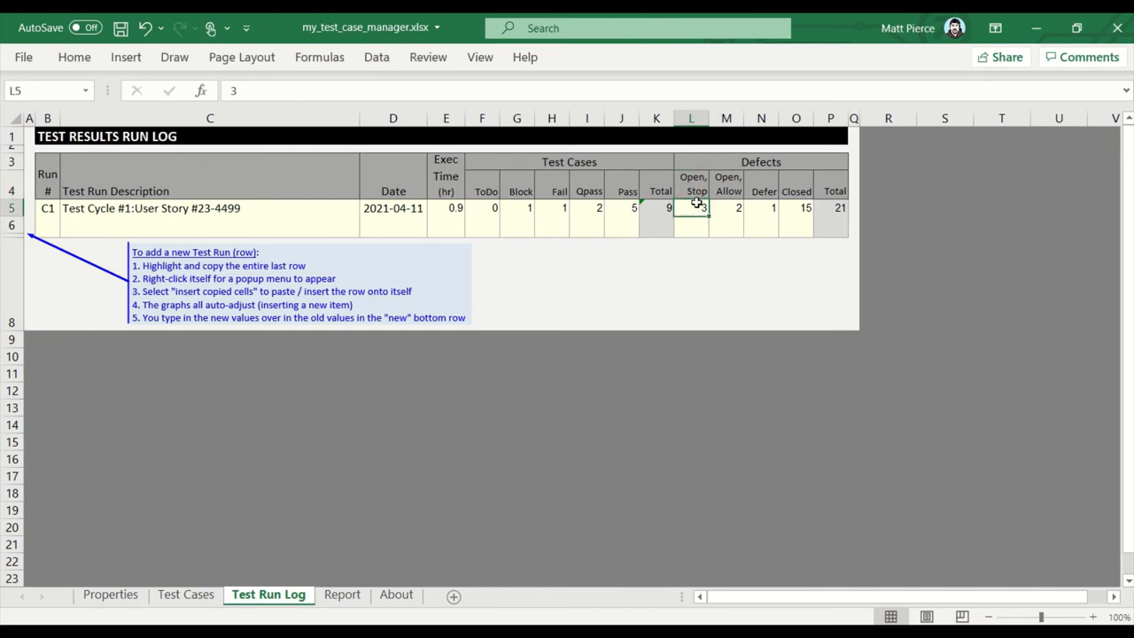
click(726, 208)
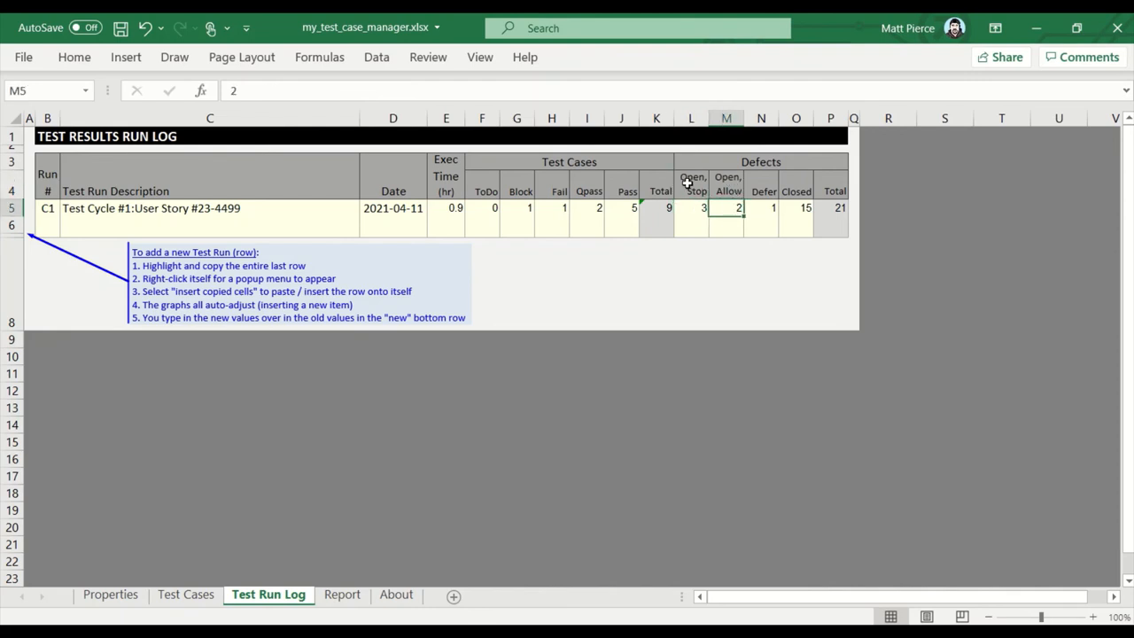
click(762, 192)
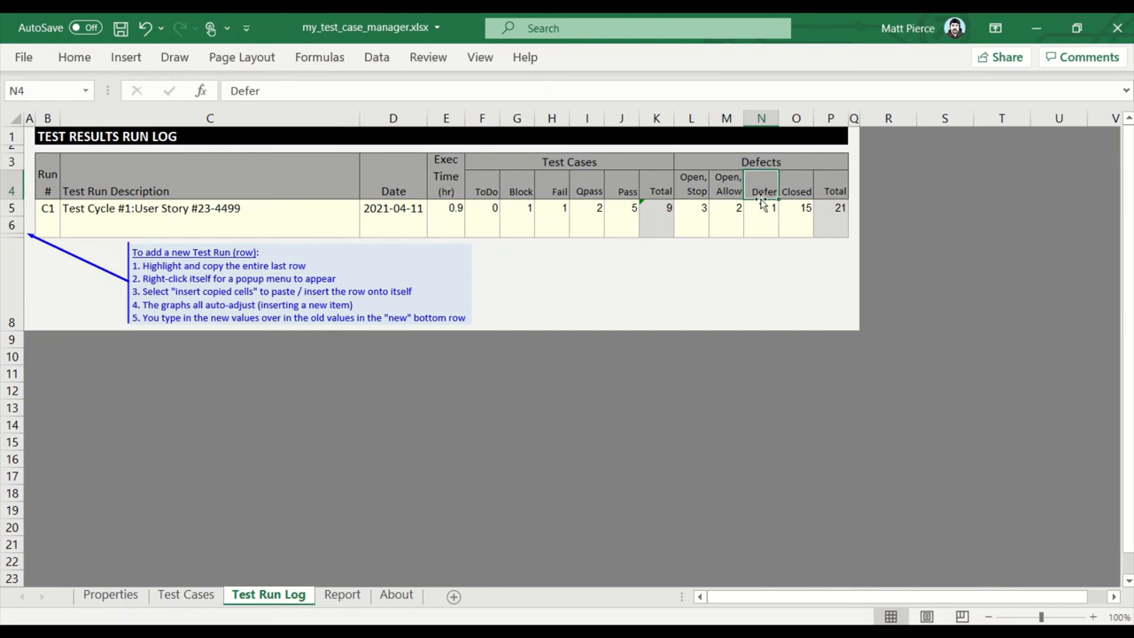
click(795, 207)
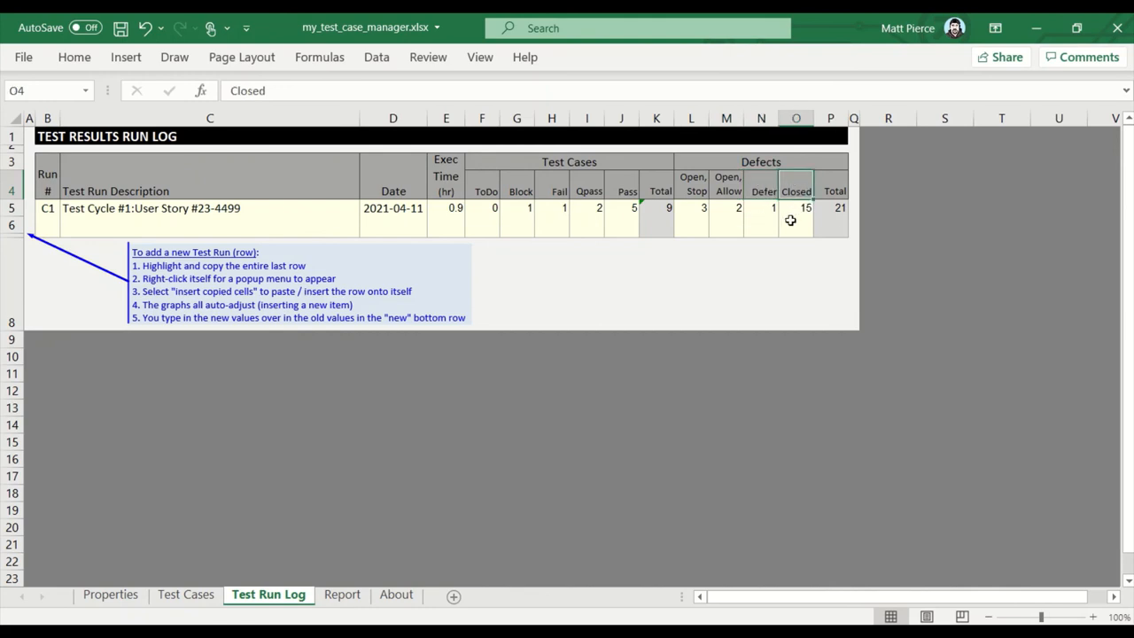
click(795, 207)
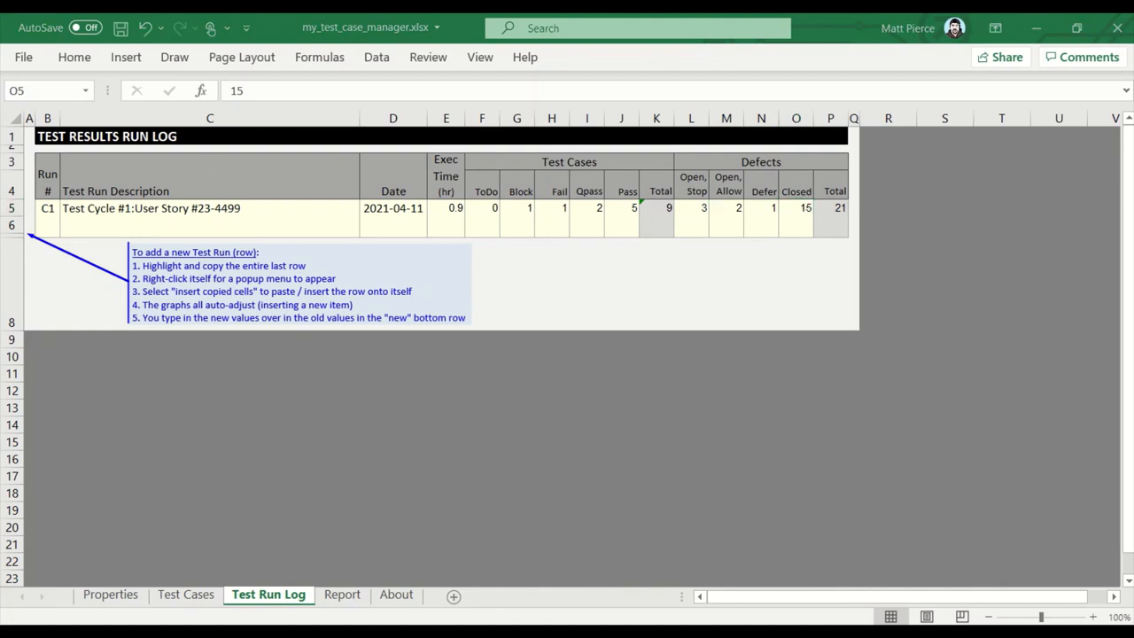
drag(691, 207, 762, 207)
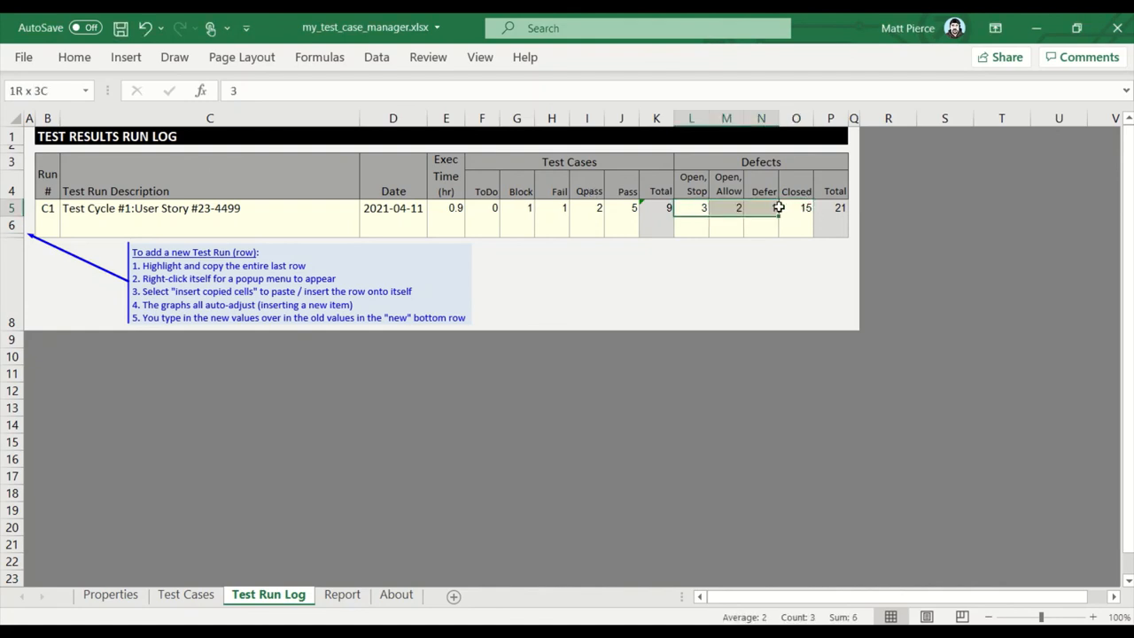
click(340, 595)
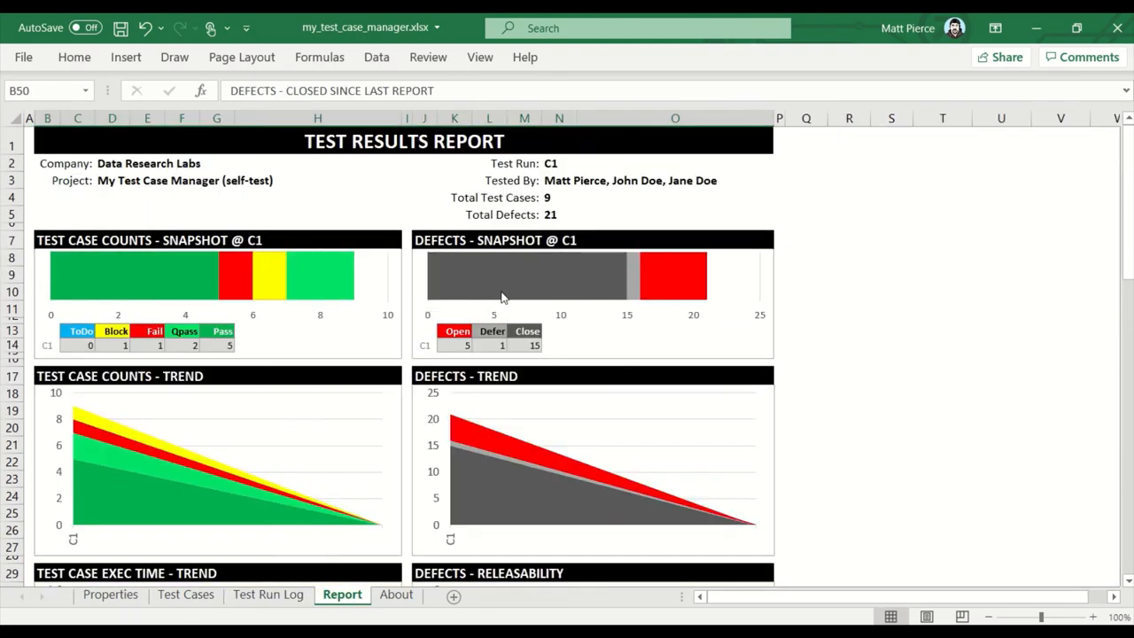
Scroll through the Report charts showing C1's 9 test cases and 21 defects.
scroll(down, 3)
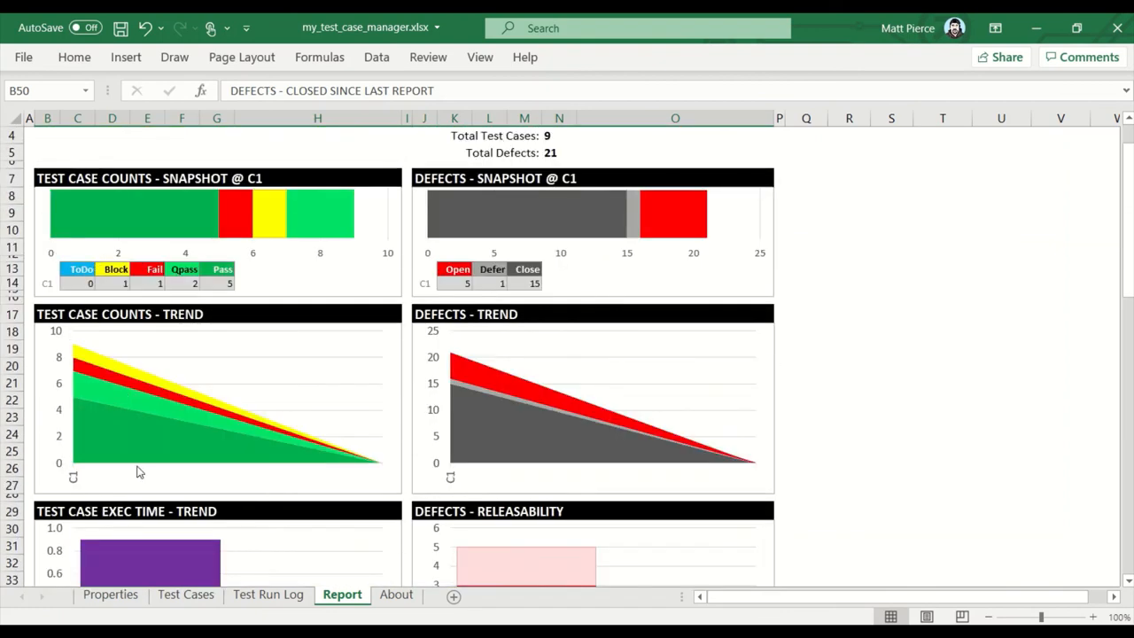
scroll(down, 3)
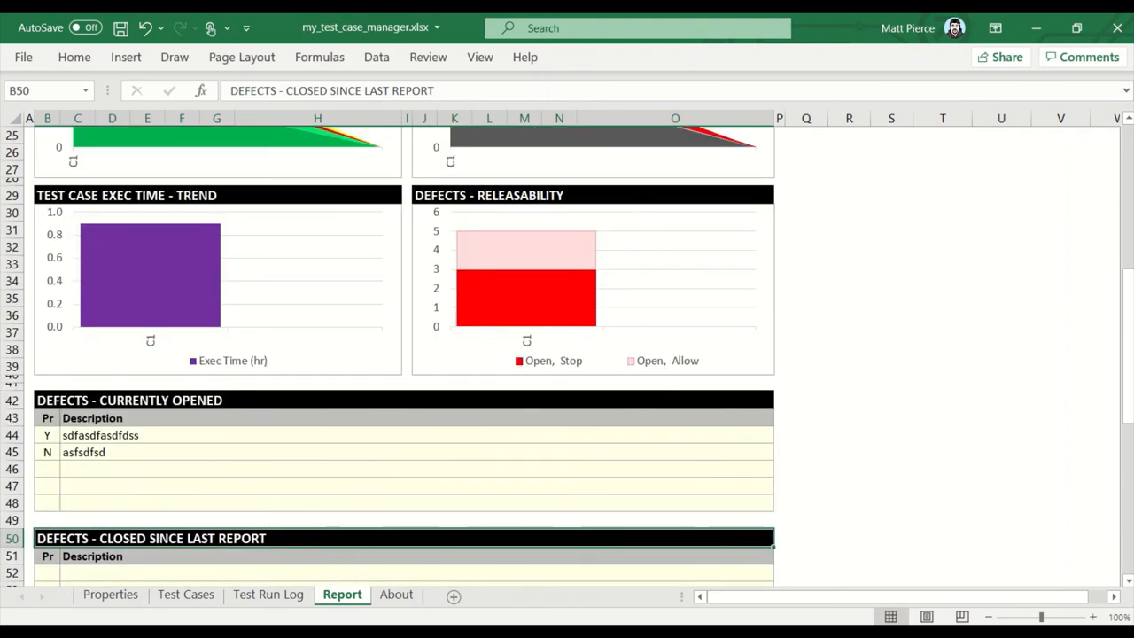
click(267, 593)
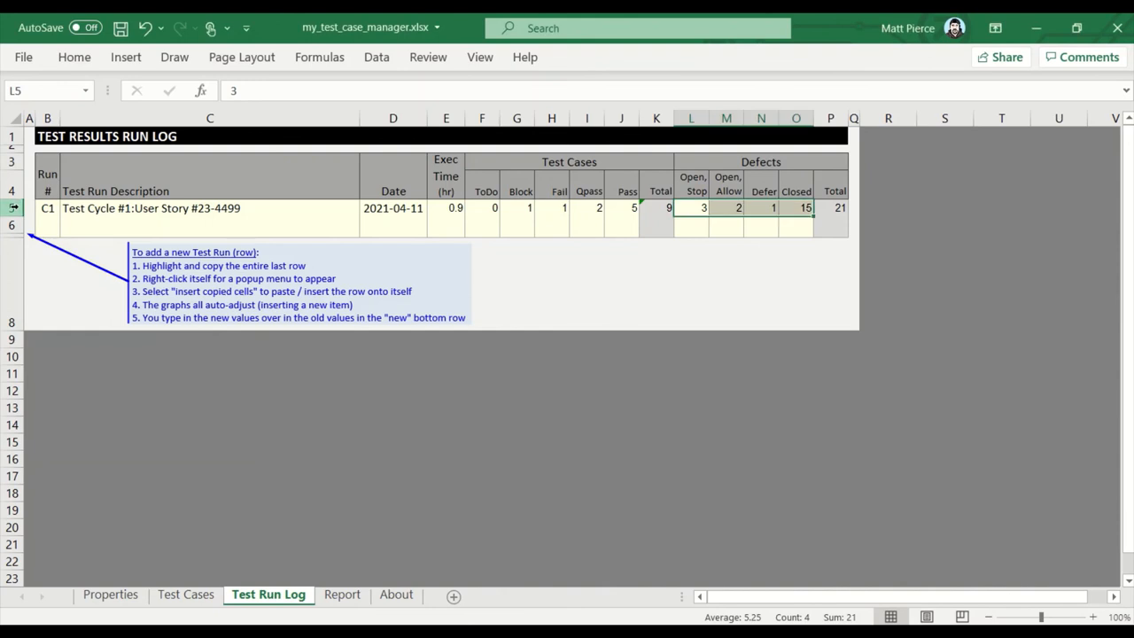
click(11, 207)
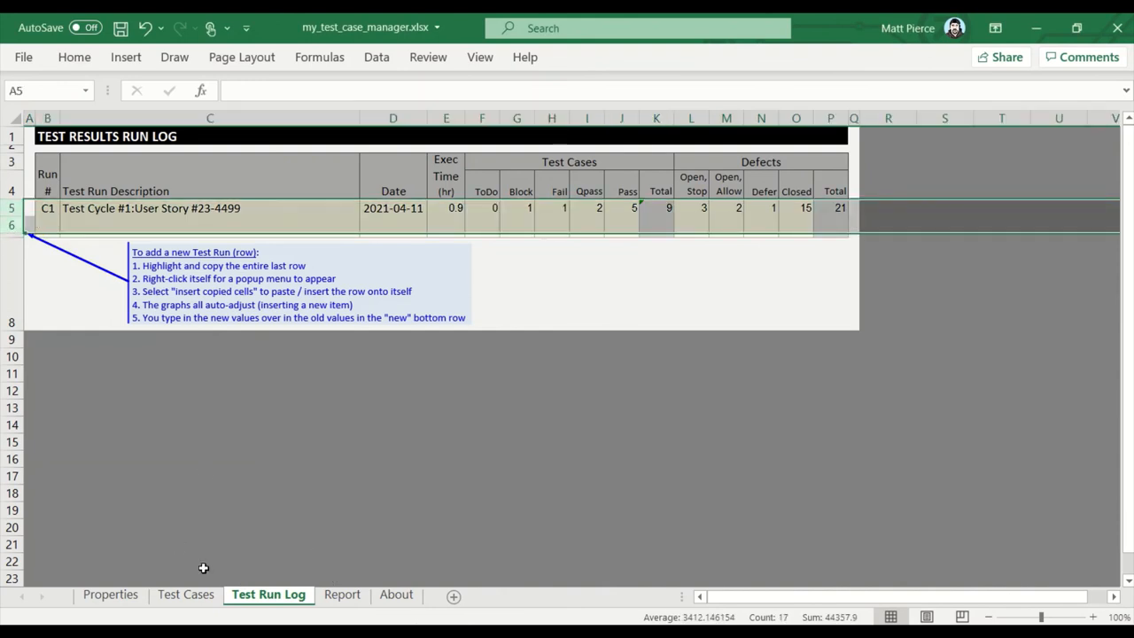
click(394, 223)
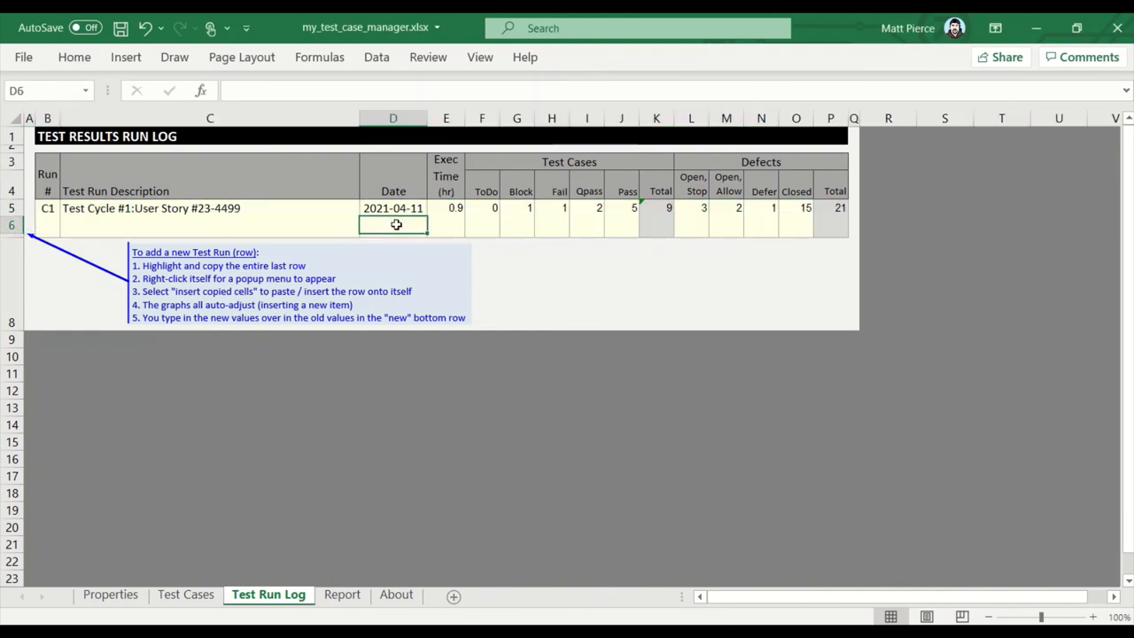
click(620, 223)
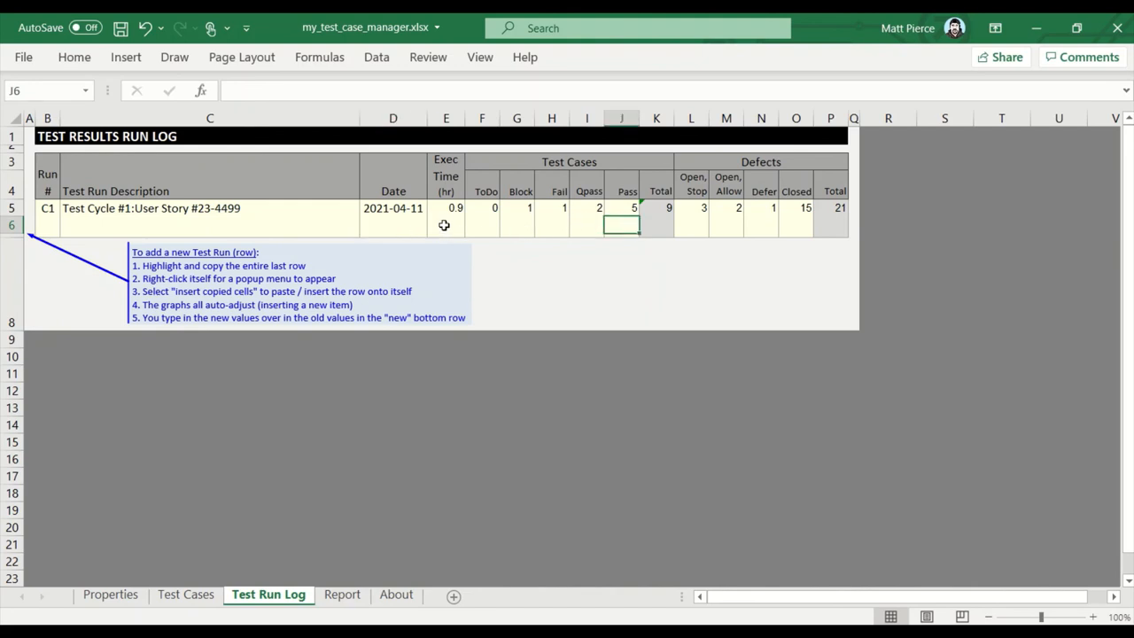
mouse_move(50, 223)
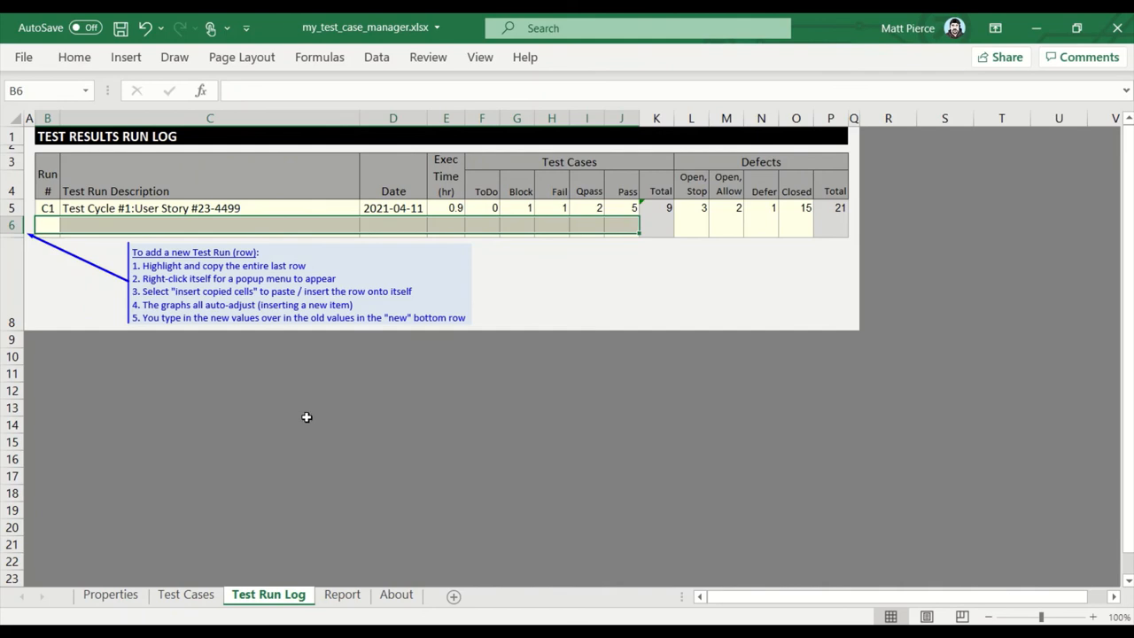
mouse_move(273, 397)
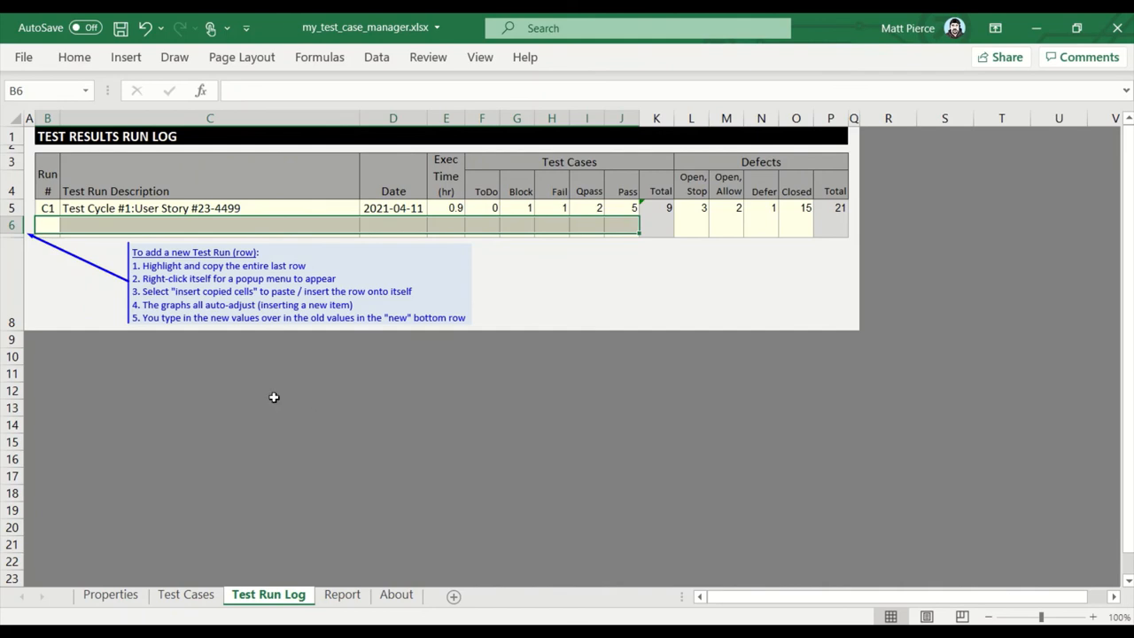
click(46, 209)
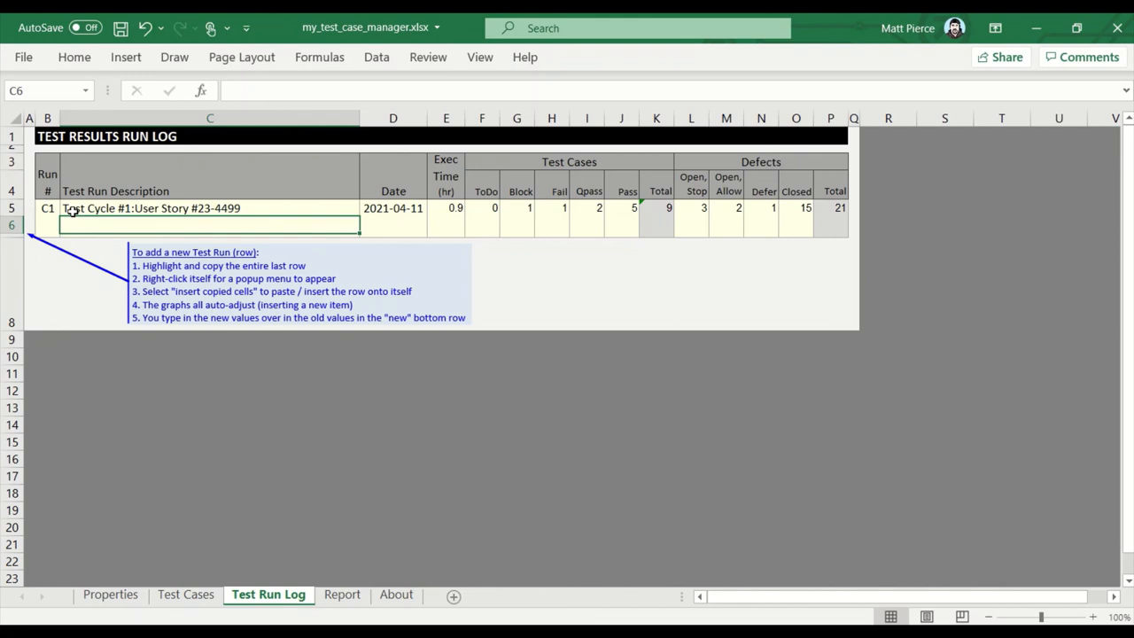
click(46, 207)
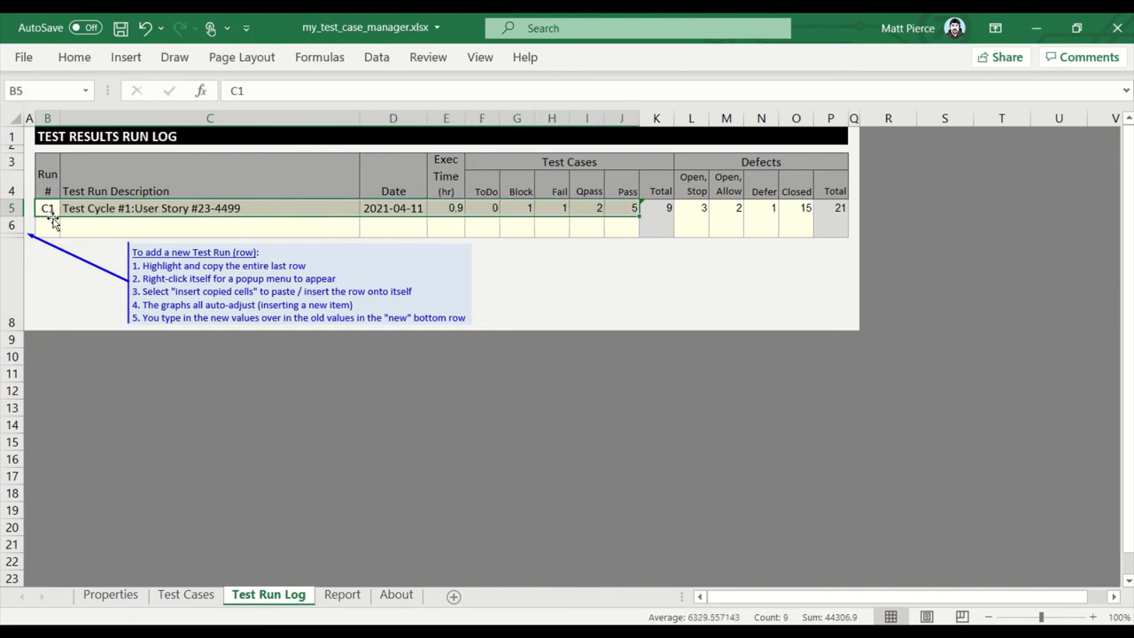
click(209, 209)
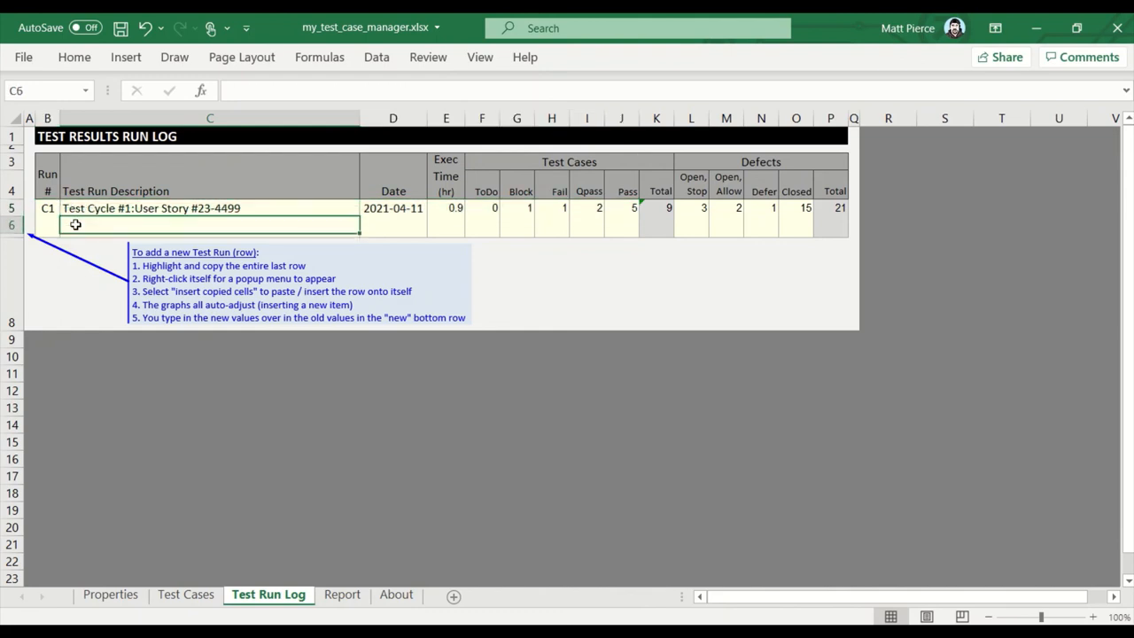
click(46, 223)
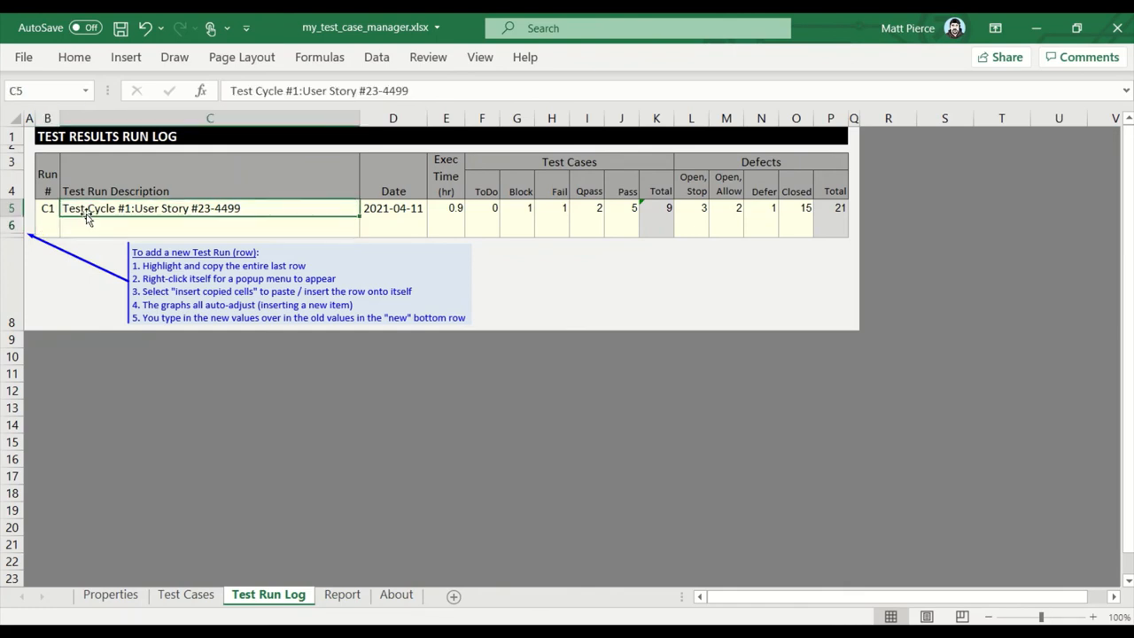
mouse_move(477, 209)
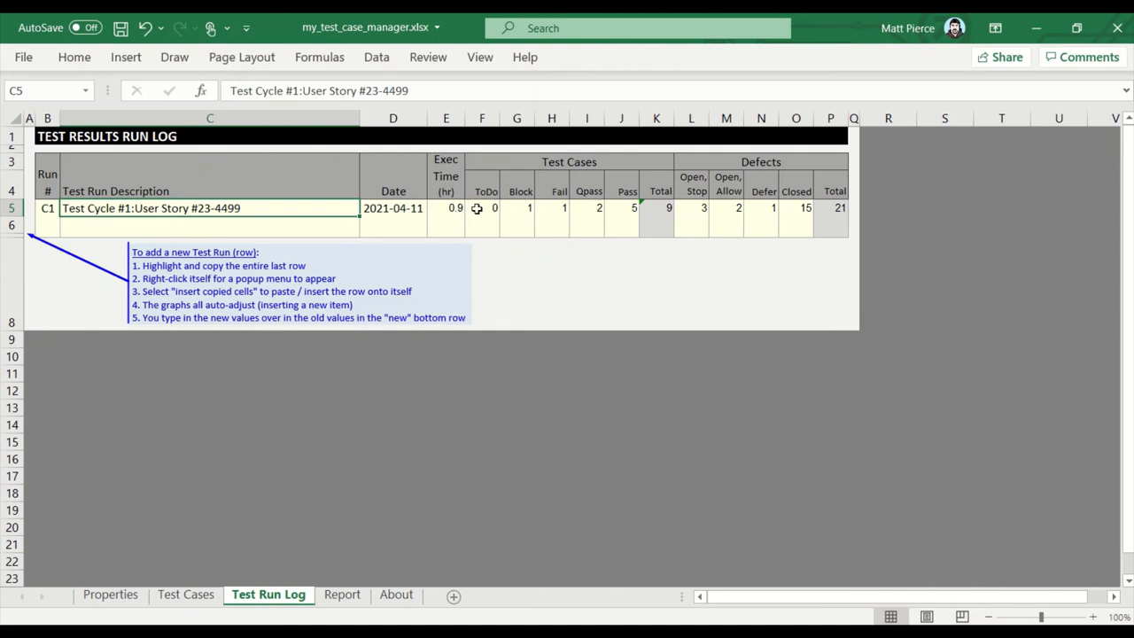
click(481, 207)
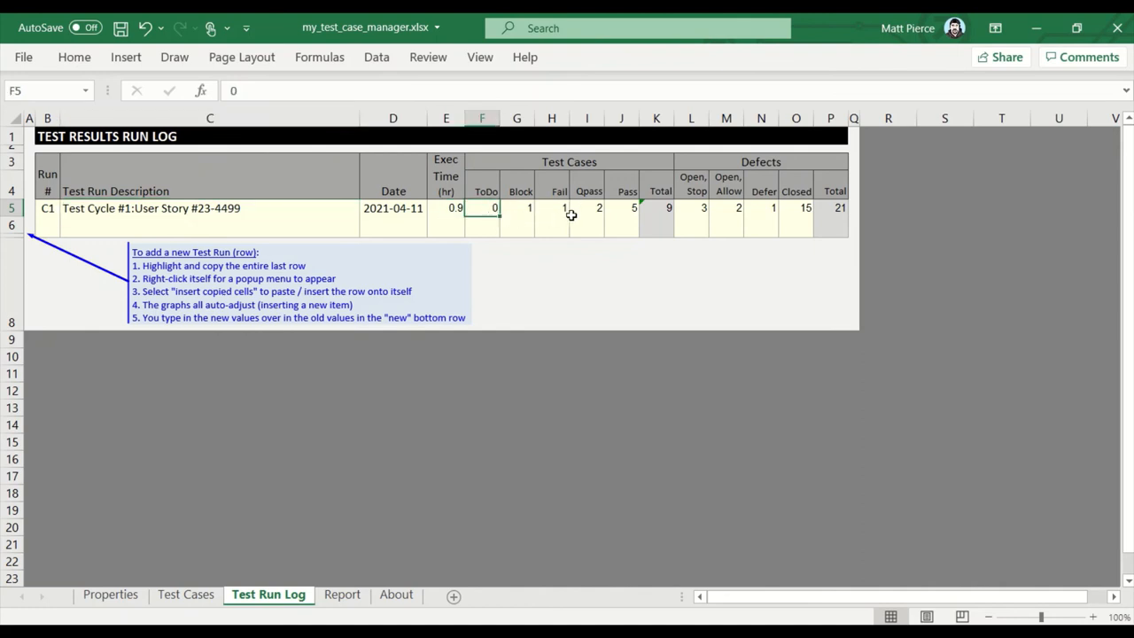
click(517, 207)
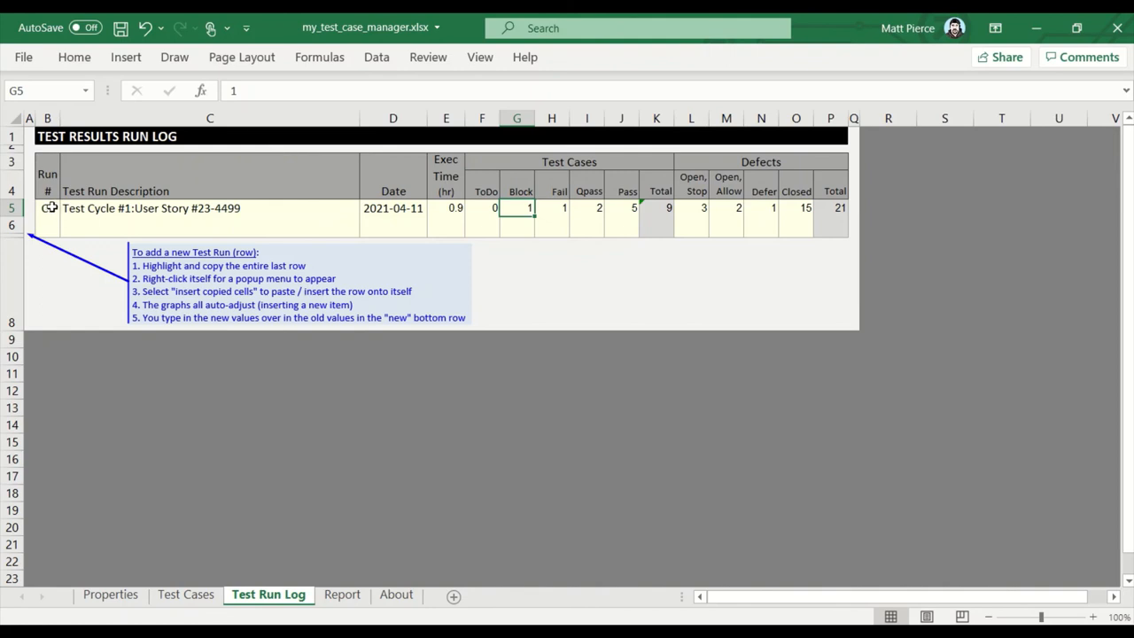
click(46, 207)
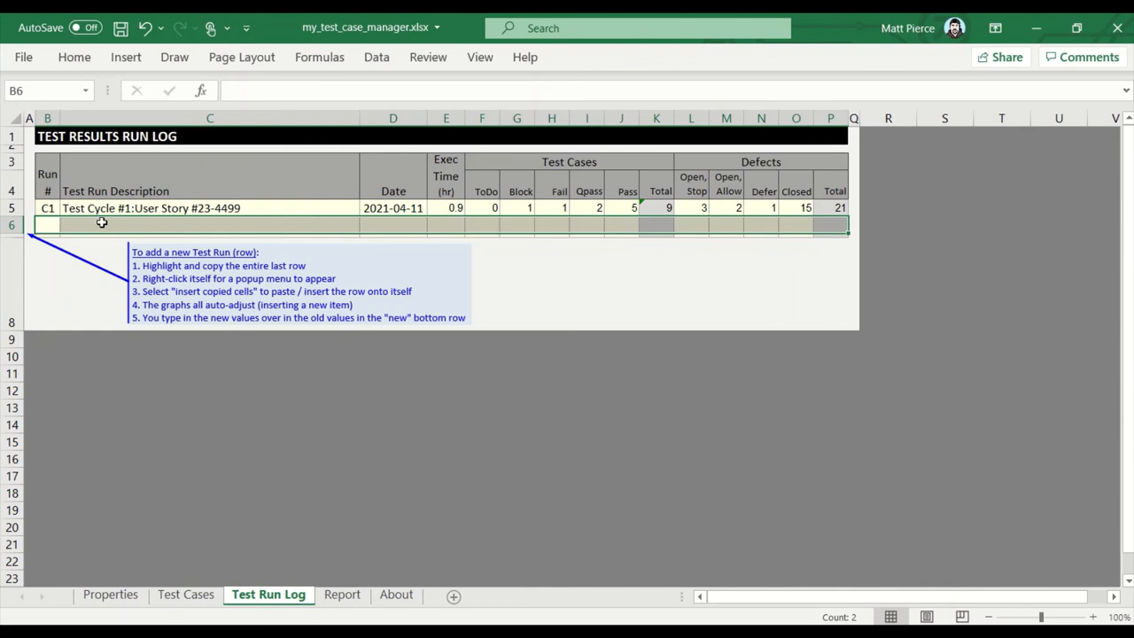
click(209, 223)
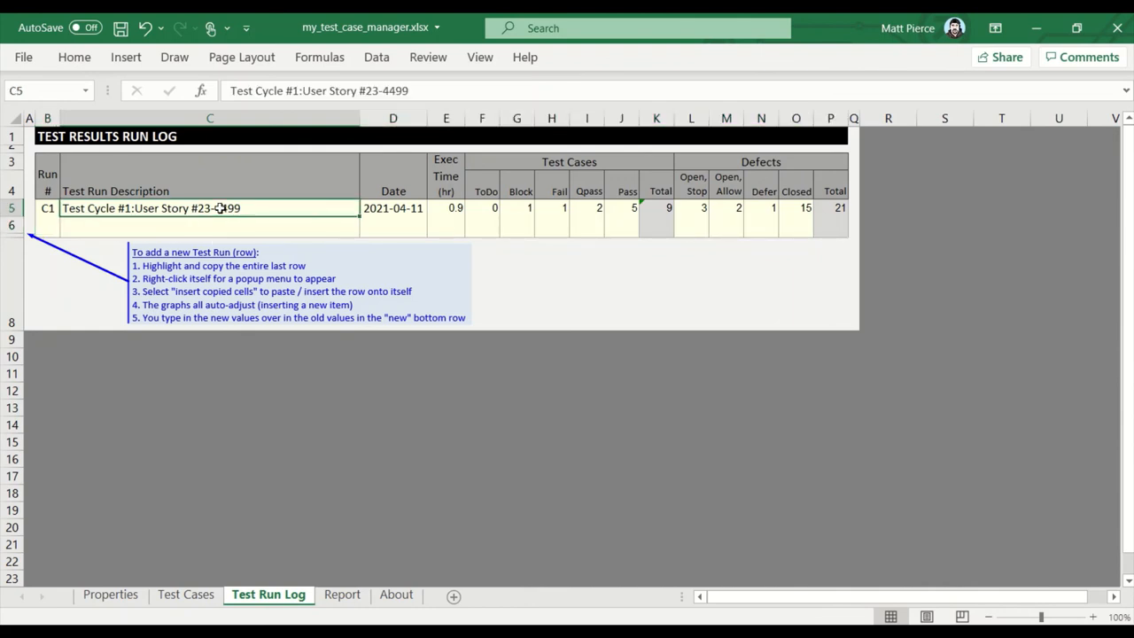
click(209, 225)
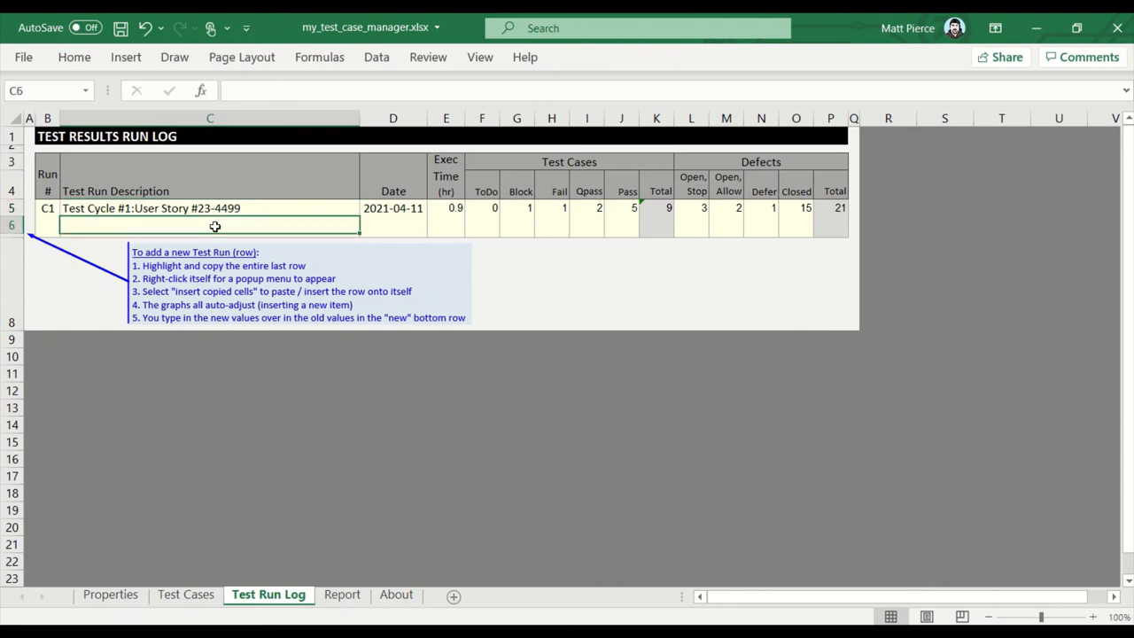
mouse_move(482, 220)
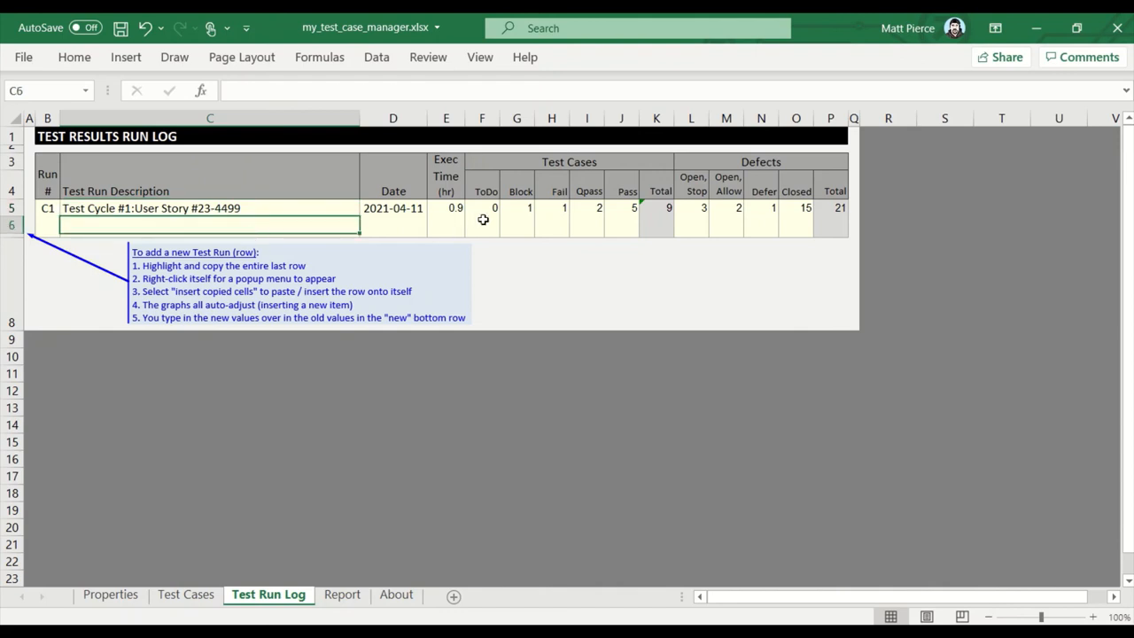
click(482, 207)
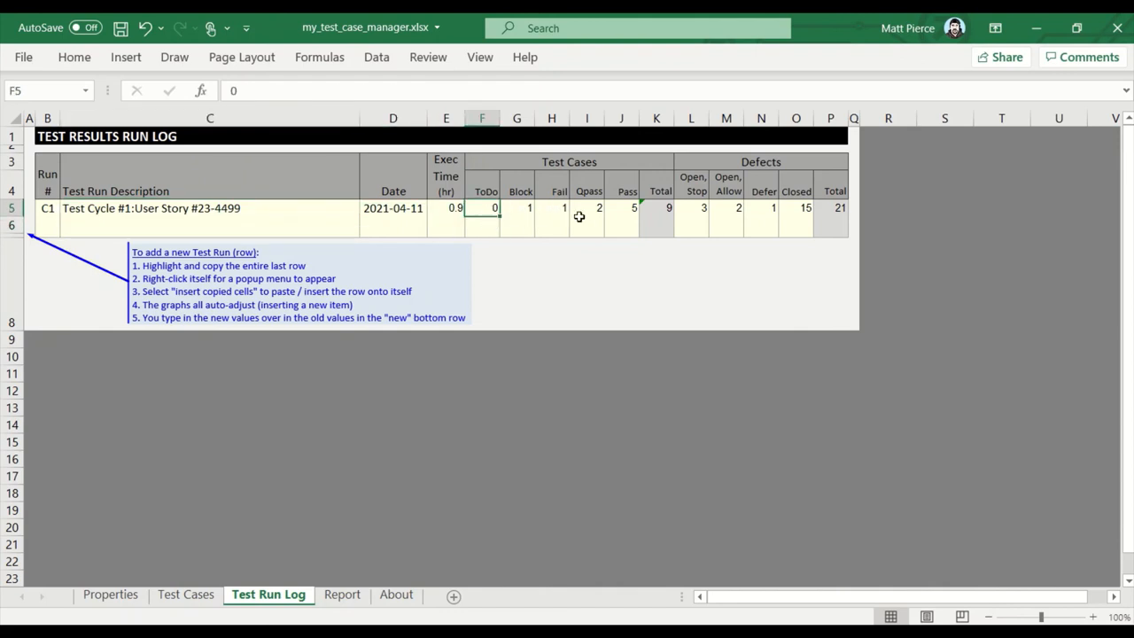
click(209, 207)
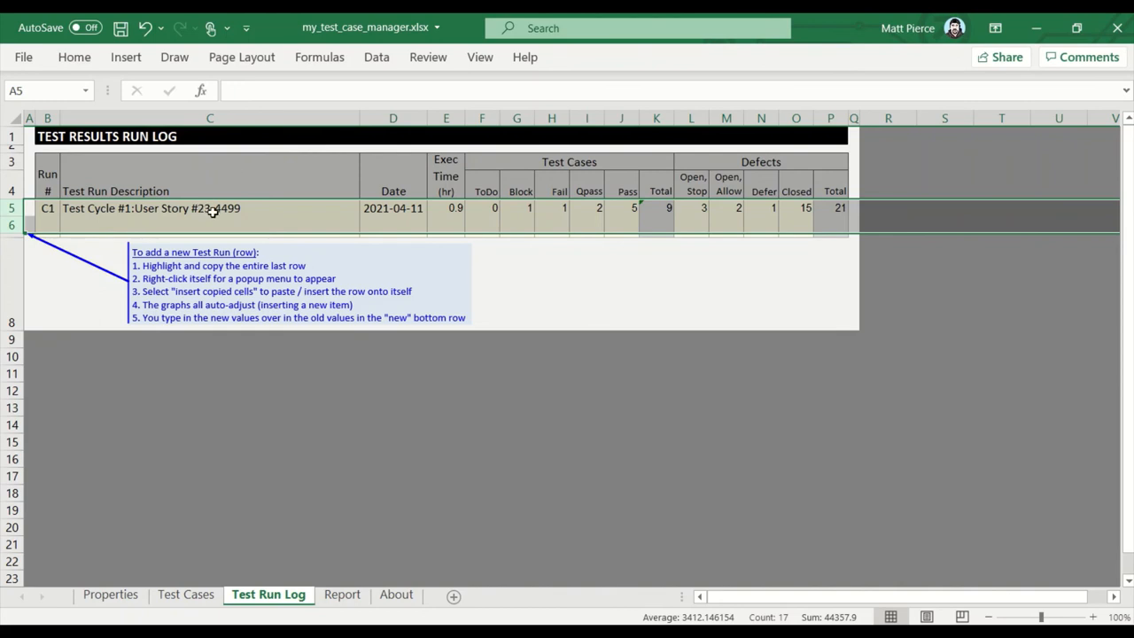
click(14, 207)
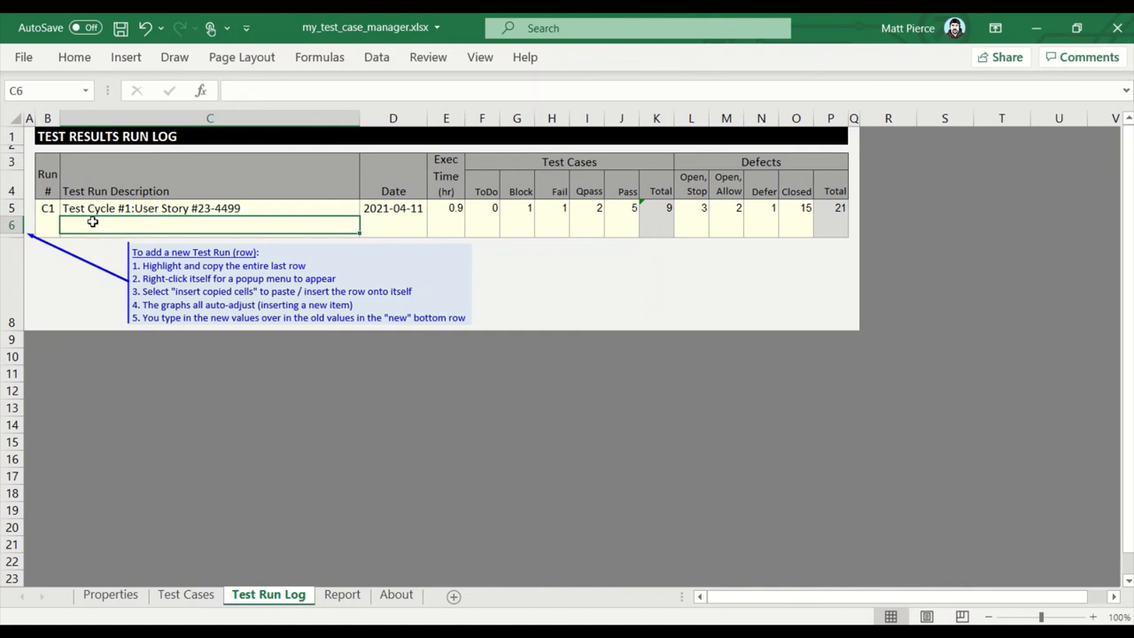
mouse_move(127, 475)
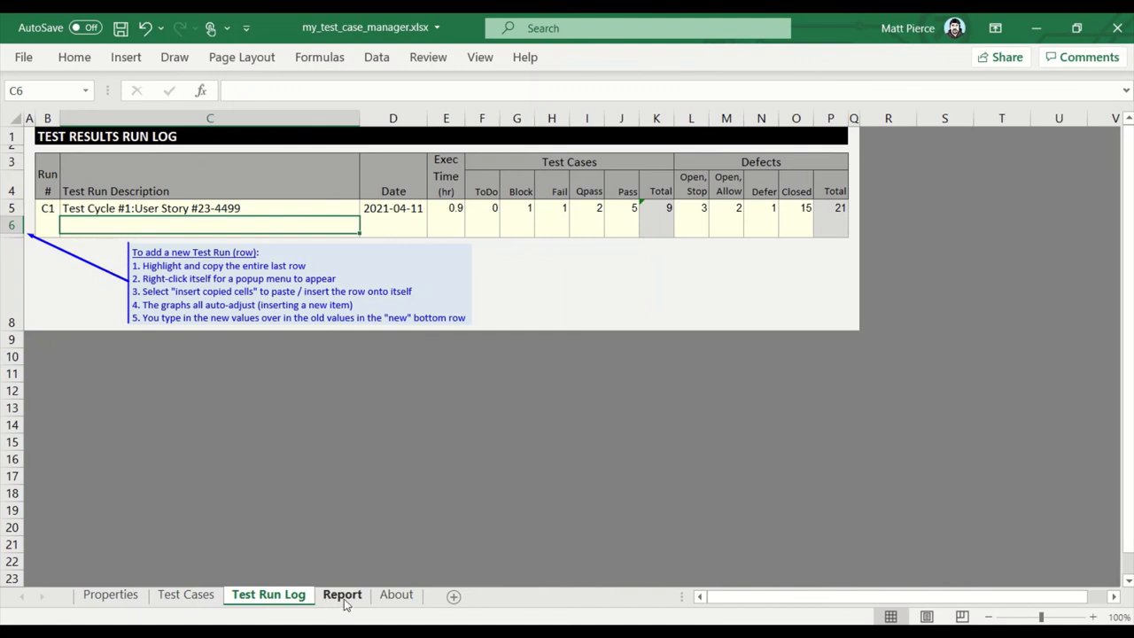
click(342, 593)
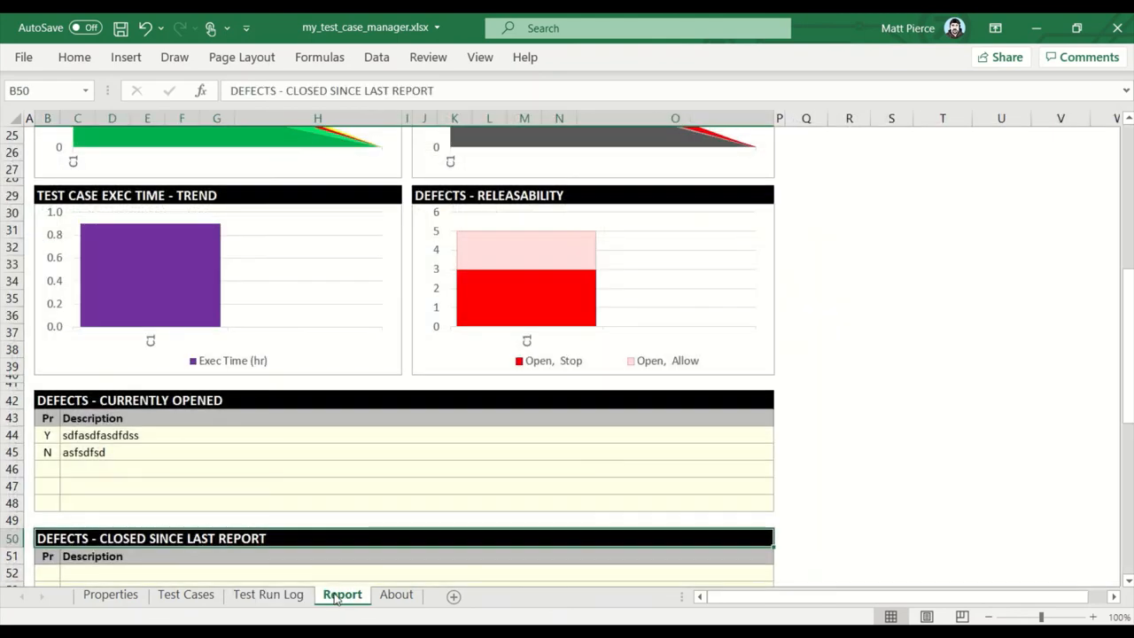
click(268, 595)
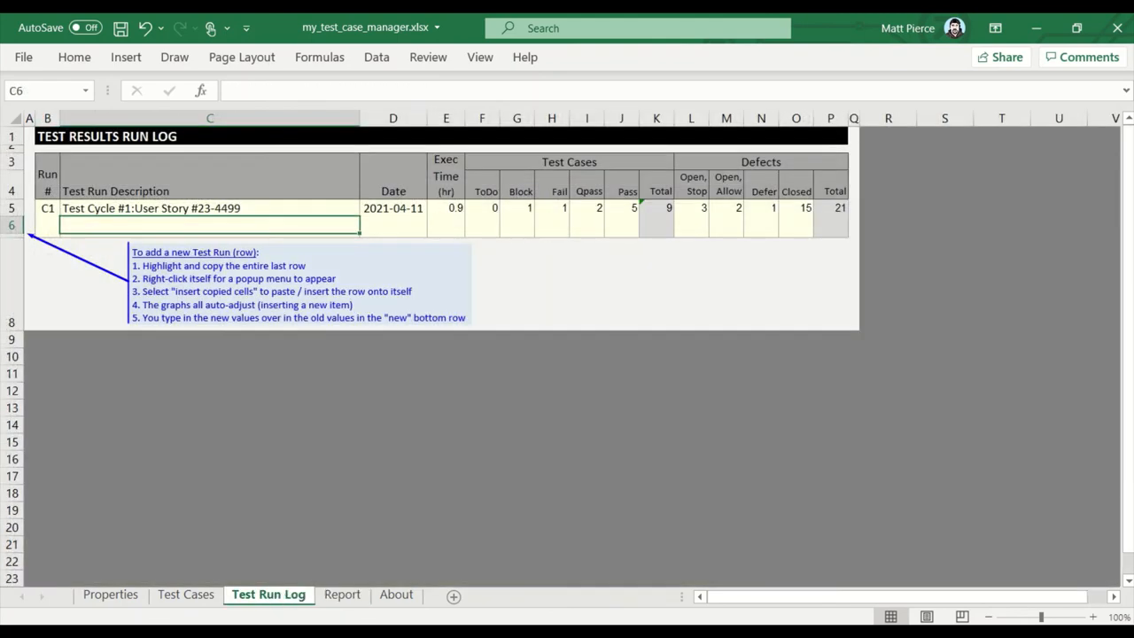